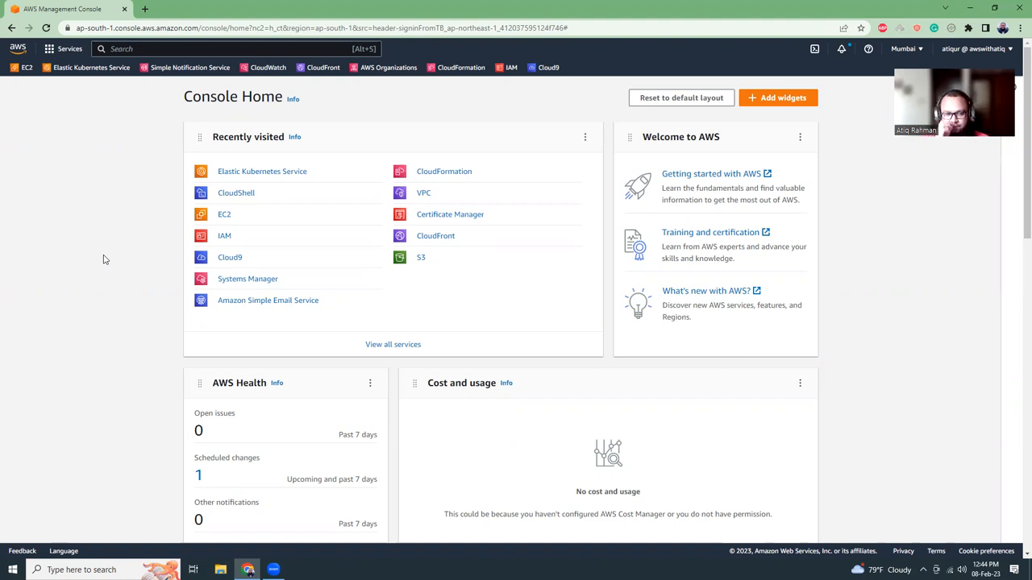
pyautogui.moveTo(105, 241)
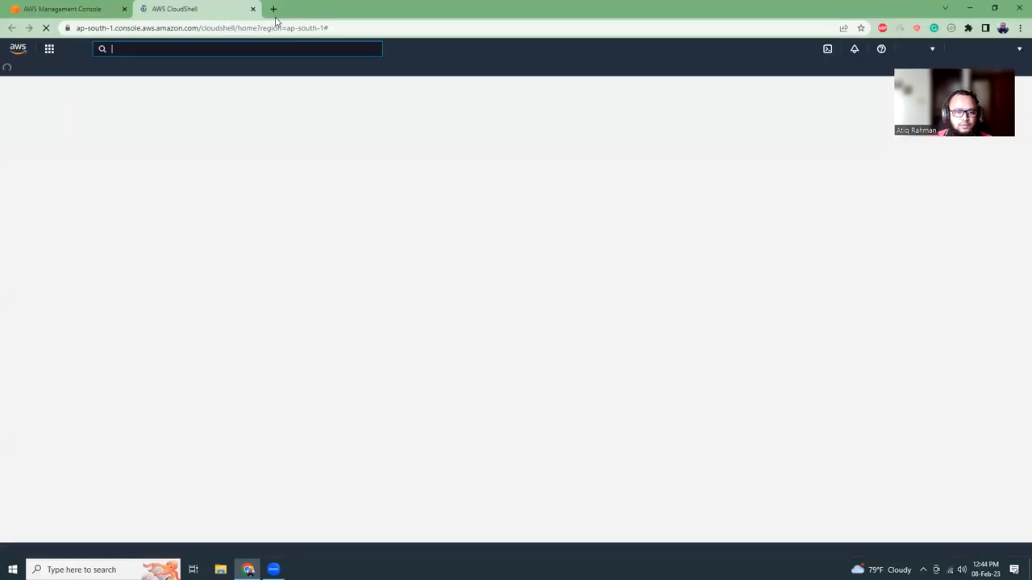
# - Open eksctl.io in a new tab and copy the curl download command from Installation
pyautogui.click(273, 9)
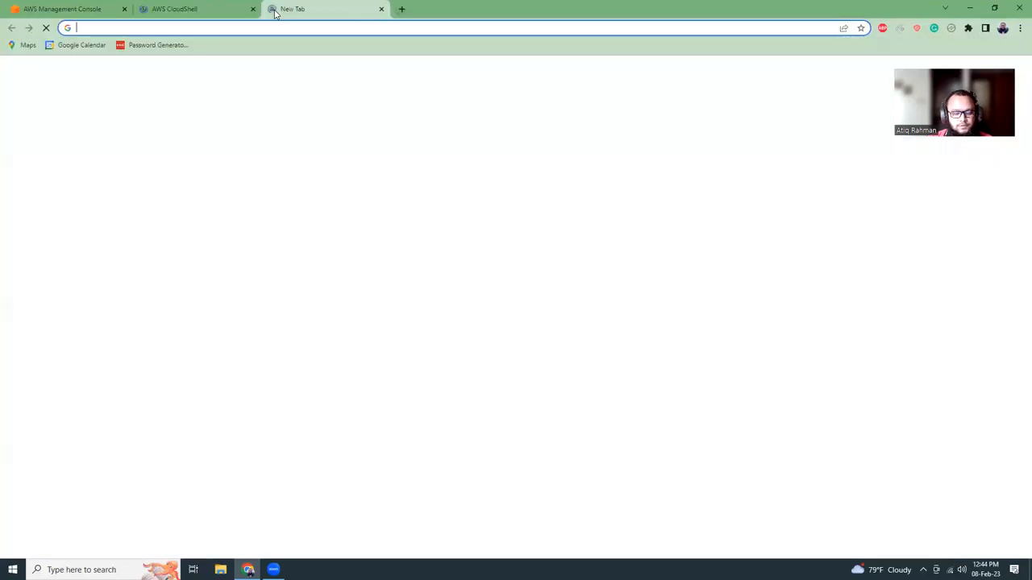
pyautogui.write('eksctl.io/introduction/')
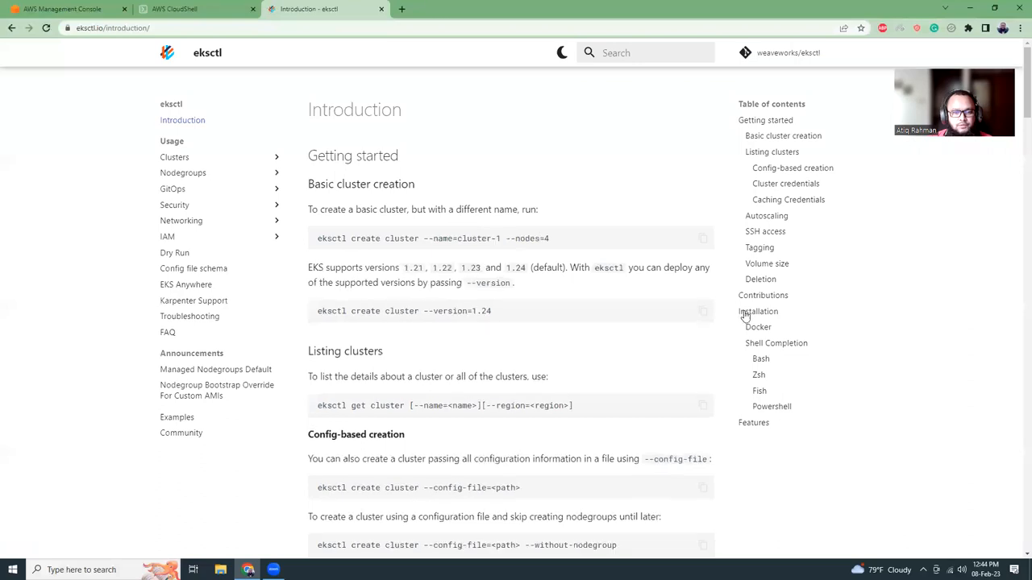
pyautogui.click(757, 311)
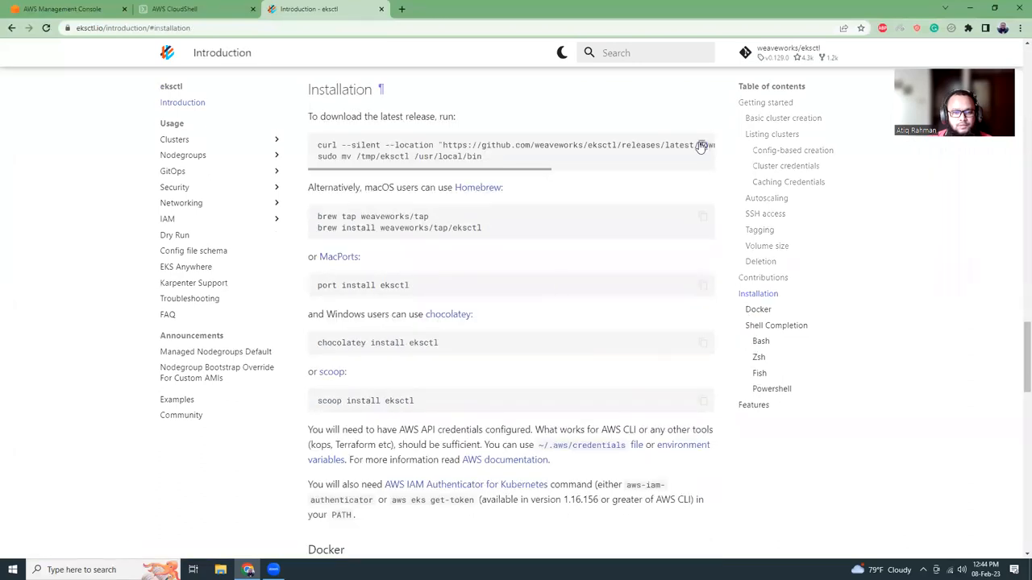
pyautogui.click(174, 9)
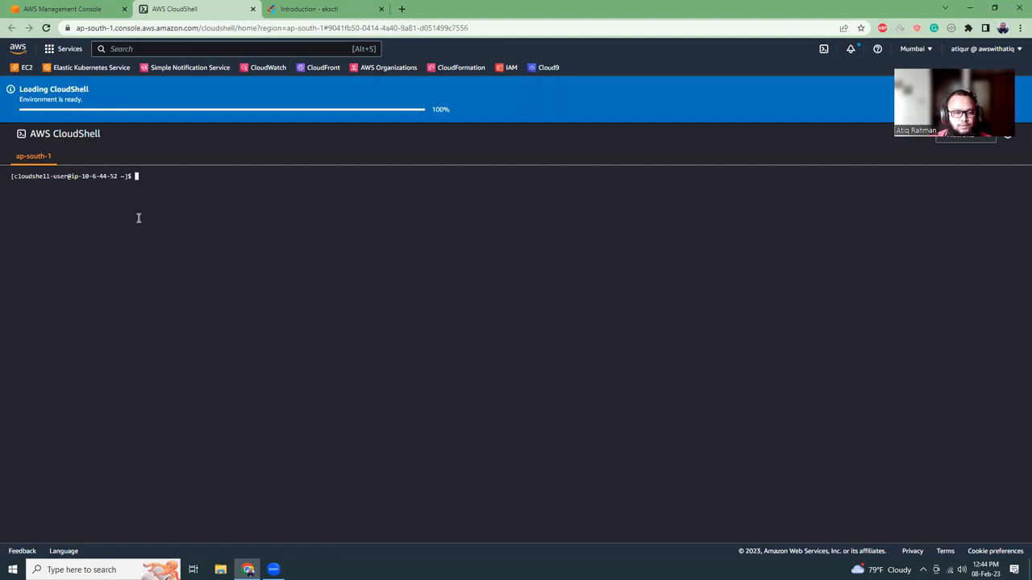
# - Paste and run the eksctl install commands, then run eksctl create cluster
pyautogui.rightClick(181, 213)
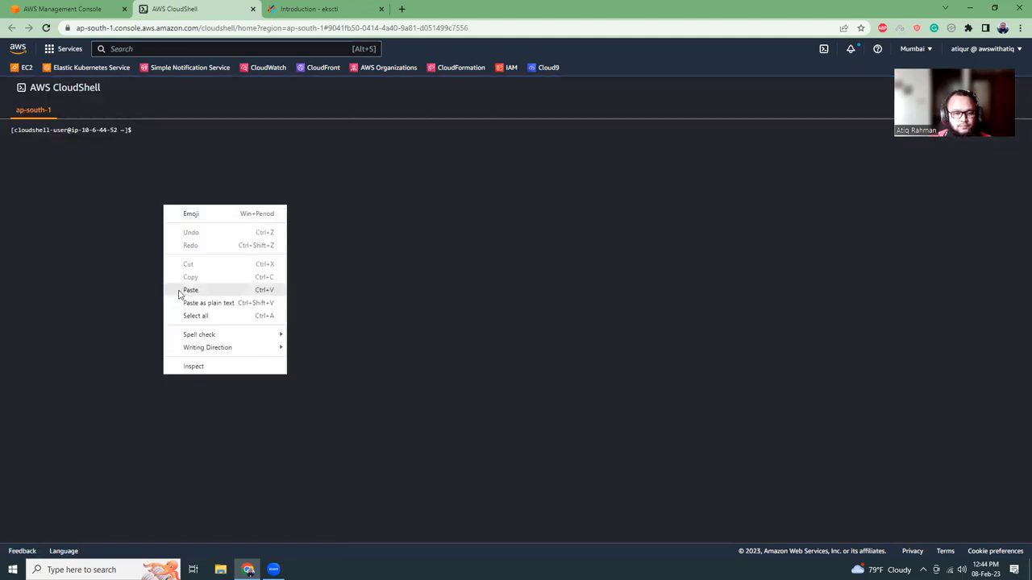
pyautogui.click(190, 289)
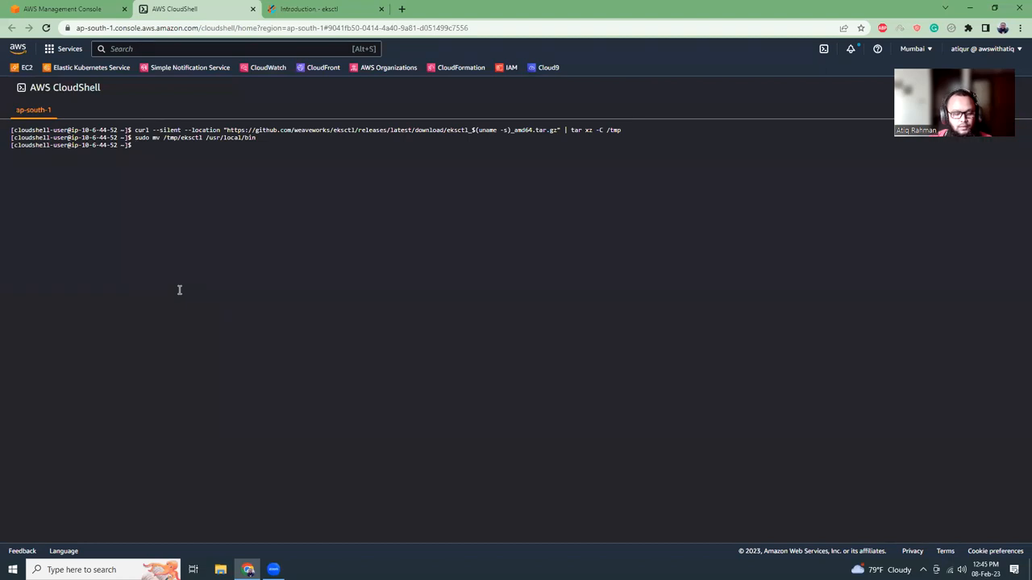
pyautogui.write('eksctl')
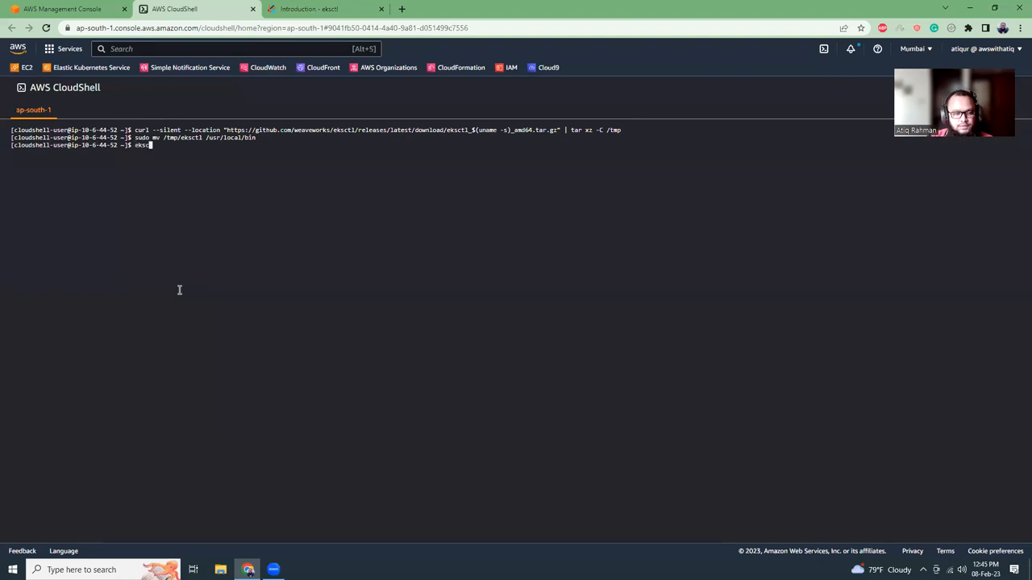
pyautogui.write('create clus')
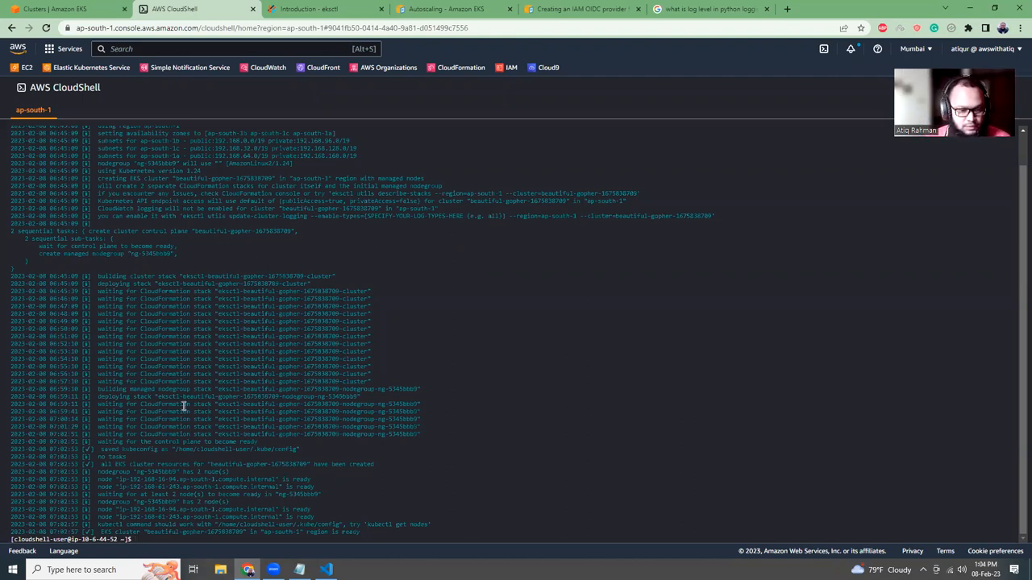
pyautogui.click(65, 9)
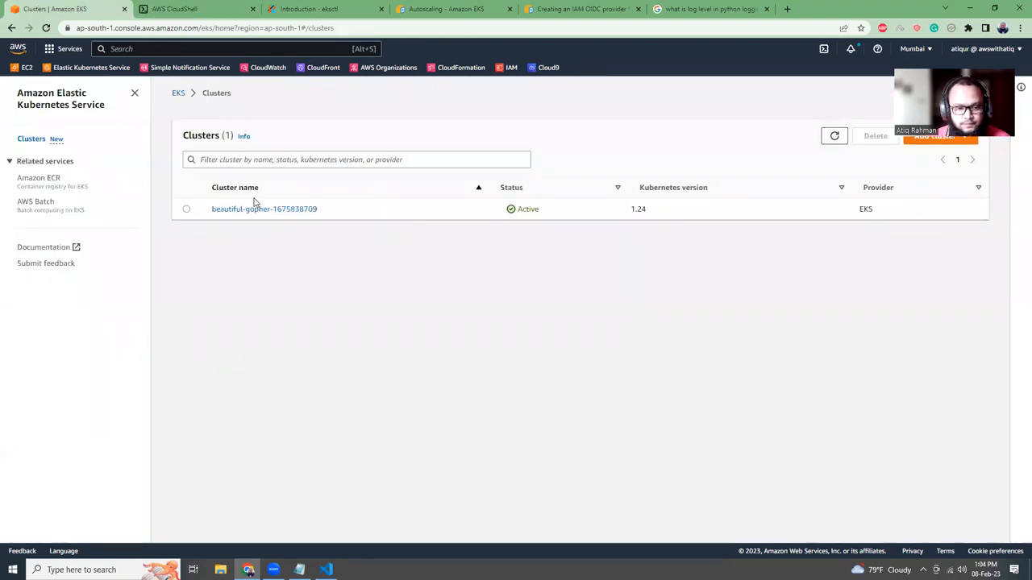
pyautogui.click(264, 208)
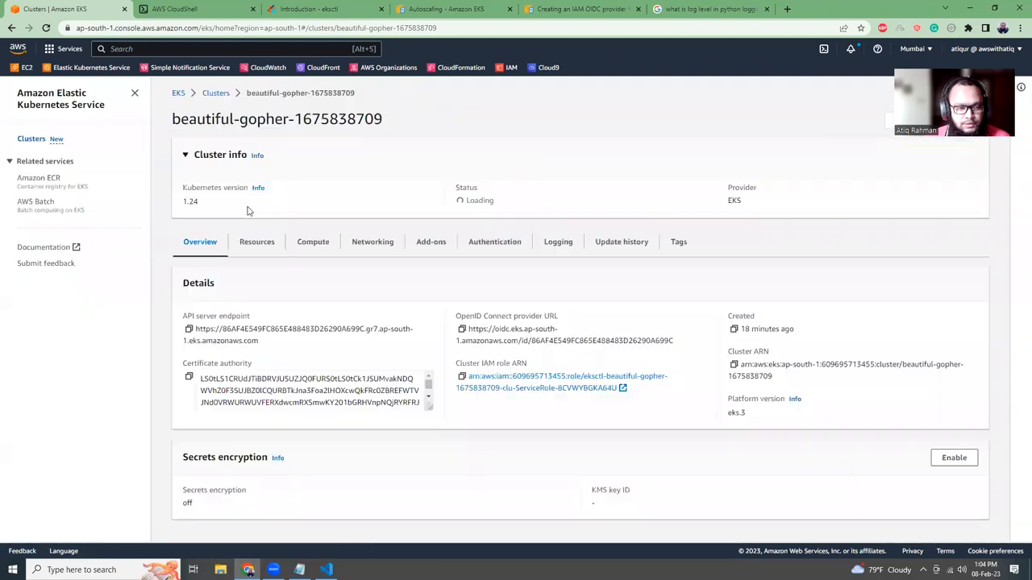
pyautogui.click(313, 242)
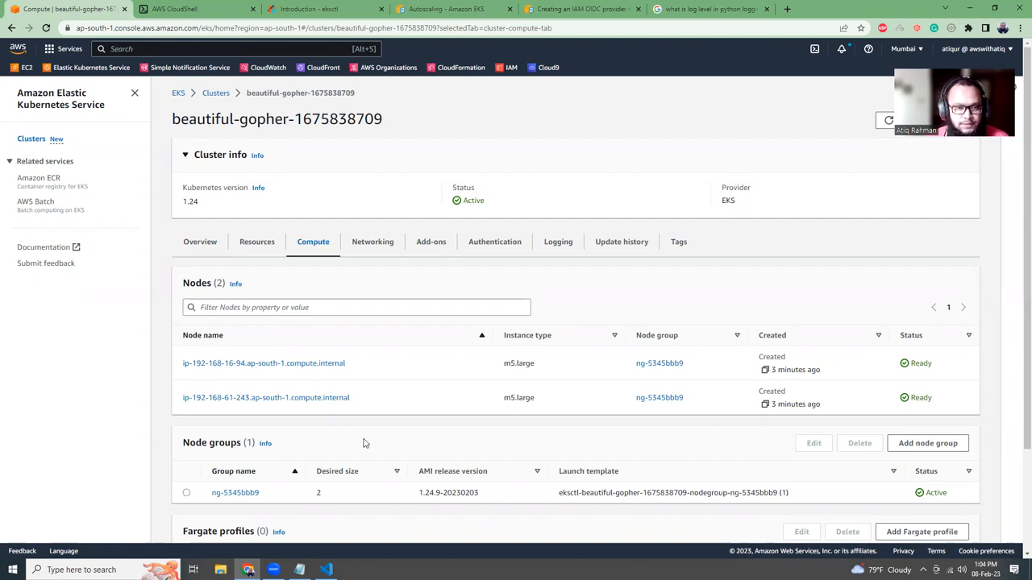
pyautogui.click(194, 9)
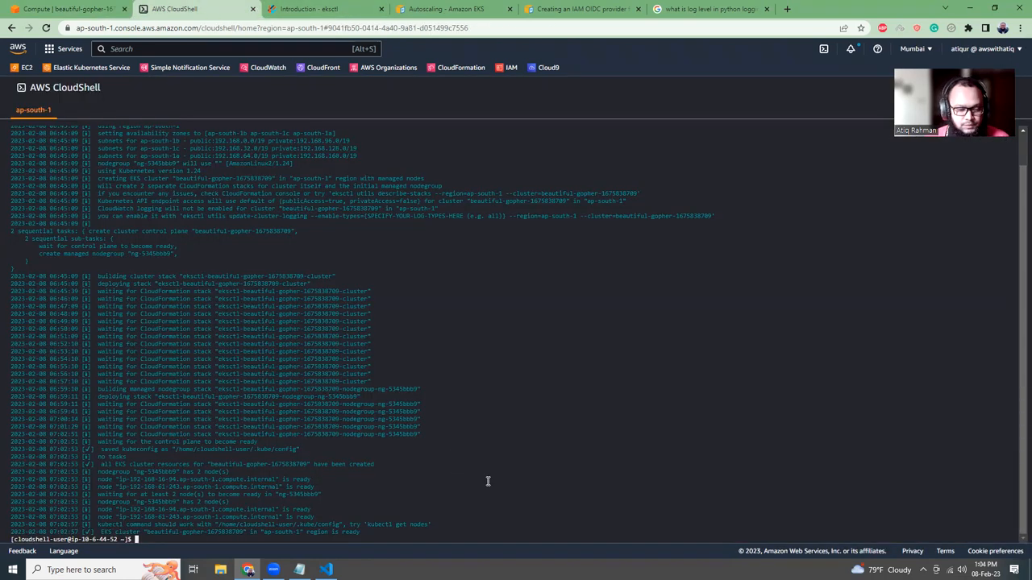
pyautogui.write('clear')
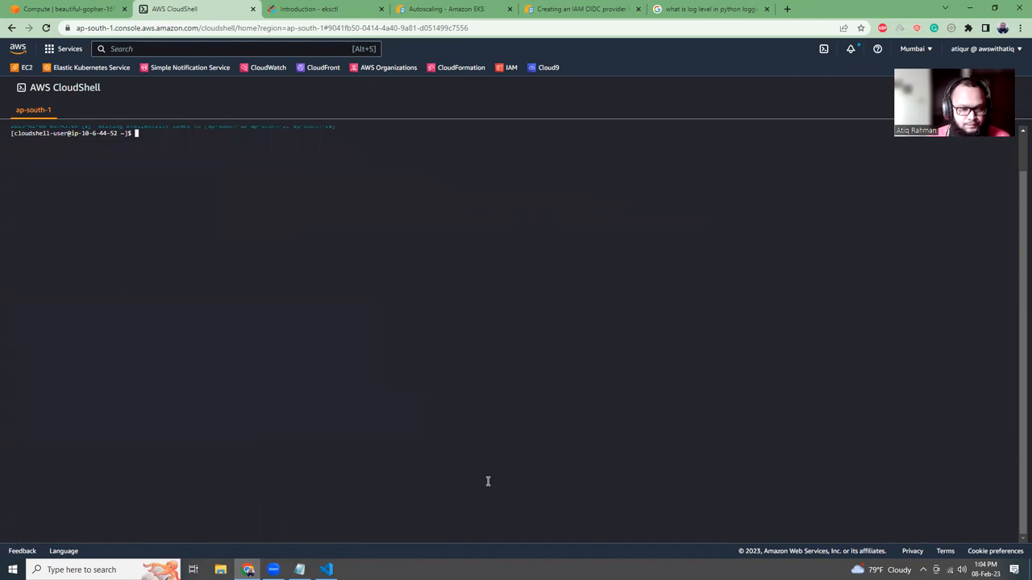
pyautogui.moveTo(401, 338)
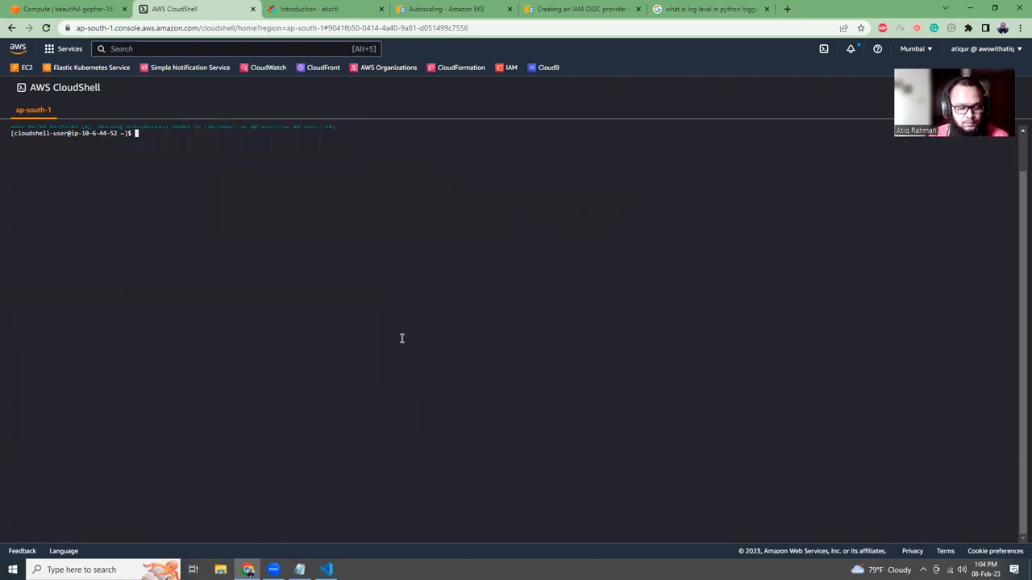
pyautogui.write('aws')
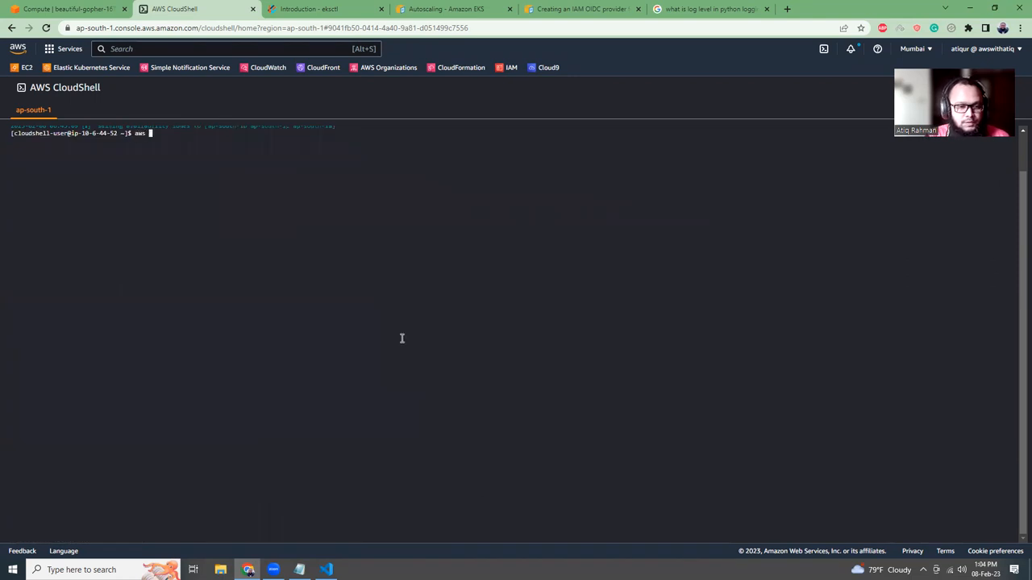
pyautogui.write('eks update-')
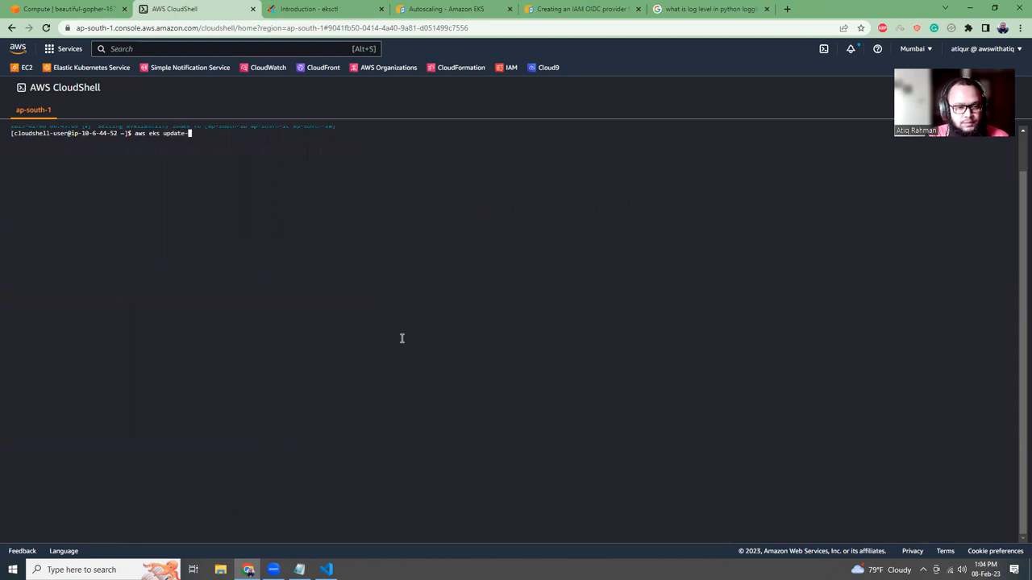
pyautogui.write('kubeconfig')
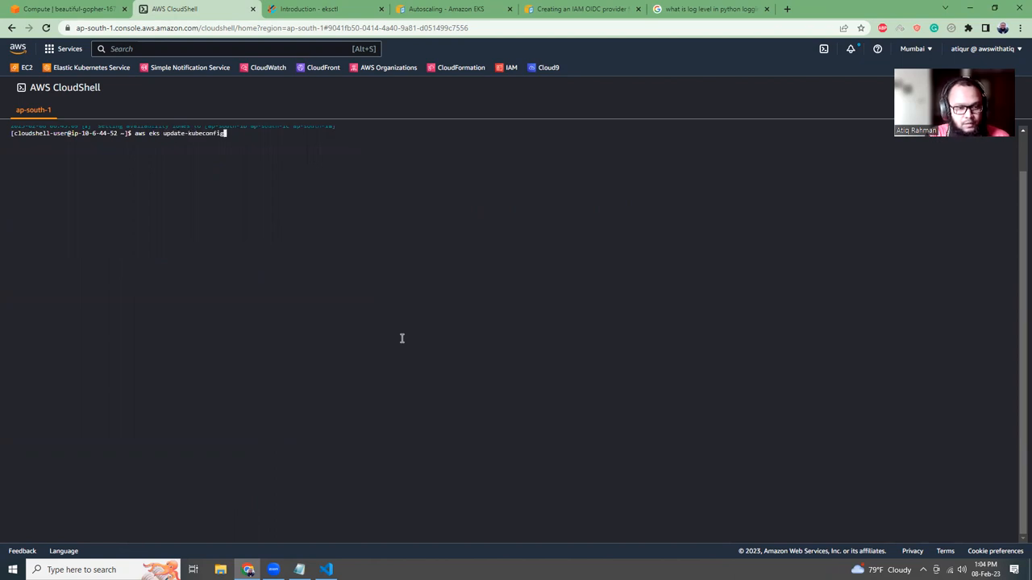
pyautogui.write('--region a')
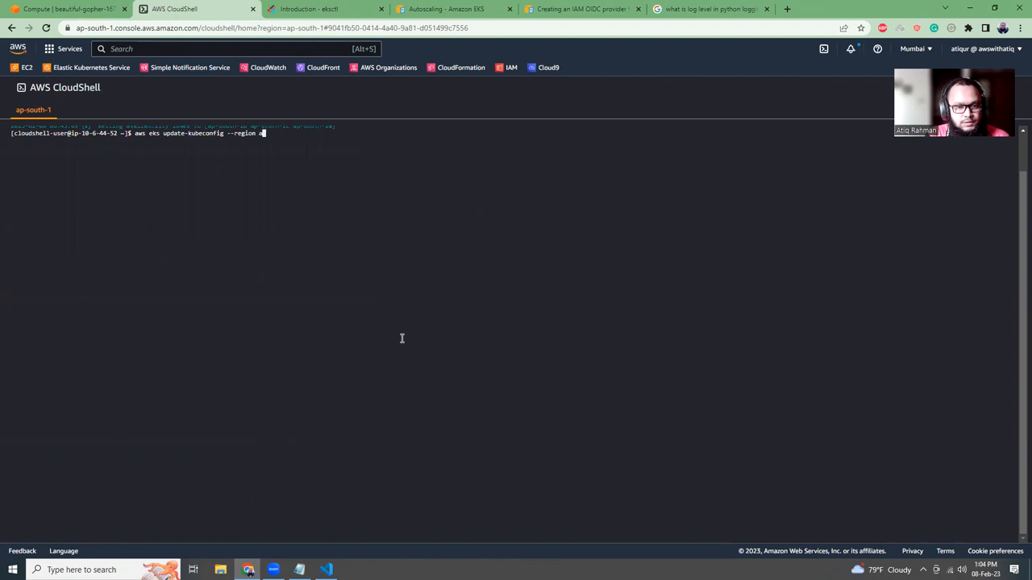
pyautogui.write('p-south')
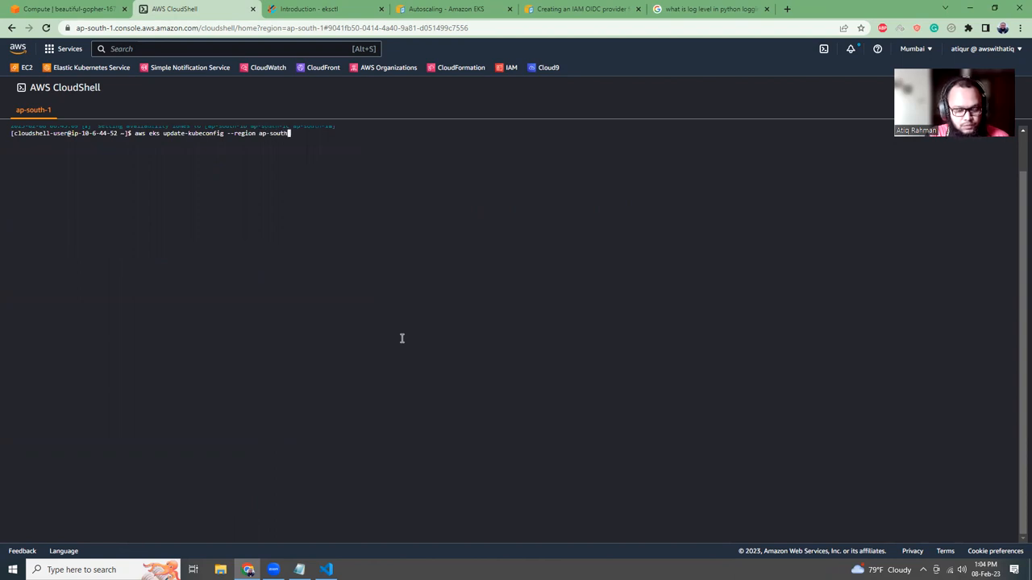
pyautogui.write('-')
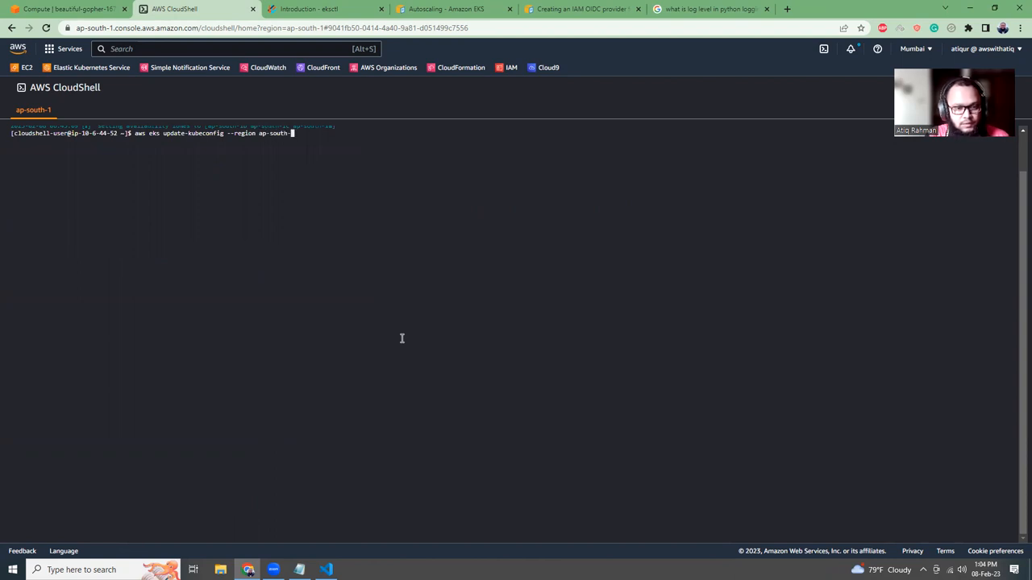
pyautogui.click(64, 9)
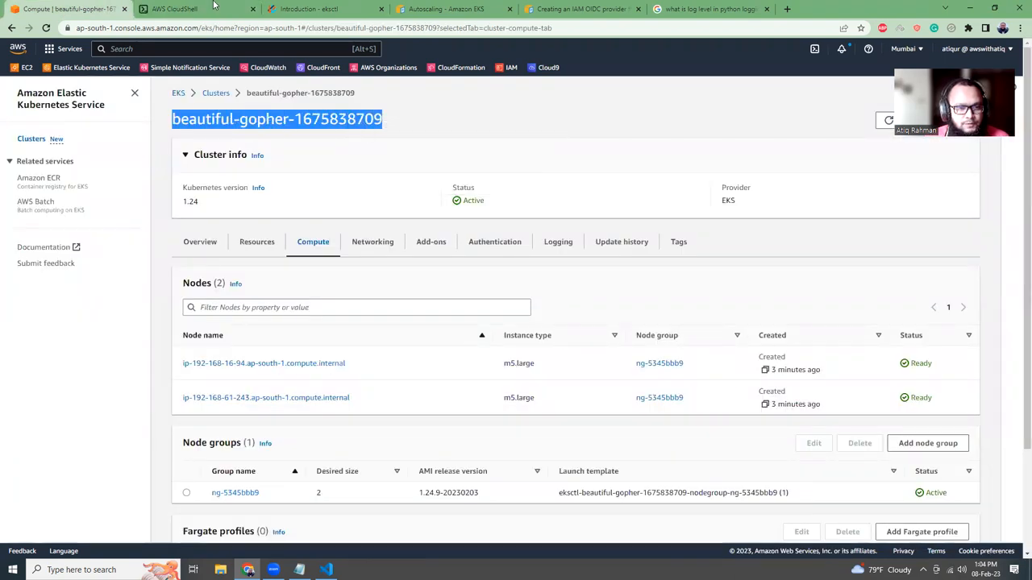
pyautogui.click(175, 9)
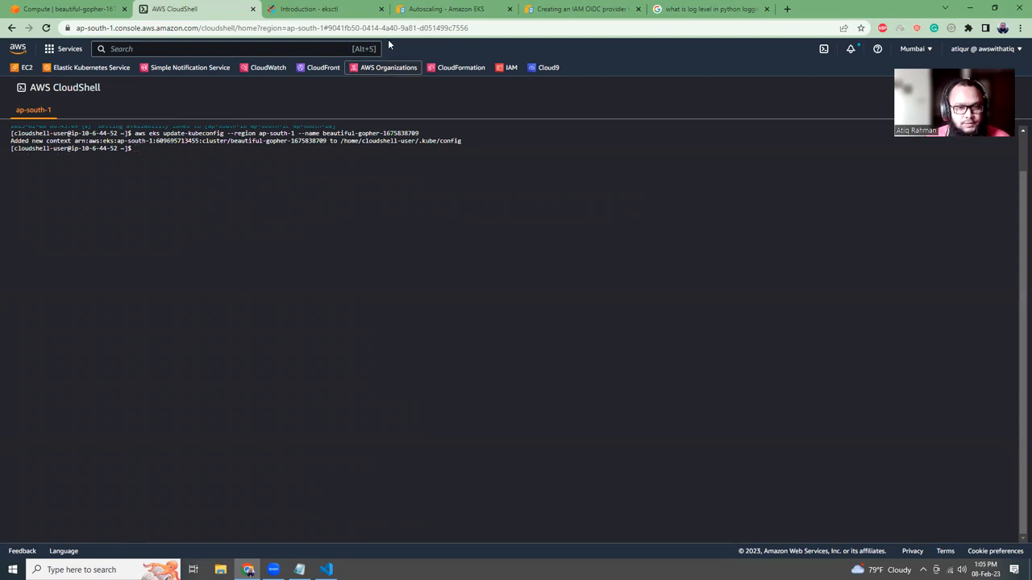
# - Scroll the EKS User Guide to the eksctl steps for creating an IAM OIDC provider
pyautogui.click(446, 9)
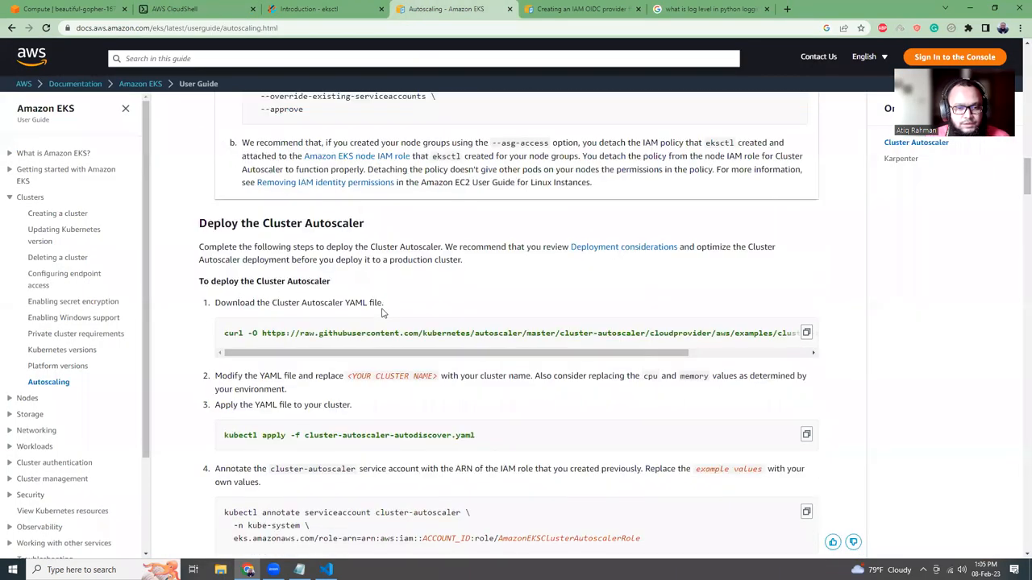
pyautogui.scroll(3)
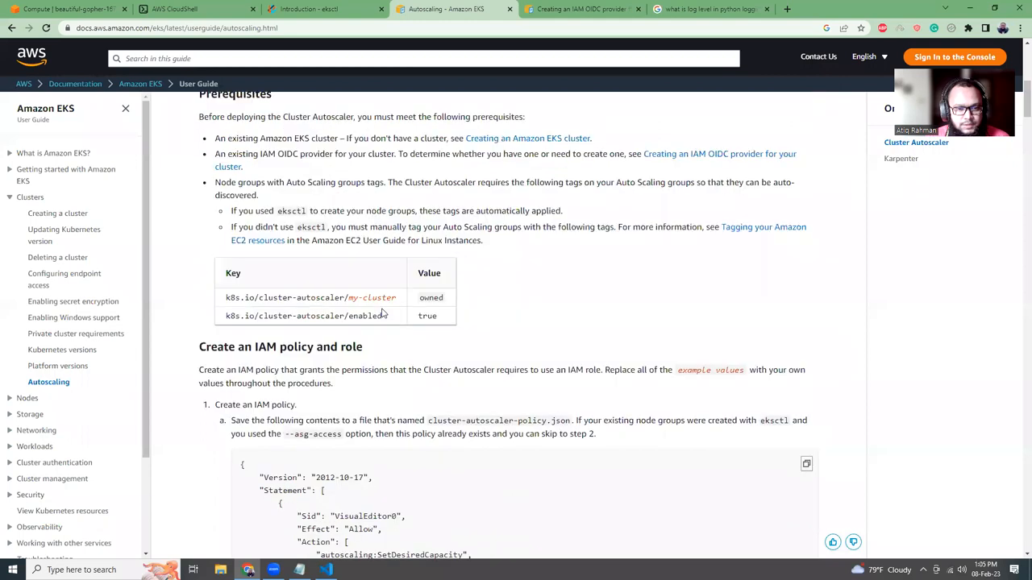
pyautogui.scroll(3)
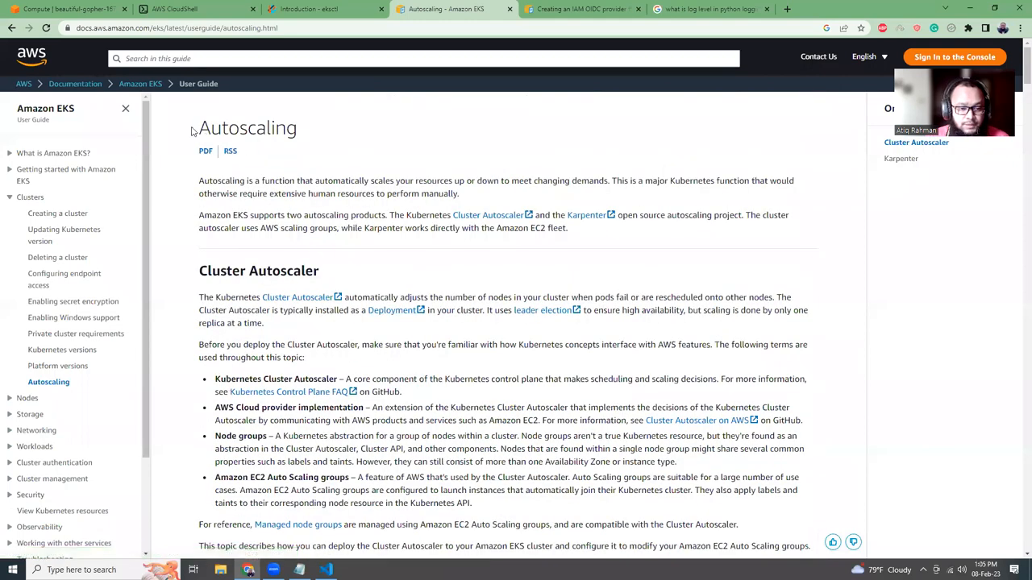
pyautogui.scroll(-3)
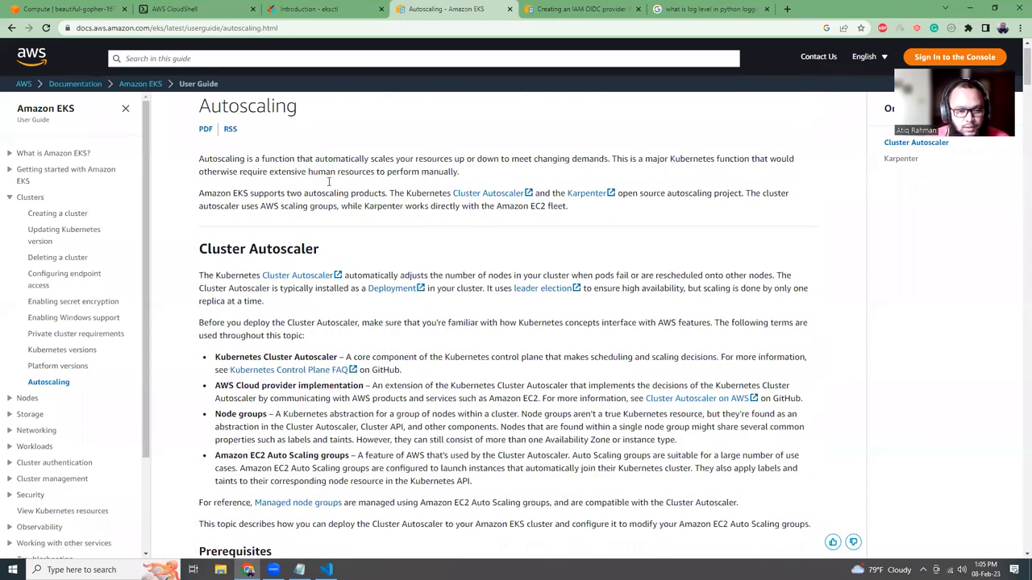
pyautogui.scroll(-3)
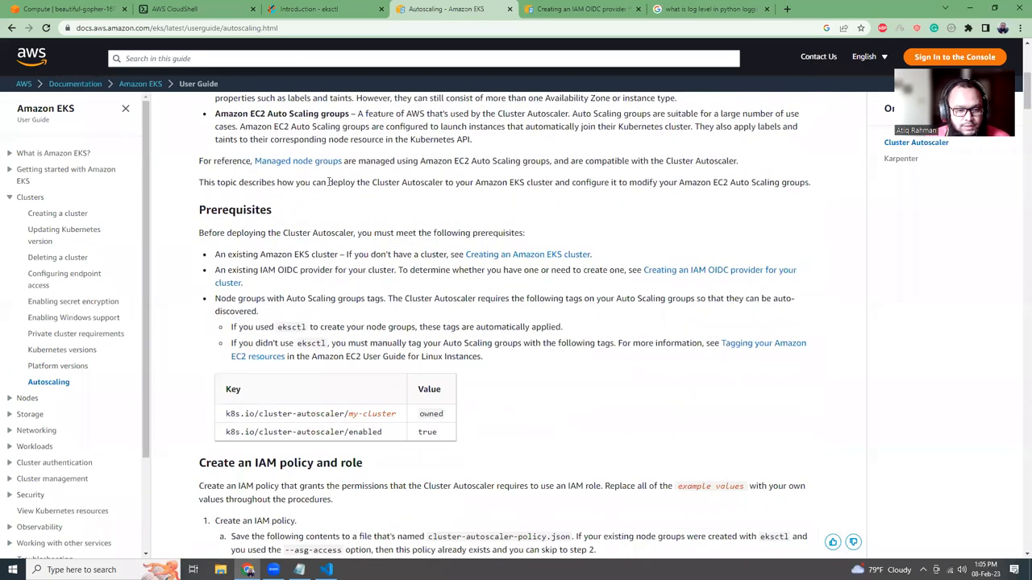
pyautogui.scroll(-3)
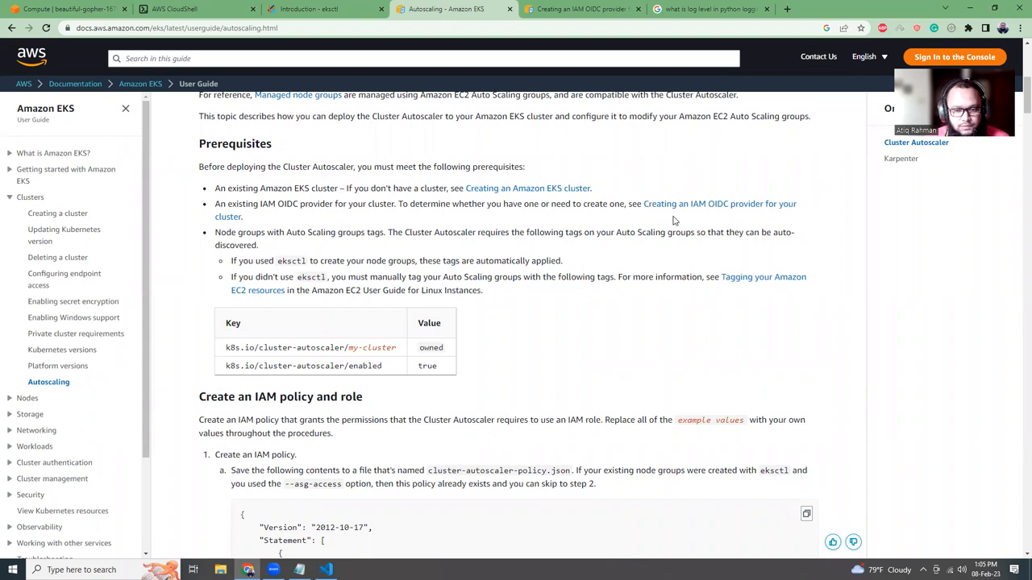
pyautogui.moveTo(717, 208)
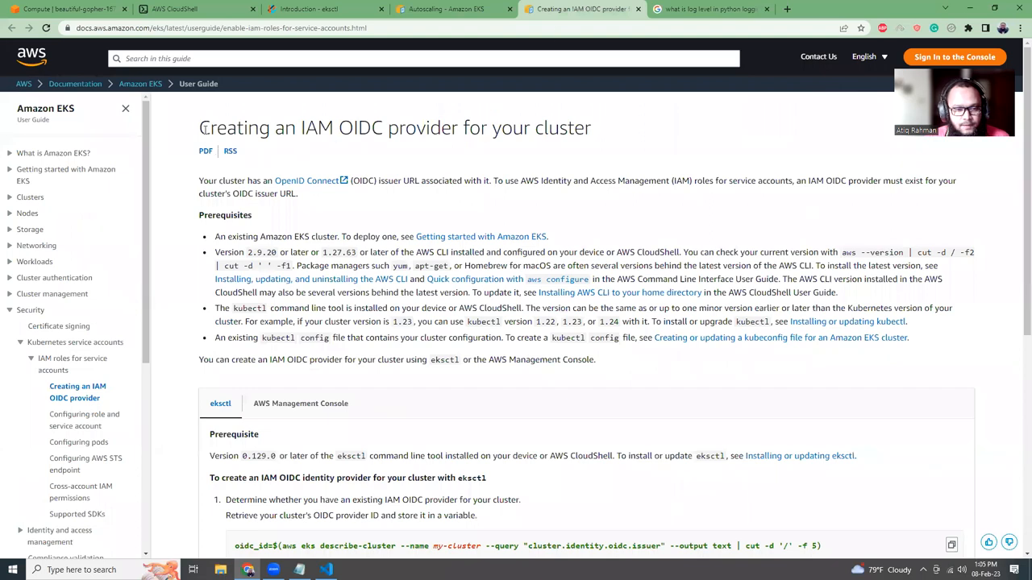
pyautogui.scroll(-3)
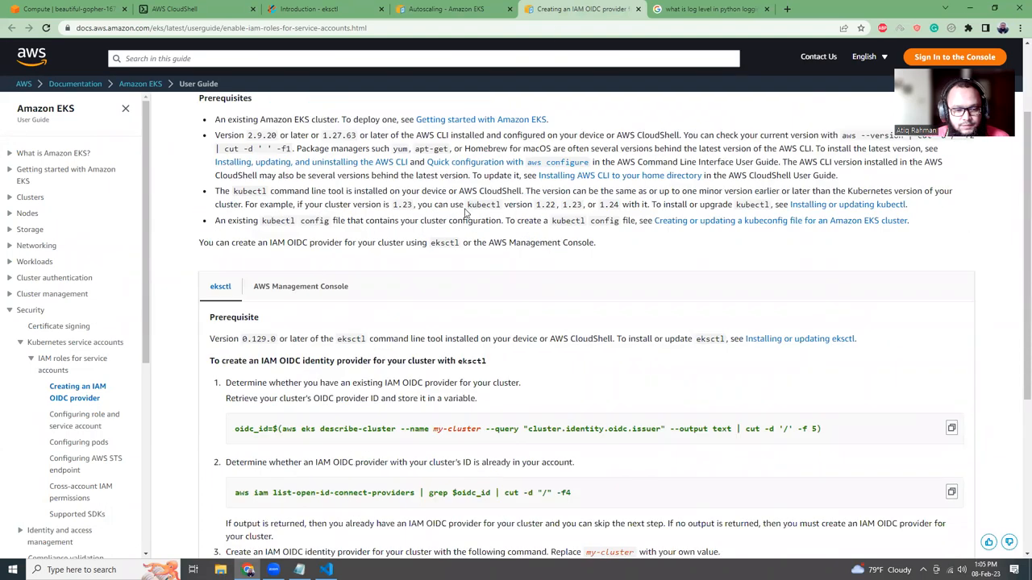
pyautogui.scroll(-3)
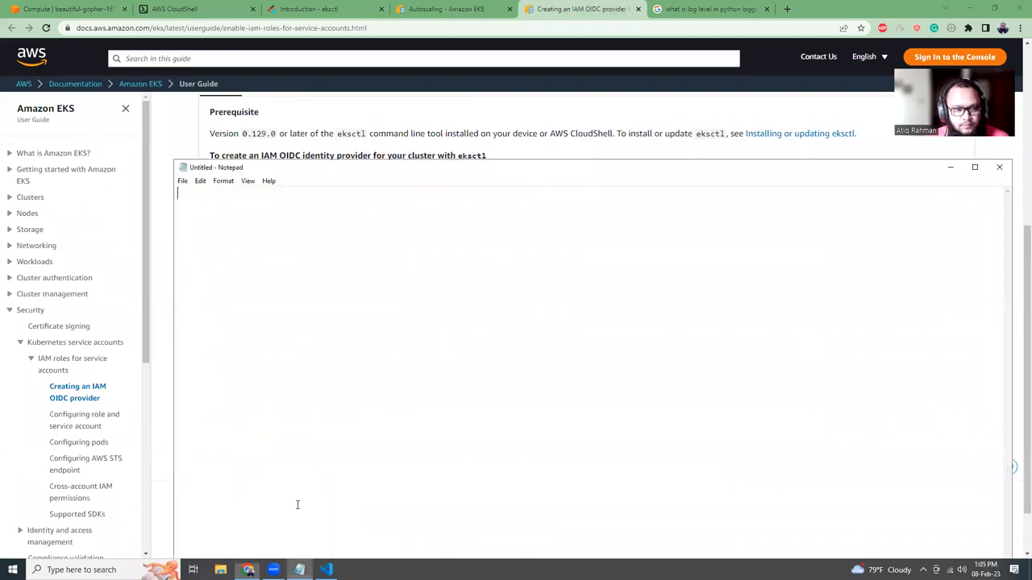
pyautogui.write('oidc_id=$(aws eks describe-cluster --name my-cluster --query "cluster.identity.oidc.issuer" --output text | cut -d \'/\' -f 5)')
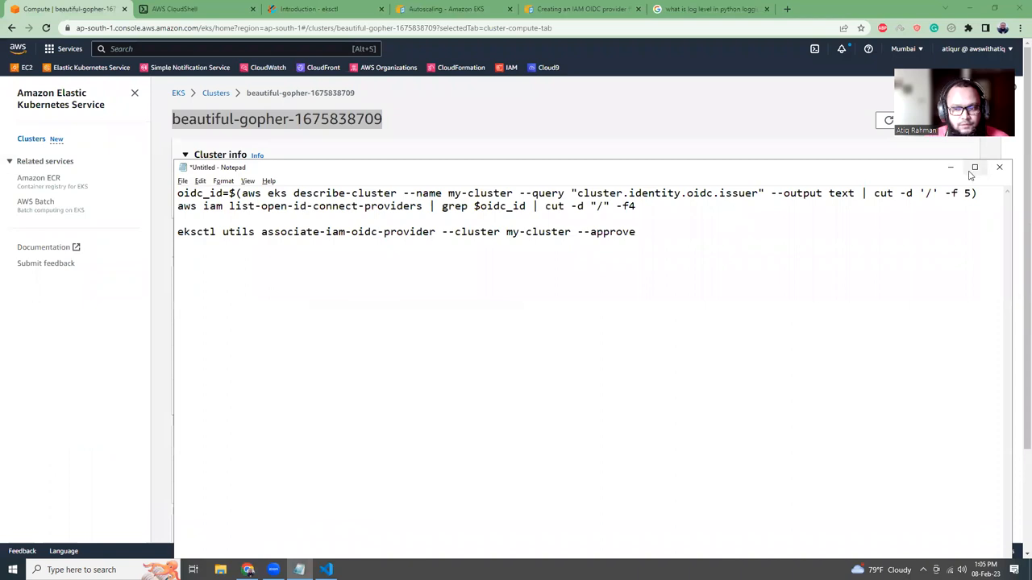
pyautogui.click(974, 167)
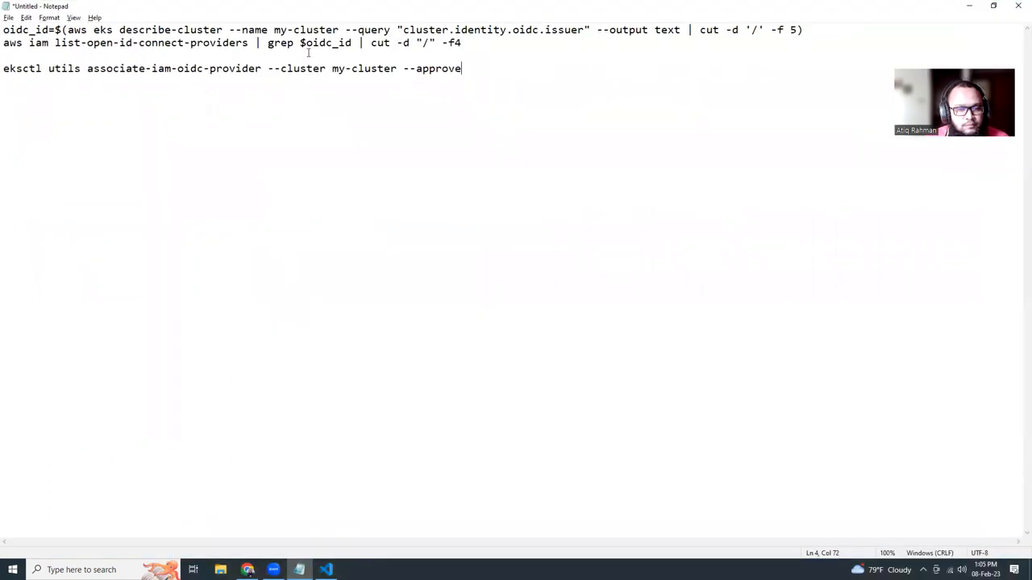
pyautogui.doubleClick(306, 30)
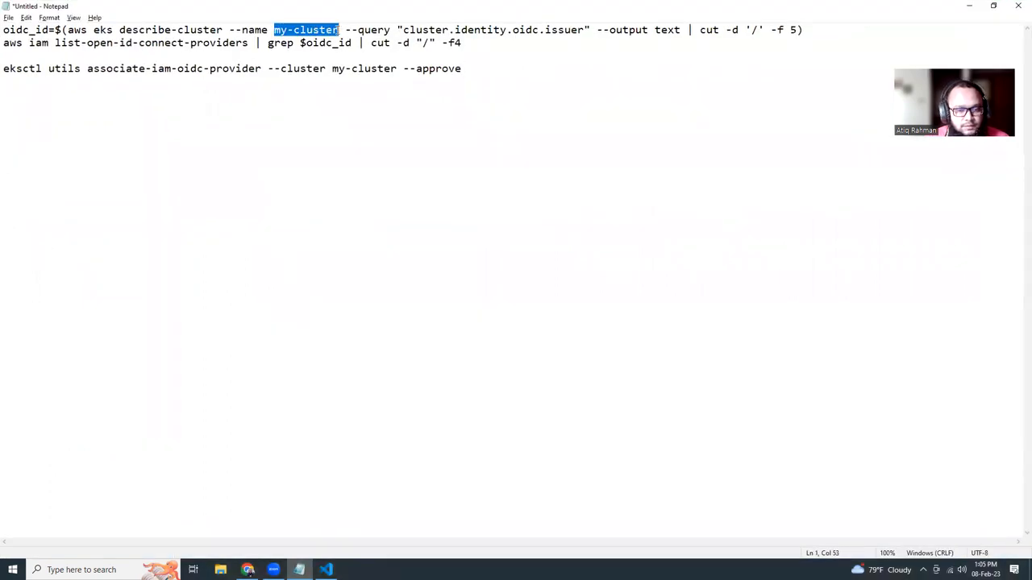
pyautogui.write('beautiful-gopher-1675838709')
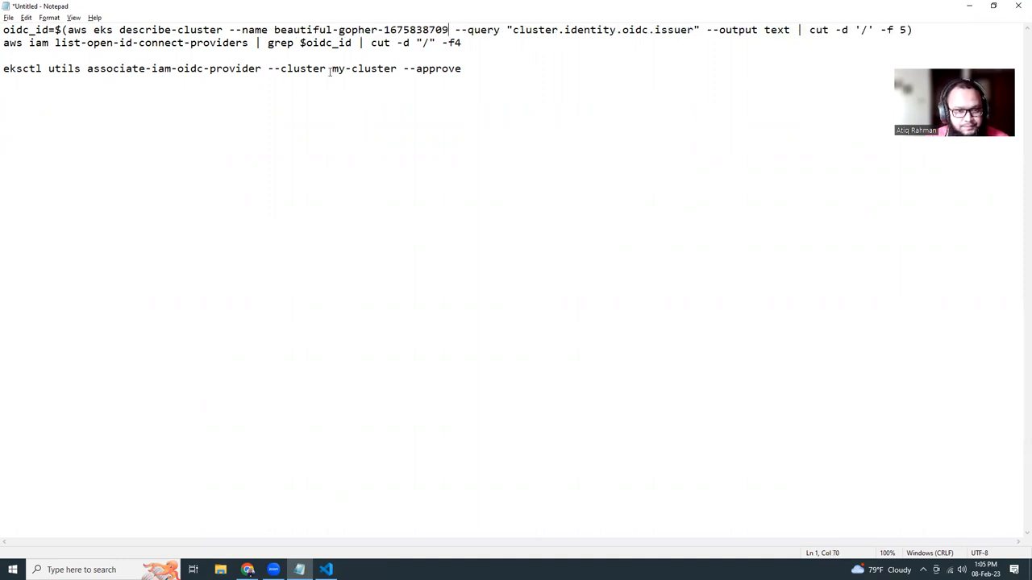
pyautogui.doubleClick(363, 69)
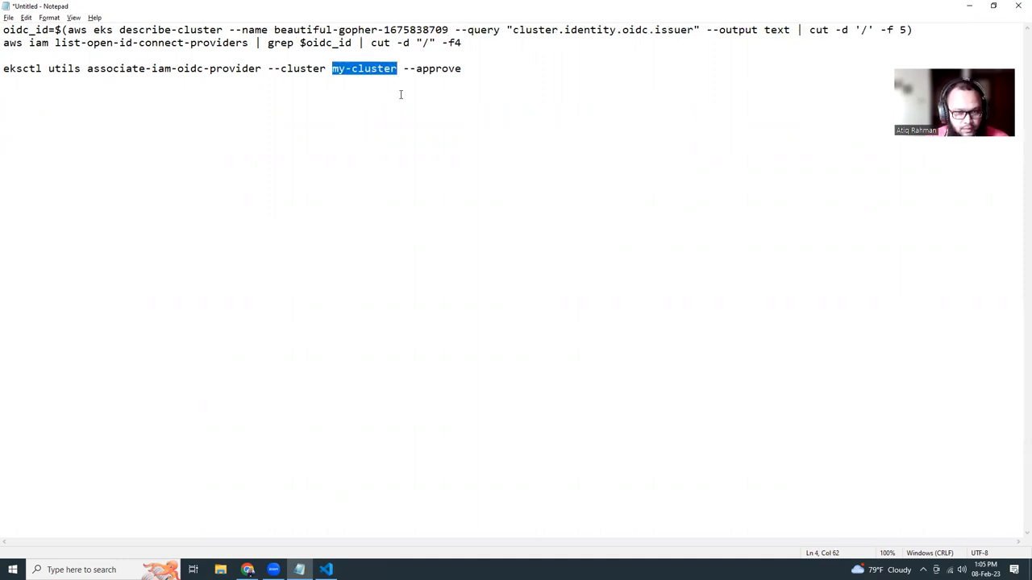
pyautogui.write('beautiful-gopher-1675838709')
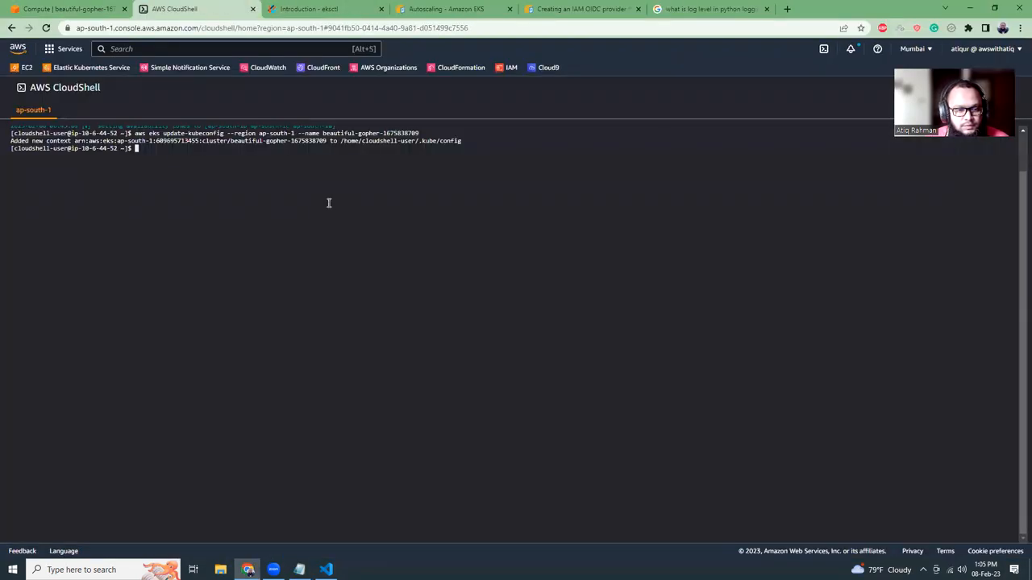
pyautogui.write('oidc_id=$(aws eks describe-cluster --name beautiful-gopher-1675838709 --query "cluster.identity.oidc.issuer" --output text | cut -d \'/\' -f 5)')
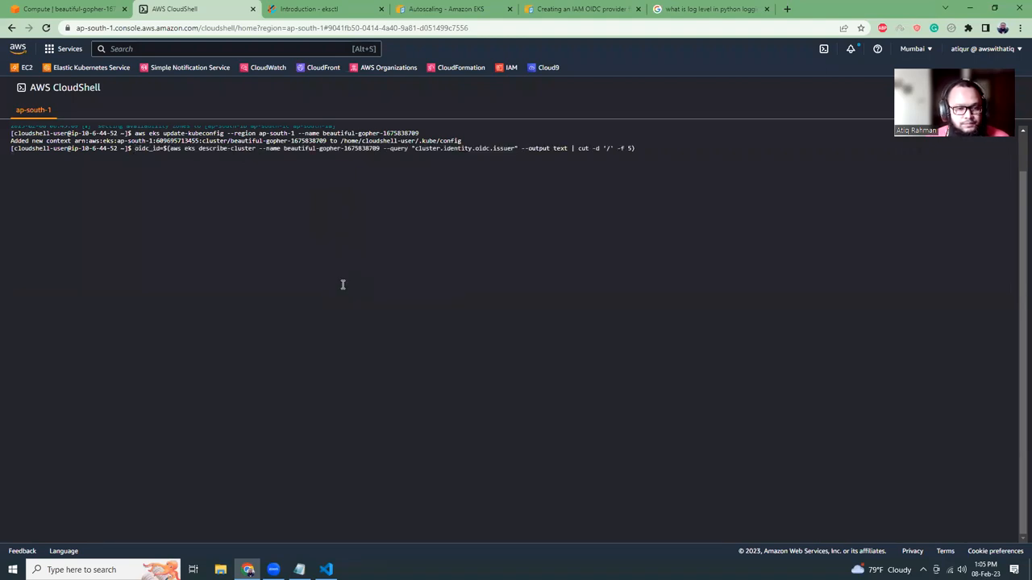
pyautogui.write('eksctl utils associate-iam-oidc-provider --cluster beautiful-gopher-1675838709 --approve')
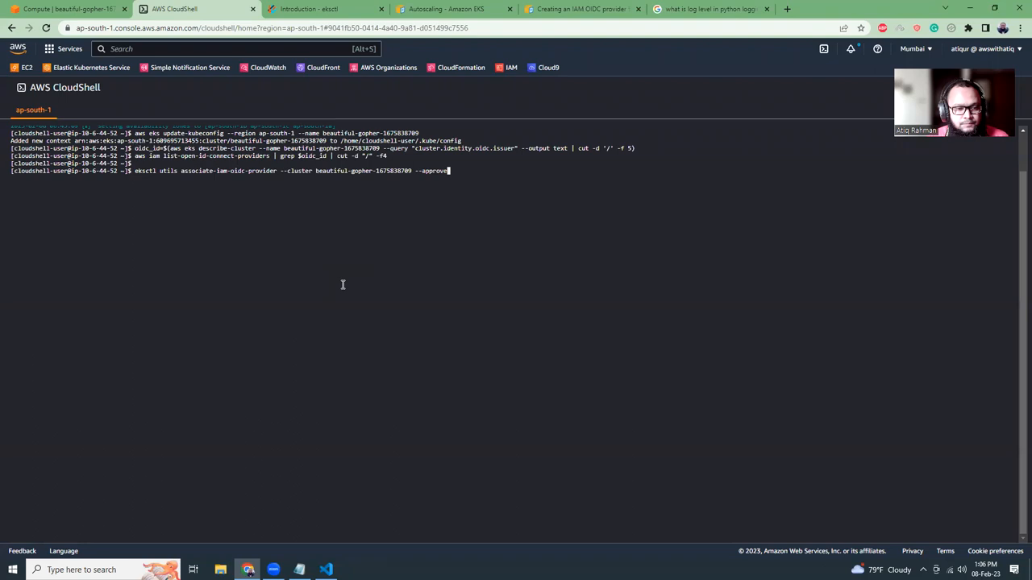
pyautogui.press('Return')
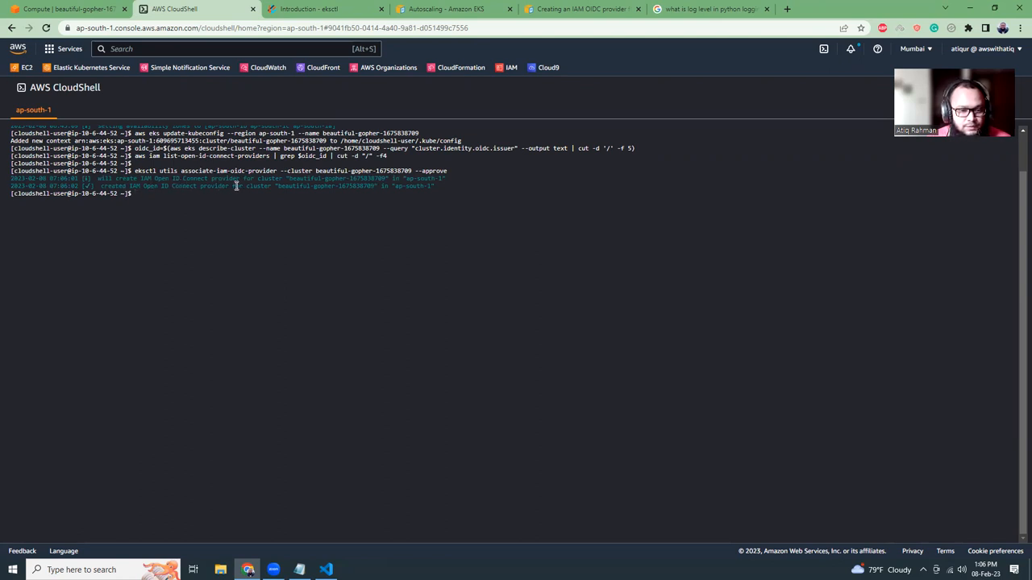
pyautogui.moveTo(522, 88)
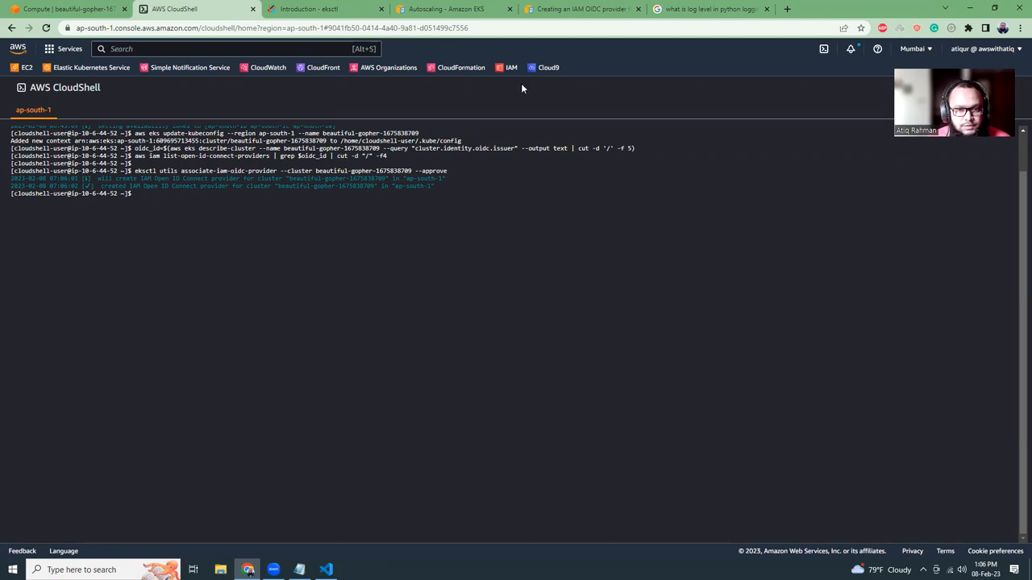
# - Scroll the Autoscaling guide to the Prerequisites table of required Auto Scaling group tags
pyautogui.click(616, 9)
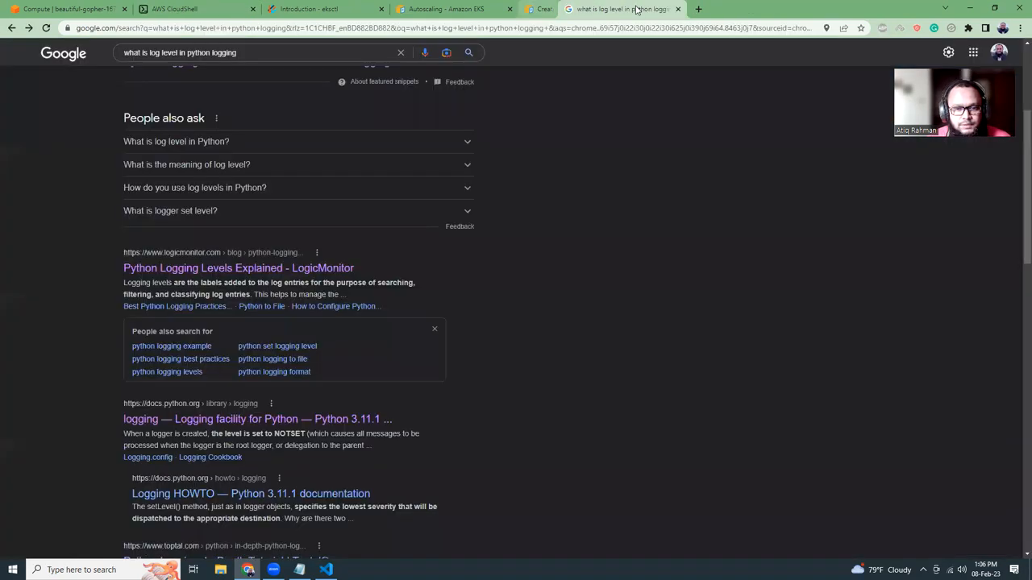
pyautogui.click(451, 9)
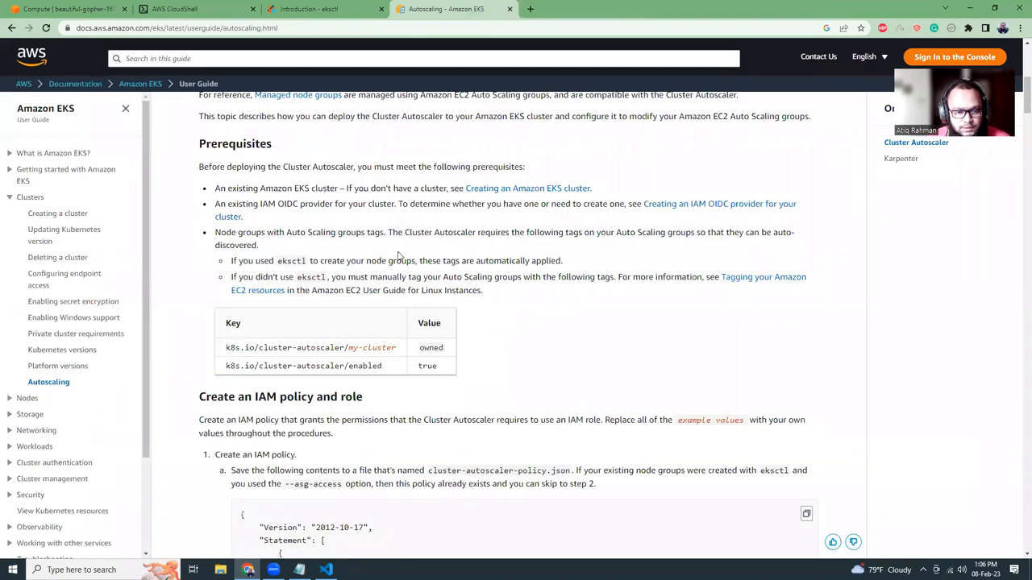
pyautogui.scroll(-3)
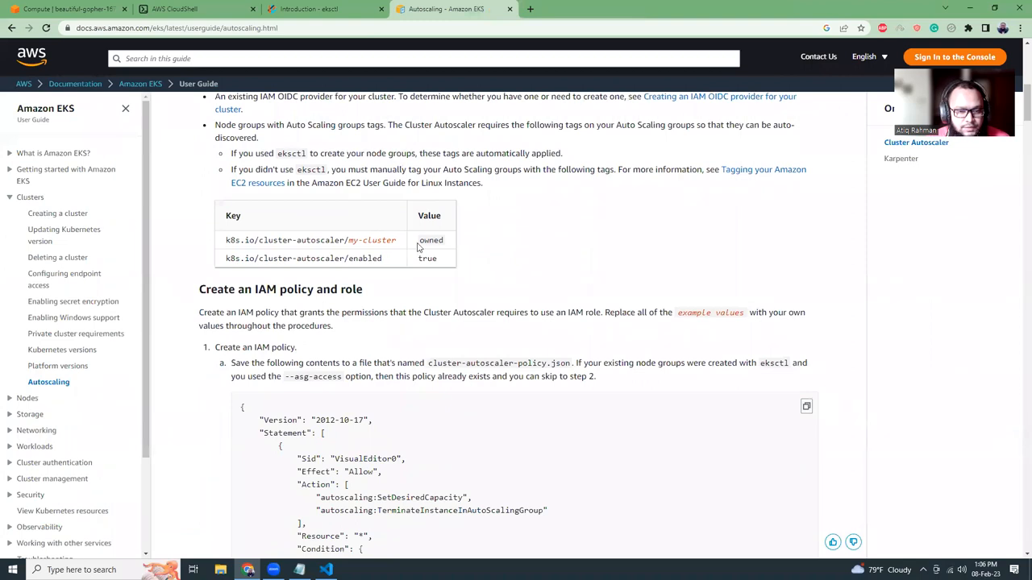
pyautogui.moveTo(408, 252)
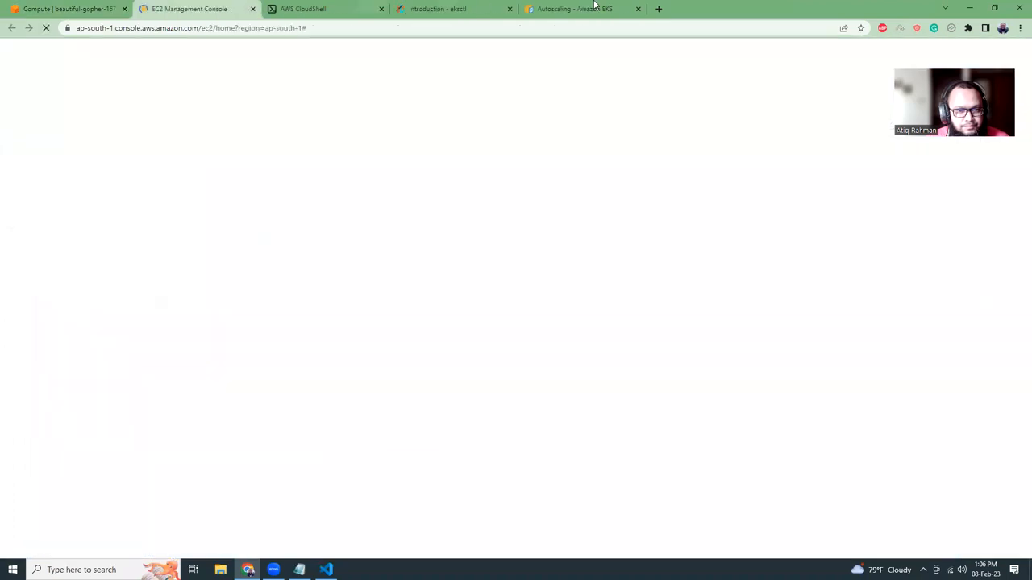
# - Check the Auto Scaling group's Tags for both k8s.io/cluster-autoscaler keys from the guide
pyautogui.click(573, 9)
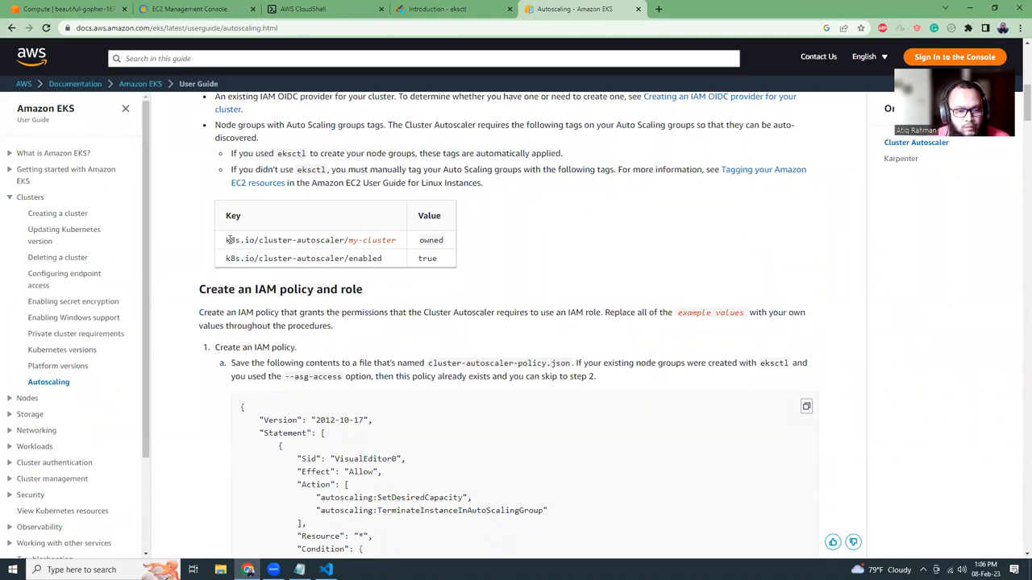
pyautogui.click(190, 9)
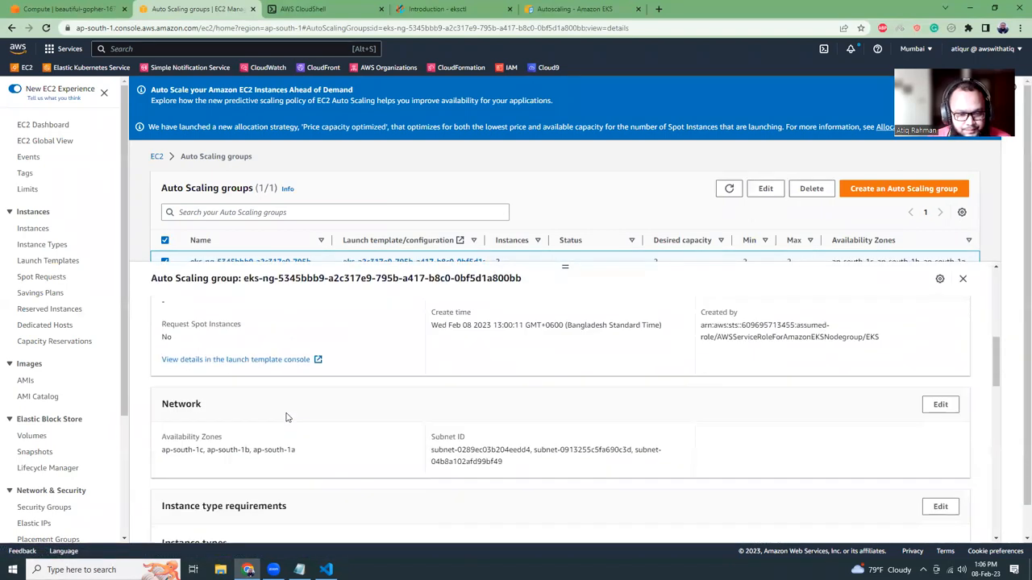
pyautogui.scroll(-3)
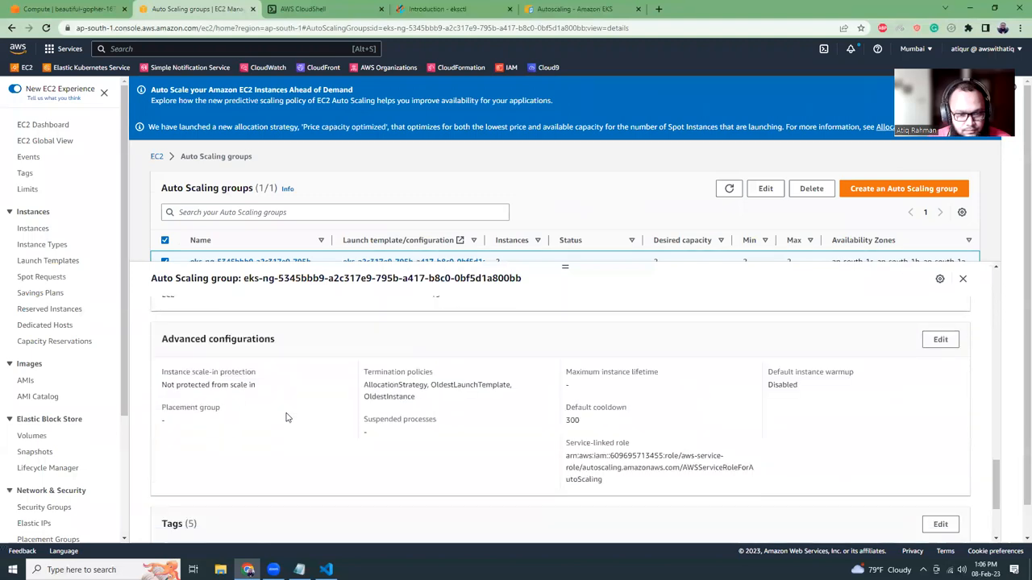
pyautogui.scroll(-3)
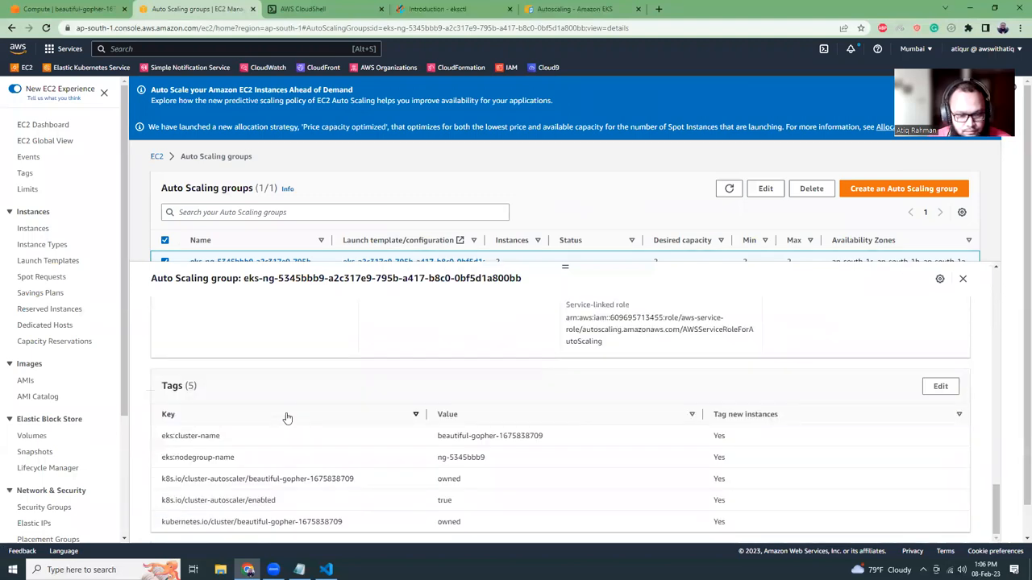
pyautogui.moveTo(284, 440)
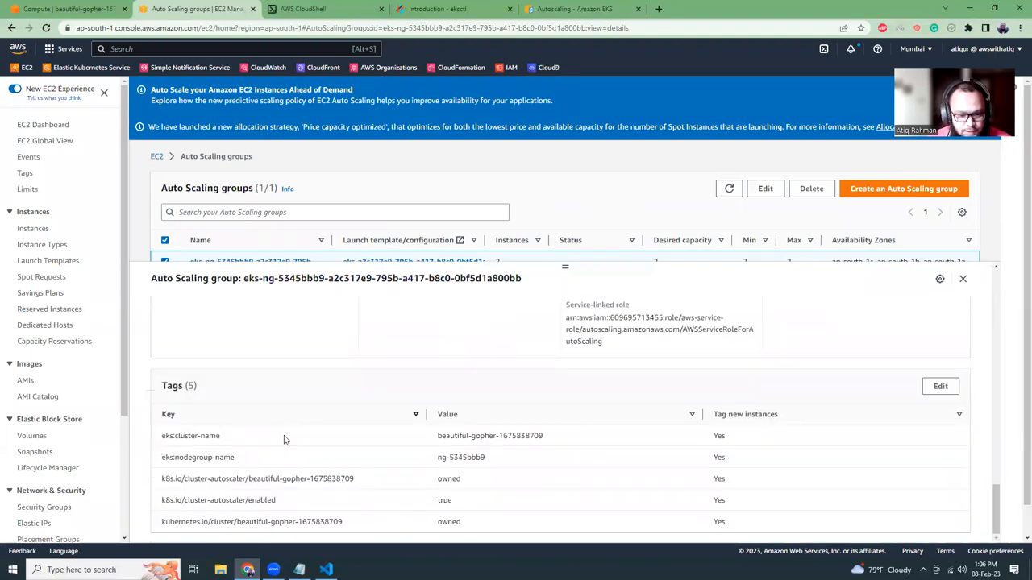
pyautogui.click(572, 9)
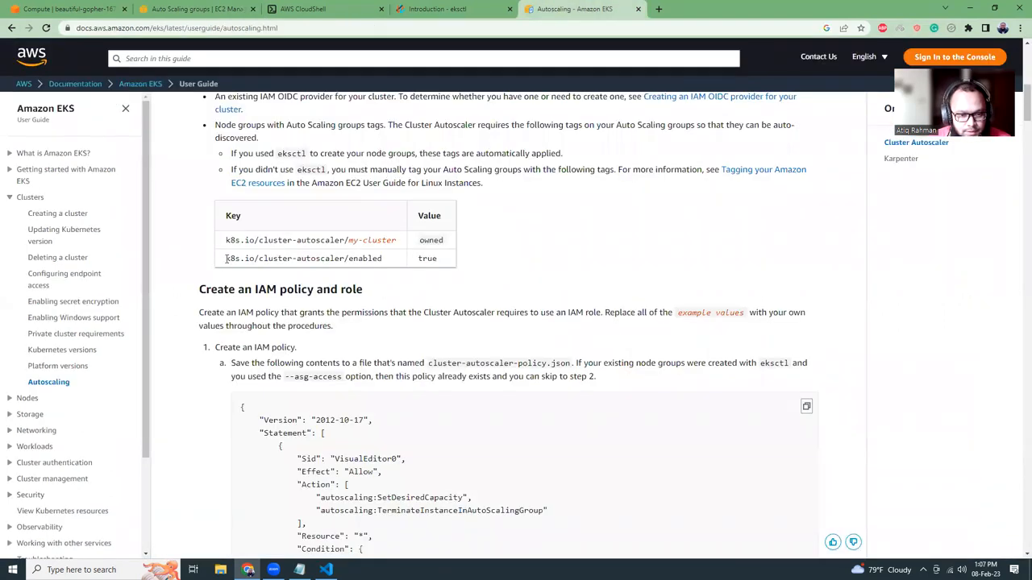
pyautogui.doubleClick(303, 258)
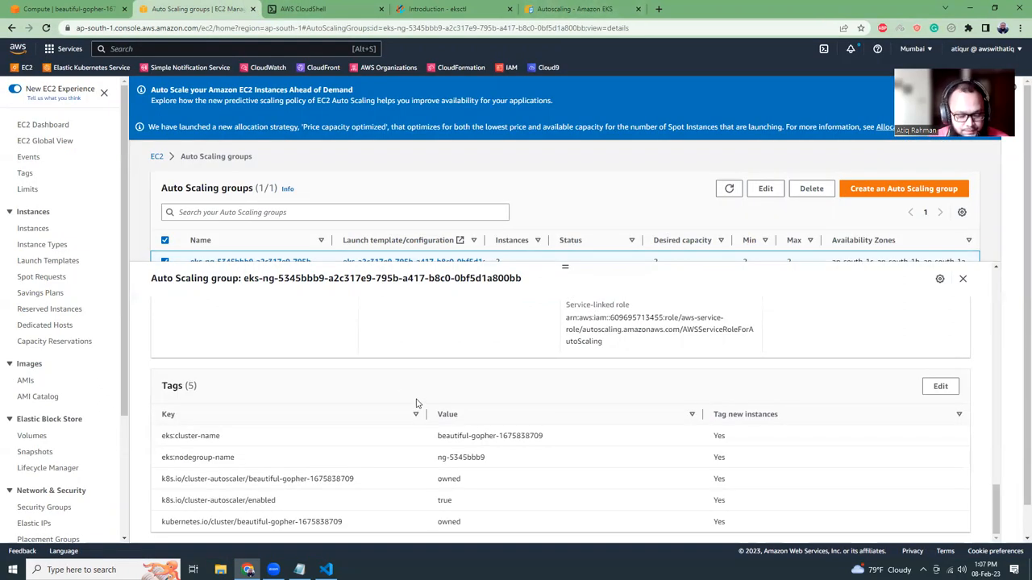
pyautogui.press('ctrl+f')
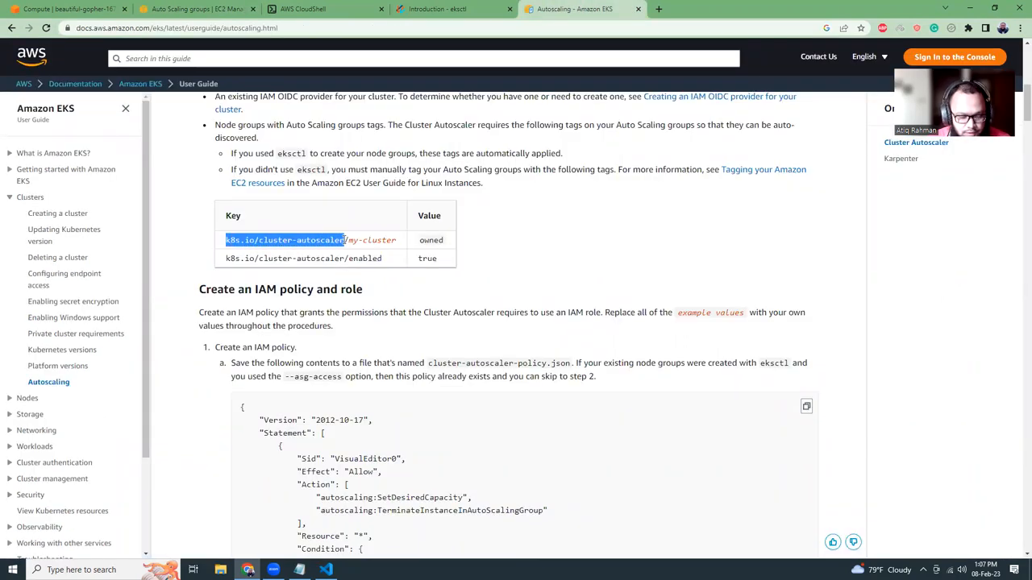
pyautogui.click(195, 9)
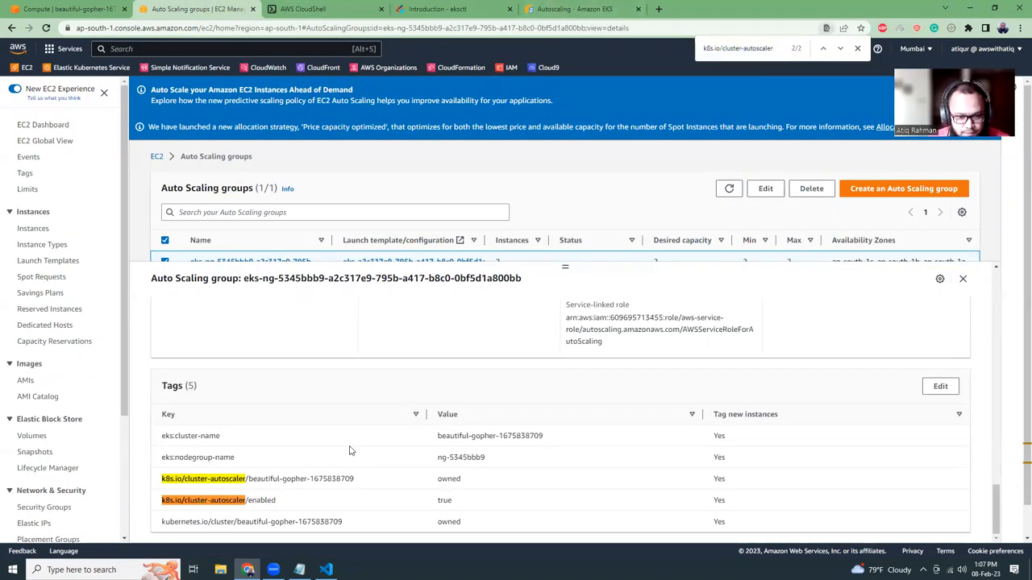
pyautogui.moveTo(419, 484)
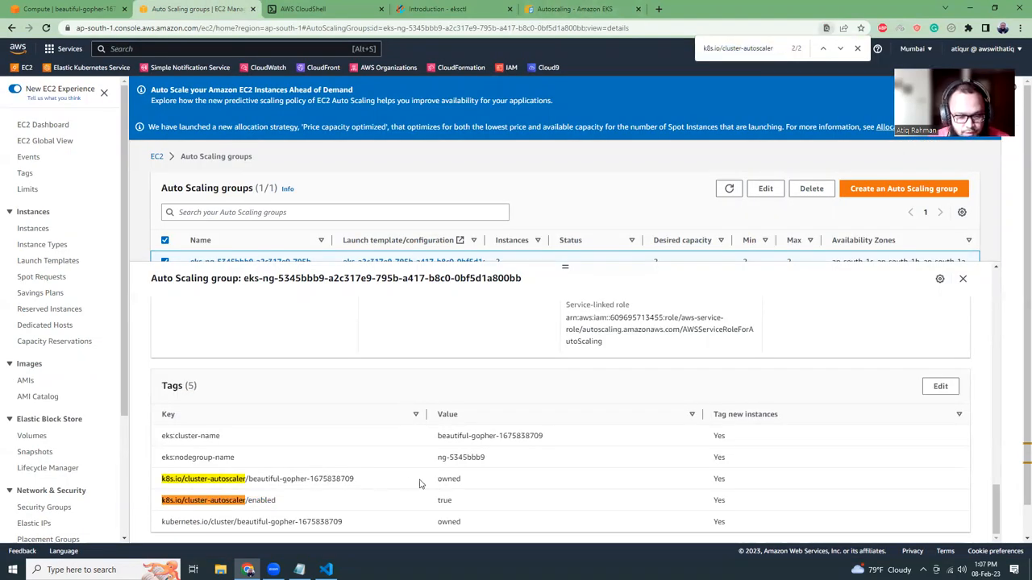
pyautogui.click(572, 9)
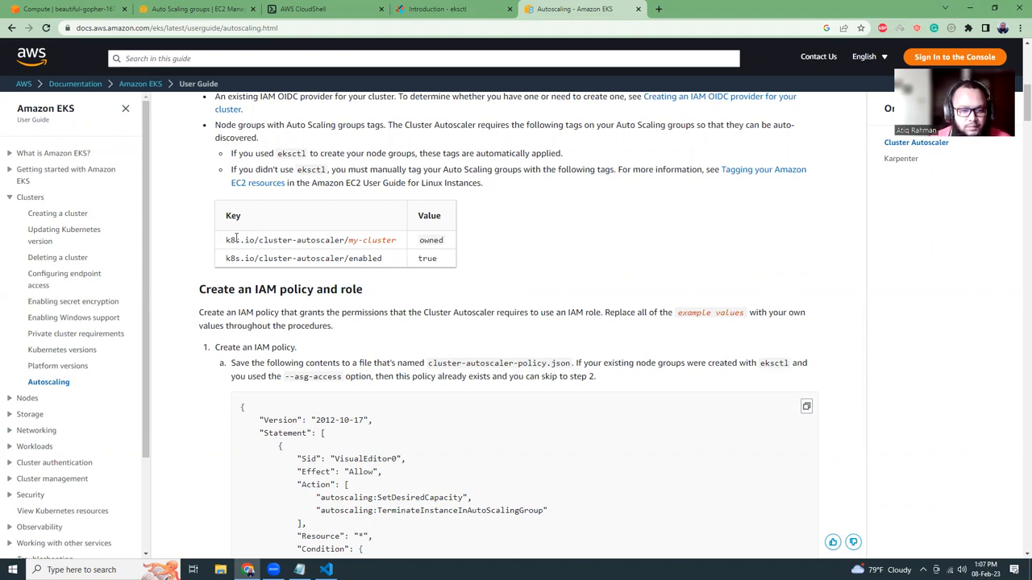
pyautogui.moveTo(330, 274)
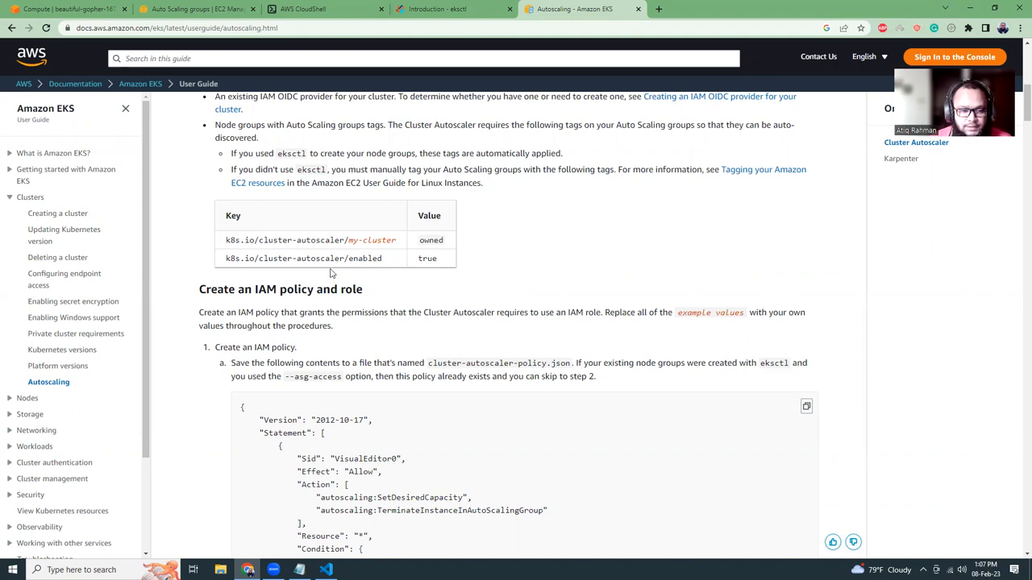
# - Scroll to the sample autoscaler IAM policy and select its my-cluster placeholder
pyautogui.moveTo(225, 239); pyautogui.dragTo(363, 258)
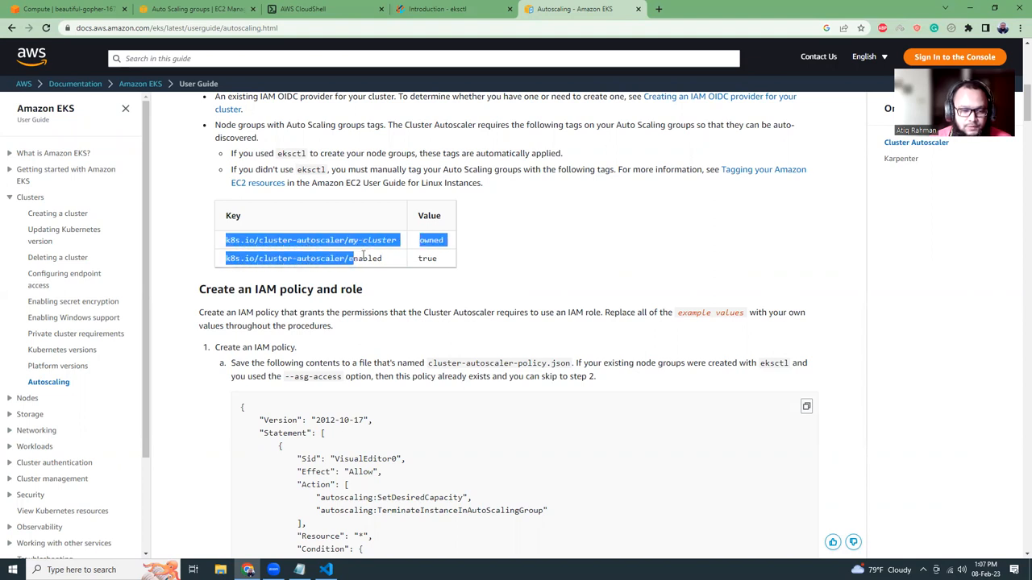
pyautogui.scroll(-3)
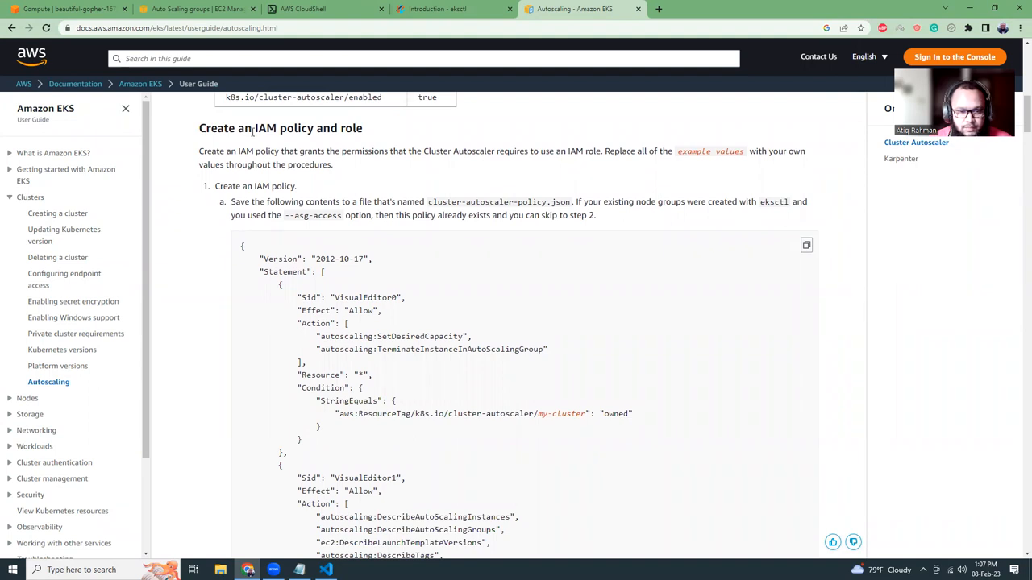
pyautogui.scroll(-3)
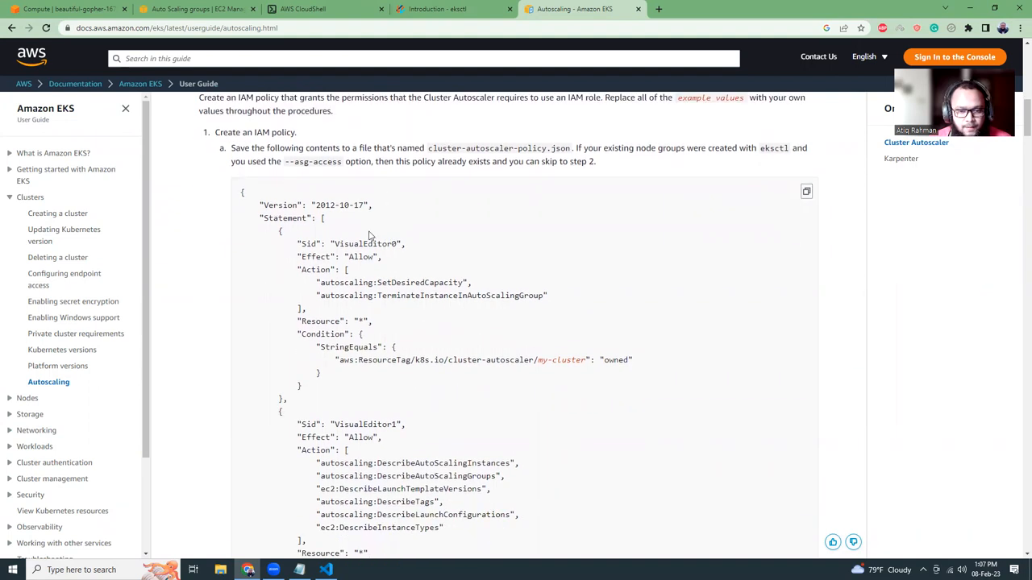
pyautogui.scroll(-3)
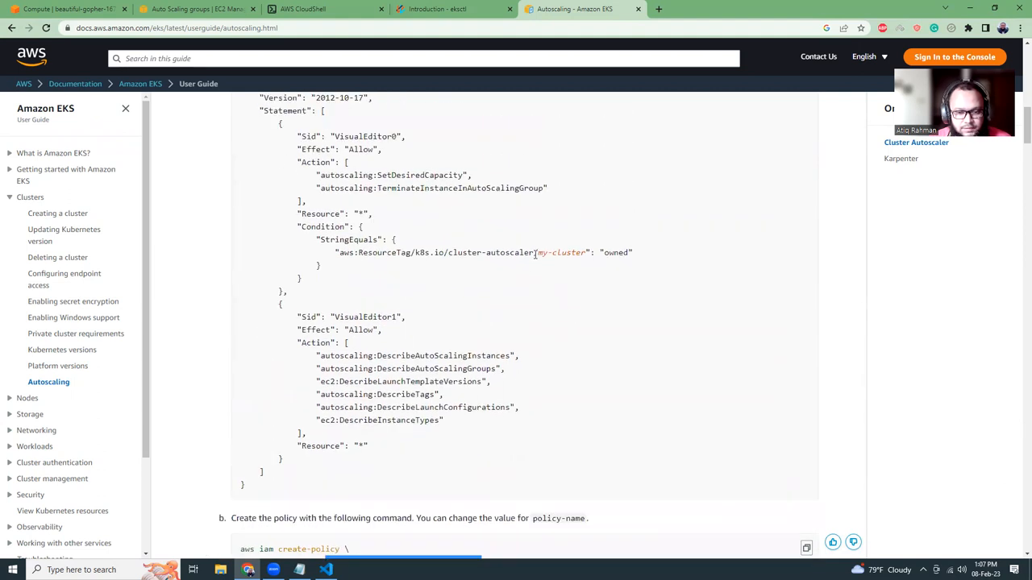
pyautogui.doubleClick(560, 253)
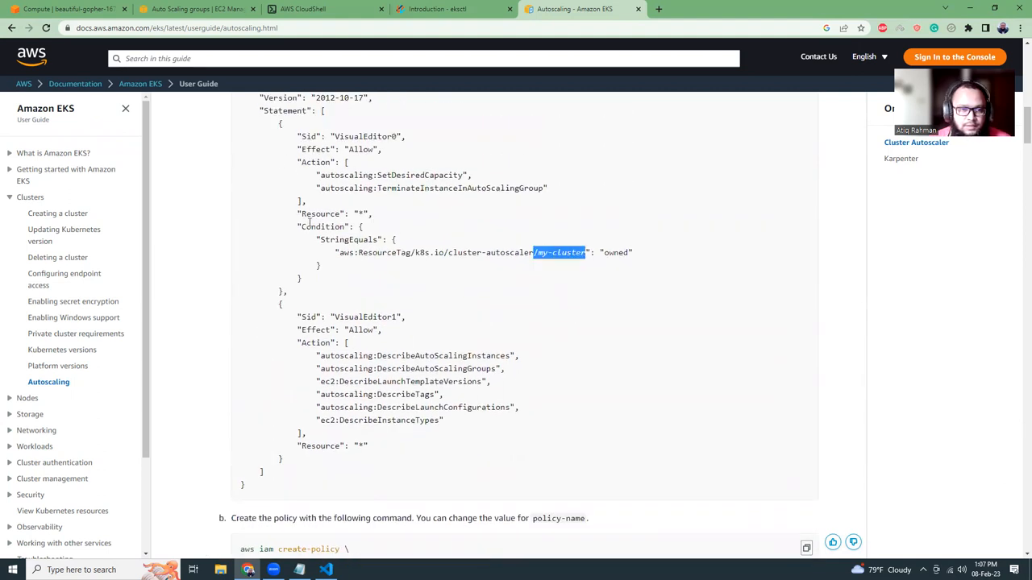
# - Select the AmazonEKSClusterAutoscalerPolicy name in the guide's create-policy command
pyautogui.click(198, 9)
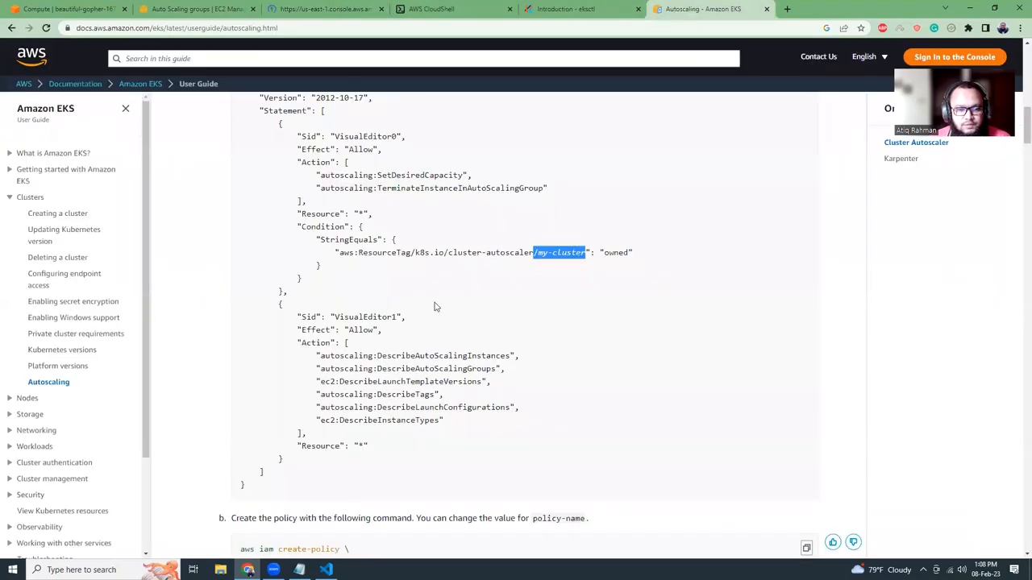
pyautogui.scroll(3)
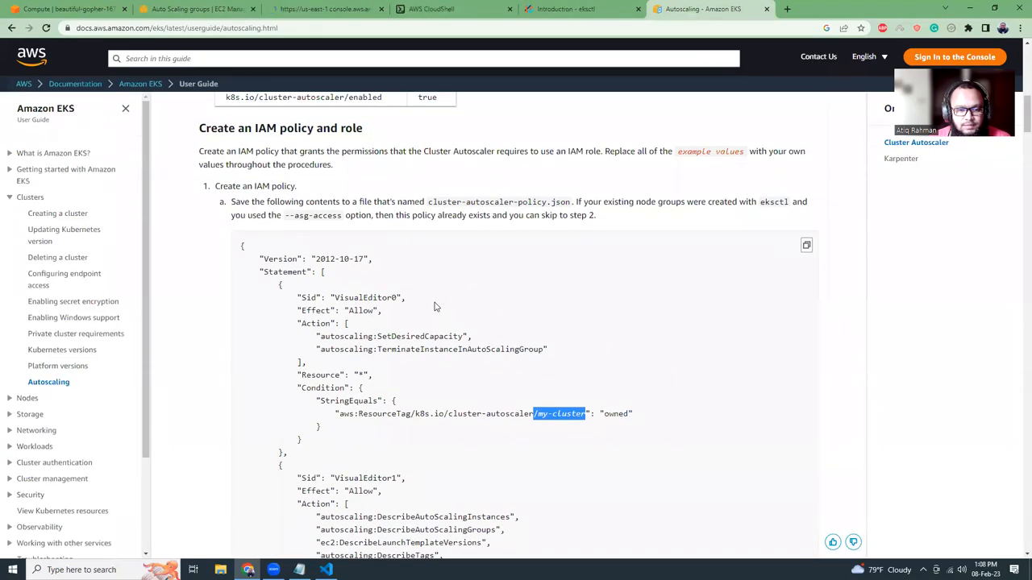
pyautogui.scroll(-3)
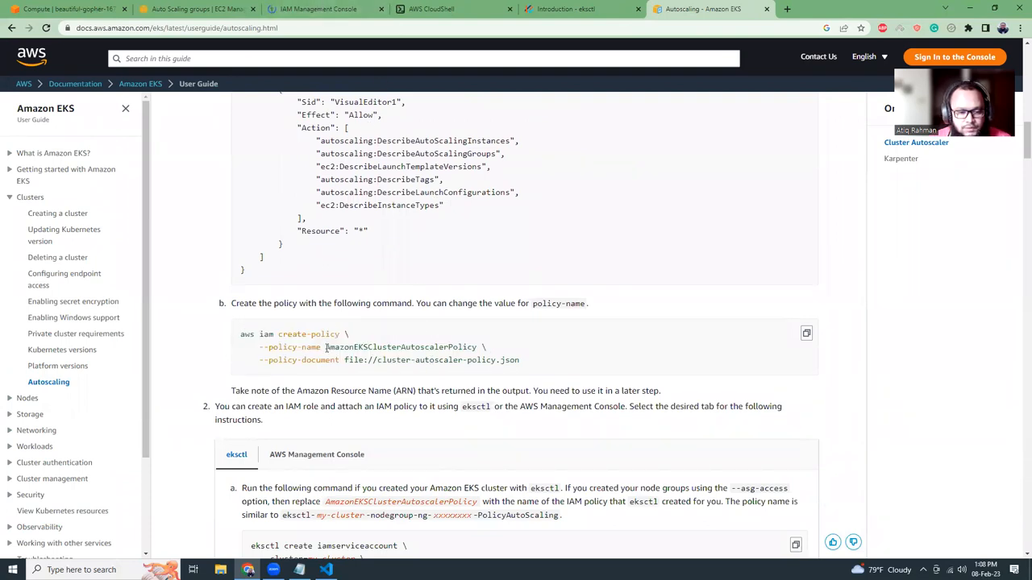
pyautogui.doubleClick(401, 347)
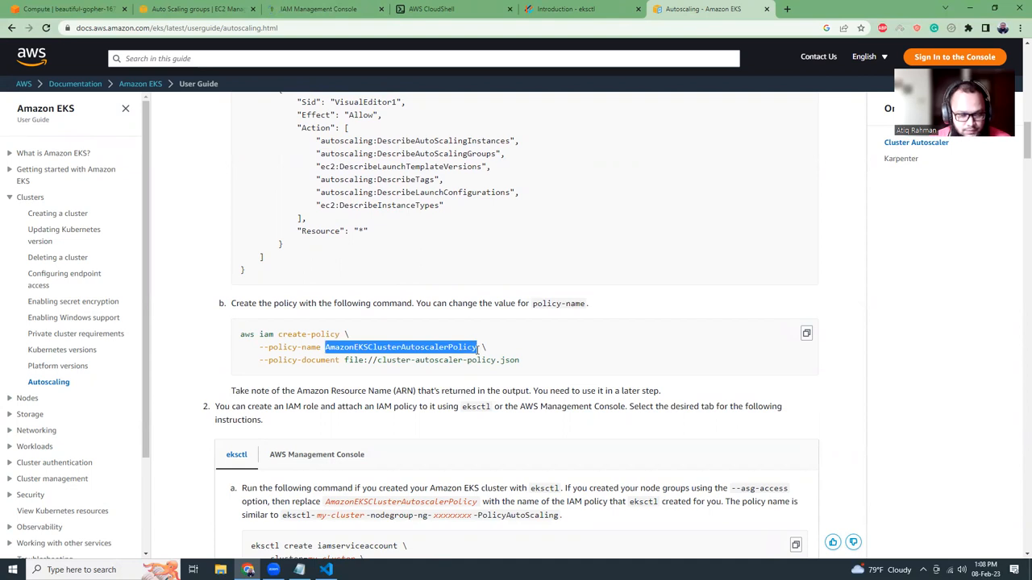
pyautogui.click(314, 9)
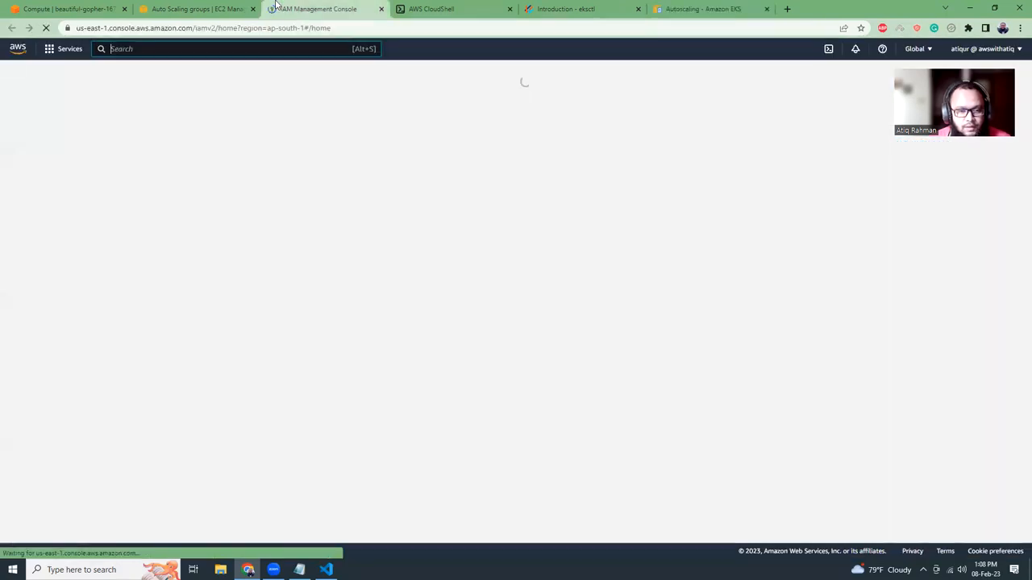
# - Find AmazonEKSClusterAutoscalerPolicy among customer-managed IAM policies and view its JSON document
pyautogui.click(318, 9)
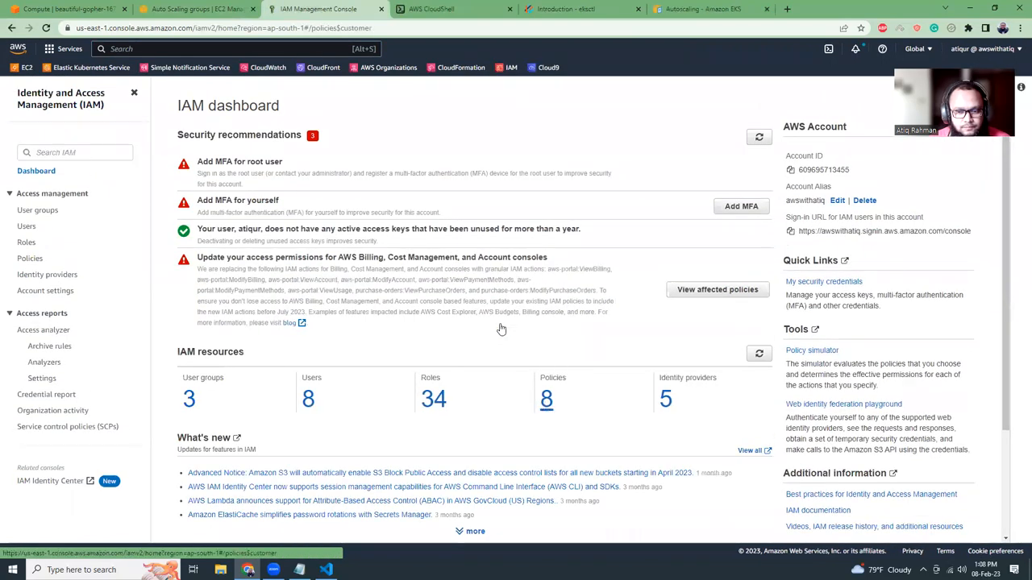
pyautogui.click(29, 258)
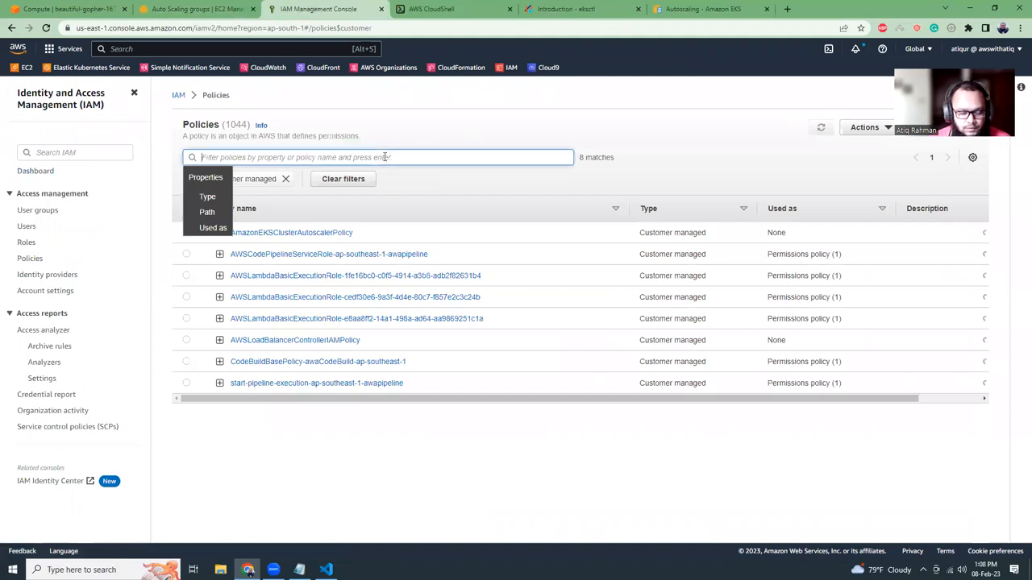
pyautogui.write('AmazonEKSClusterAutoscalerPolicy')
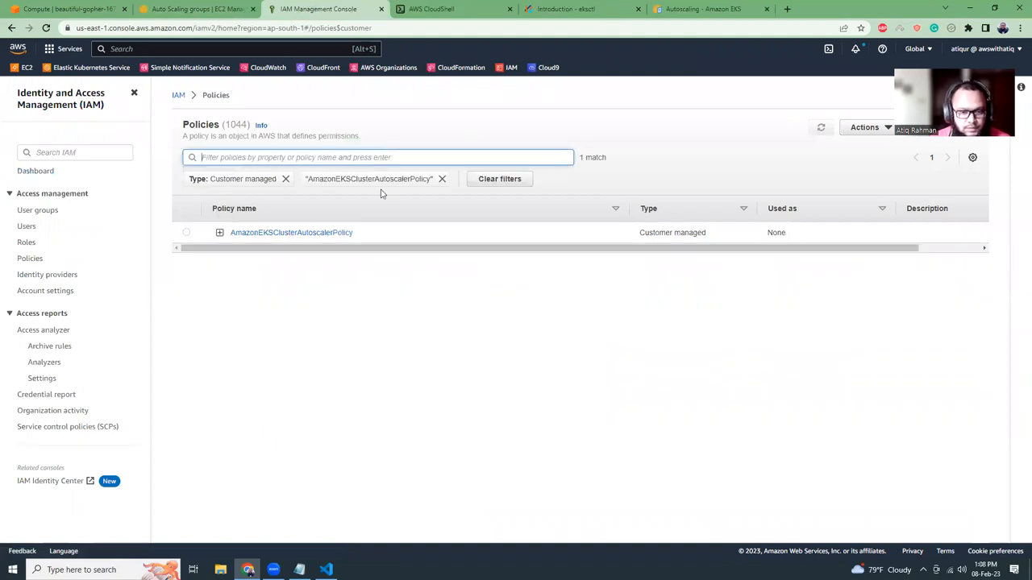
pyautogui.click(291, 232)
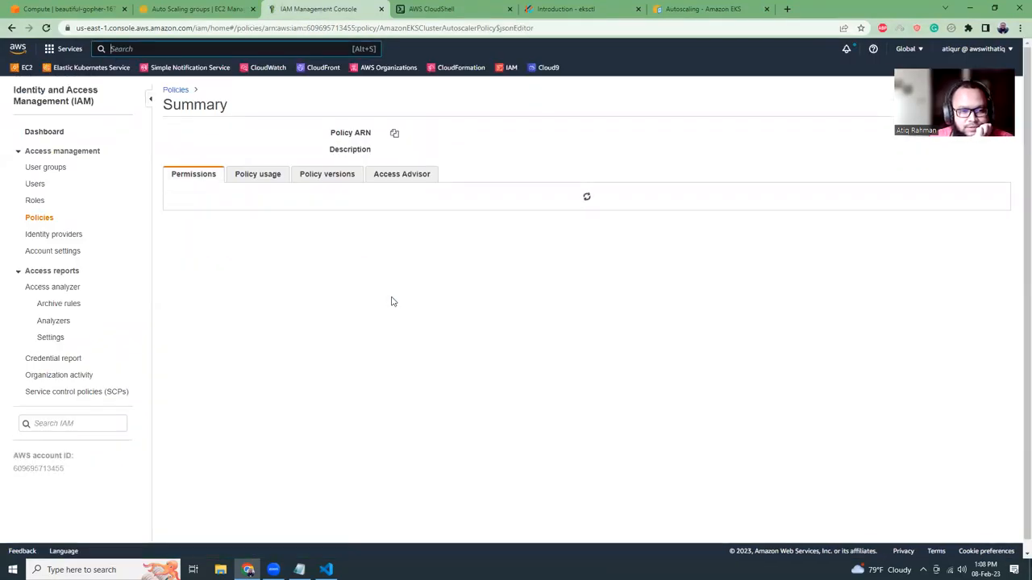
pyautogui.moveTo(371, 321)
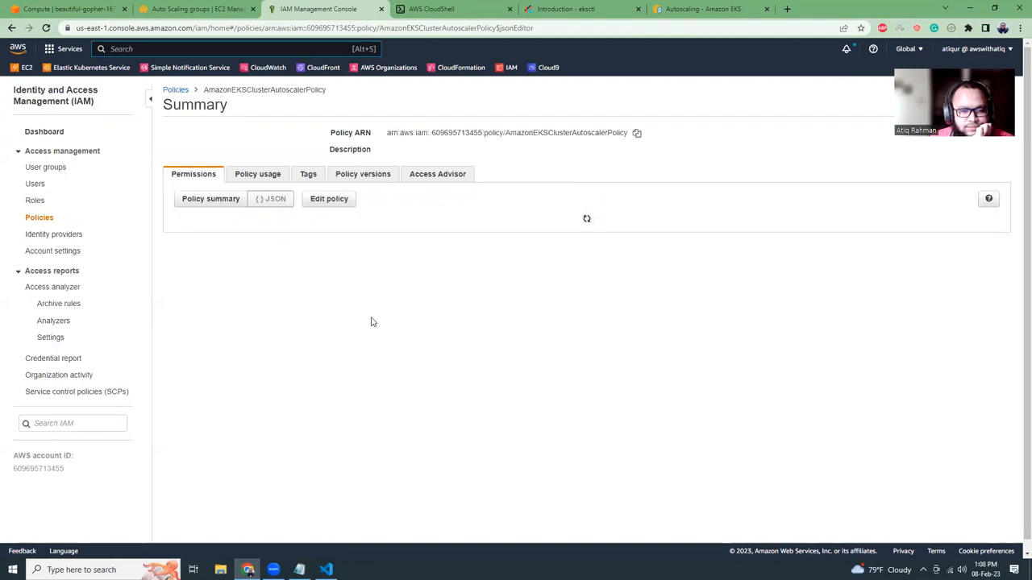
pyautogui.click(270, 198)
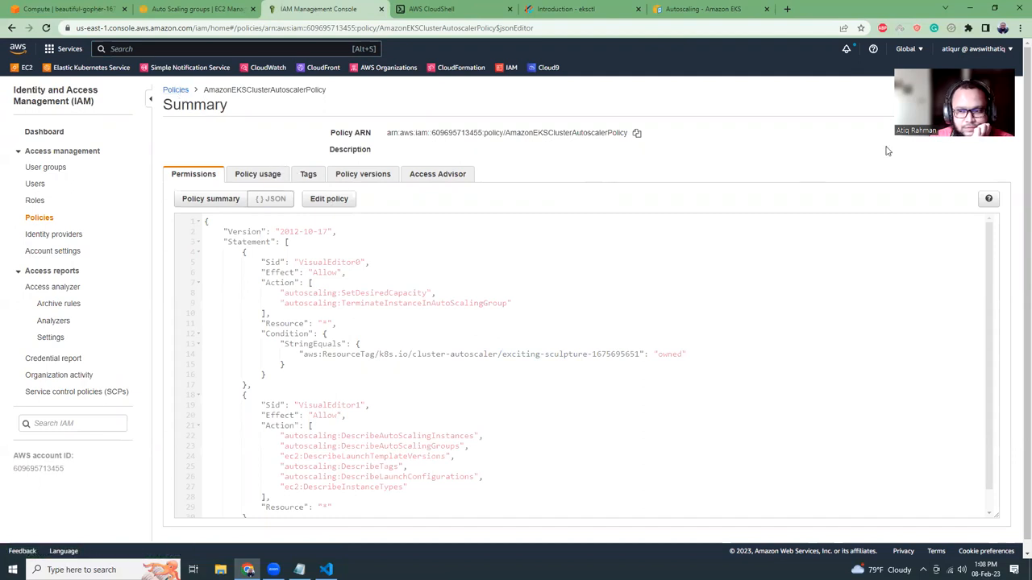
# - Delete the old AmazonEKSClusterAutoscalerPolicy and return to the EKS autoscaling guide
pyautogui.click(979, 103)
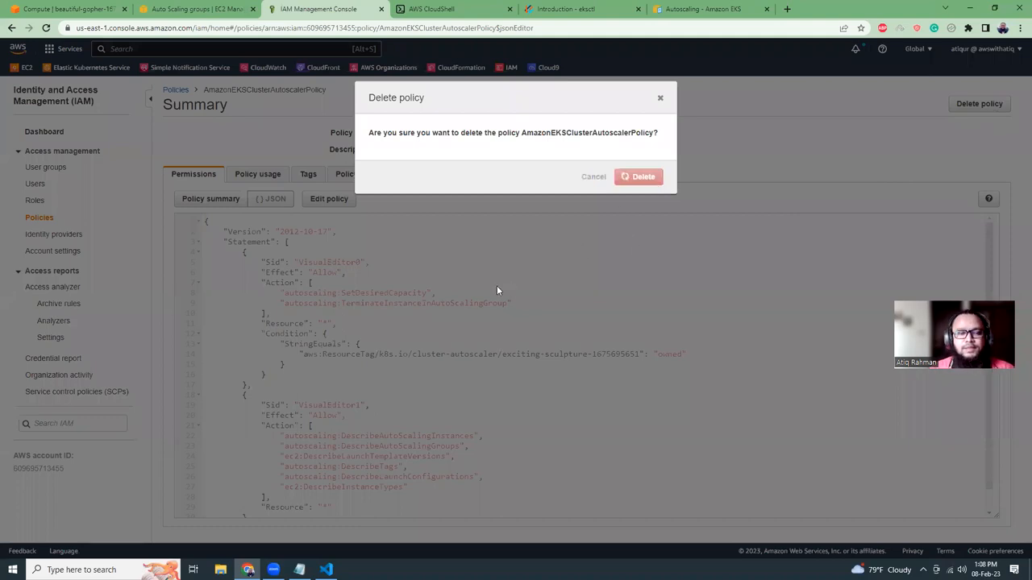
pyautogui.click(638, 176)
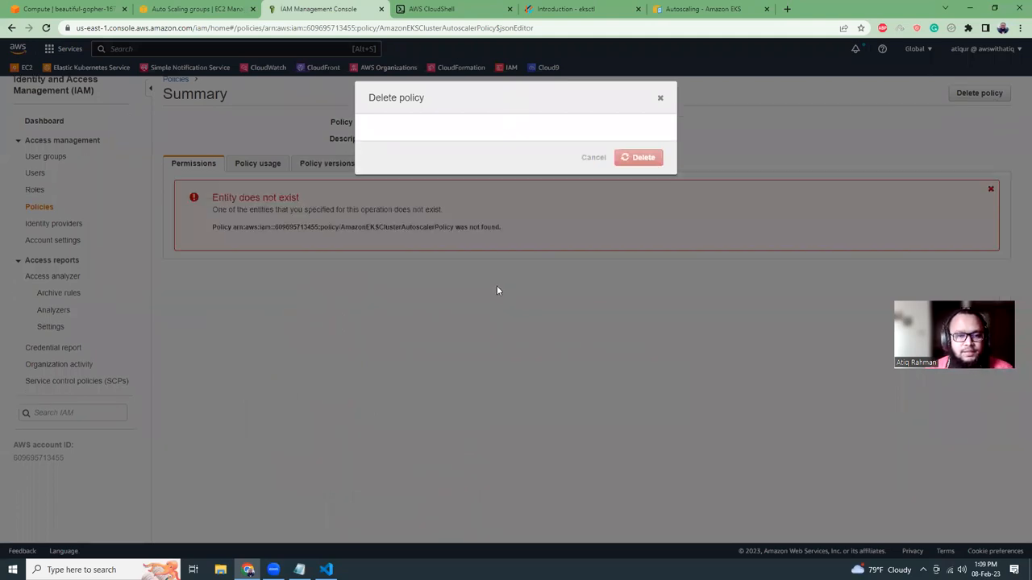
pyautogui.moveTo(612, 261)
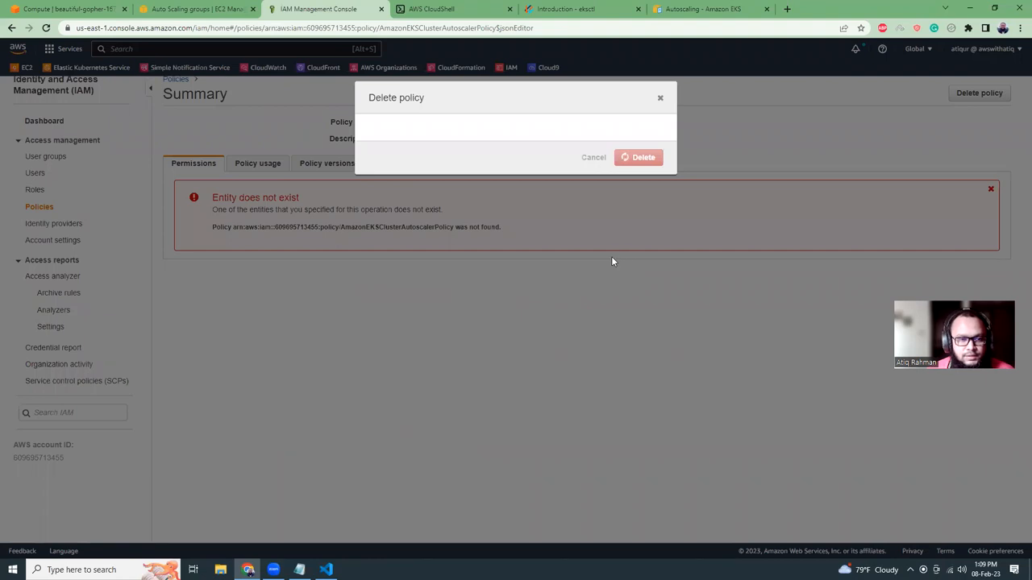
pyautogui.click(642, 156)
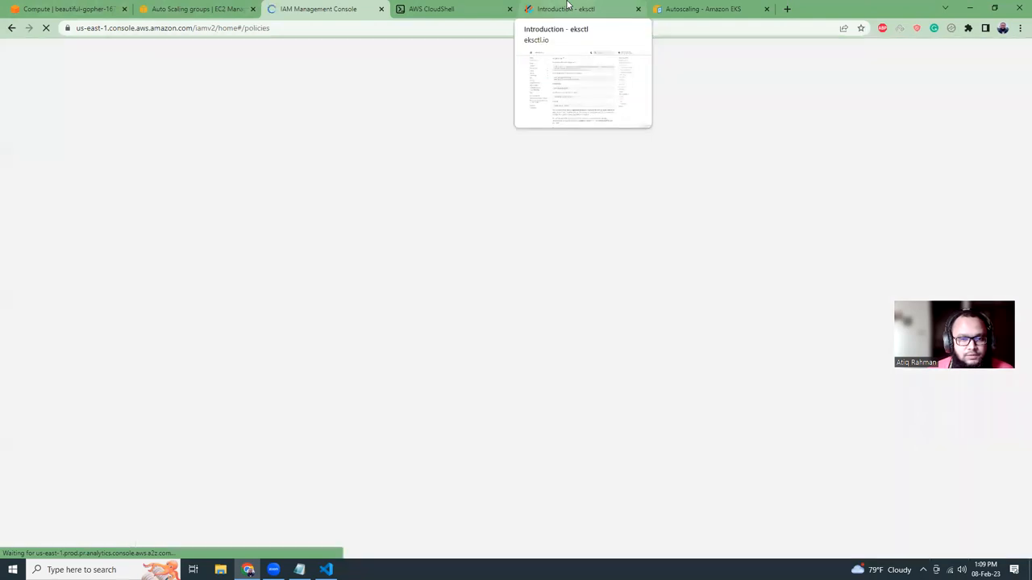
pyautogui.click(701, 9)
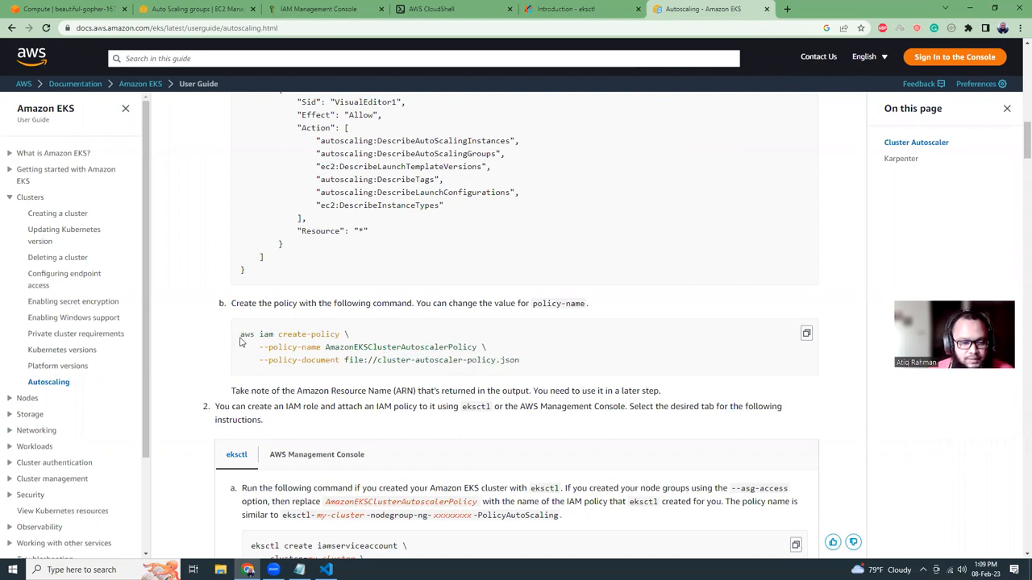
pyautogui.click(318, 9)
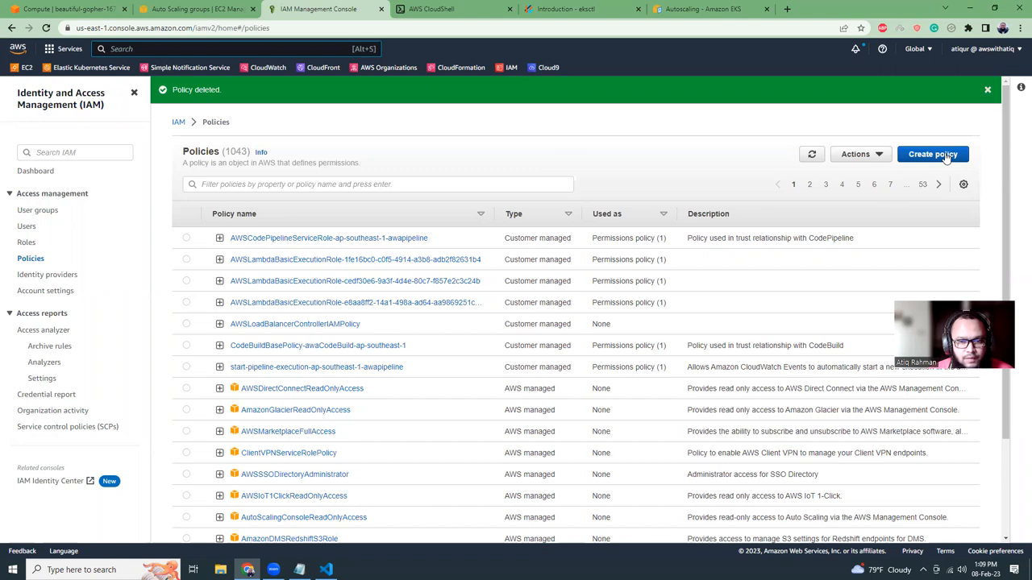
pyautogui.click(933, 154)
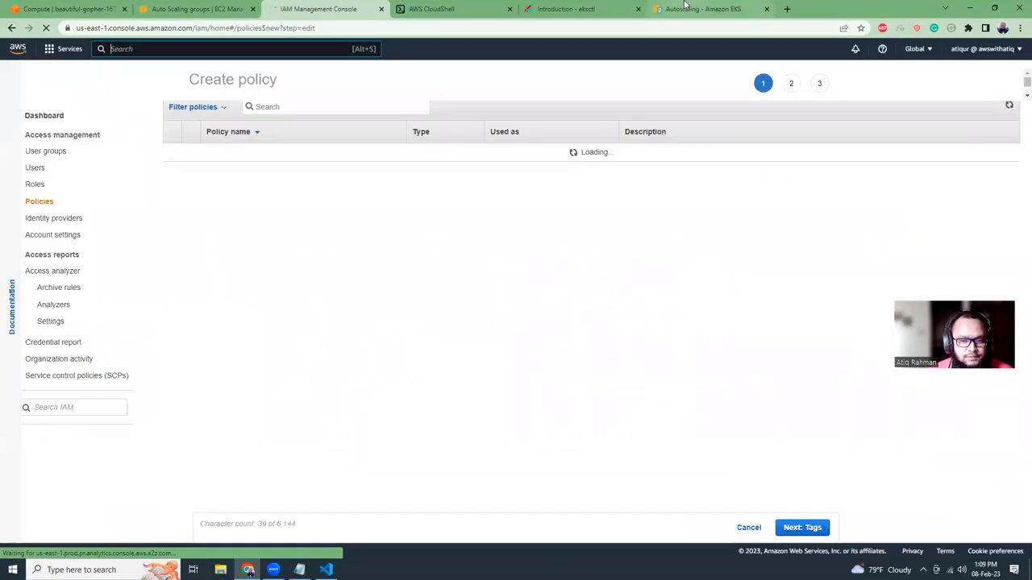
pyautogui.click(701, 8)
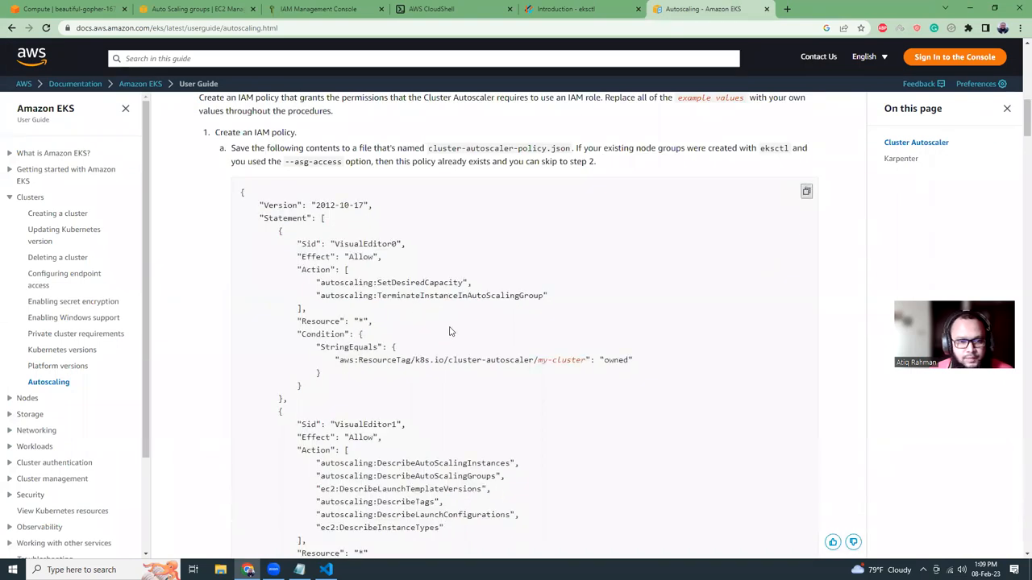
pyautogui.click(318, 9)
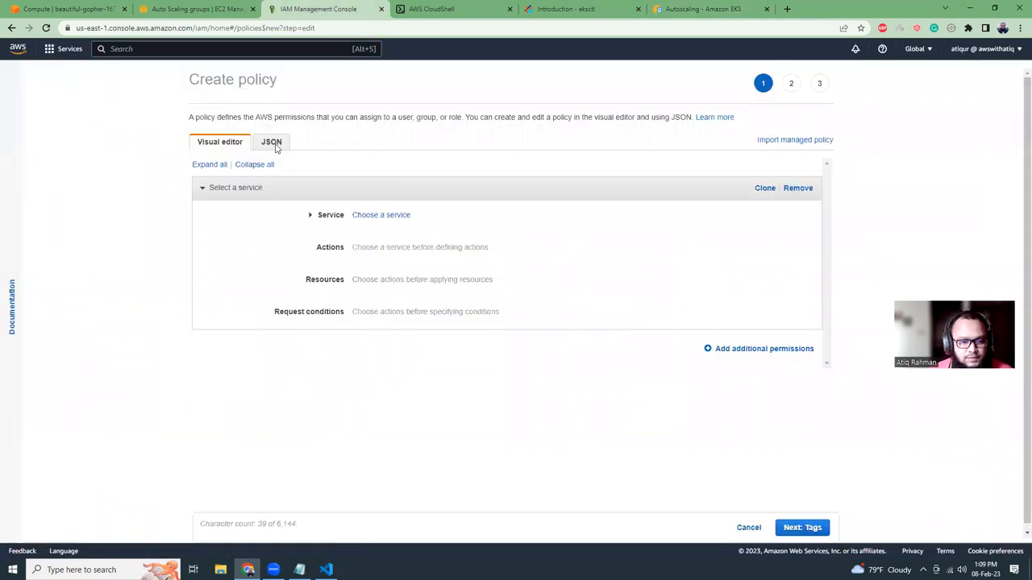
pyautogui.click(272, 142)
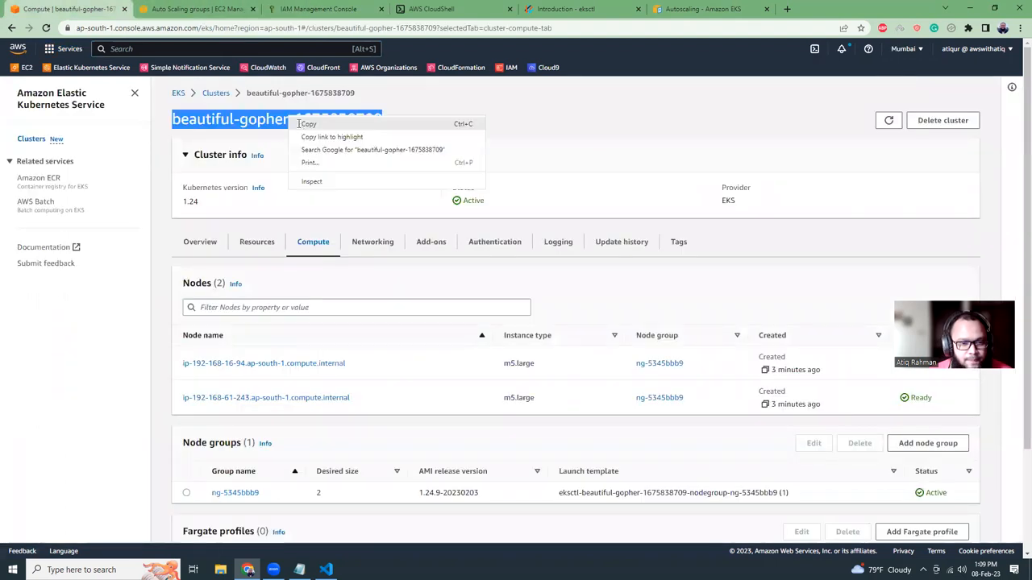
pyautogui.click(318, 9)
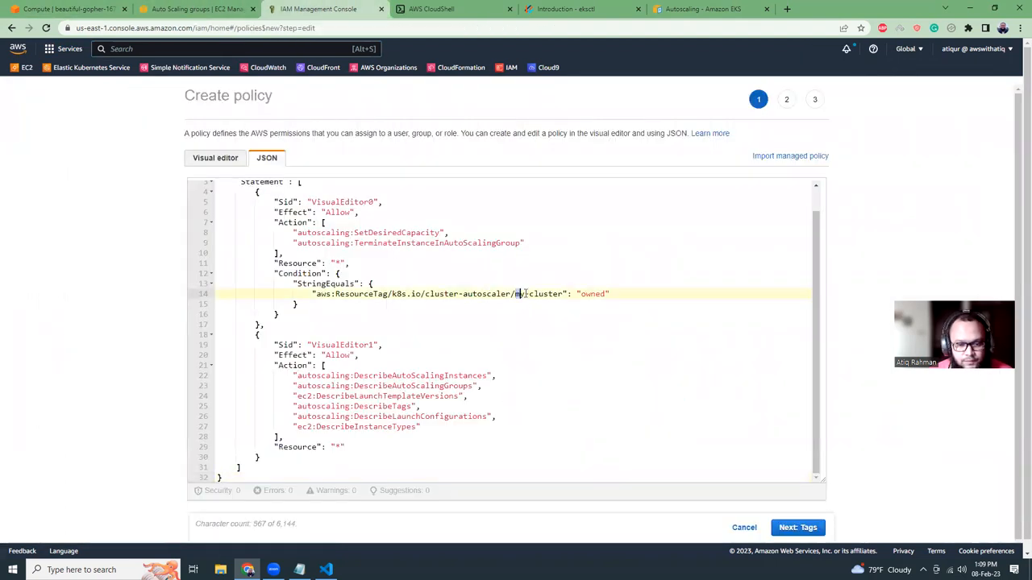
pyautogui.write('beautiful-gopher-1675838709')
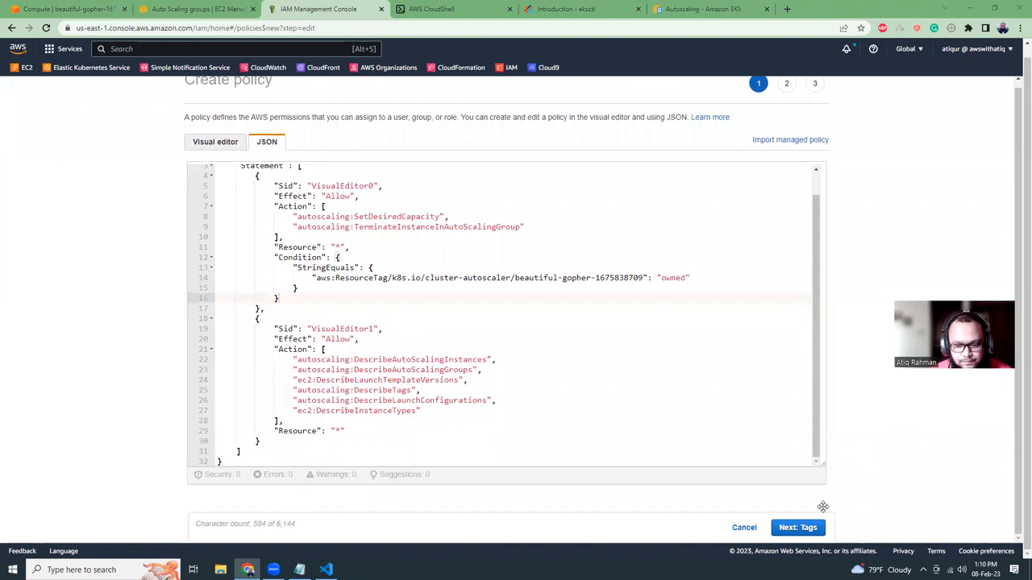
pyautogui.click(797, 527)
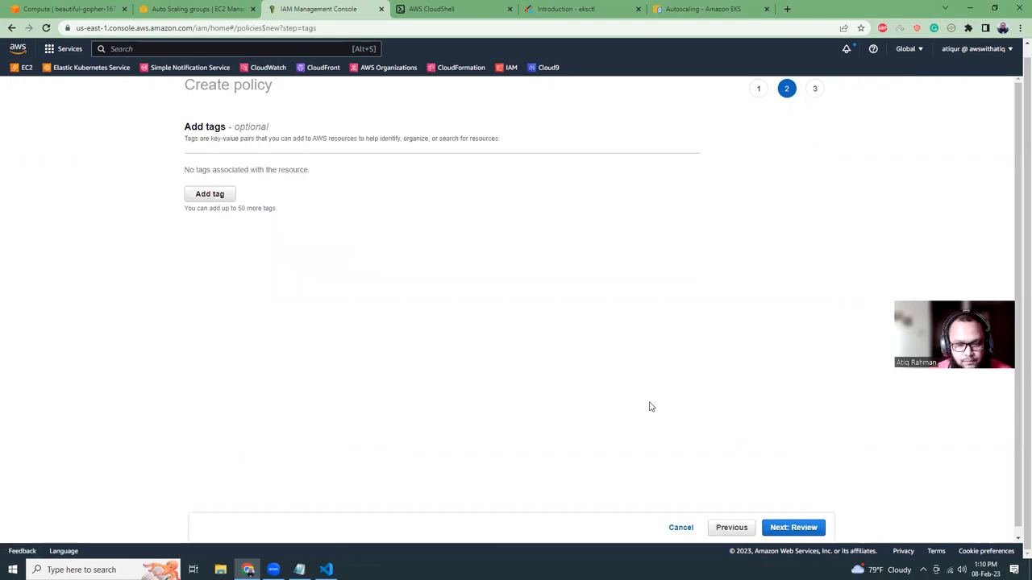
# - Skip tags, name the policy AmazonEKSClusterAutoscalerPolicy from the guide, and create it
pyautogui.click(792, 527)
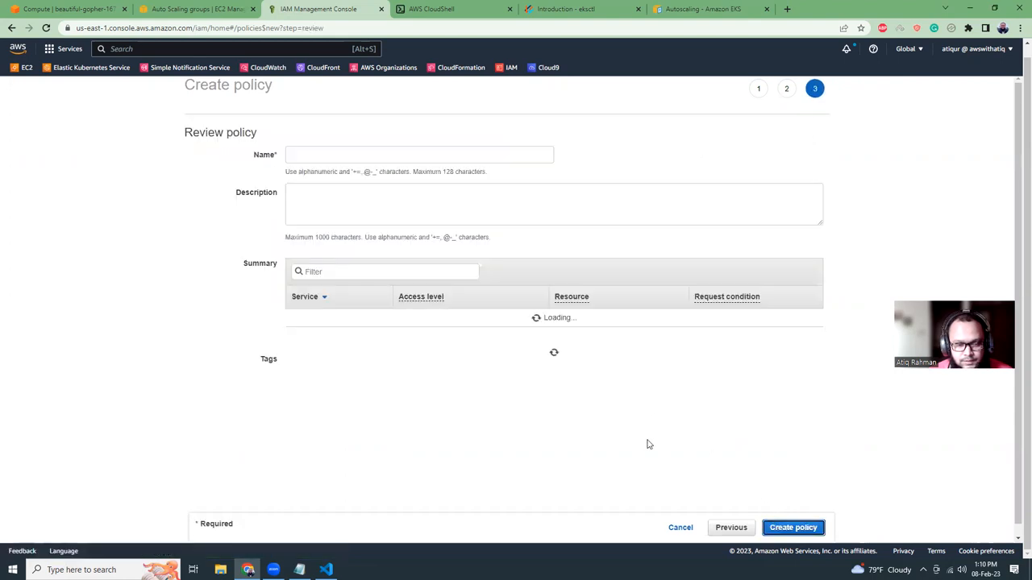
pyautogui.click(701, 9)
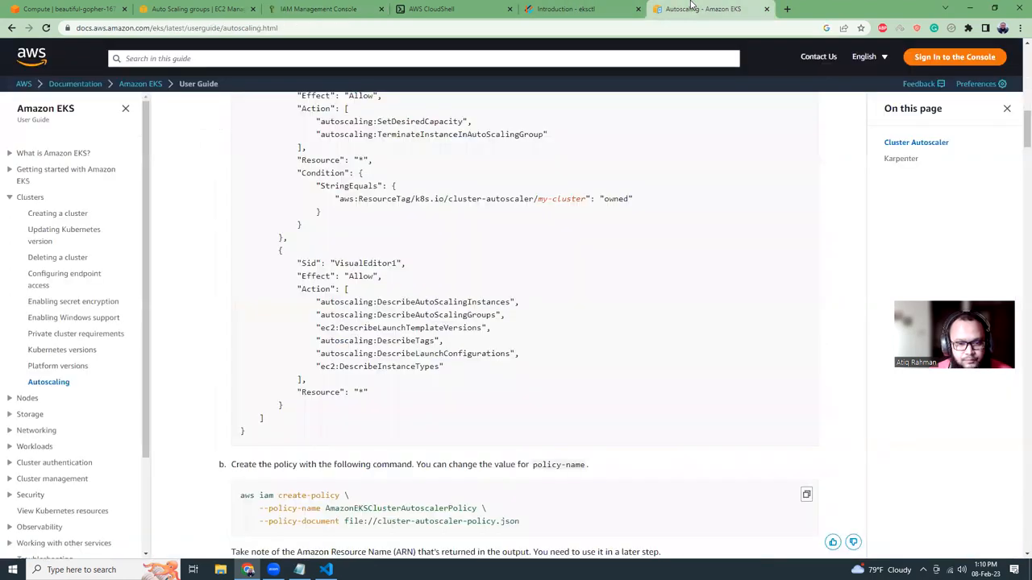
pyautogui.scroll(-3)
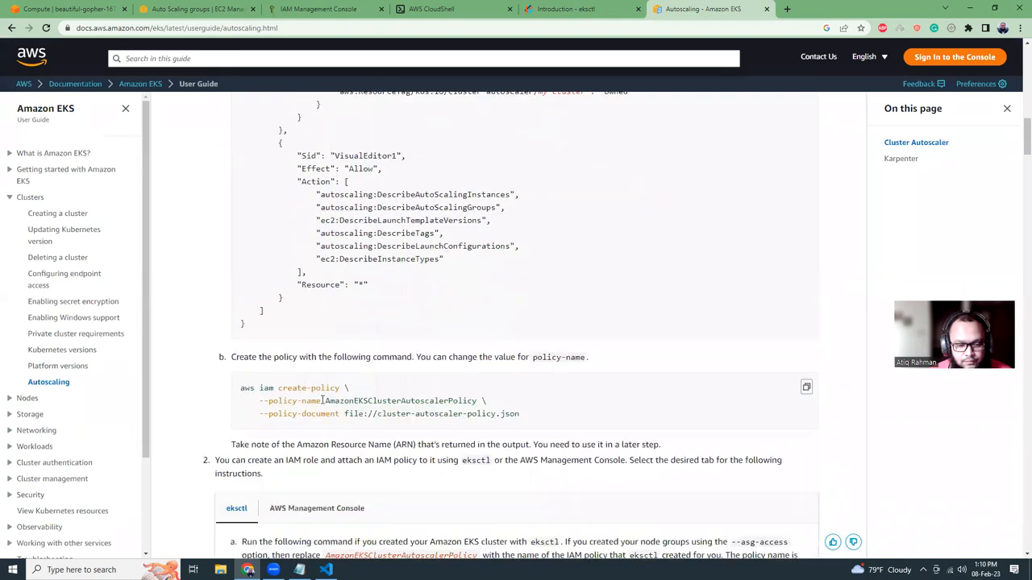
pyautogui.doubleClick(401, 401)
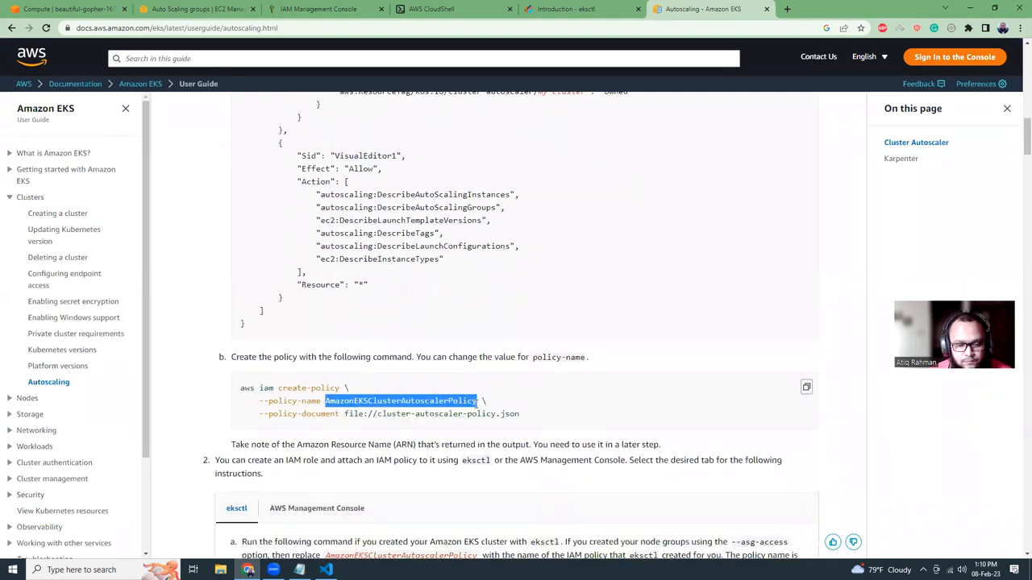
pyautogui.click(318, 9)
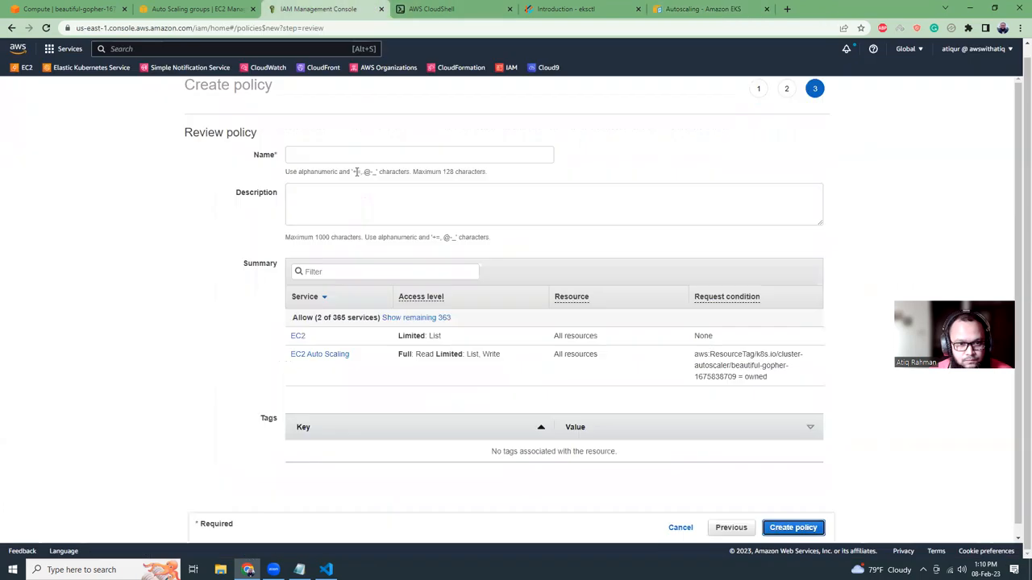
pyautogui.write('AmazonEKSClusterAutoscalerPolicy')
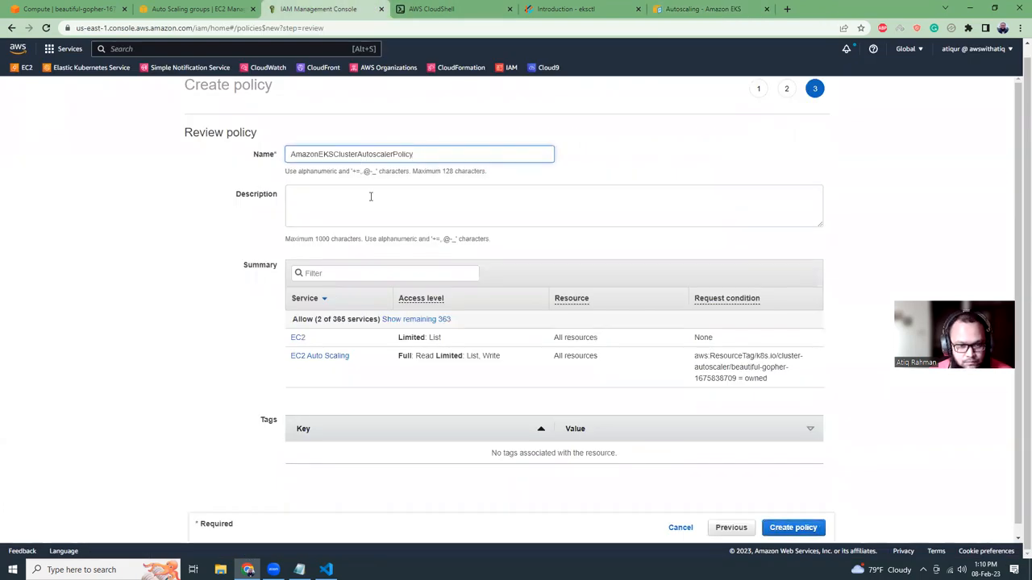
pyautogui.click(792, 527)
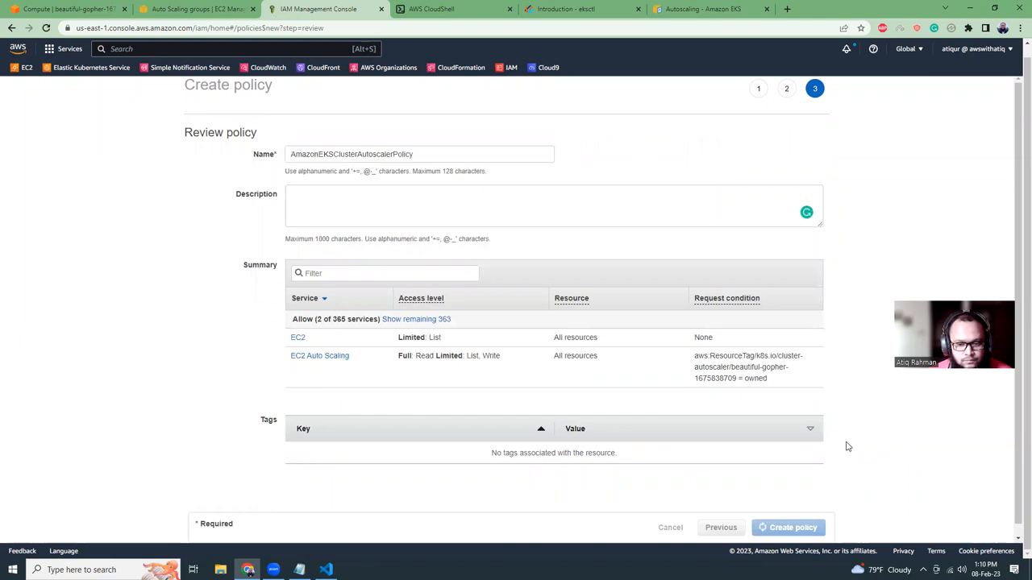
pyautogui.click(792, 527)
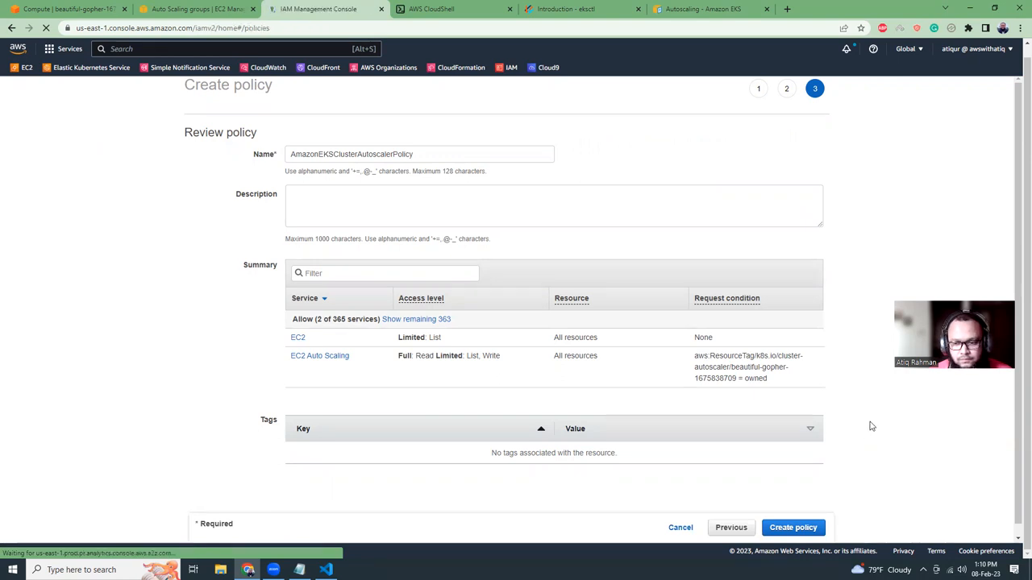
pyautogui.click(792, 527)
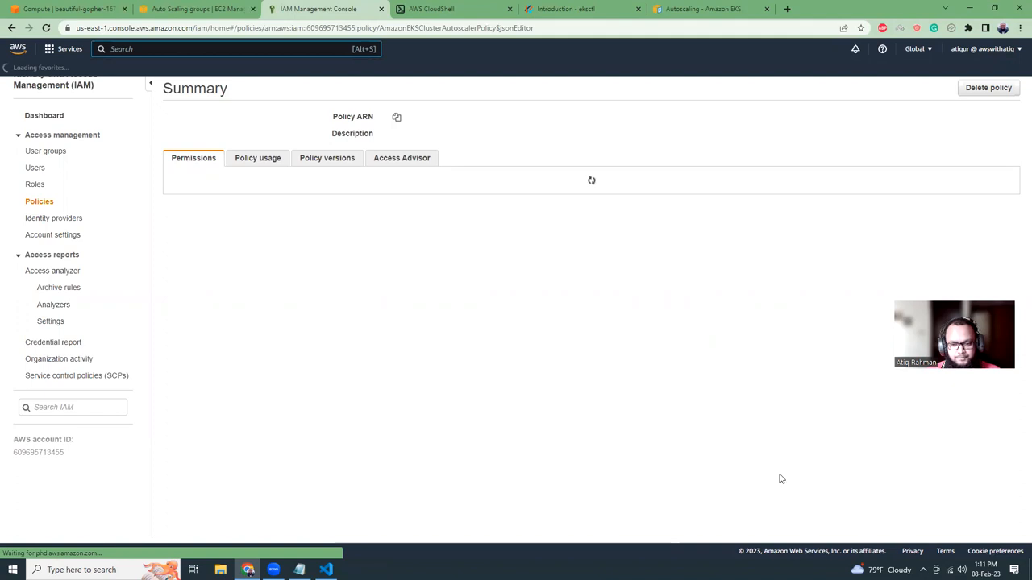
pyautogui.moveTo(543, 288)
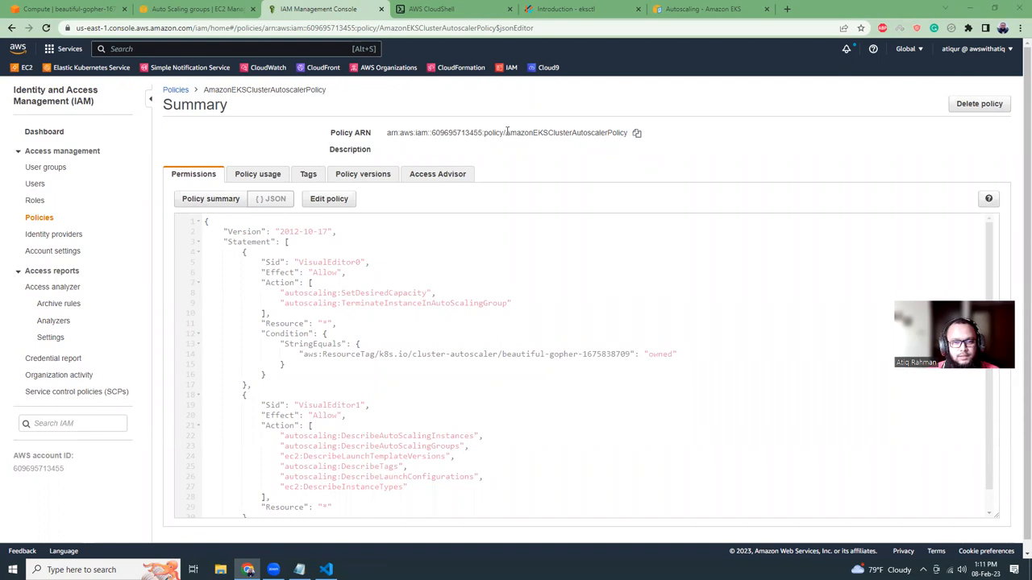
# - Select the guide's eksctl create iamserviceaccount command for cluster-autoscaler
pyautogui.click(701, 9)
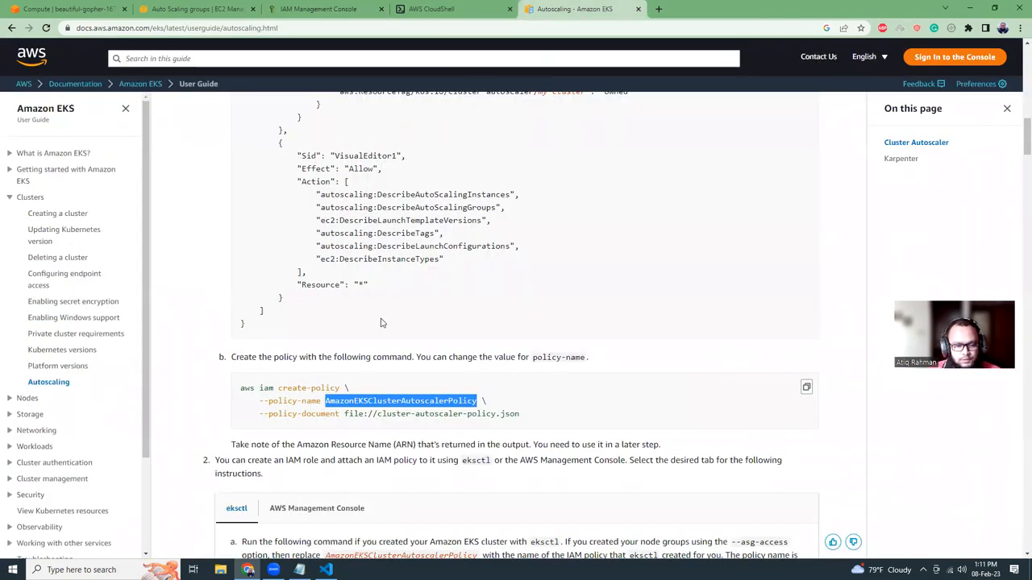
pyautogui.scroll(-3)
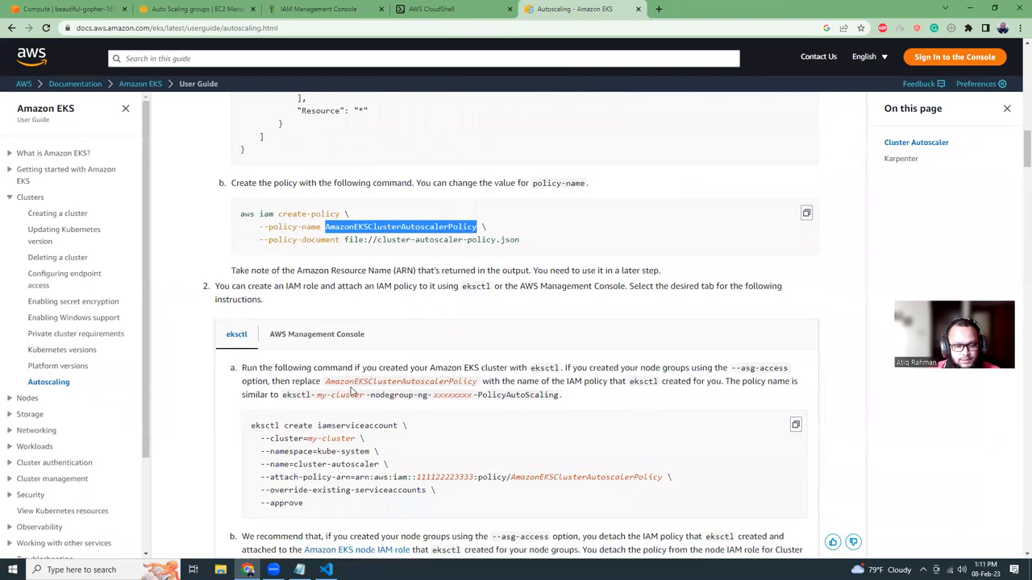
pyautogui.scroll(-3)
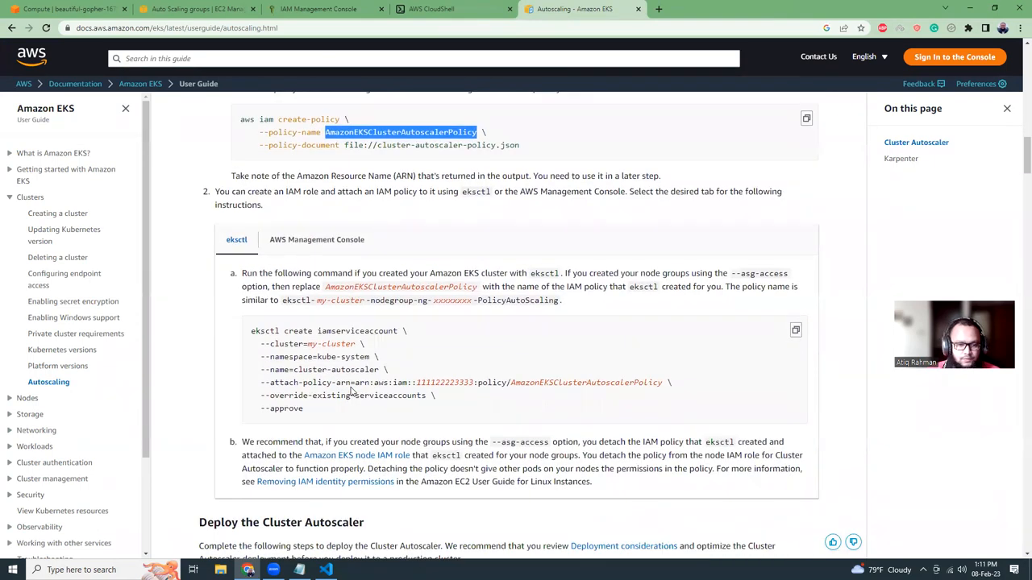
pyautogui.scroll(-3)
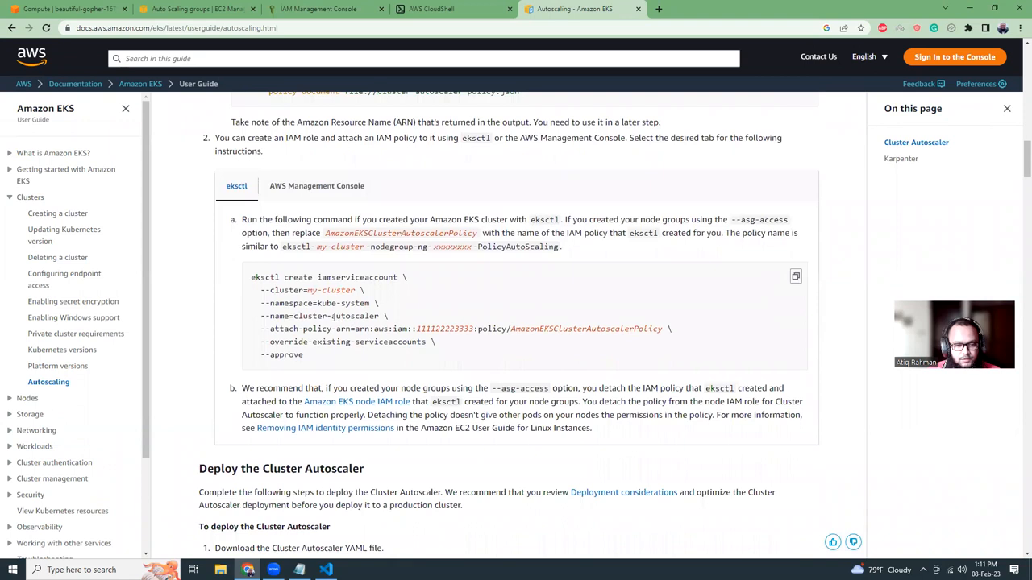
pyautogui.moveTo(250, 277); pyautogui.dragTo(304, 355)
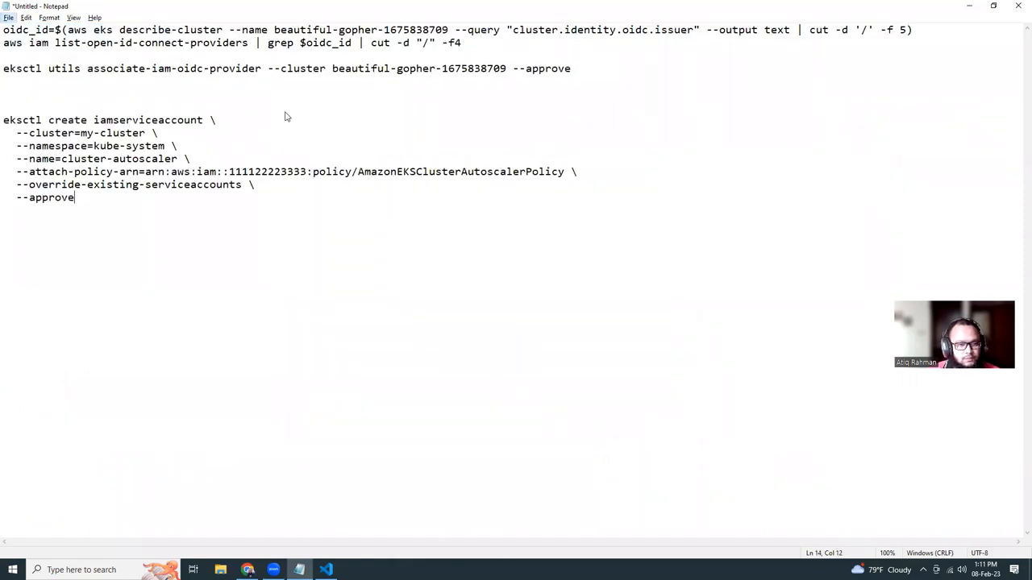
pyautogui.click(274, 30)
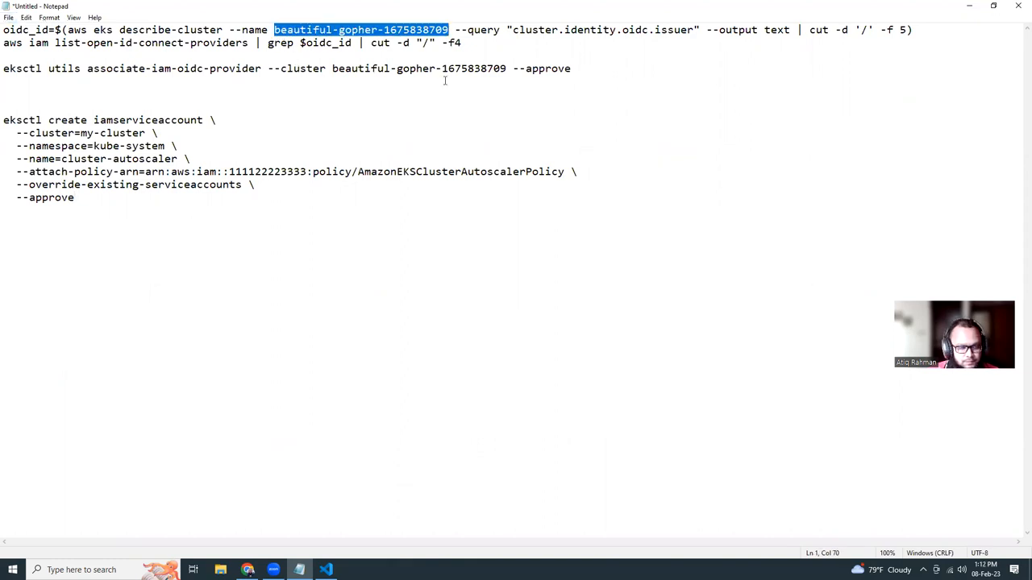
pyautogui.doubleClick(105, 133)
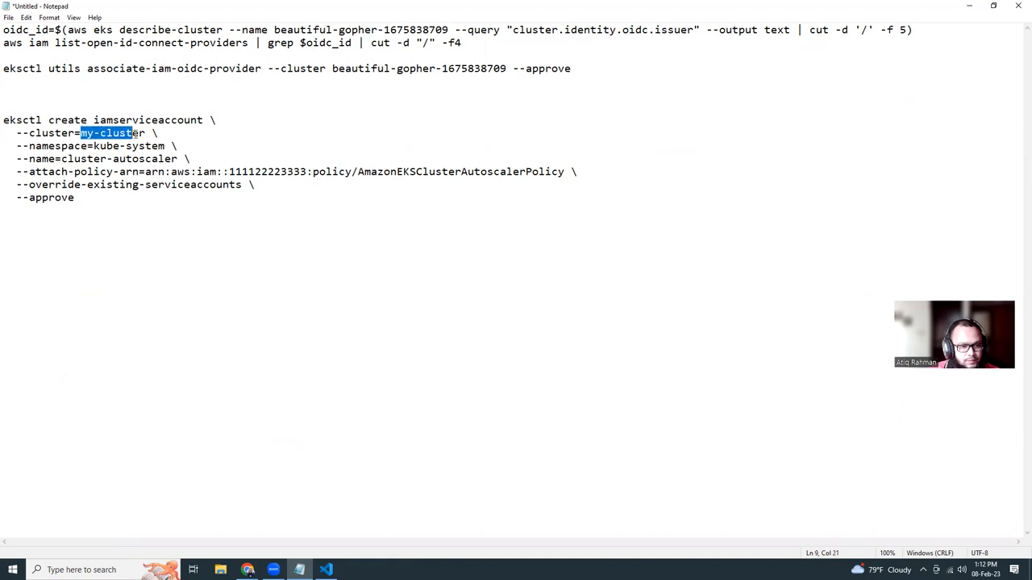
pyautogui.write('beautiful-gopher-1675838709')
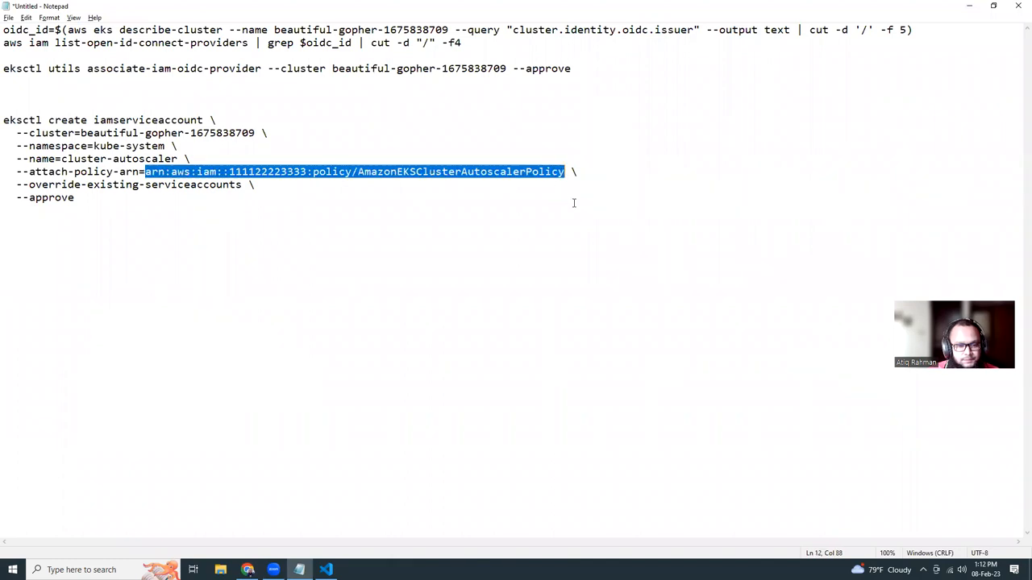
pyautogui.write('arn:aws:iam::609695713455:policy/AmazonEKSClusterAutoscalerPolicy')
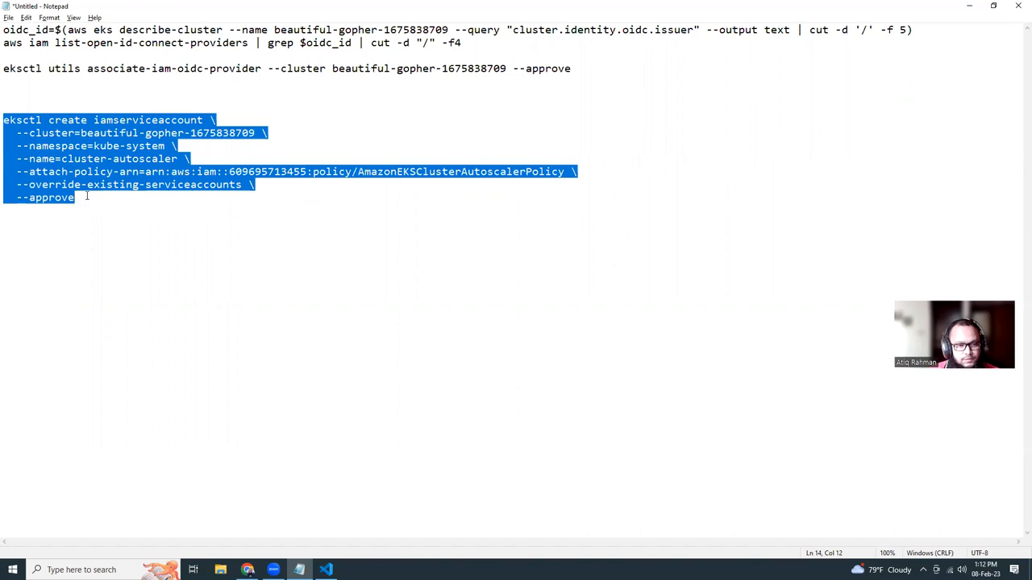
# - Run the edited eksctl iamserviceaccount command in CloudShell and open CloudFormation to monitor it
pyautogui.rightClick(294, 257)
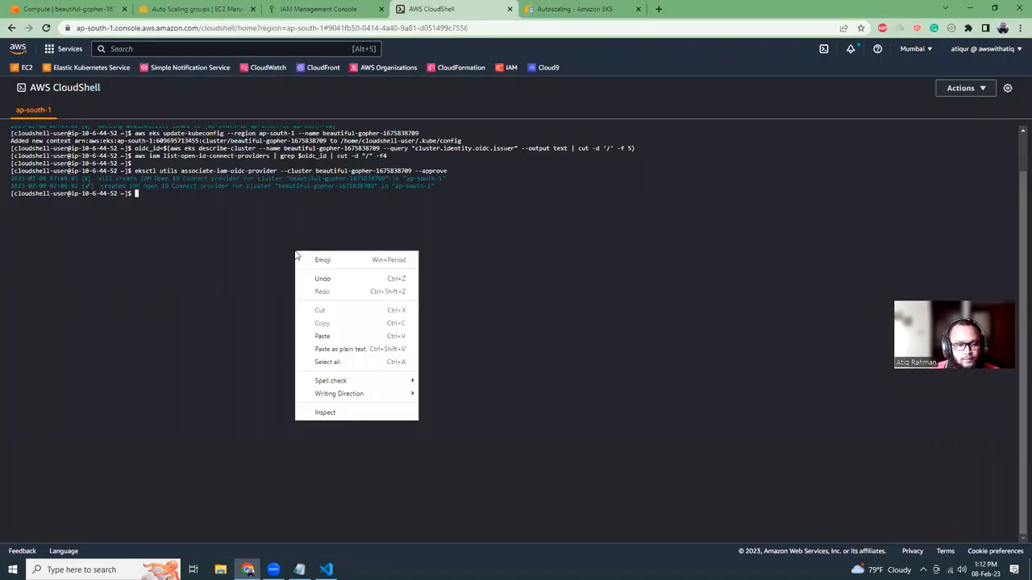
pyautogui.click(322, 337)
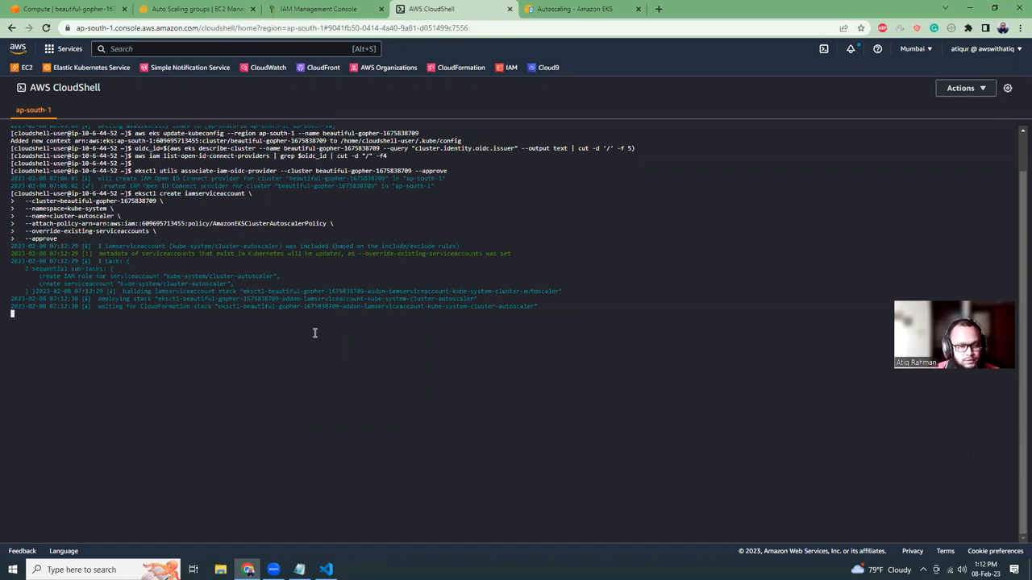
pyautogui.moveTo(197, 306)
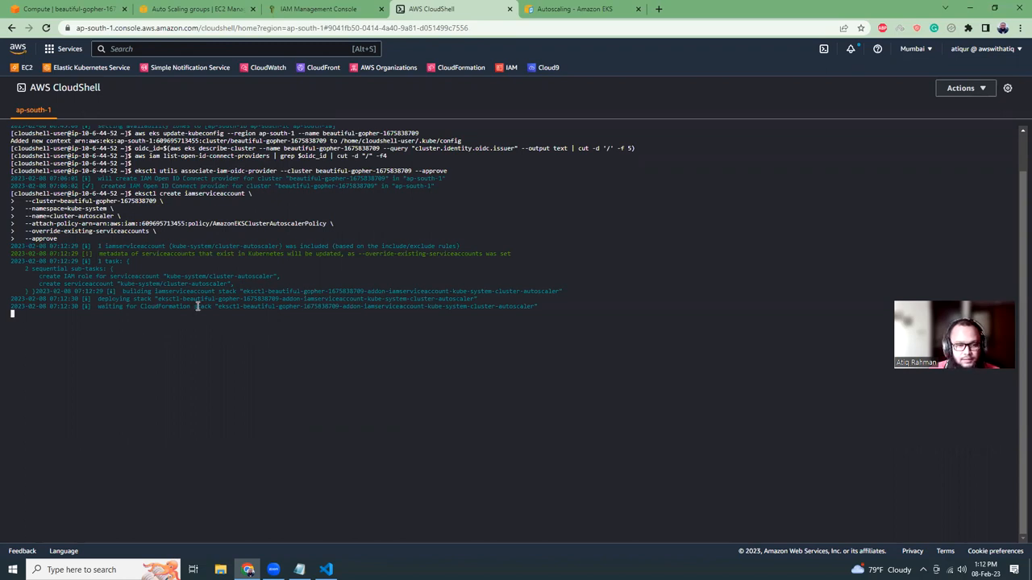
pyautogui.moveTo(462, 97)
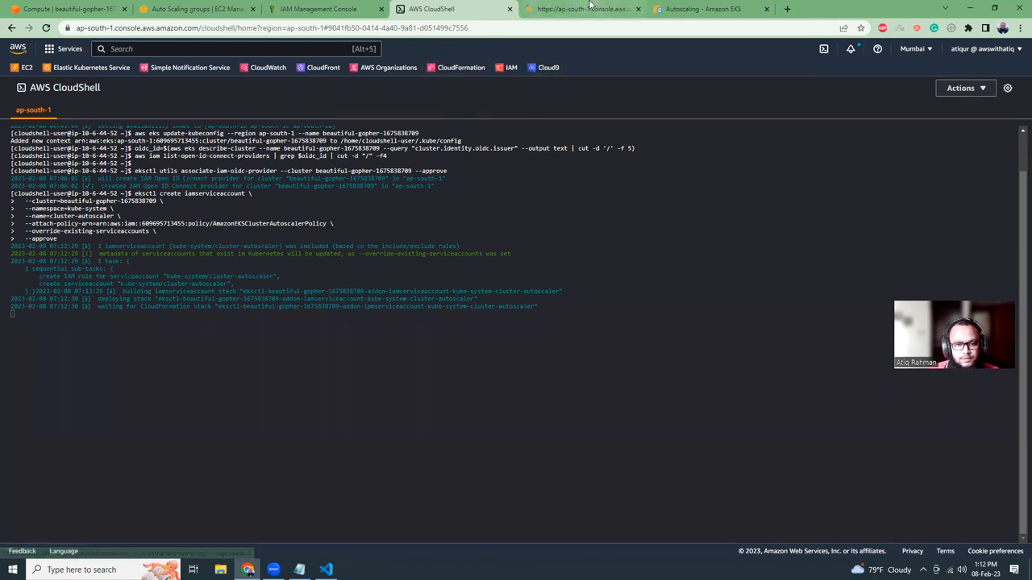
pyautogui.click(576, 9)
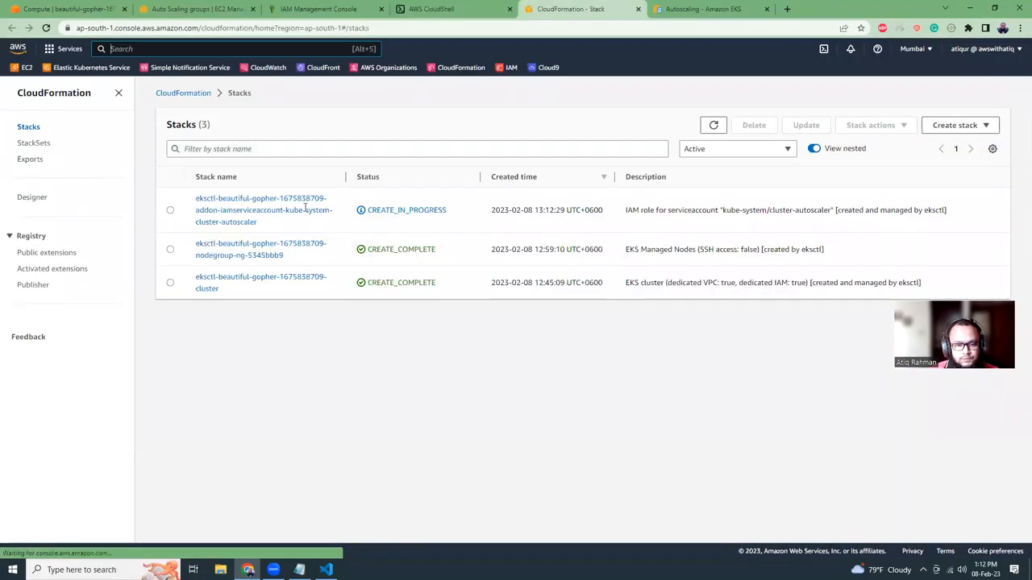
# - Refresh CloudFormation stacks, see the service account stack CREATE_IN_PROGRESS, and return to CloudShell
pyautogui.click(712, 124)
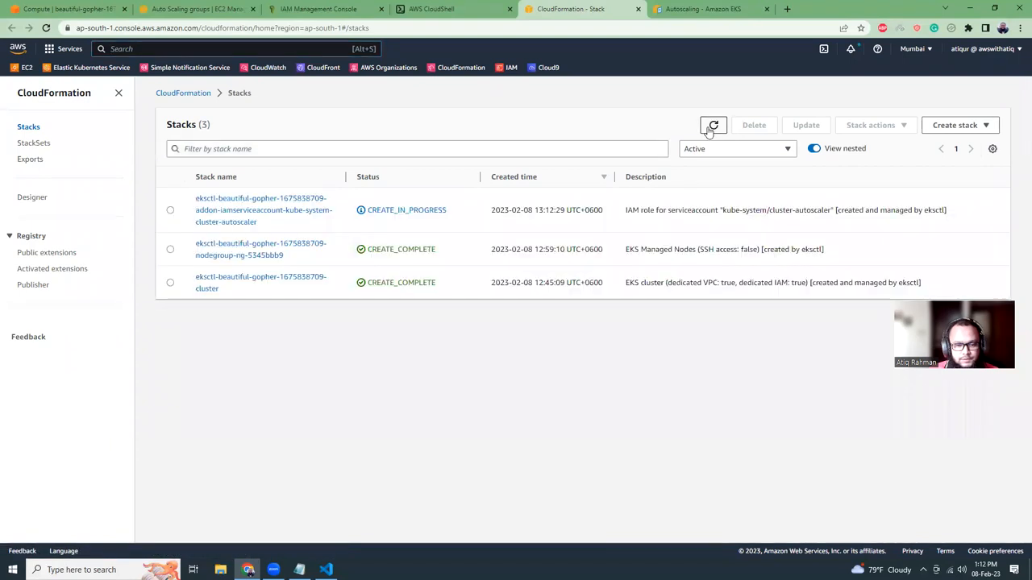
pyautogui.click(712, 125)
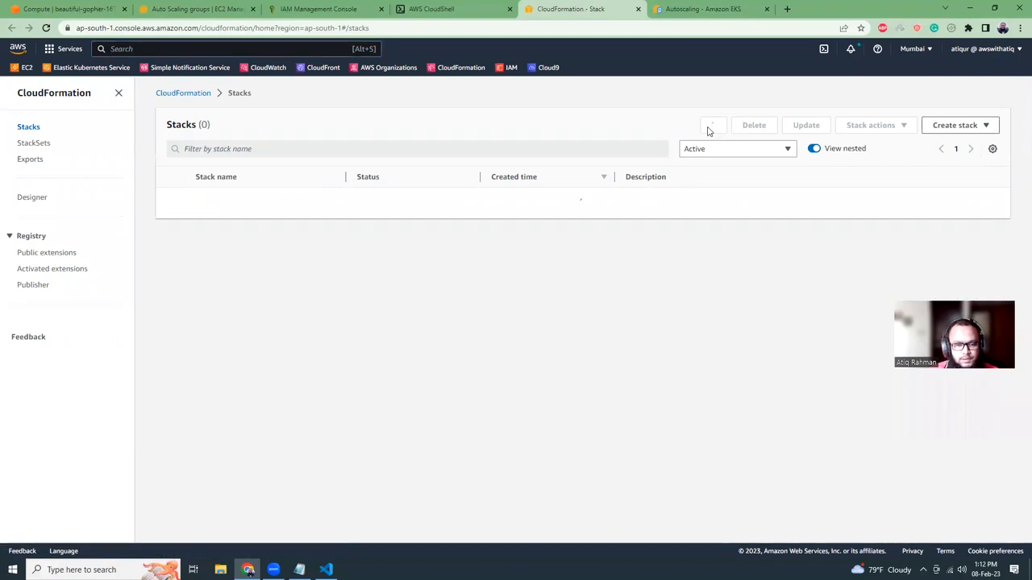
pyautogui.click(712, 125)
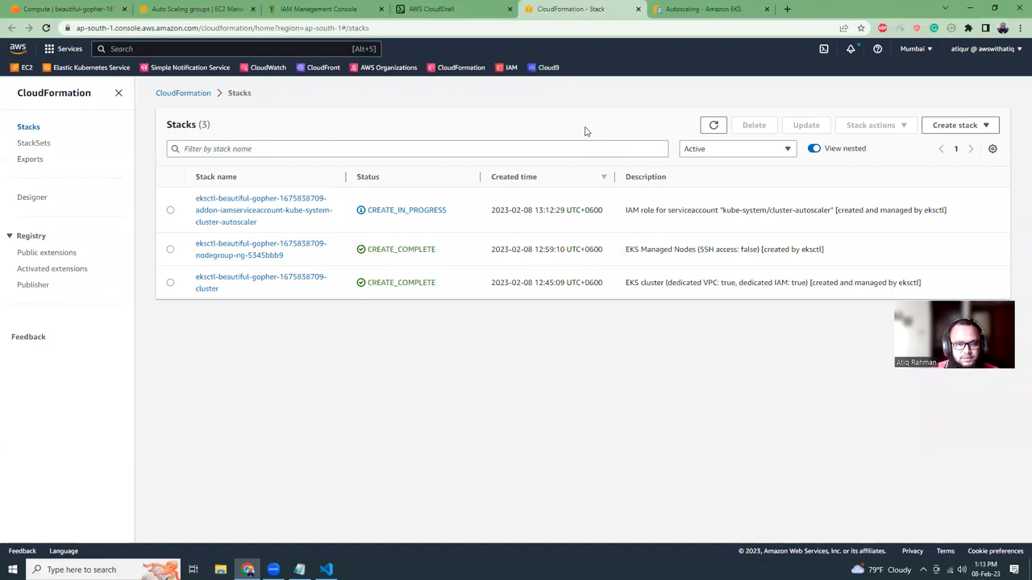
pyautogui.click(431, 9)
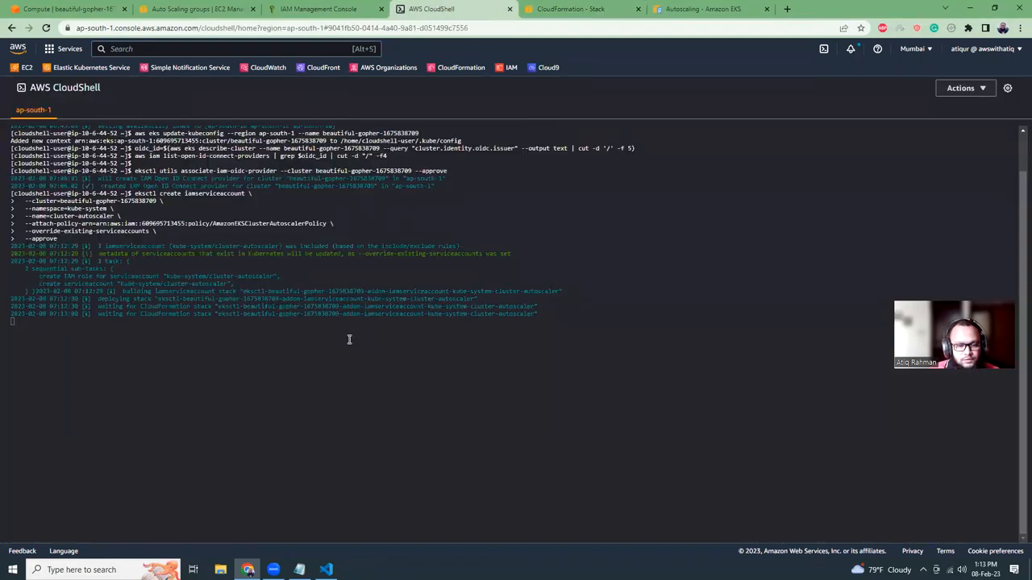
# - Scroll the EKS guide to the Cluster Autoscaler section and check eksctl progress in CloudShell
pyautogui.click(707, 9)
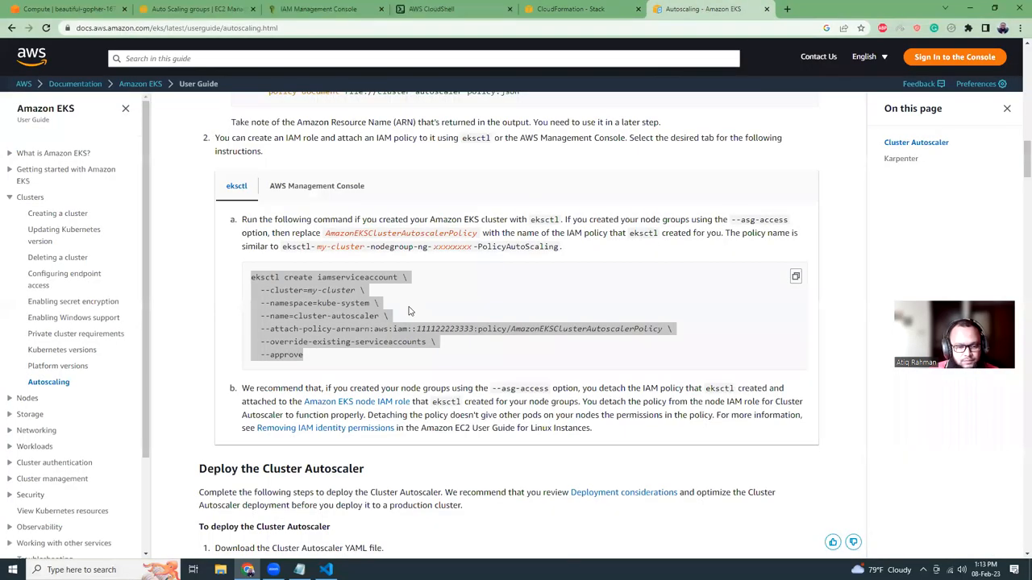
pyautogui.scroll(-3)
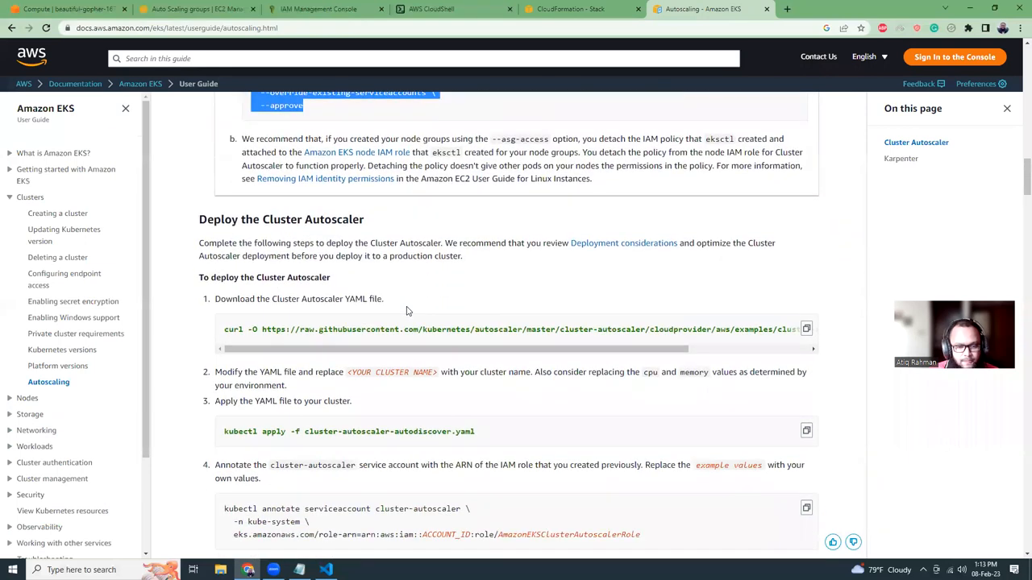
pyautogui.scroll(-3)
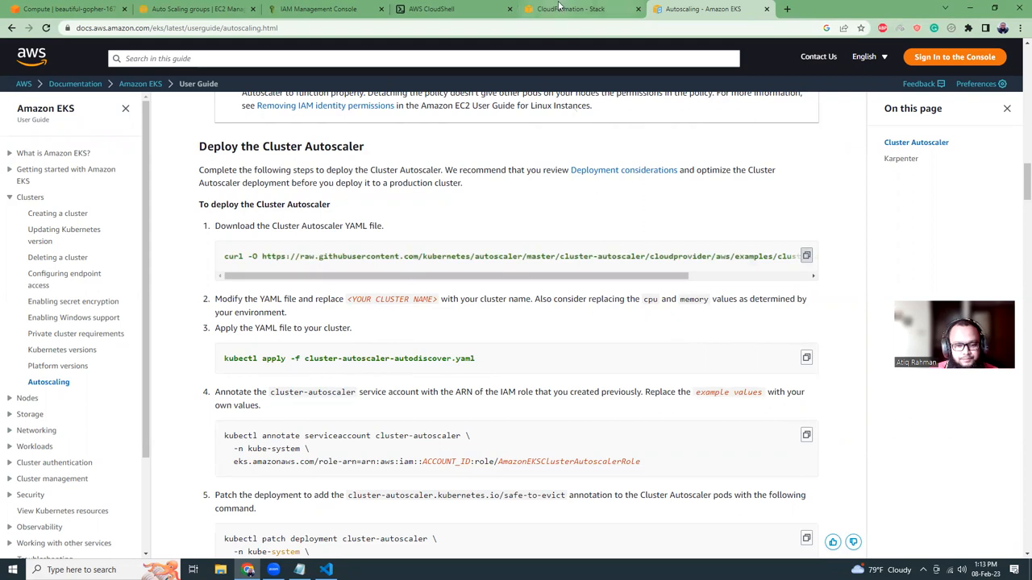
pyautogui.click(431, 9)
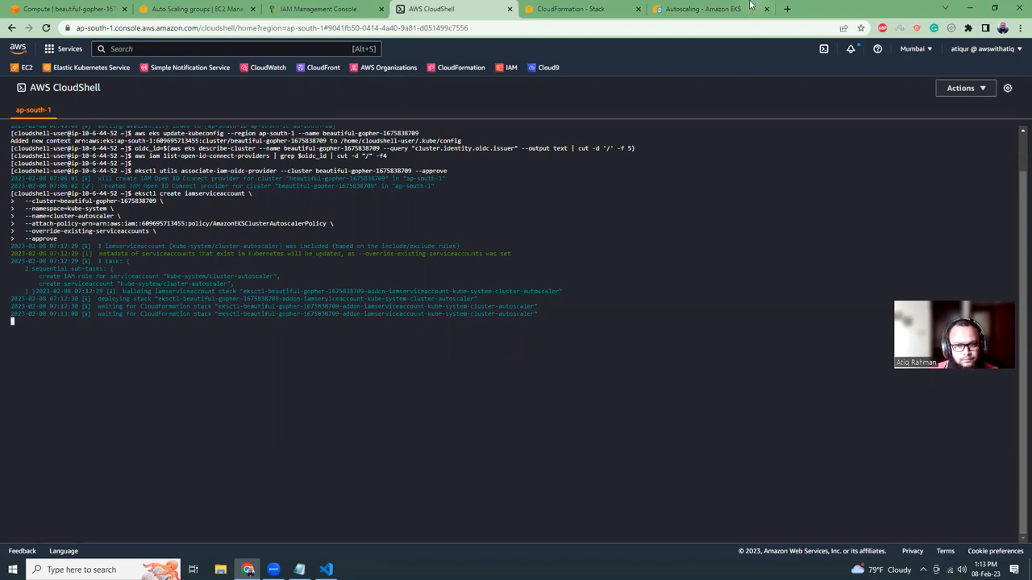
# - Recheck the CloudFormation stack status, then copy the guide's autoscaler YAML curl command
pyautogui.click(701, 8)
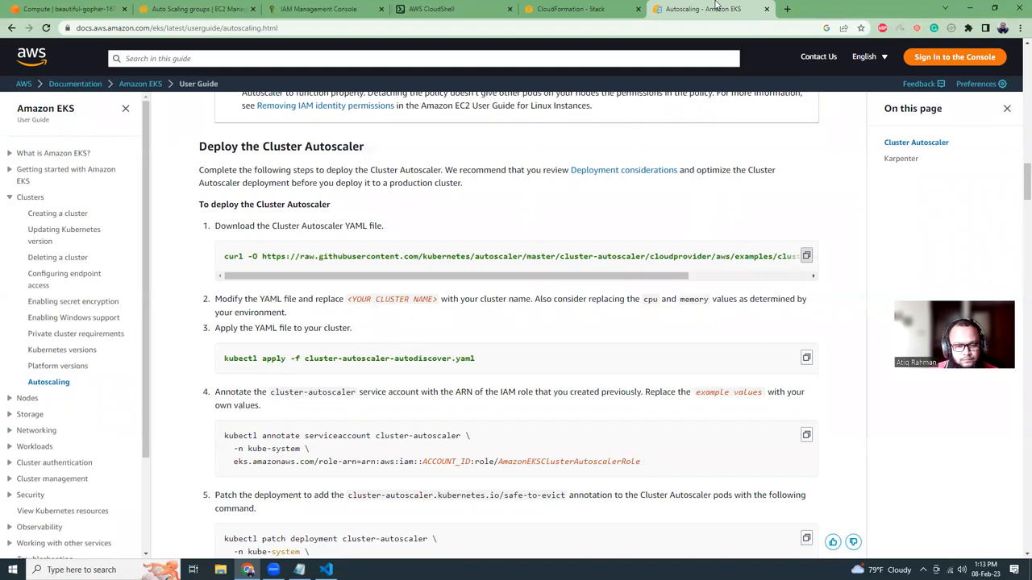
pyautogui.click(572, 8)
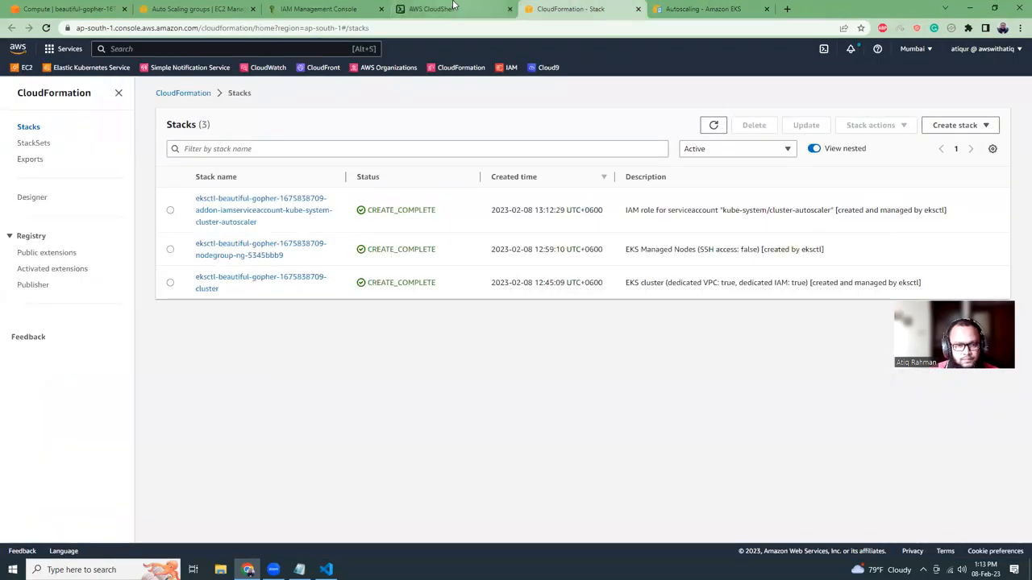
pyautogui.click(435, 9)
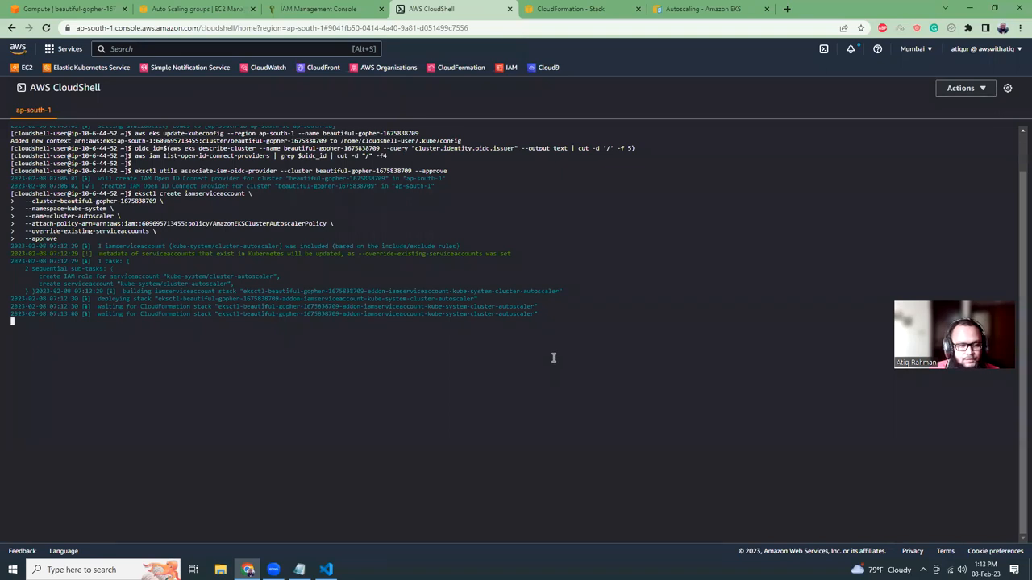
pyautogui.moveTo(333, 254)
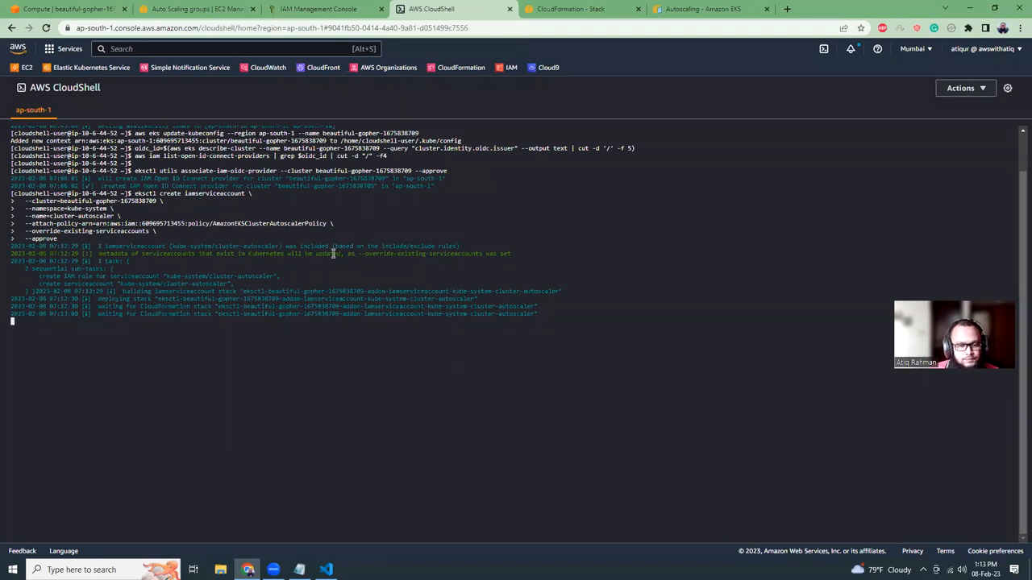
pyautogui.moveTo(338, 345)
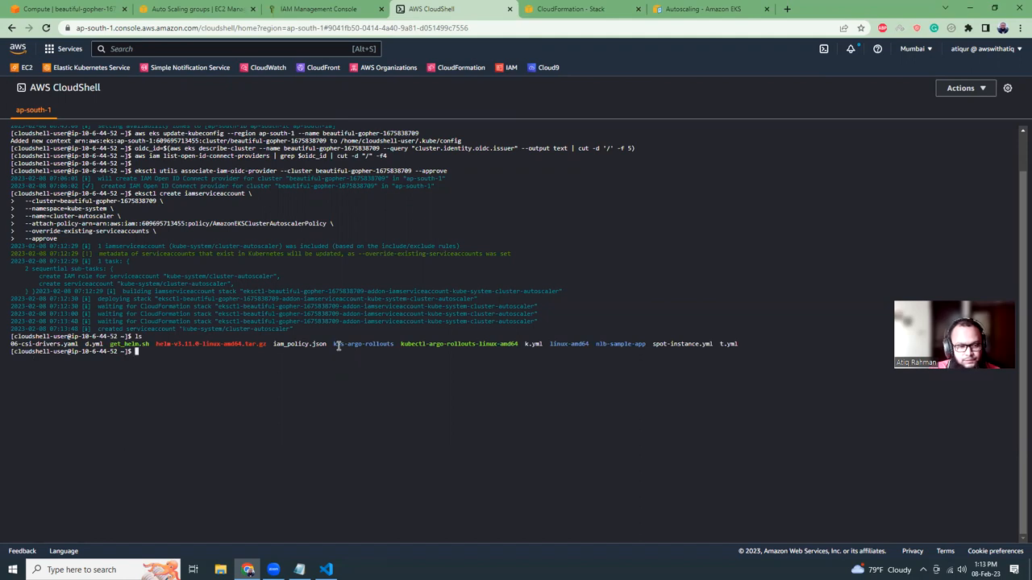
pyautogui.click(701, 9)
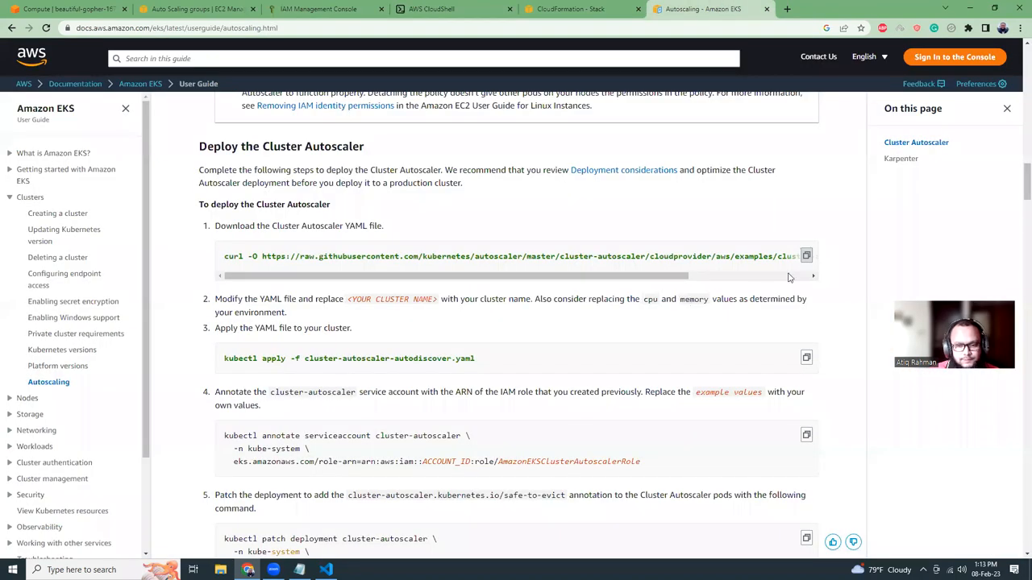
pyautogui.click(451, 9)
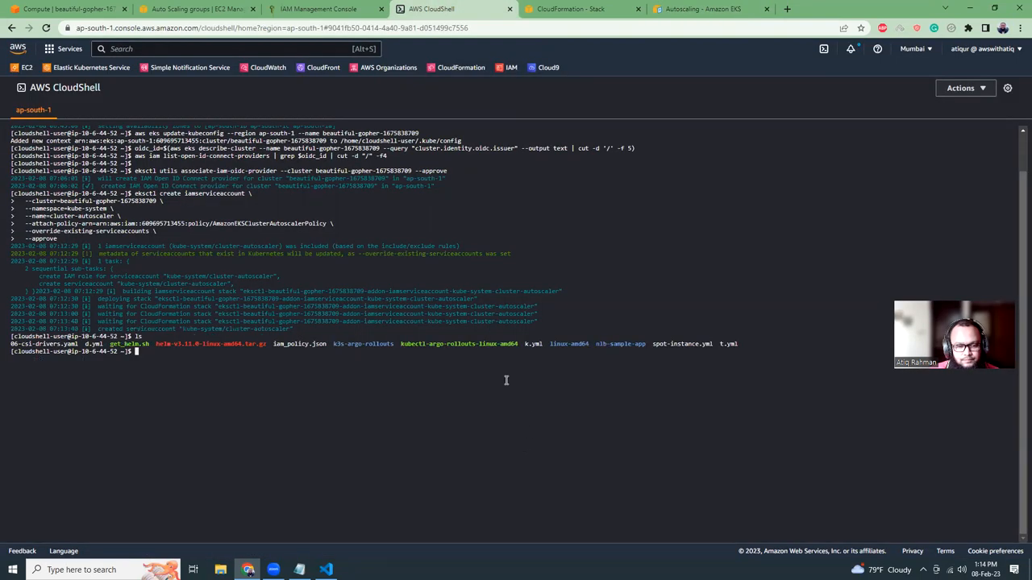
# - Download cluster-autoscaler-autodiscover.yaml with curl and scroll to its auto-discovery setting
pyautogui.write('curl -O https://raw.githubusercontent.com/kubernetes/autoscaler/master/cluster-autoscaler/cloudprovider/aws/examples/cluster-autoscaler-autodiscover.yaml')
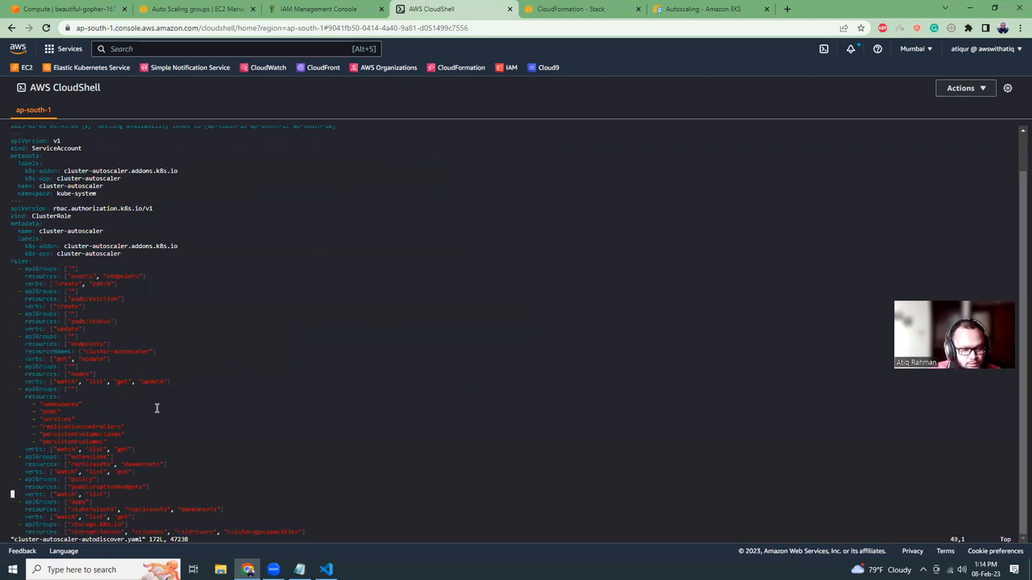
pyautogui.scroll(-3)
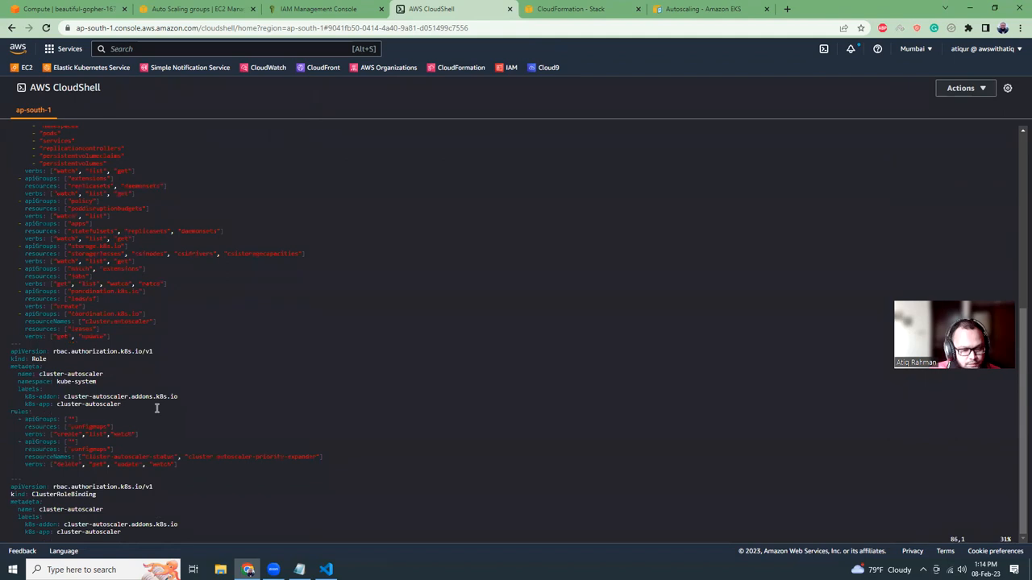
pyautogui.scroll(-3)
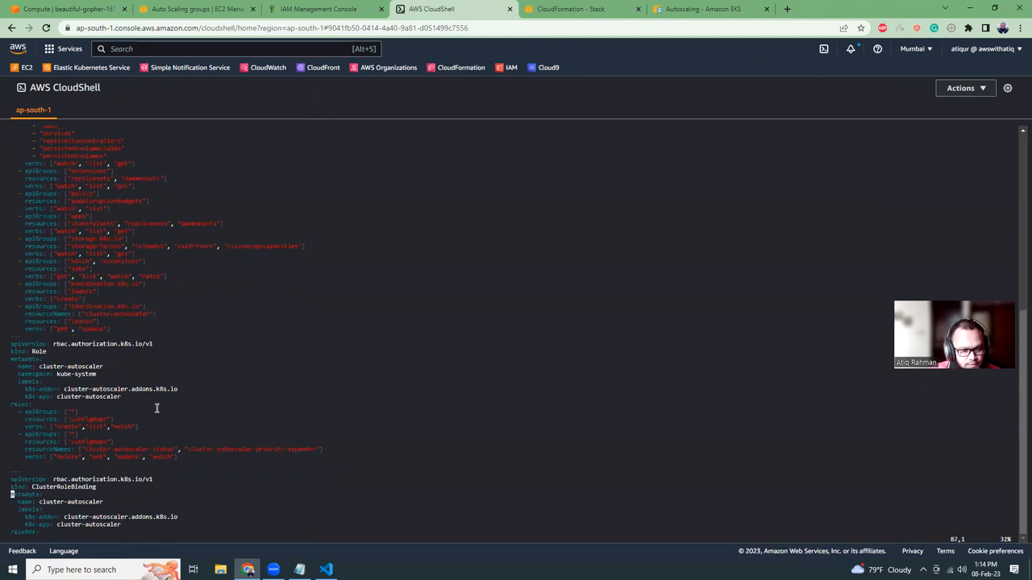
pyautogui.scroll(-3)
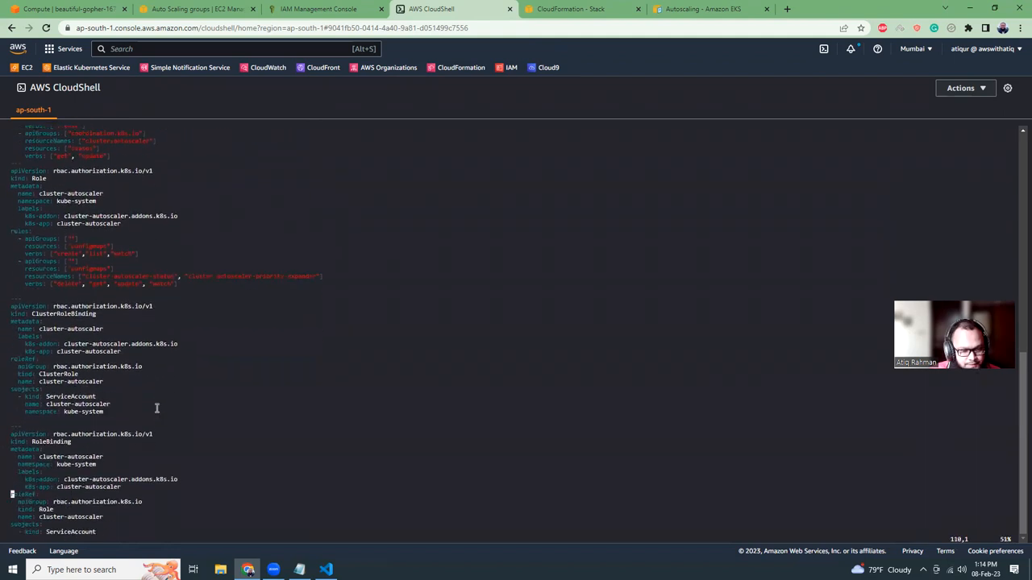
pyautogui.scroll(-3)
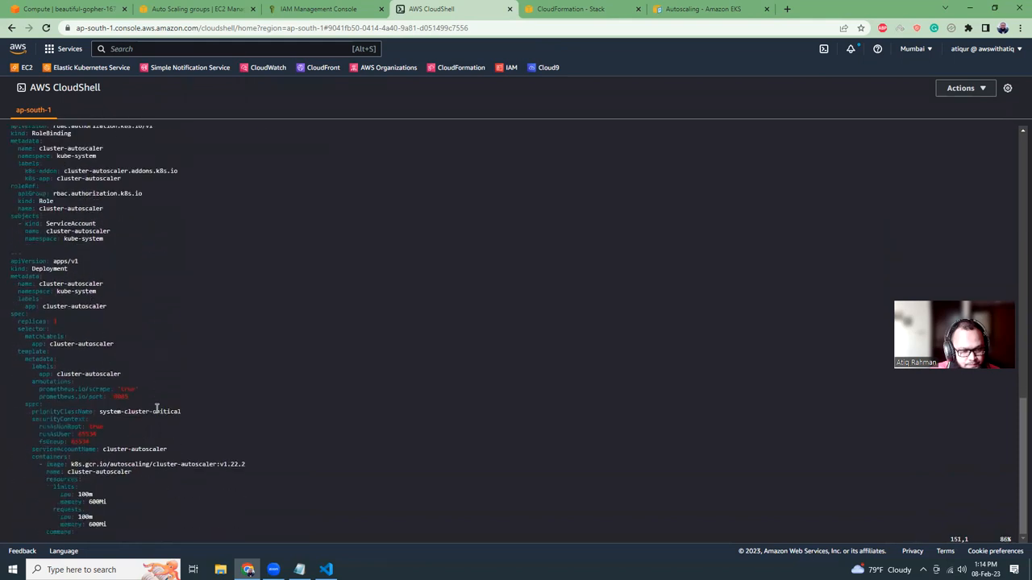
pyautogui.scroll(-3)
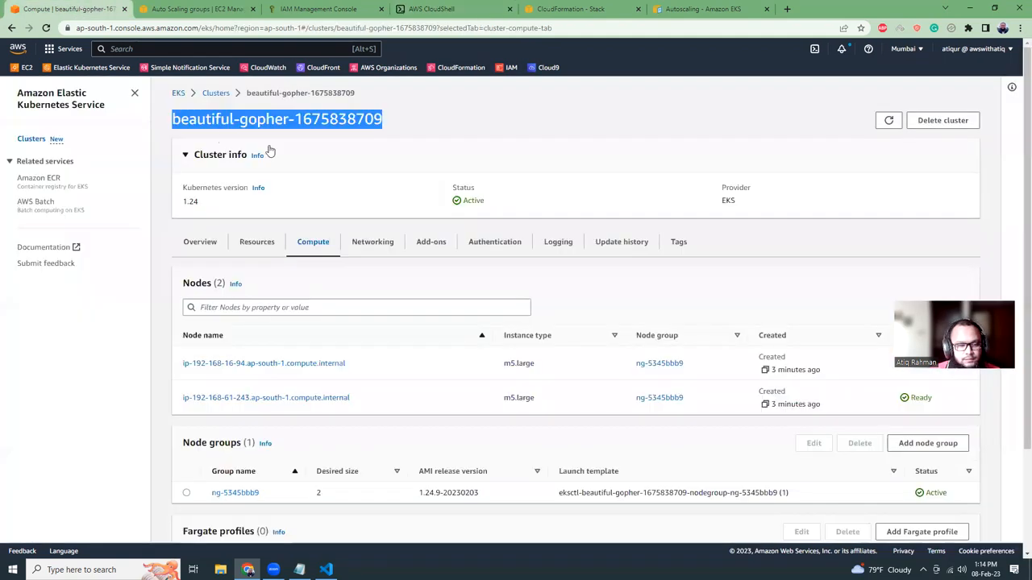
pyautogui.click(433, 9)
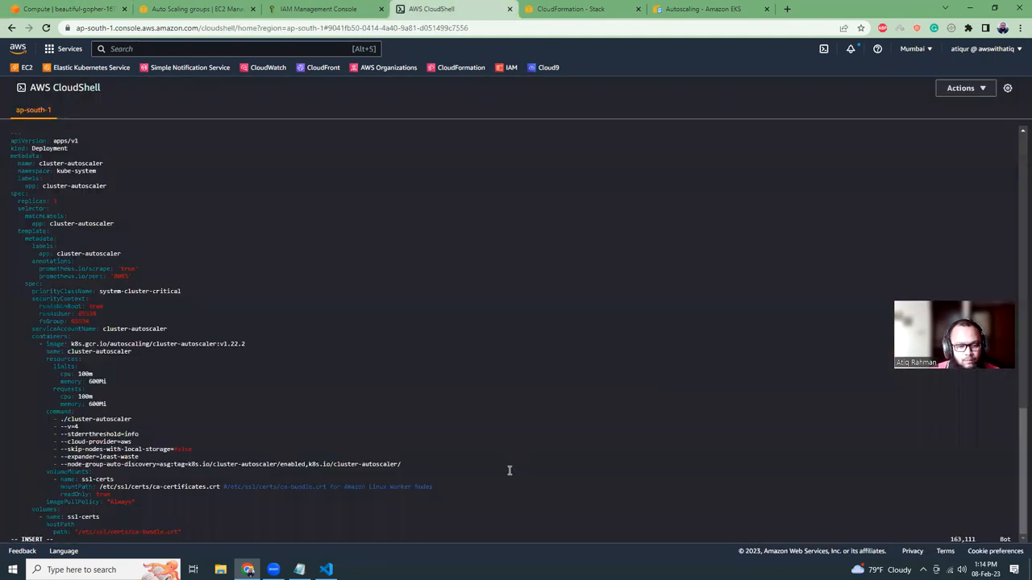
pyautogui.rightClick(509, 469)
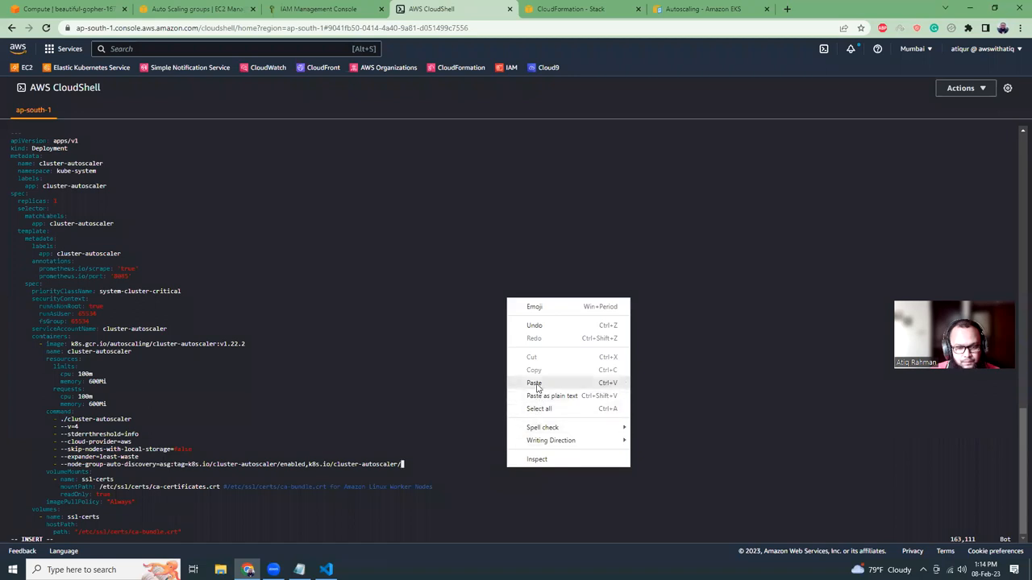
pyautogui.click(534, 382)
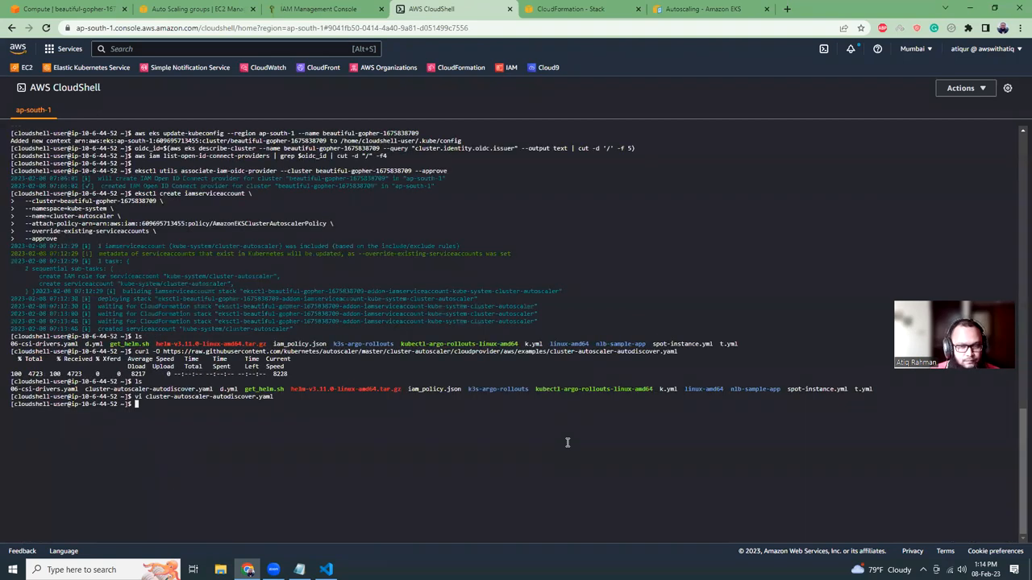
# - Apply cluster-autoscaler-autodiscover.yaml to the cluster with kubectl apply
pyautogui.click(701, 9)
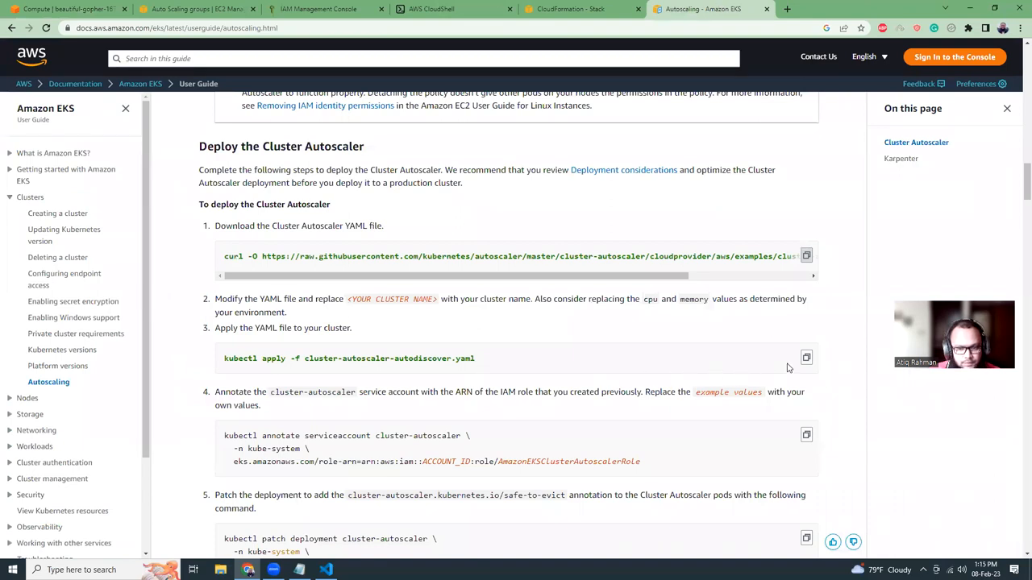
pyautogui.click(431, 9)
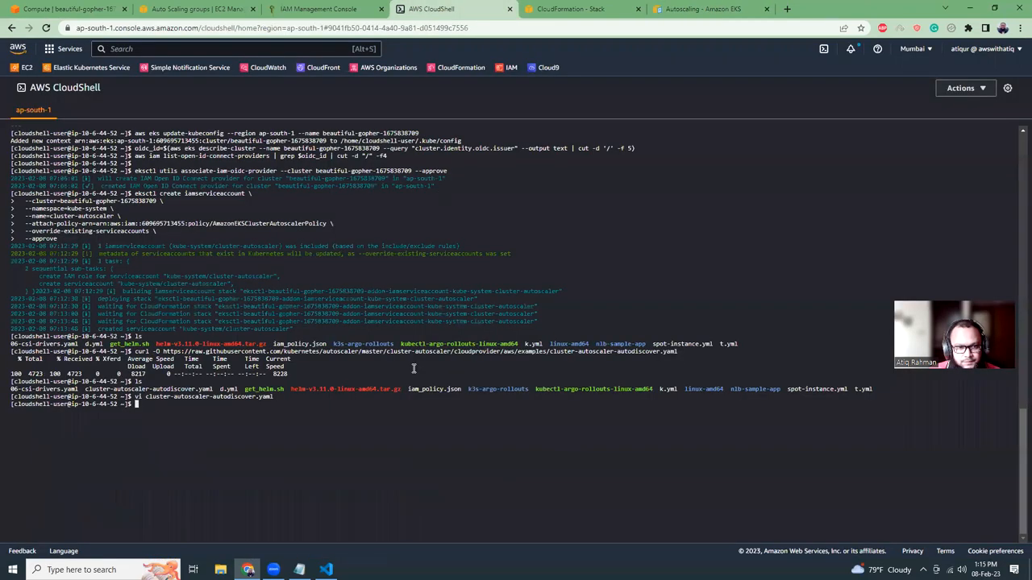
pyautogui.write('kubectl apply -f cluster-autoscaler-autodiscover.yaml')
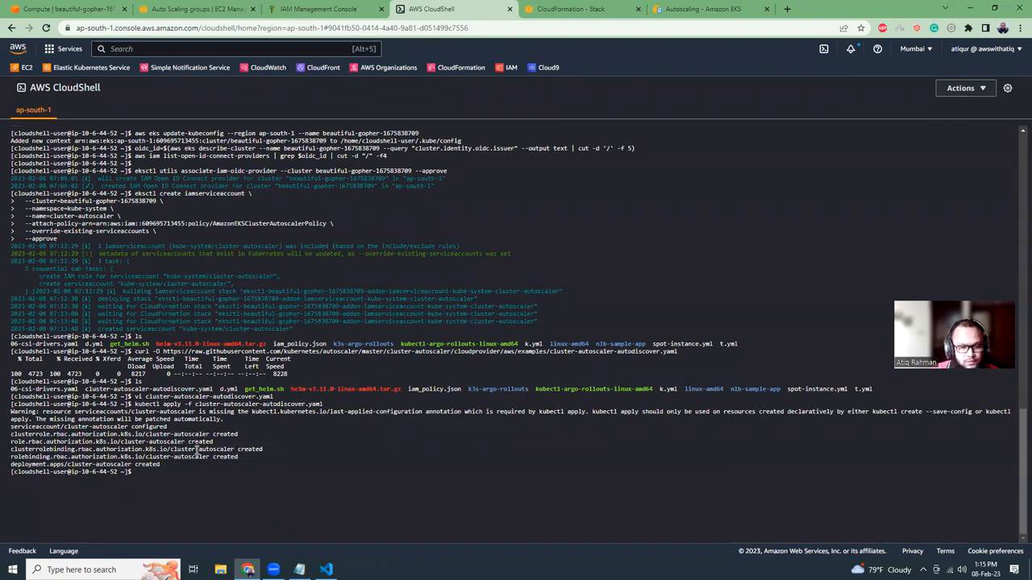
# - Copy the guide's kubectl -n kube-system edit deployment.apps/cluster-autoscaler command
pyautogui.click(709, 9)
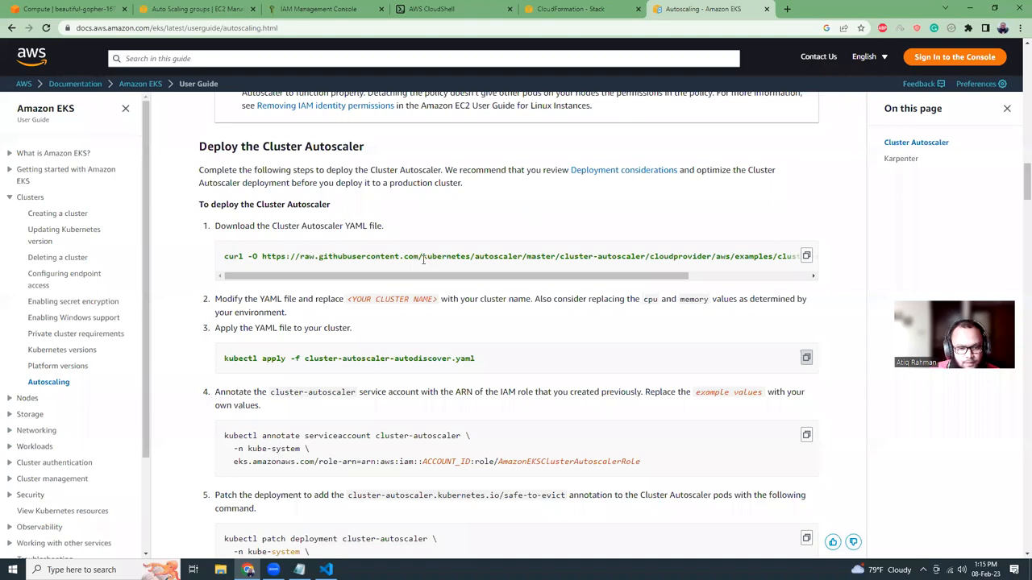
pyautogui.scroll(-3)
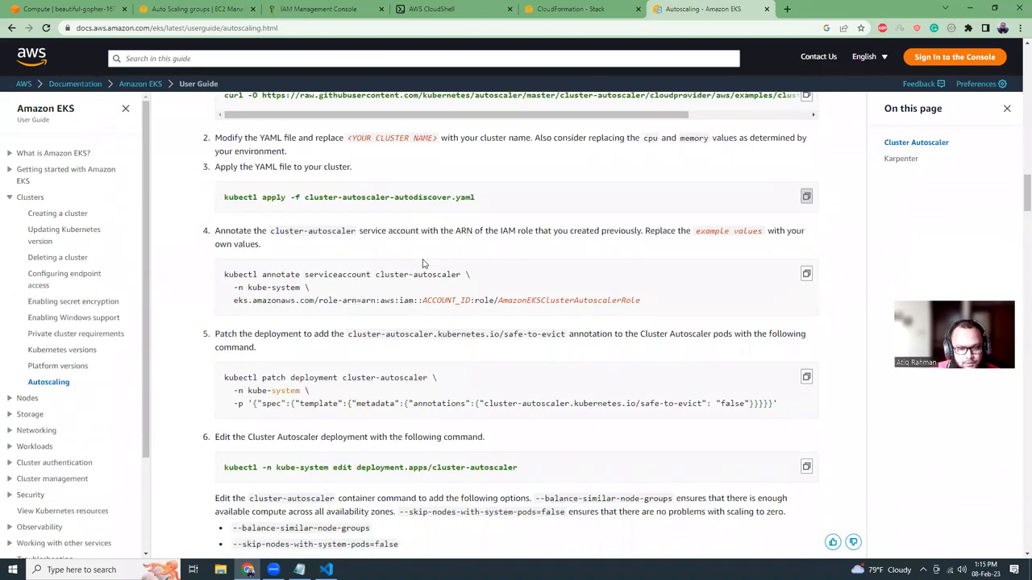
pyautogui.scroll(-3)
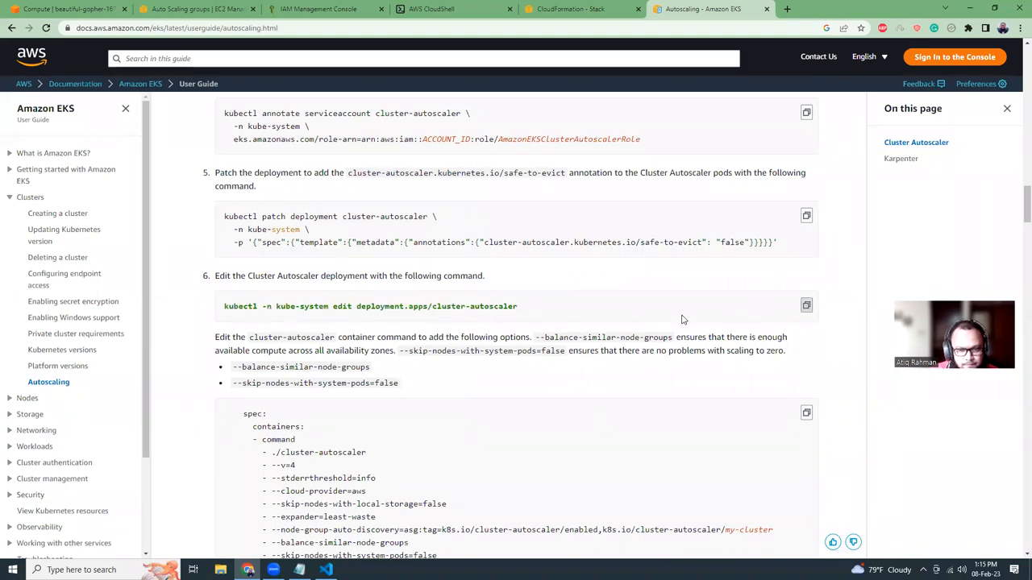
pyautogui.rightClick(363, 471)
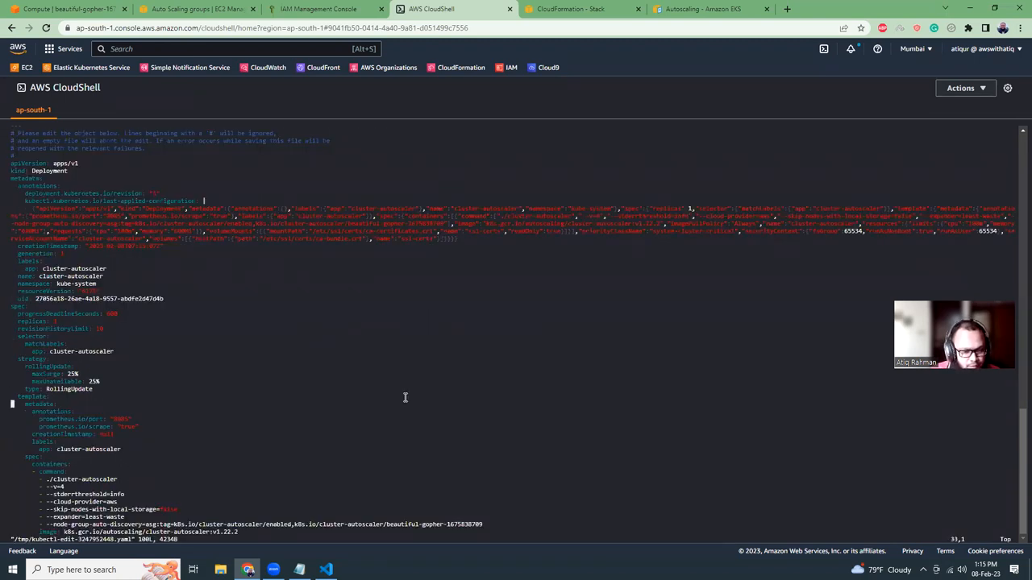
# - Add --balance-similar-node-groups under the autoscaler container command
pyautogui.scroll(-3)
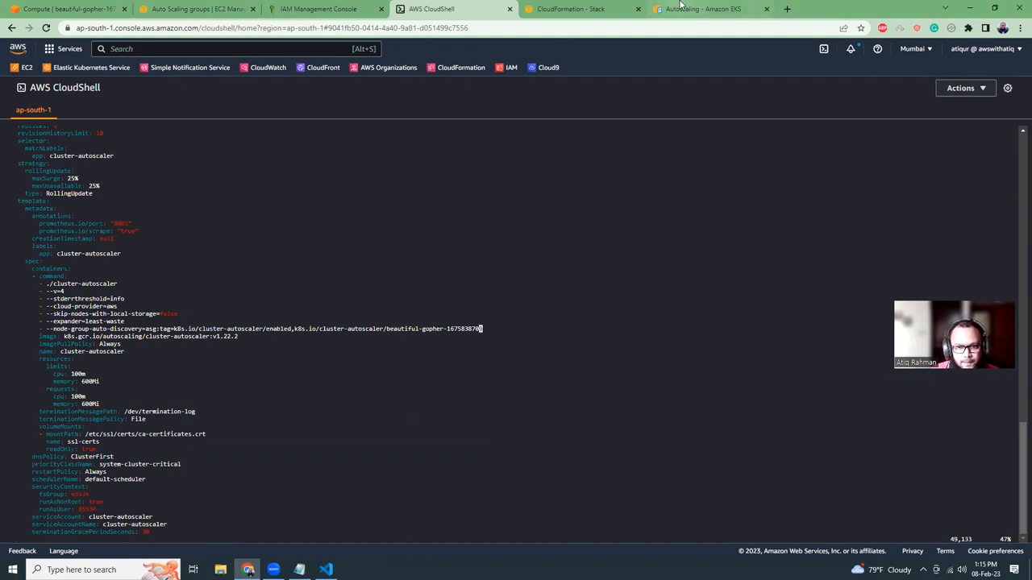
pyautogui.click(701, 9)
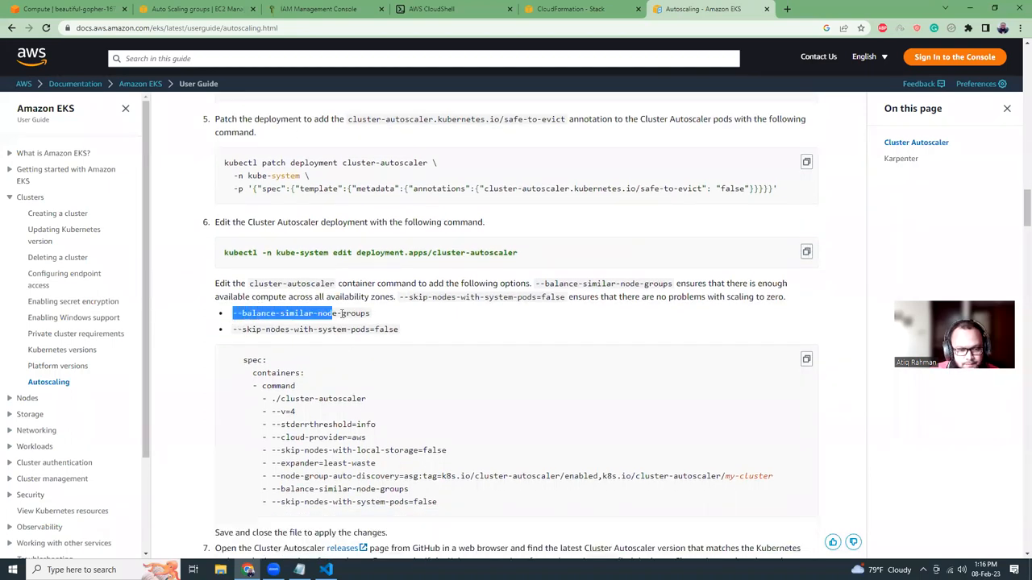
pyautogui.rightClick(298, 313)
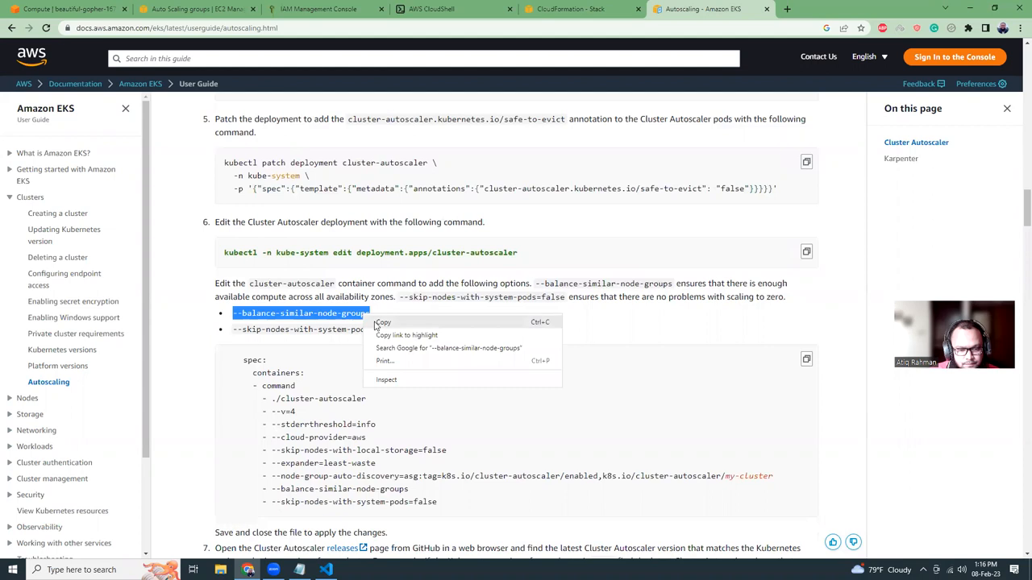
pyautogui.click(453, 9)
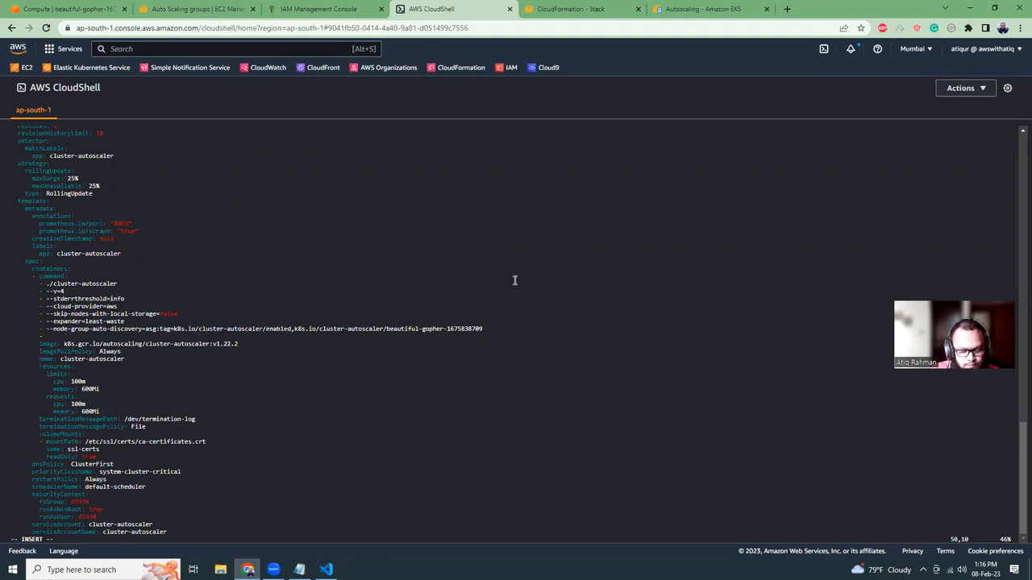
pyautogui.write('--balance-similar-node-groups')
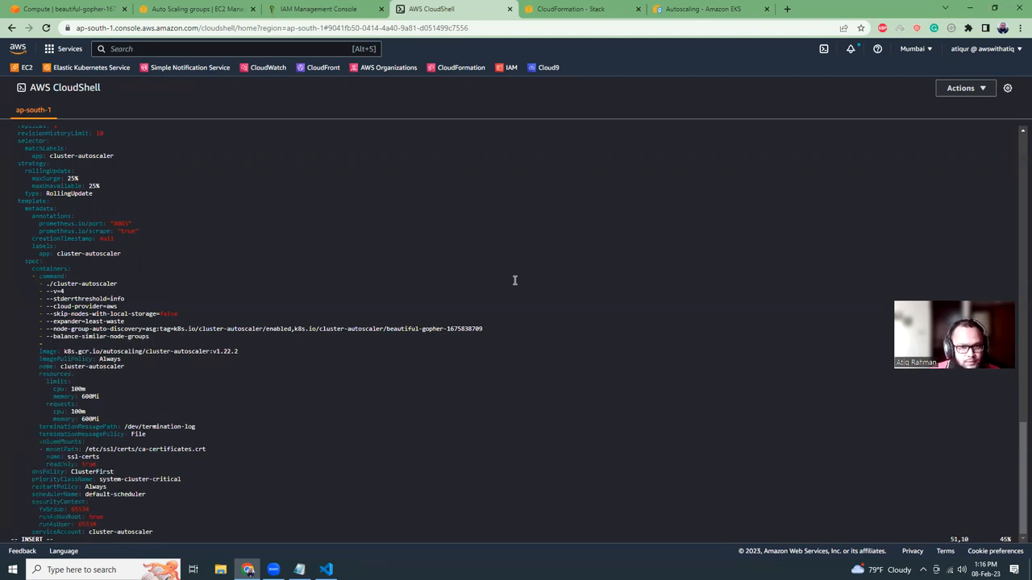
# - Add --skip-nodes-with-system-pods=false as another command line
pyautogui.click(701, 9)
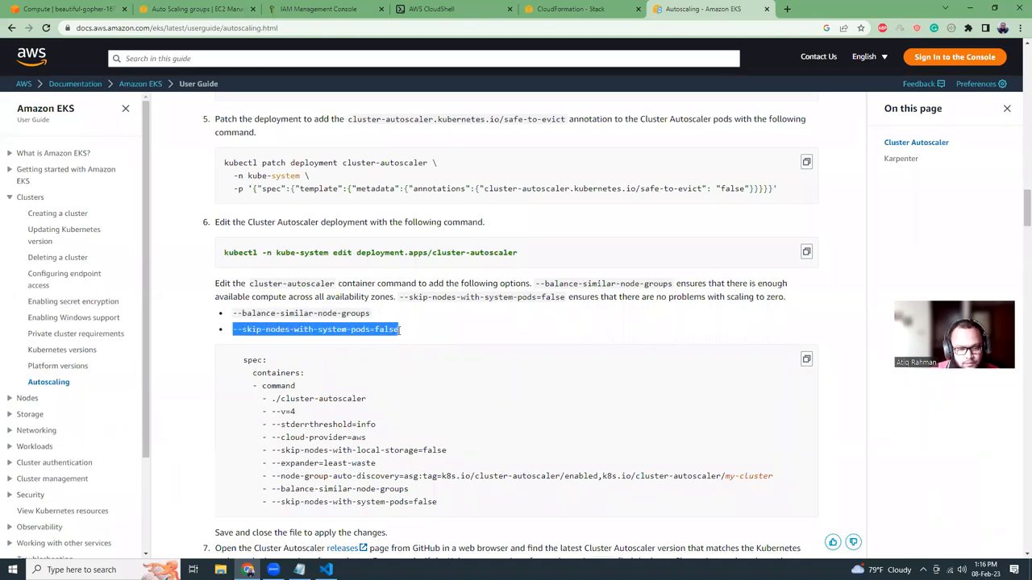
pyautogui.click(452, 9)
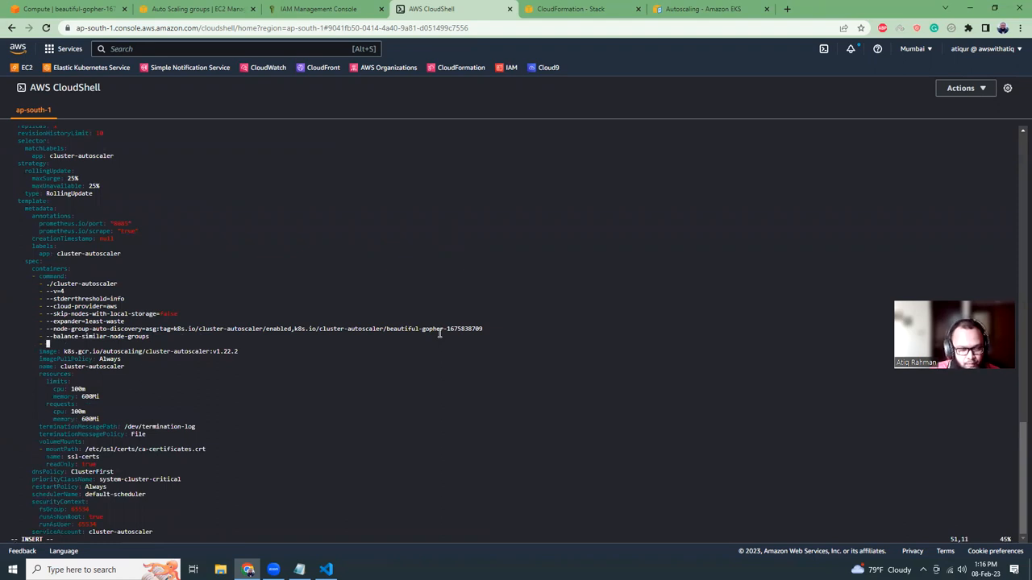
pyautogui.write('--skip-nodes-with-system-pods=false')
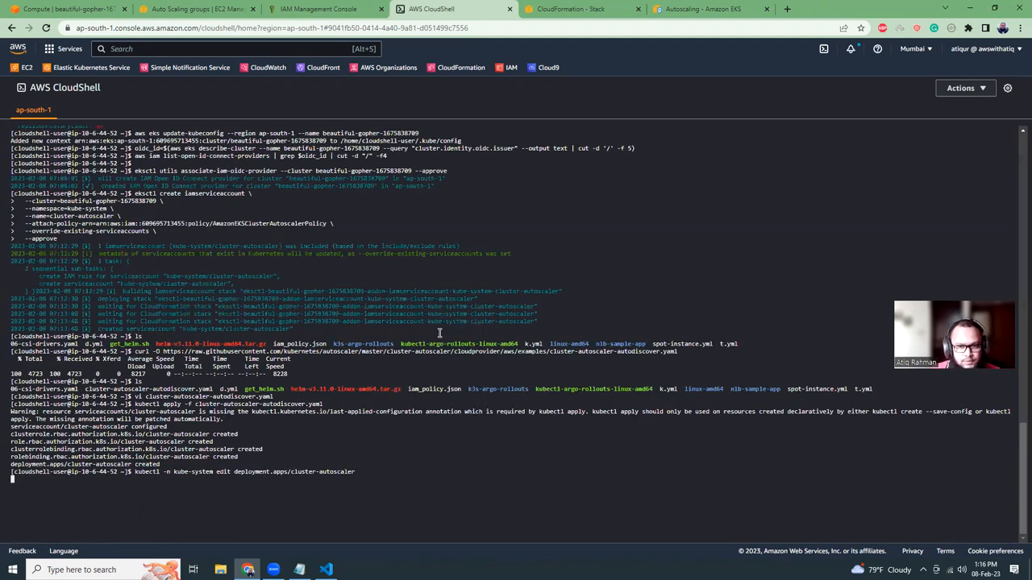
# - Copy the kubectl set image cluster-autoscaler command and open the autoscaler releases page
pyautogui.click(709, 9)
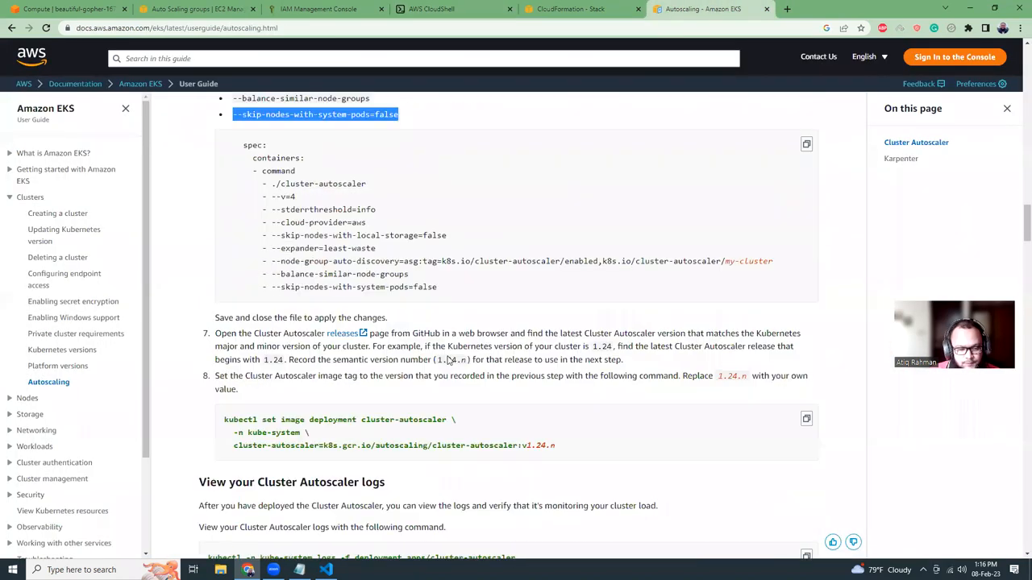
pyautogui.scroll(-3)
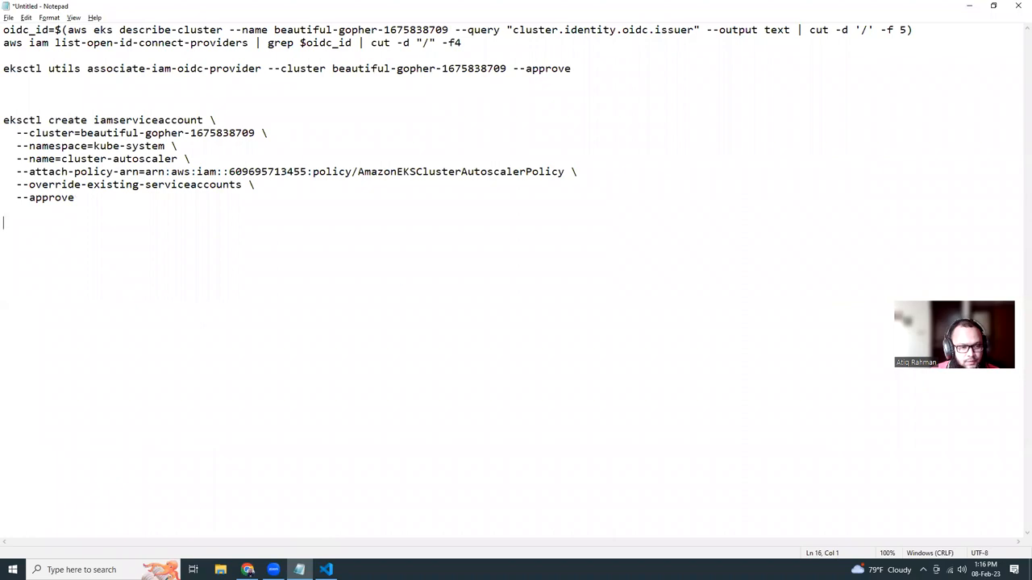
pyautogui.write('kubectl set image deployment cluster-autoscaler \\')
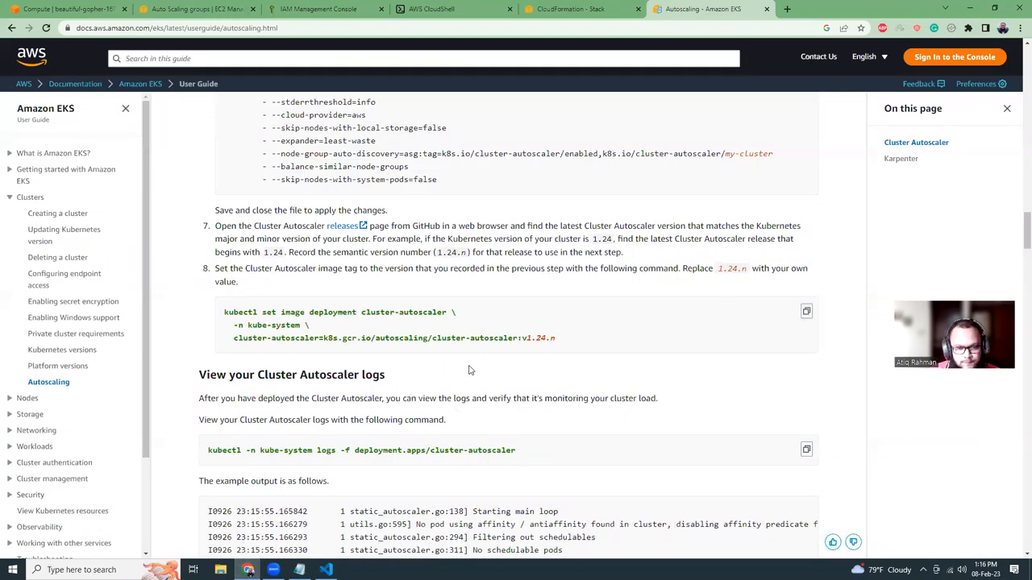
pyautogui.click(343, 225)
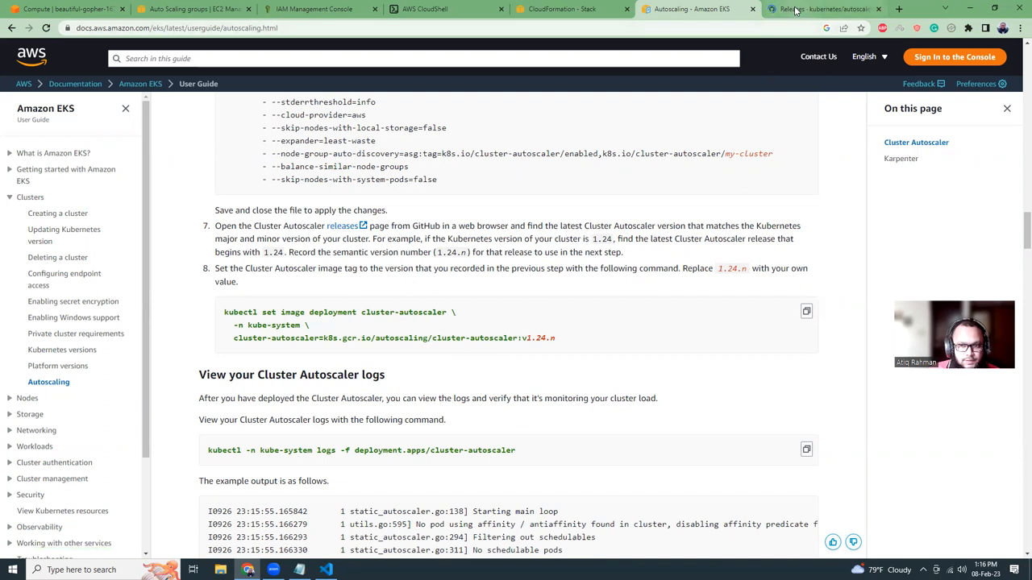
pyautogui.moveTo(64, 9)
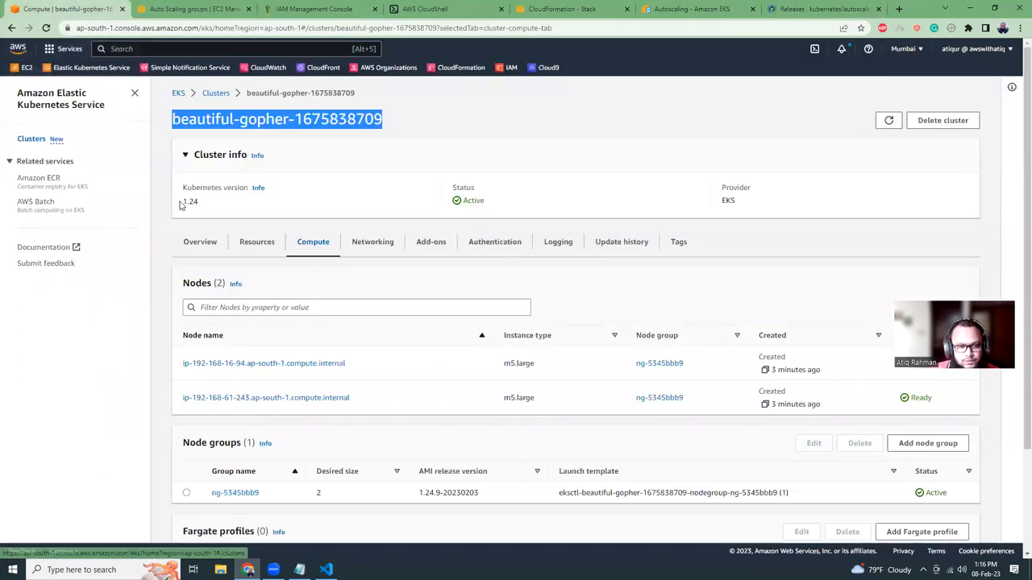
pyautogui.click(822, 9)
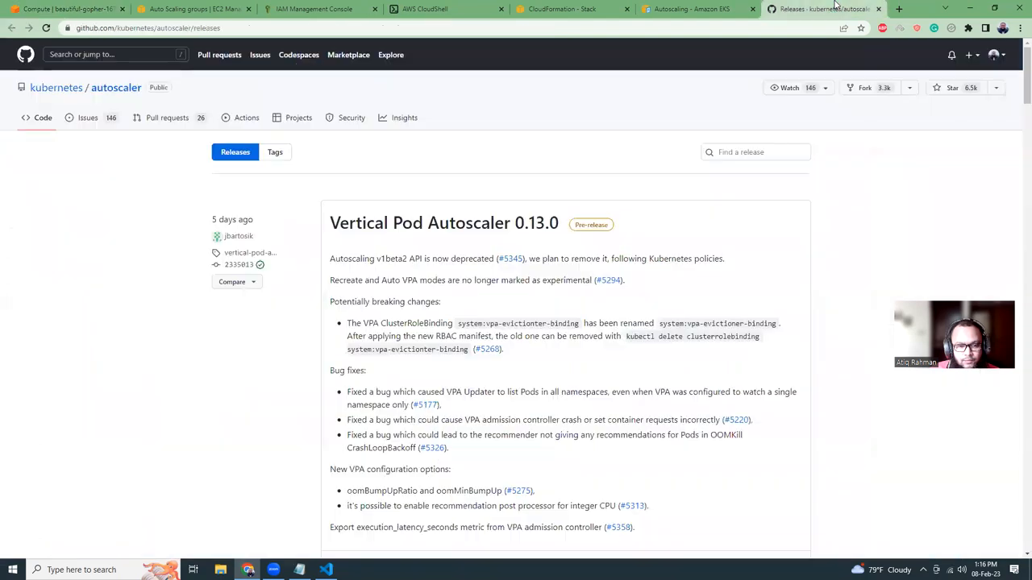
pyautogui.moveTo(264, 342)
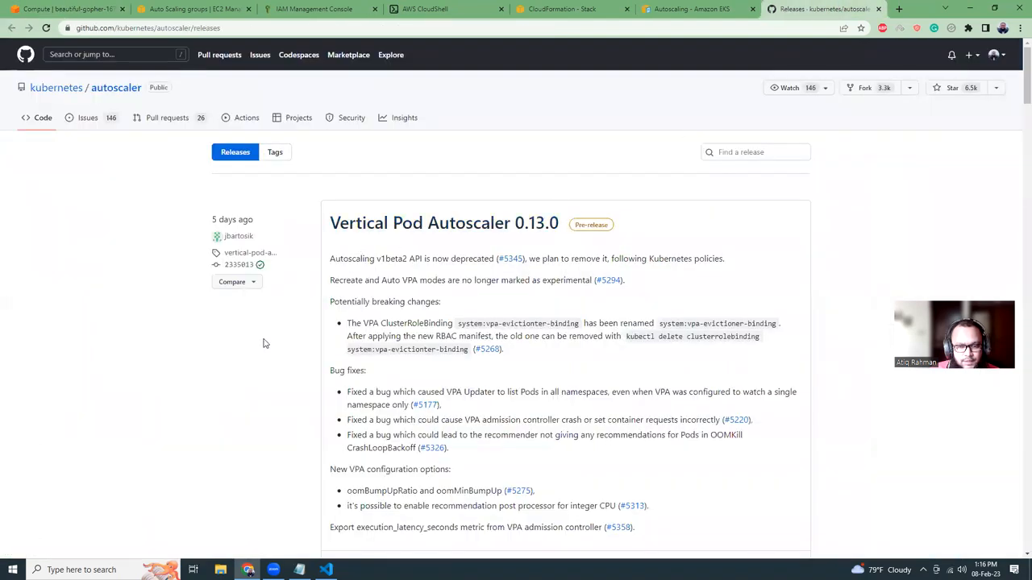
# - Page through the kubernetes/autoscaler releases to page 3 to locate Cluster Autoscaler 1.24.0
pyautogui.scroll(-3)
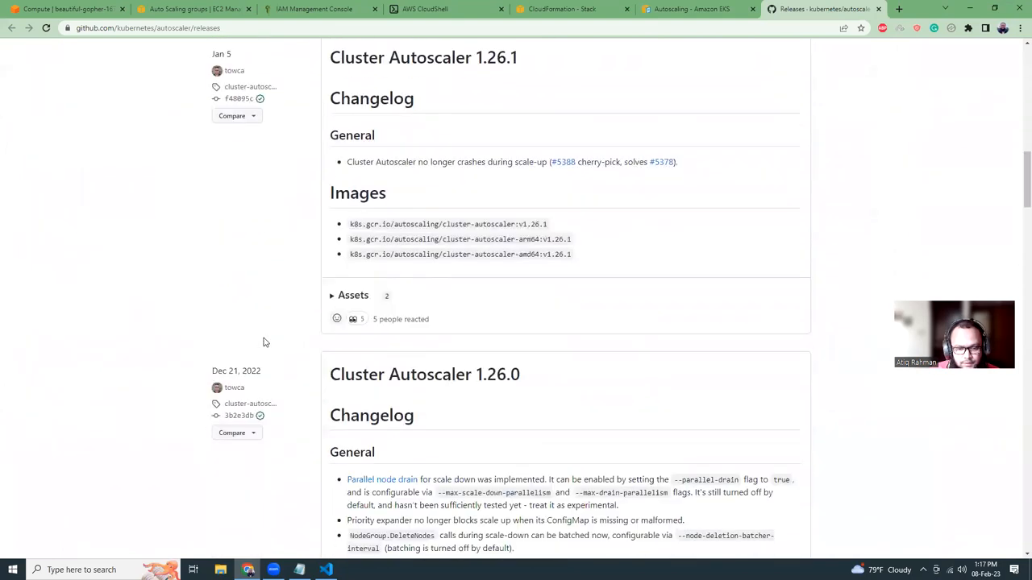
pyautogui.scroll(-3)
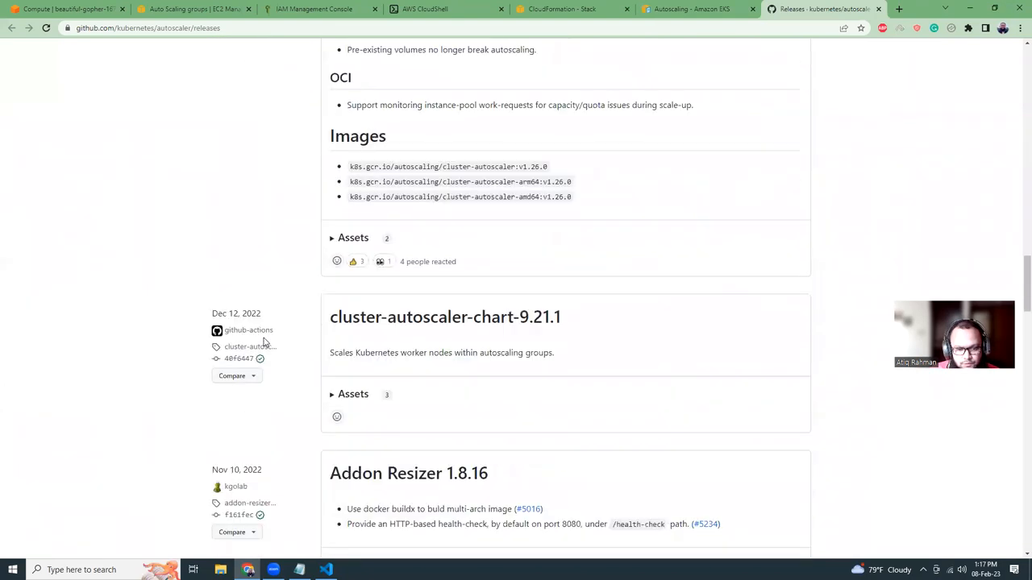
pyautogui.scroll(-3)
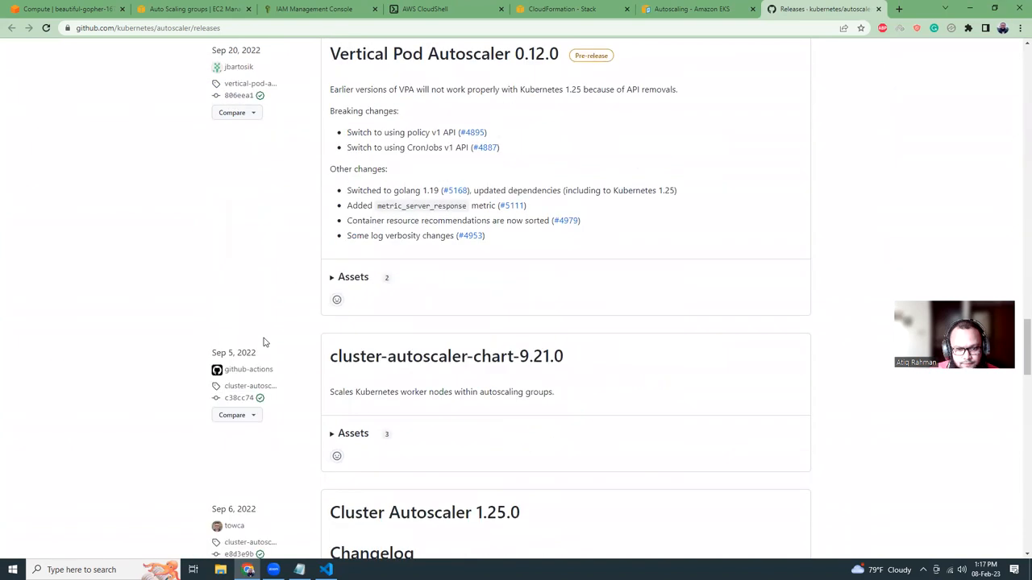
pyautogui.scroll(-3)
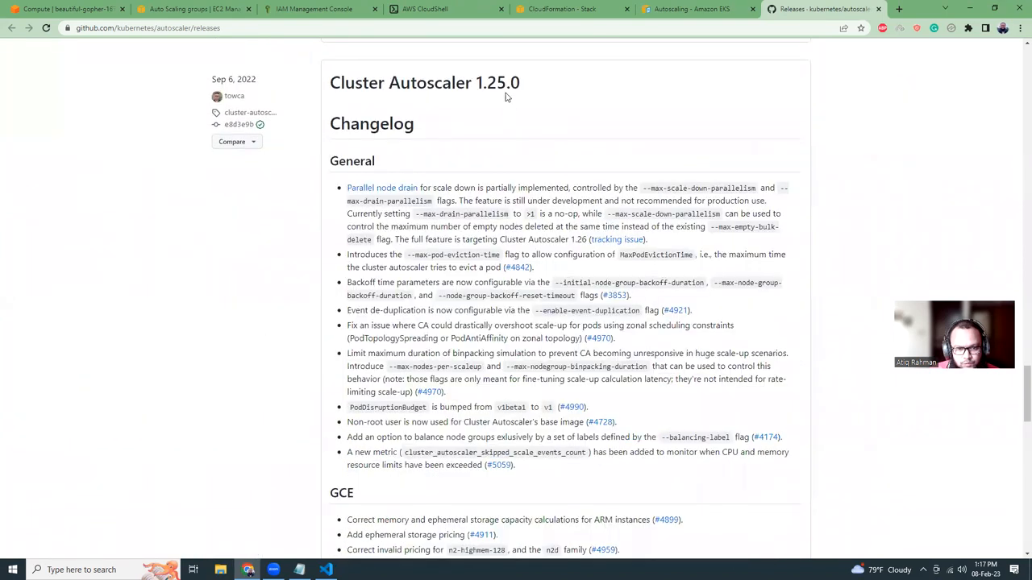
pyautogui.scroll(-3)
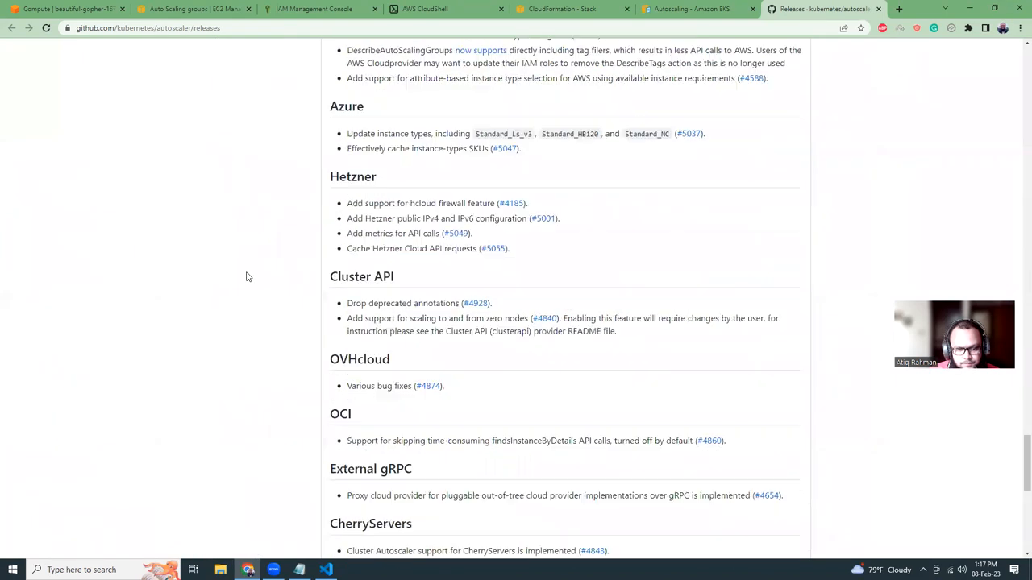
pyautogui.scroll(-3)
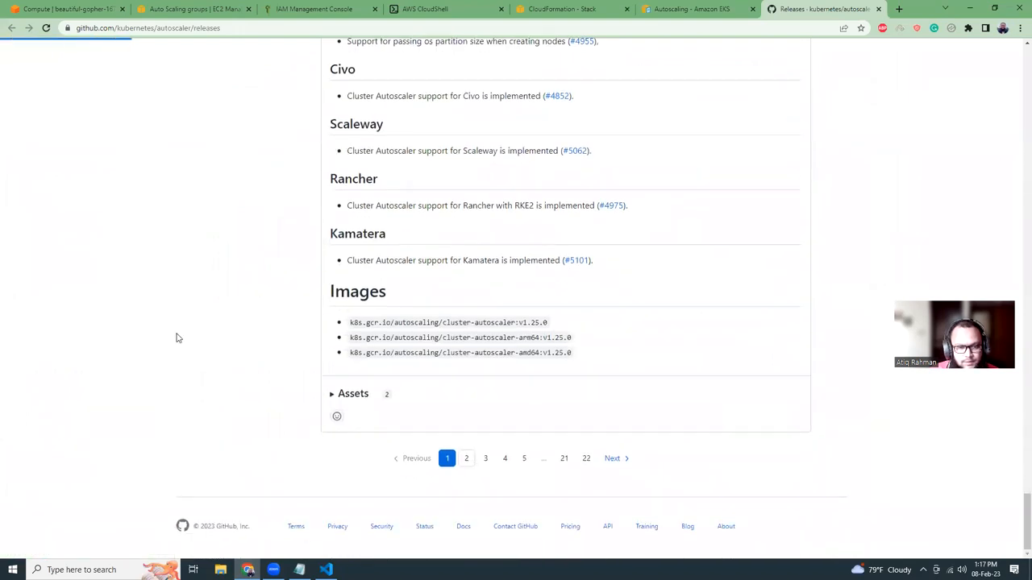
pyautogui.click(466, 458)
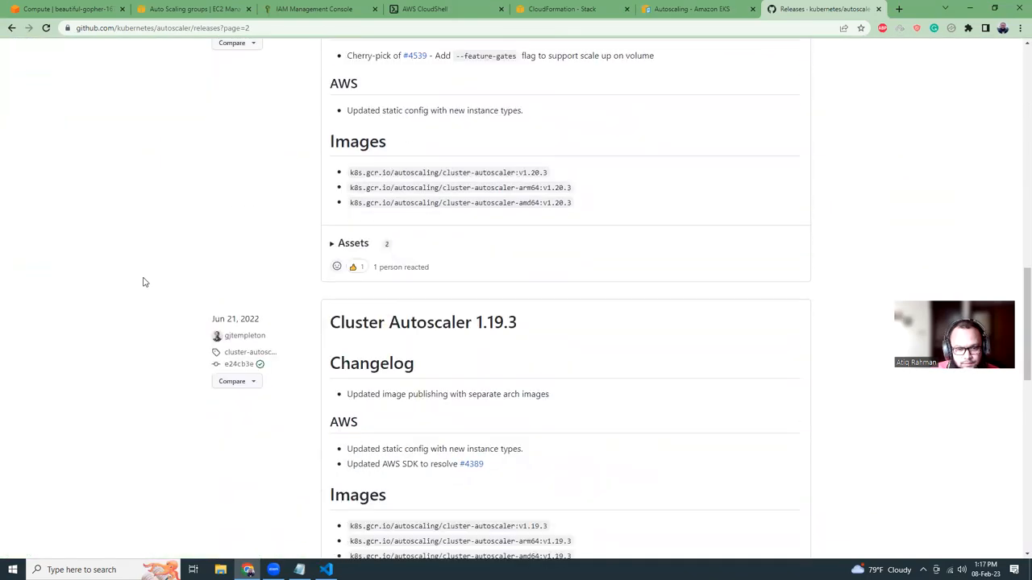
pyautogui.scroll(-3)
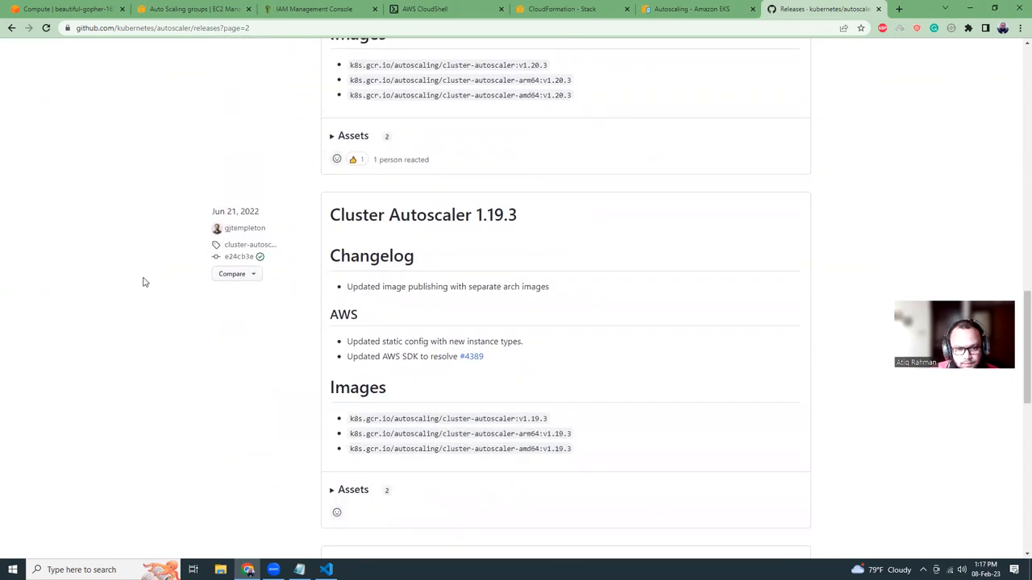
pyautogui.scroll(-3)
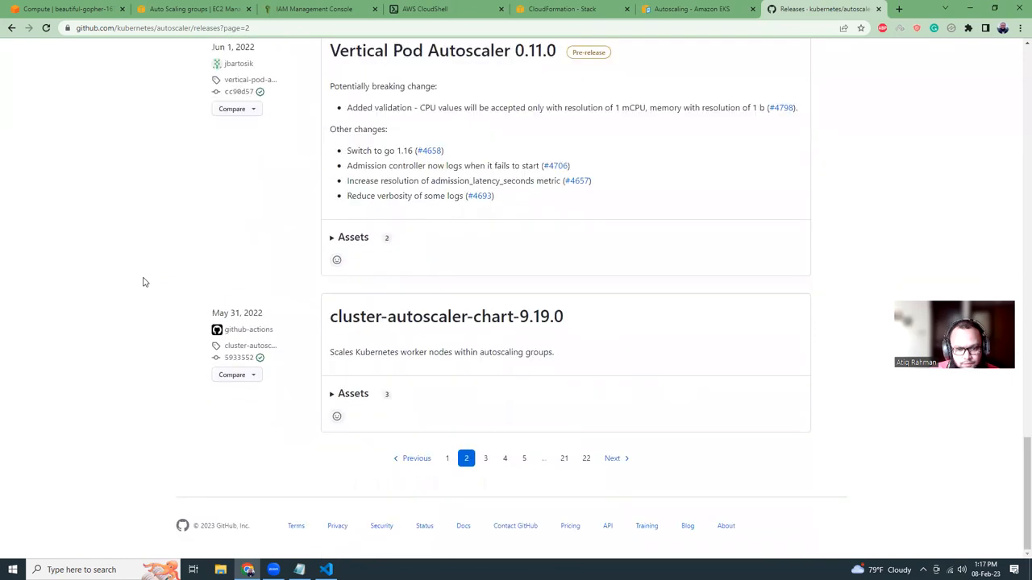
pyautogui.click(485, 458)
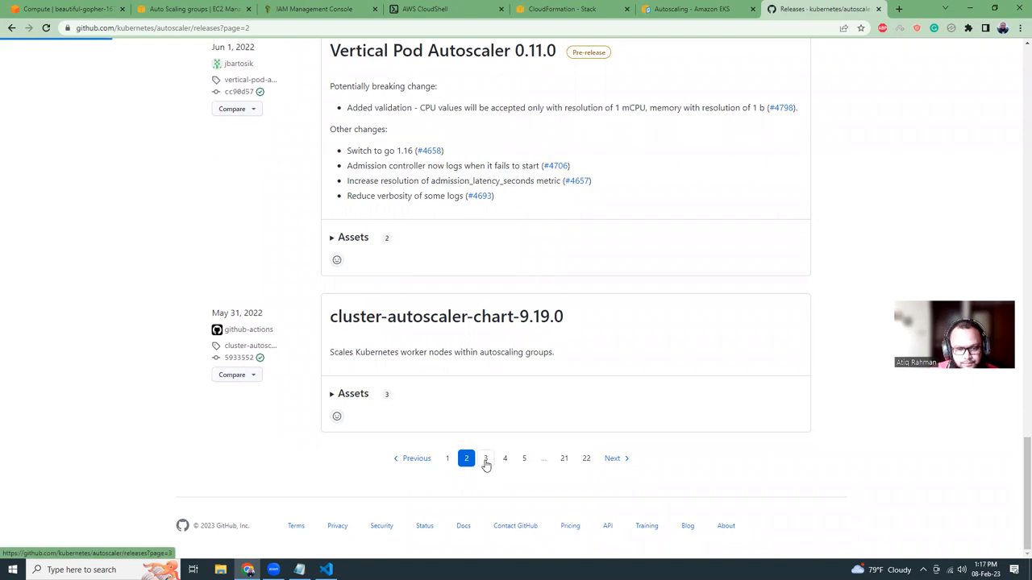
pyautogui.click(485, 458)
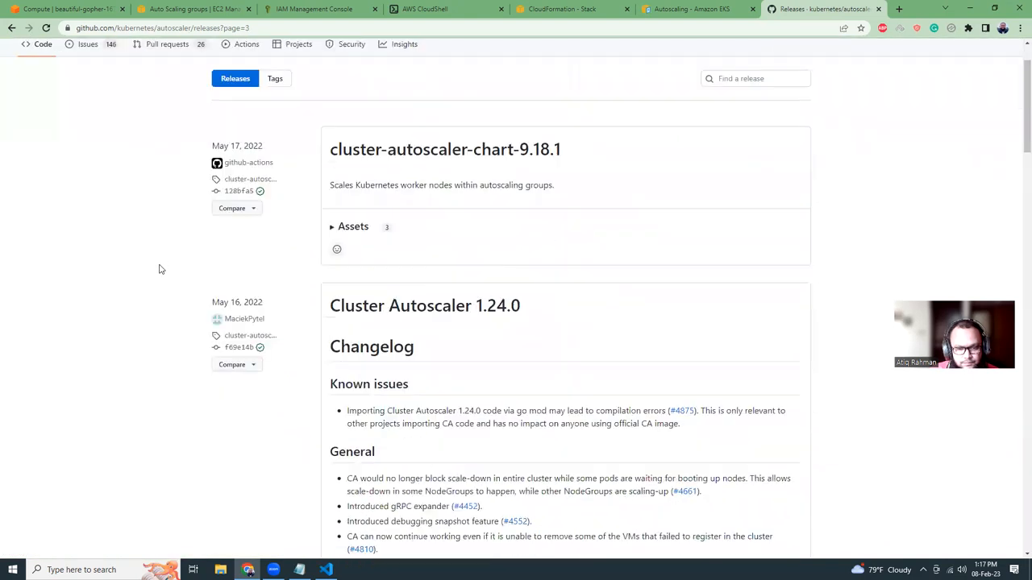
pyautogui.scroll(-3)
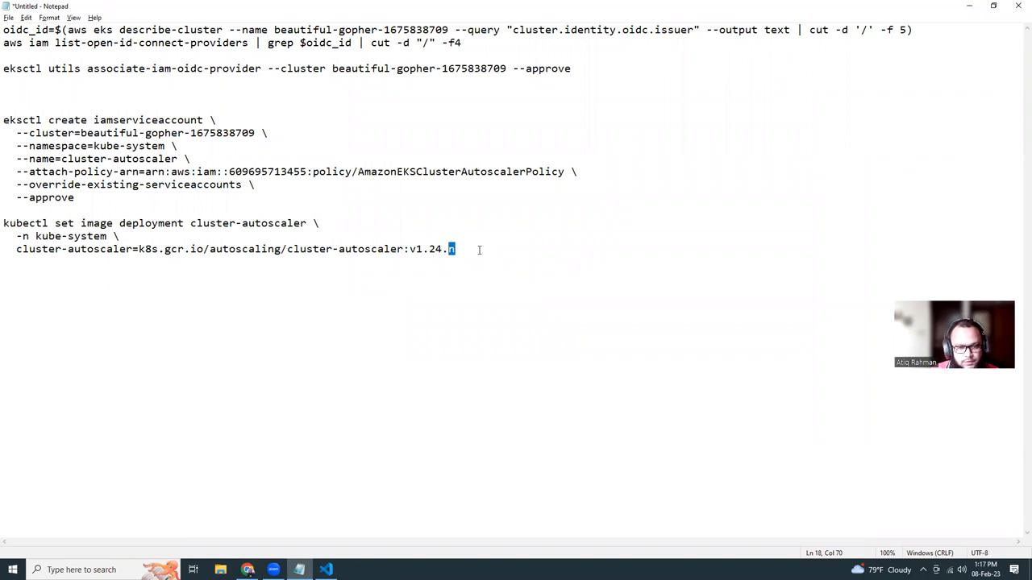
# - Change the image tag to v1.24.0 and select the full kubectl set image command
pyautogui.write('0')
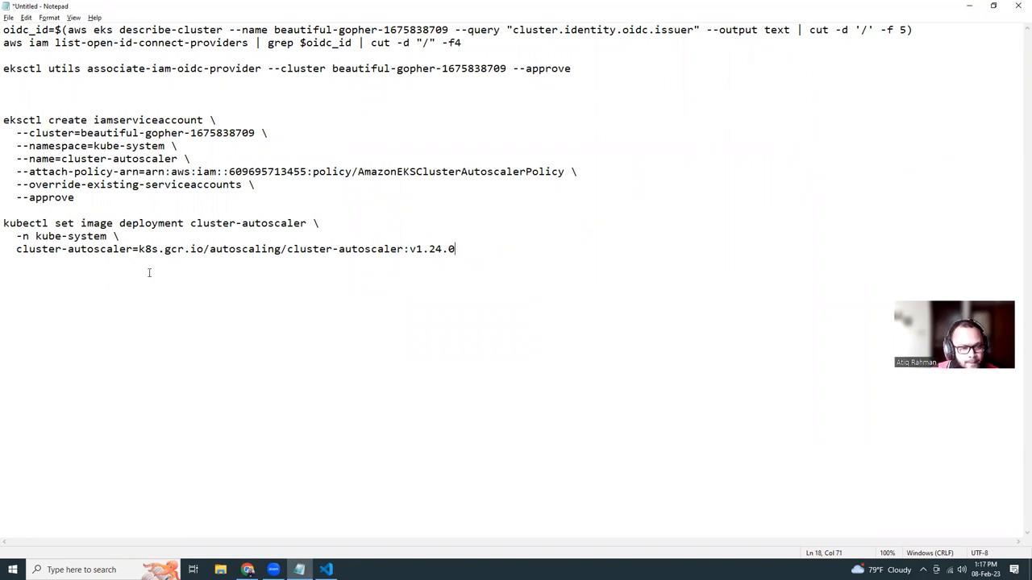
pyautogui.doubleClick(24, 223)
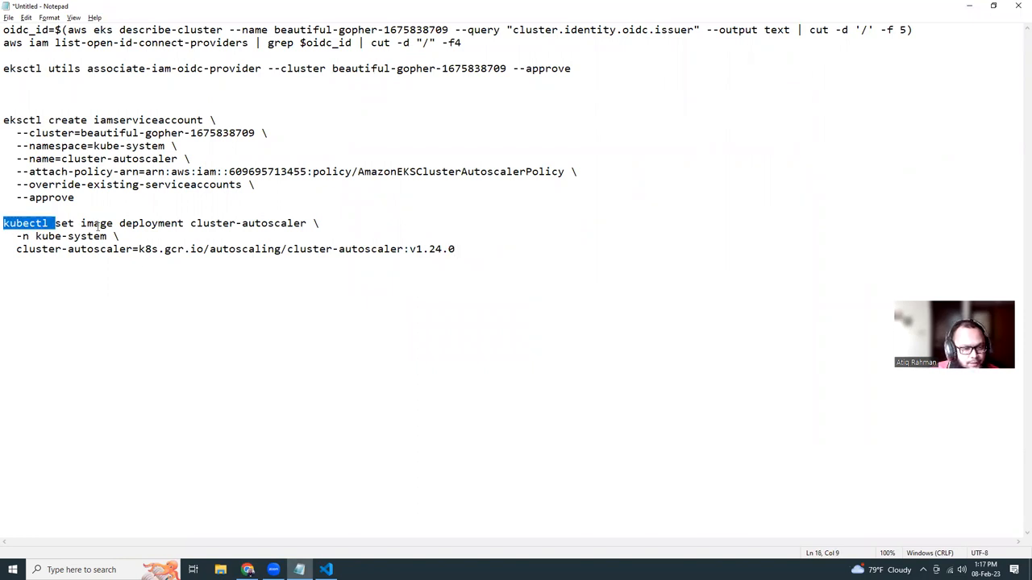
pyautogui.moveTo(2, 224); pyautogui.dragTo(456, 249)
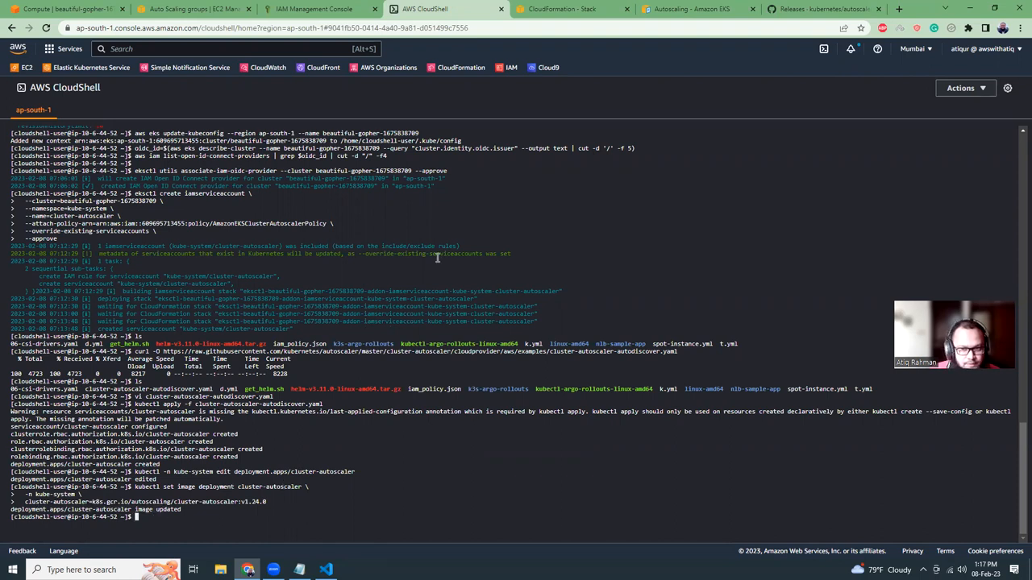
# - Clear CloudShell and run kubectl logs -f deployment.apps/cluster-autoscaler
pyautogui.click(822, 9)
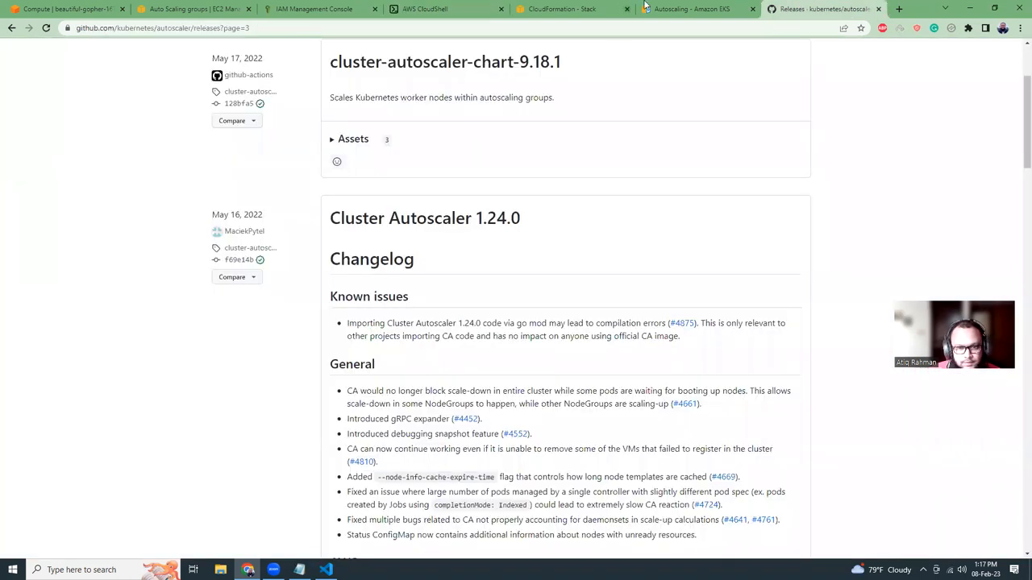
pyautogui.click(689, 9)
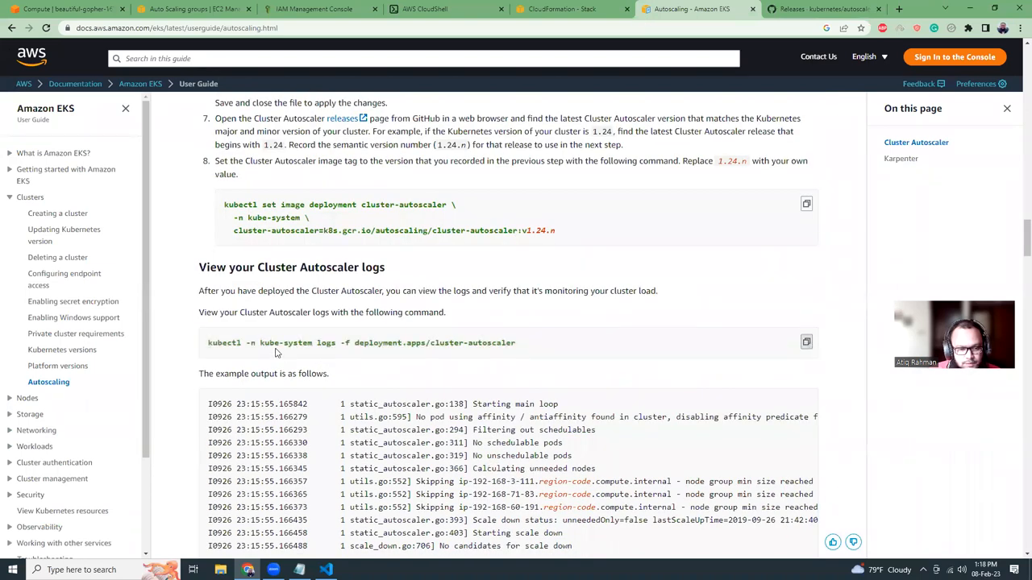
pyautogui.click(425, 9)
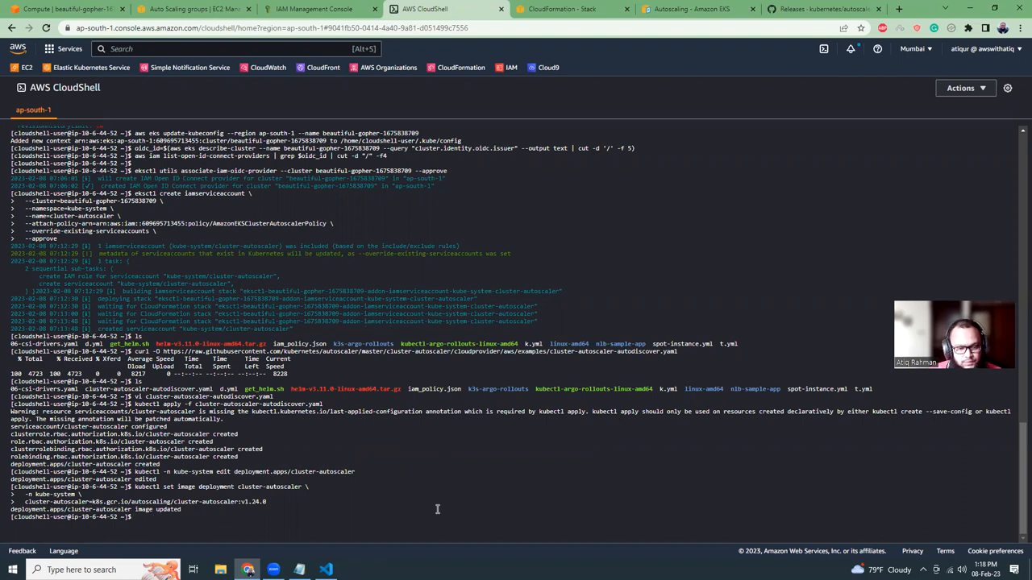
pyautogui.write('clear')
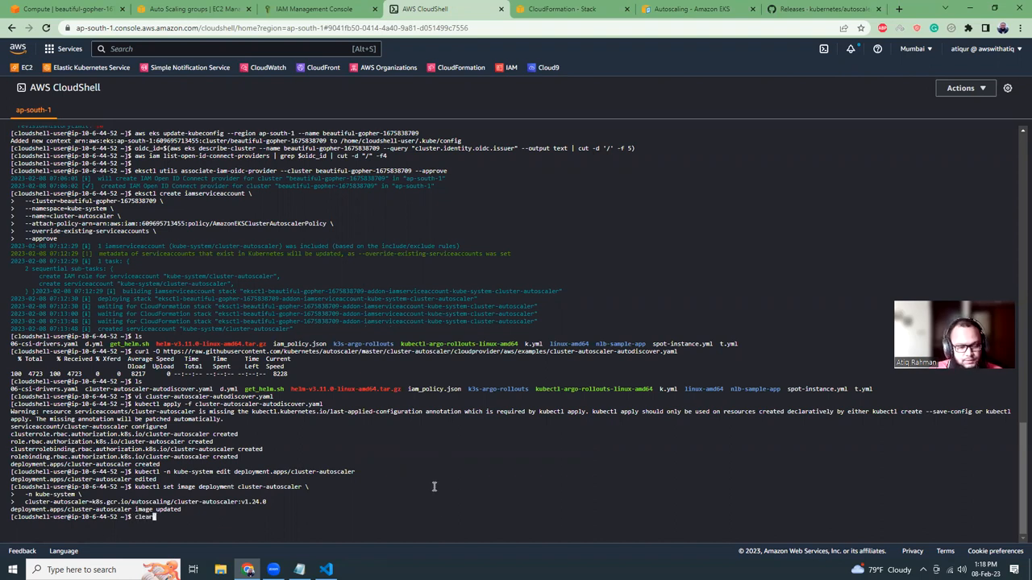
pyautogui.rightClick(314, 347)
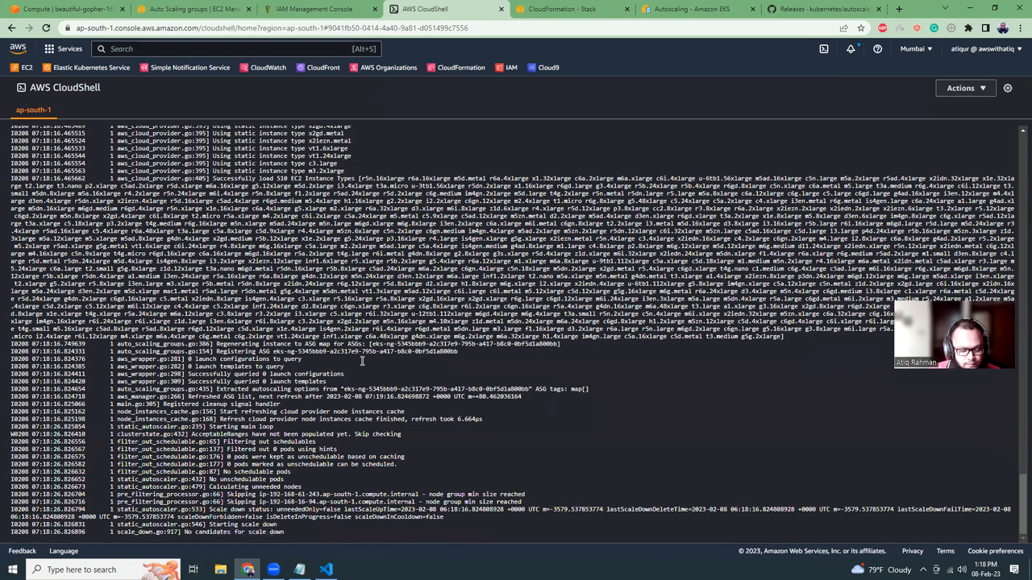
# - Select node group ng-5345bbb9, sized 2 desired/min/max, for editing
pyautogui.click(65, 9)
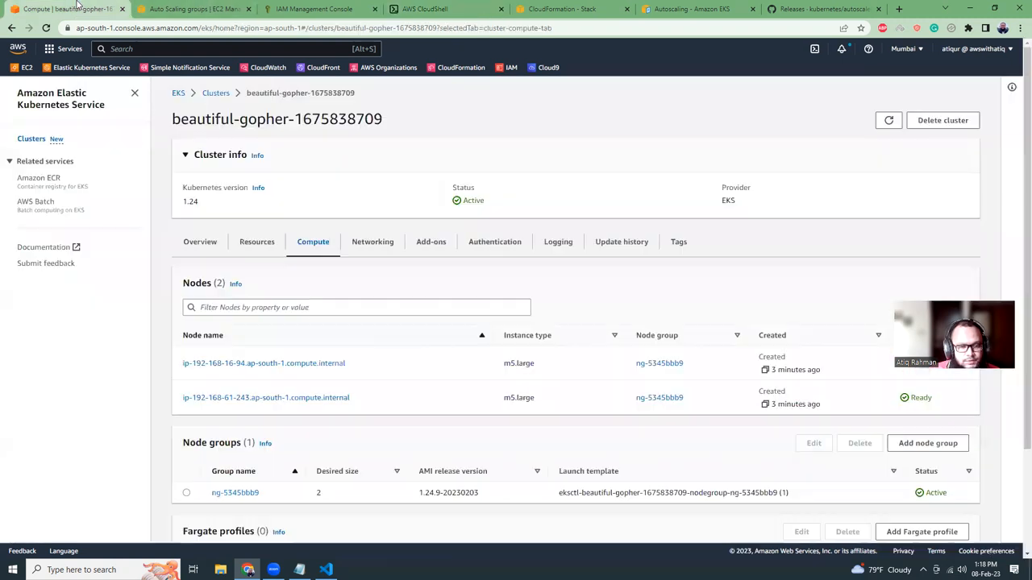
pyautogui.scroll(-3)
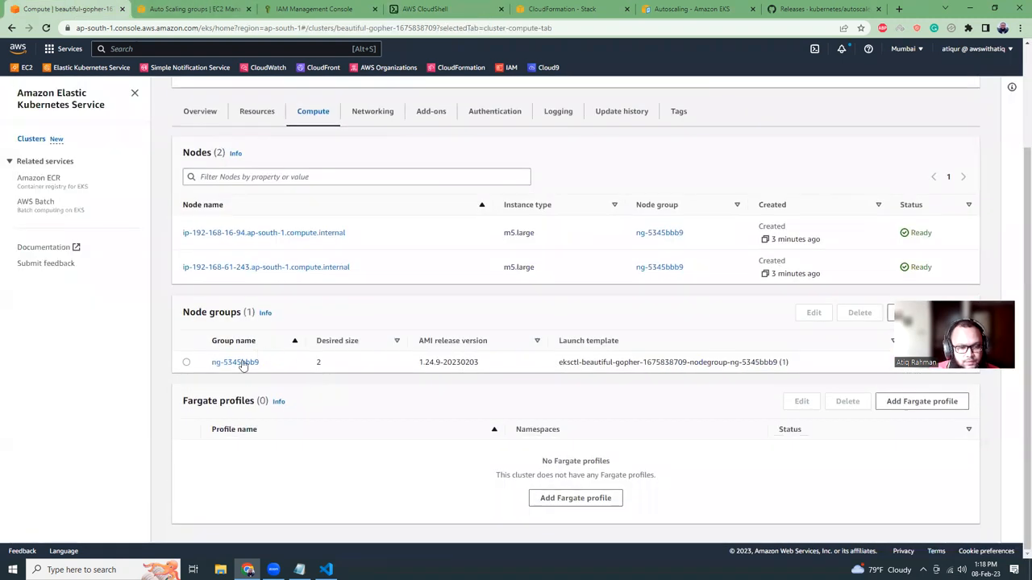
pyautogui.click(234, 362)
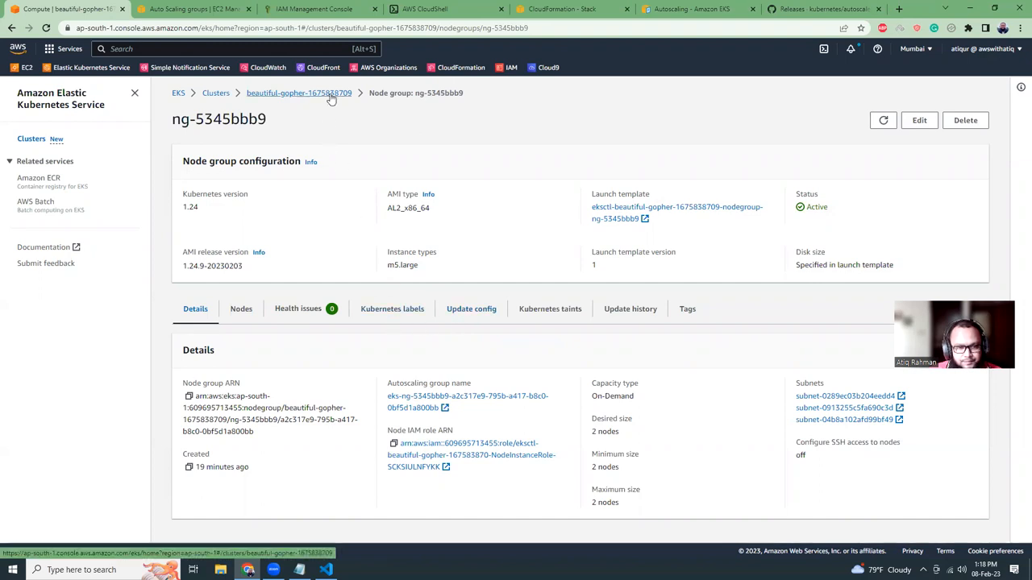
pyautogui.click(299, 92)
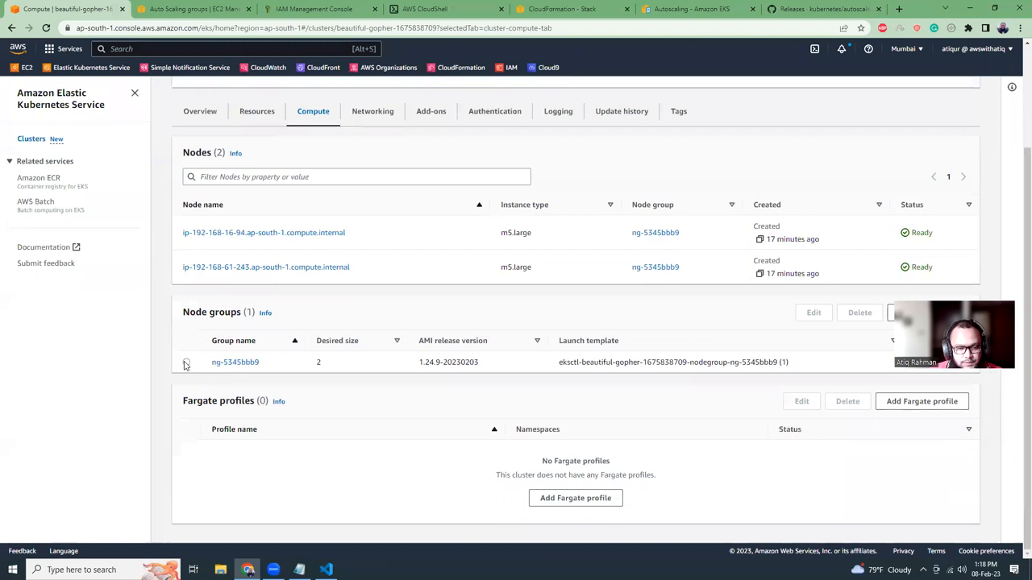
pyautogui.click(812, 313)
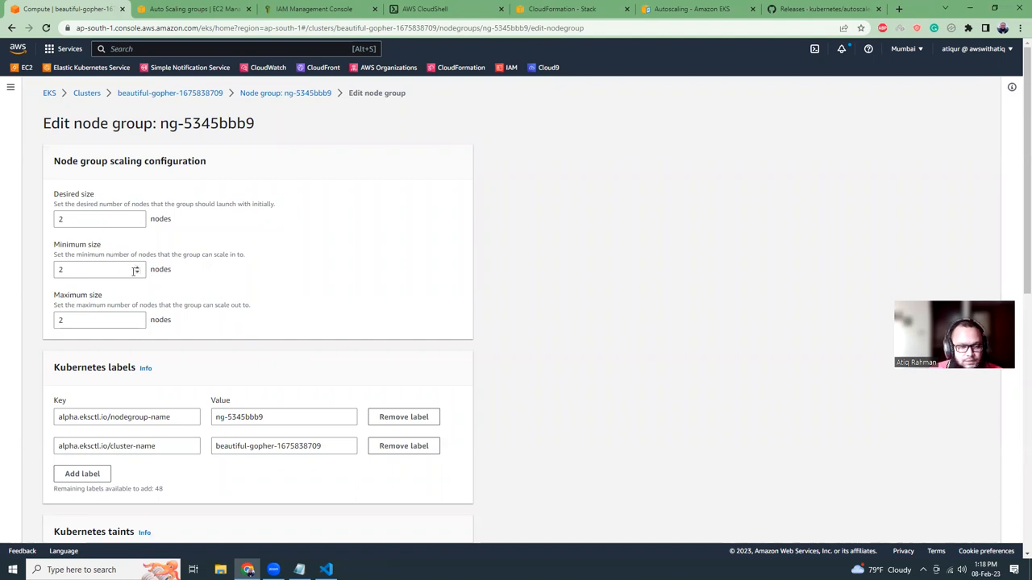
# - Save ng-5345bbb9 with minimum 0 and maximum 5, then dismiss the update notice
pyautogui.write('1')
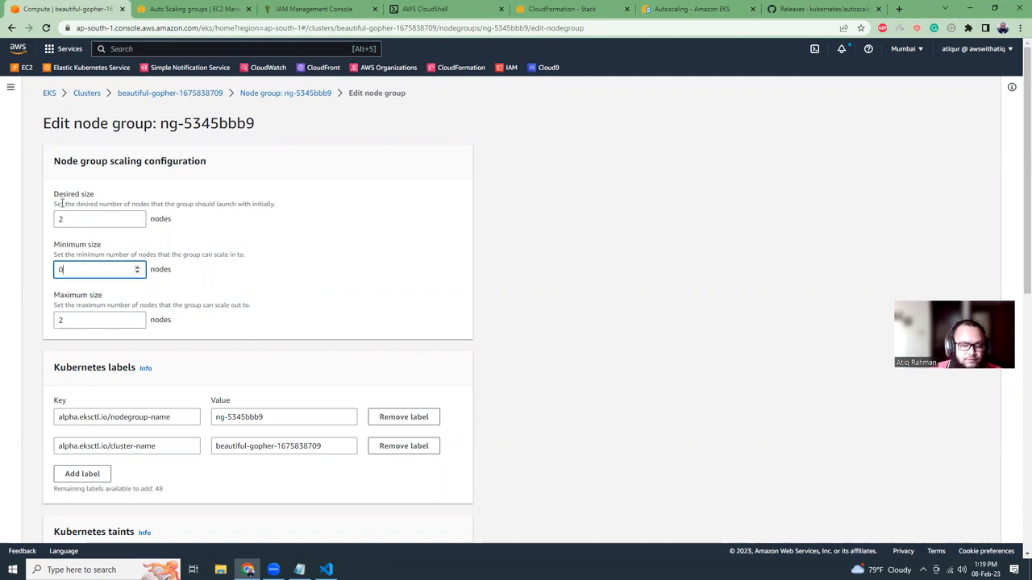
pyautogui.moveTo(435, 8)
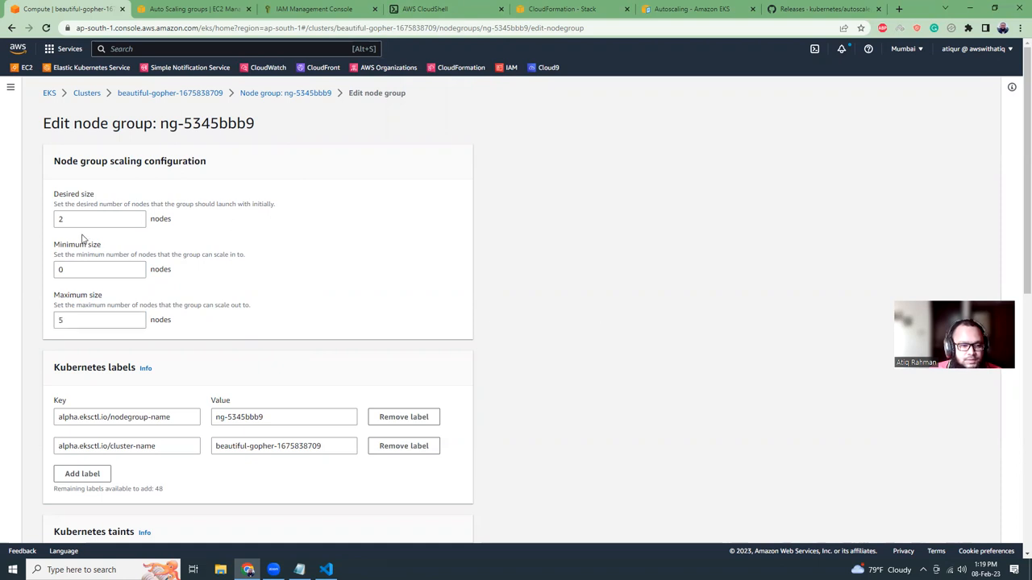
pyautogui.moveTo(86, 242)
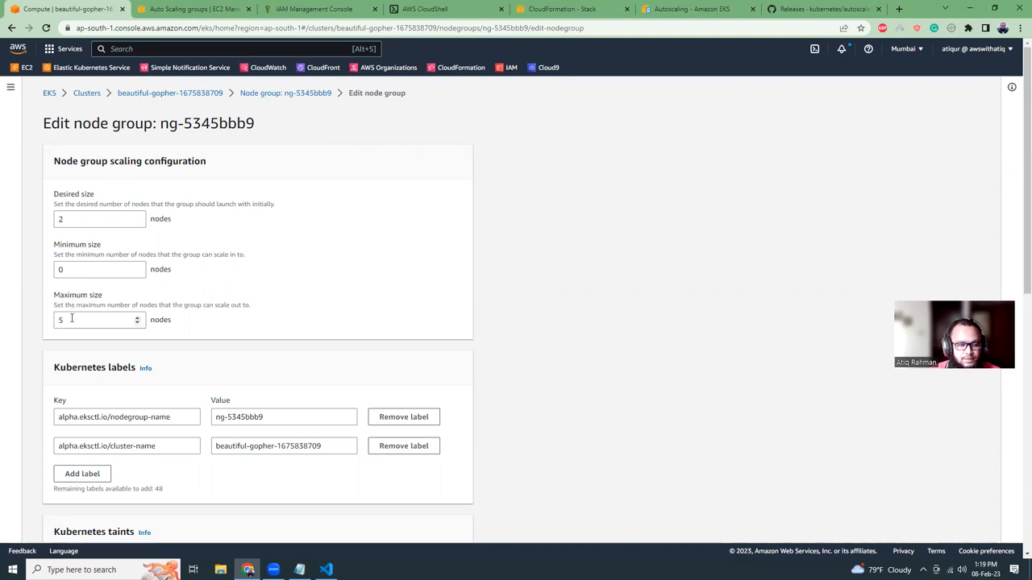
pyautogui.moveTo(87, 220)
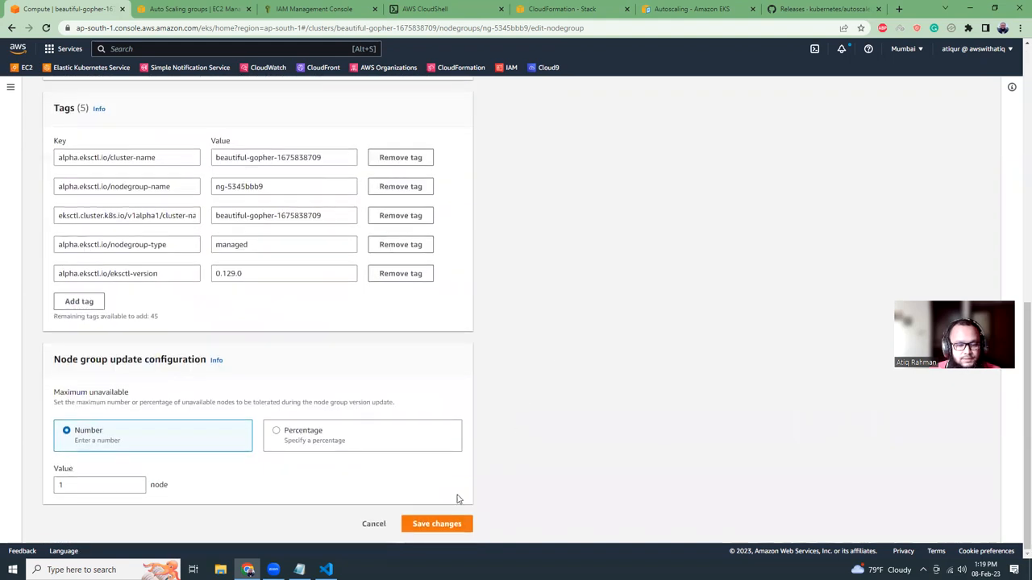
pyautogui.click(436, 524)
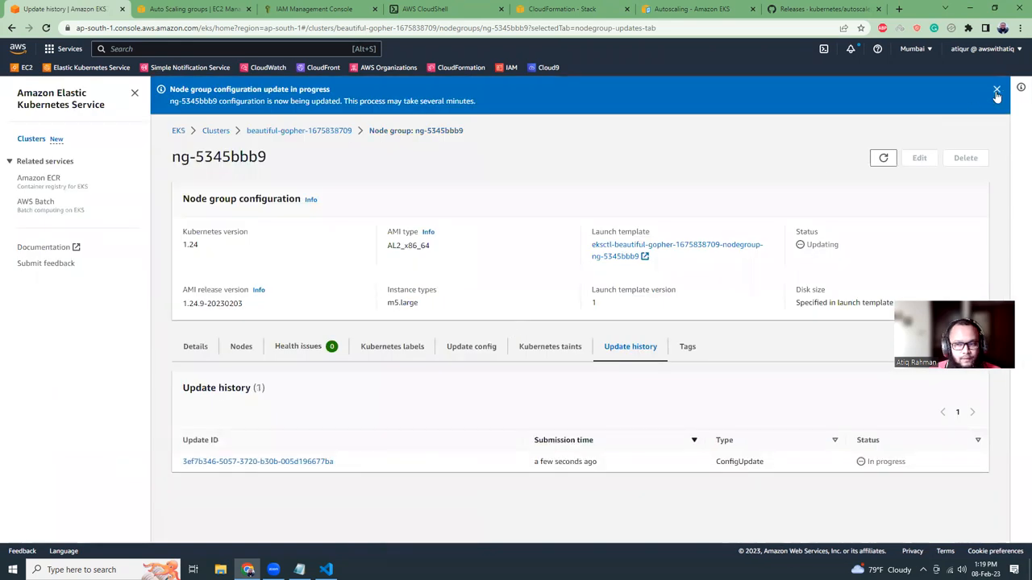
pyautogui.click(299, 130)
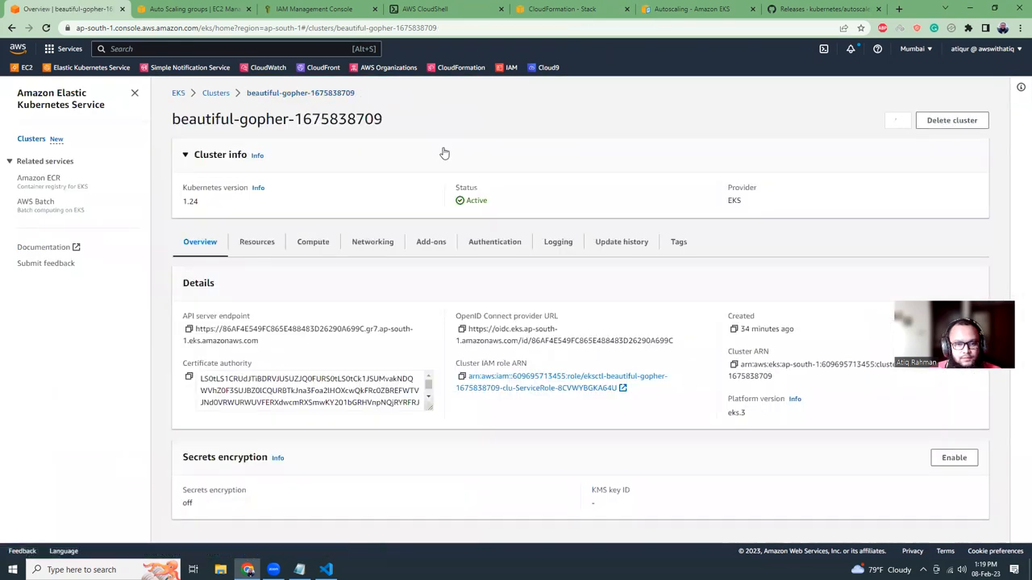
# - Switch to CloudShell and stop the autoscaler log stream
pyautogui.click(446, 9)
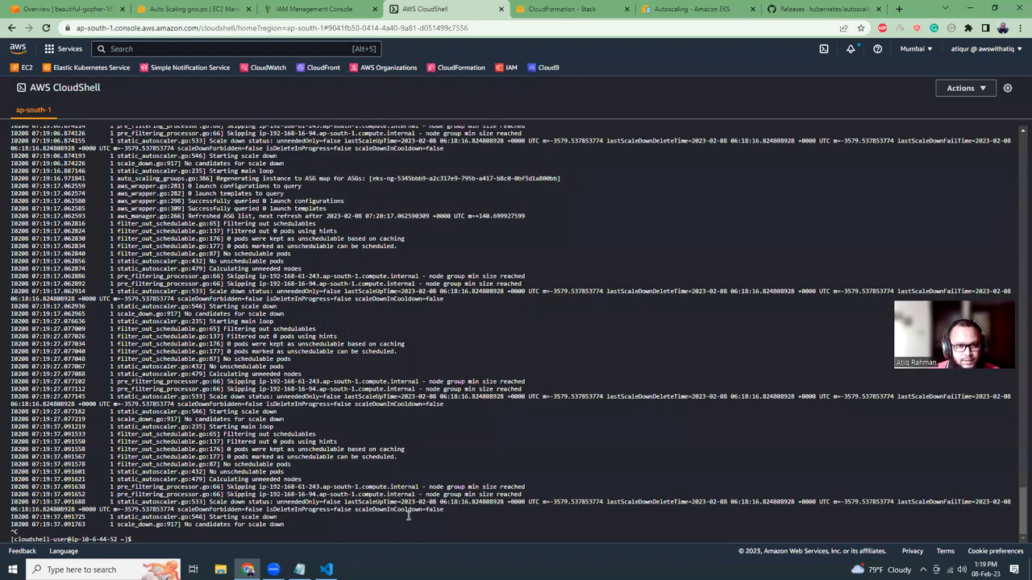
pyautogui.click(193, 9)
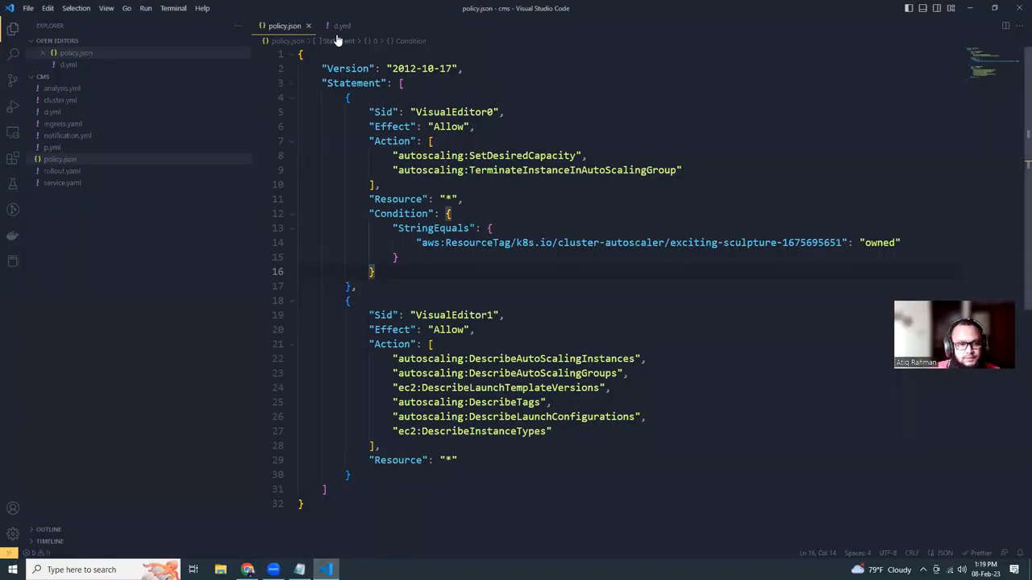
# - Open d.yml, scroll to the php-apache resources, and highlight the 500m CPU limit
pyautogui.click(341, 25)
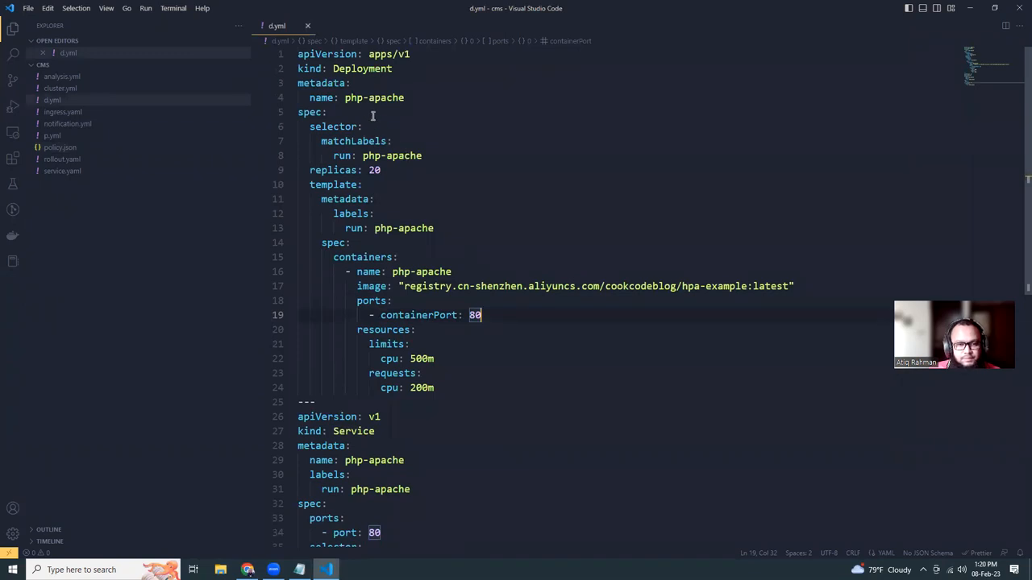
pyautogui.moveTo(519, 307)
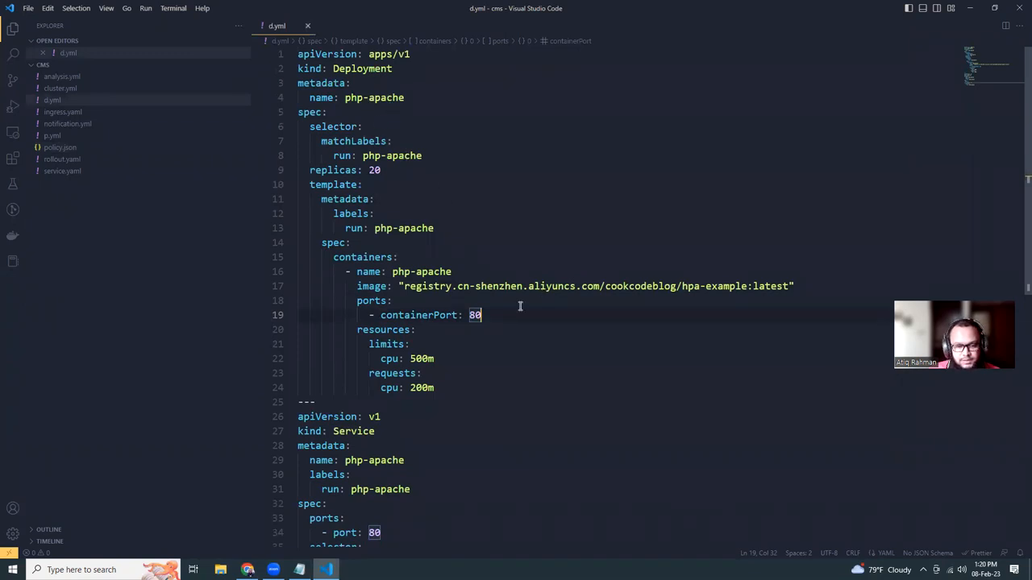
pyautogui.scroll(-3)
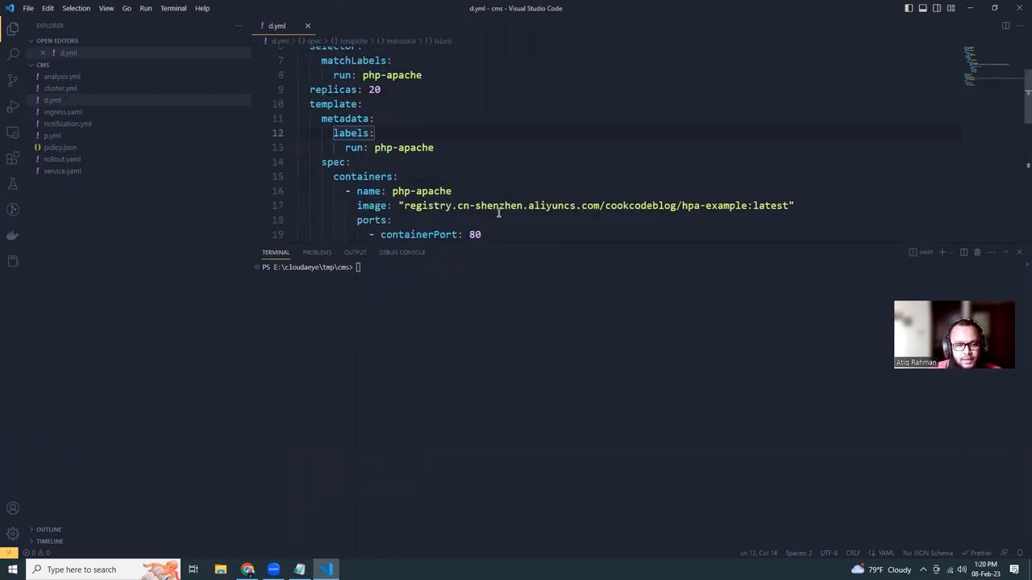
pyautogui.scroll(-3)
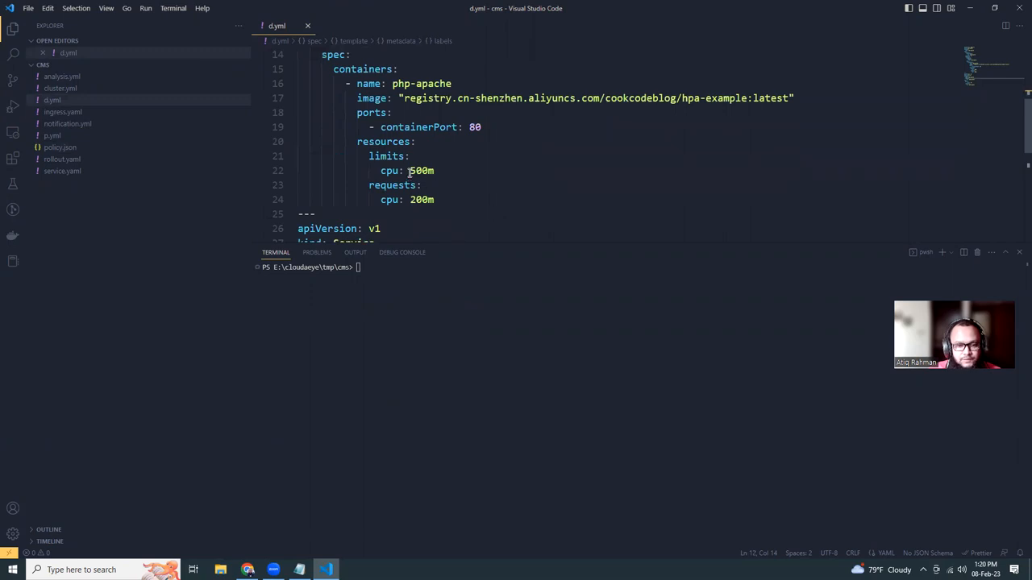
pyautogui.doubleClick(420, 171)
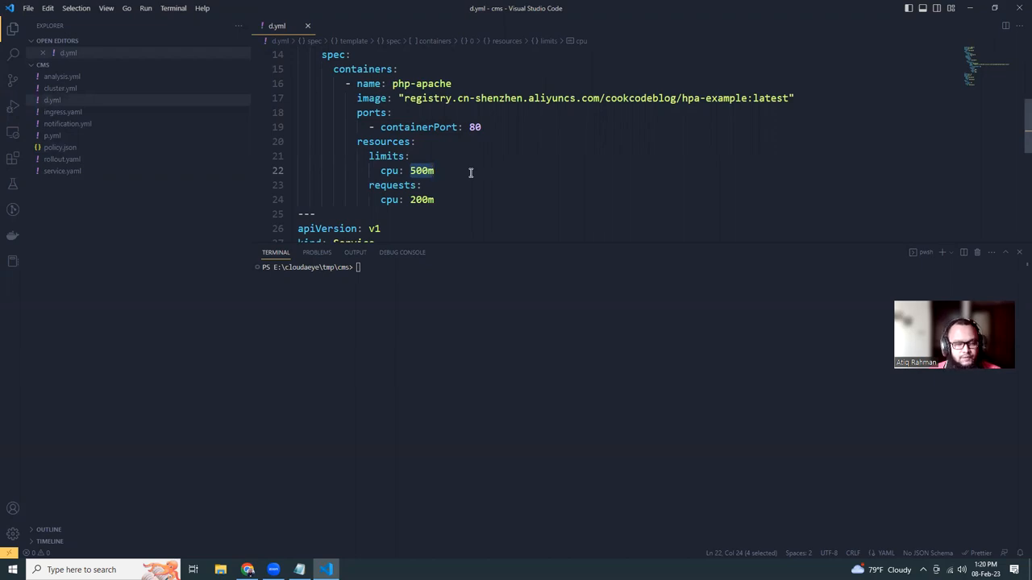
pyautogui.moveTo(333, 486)
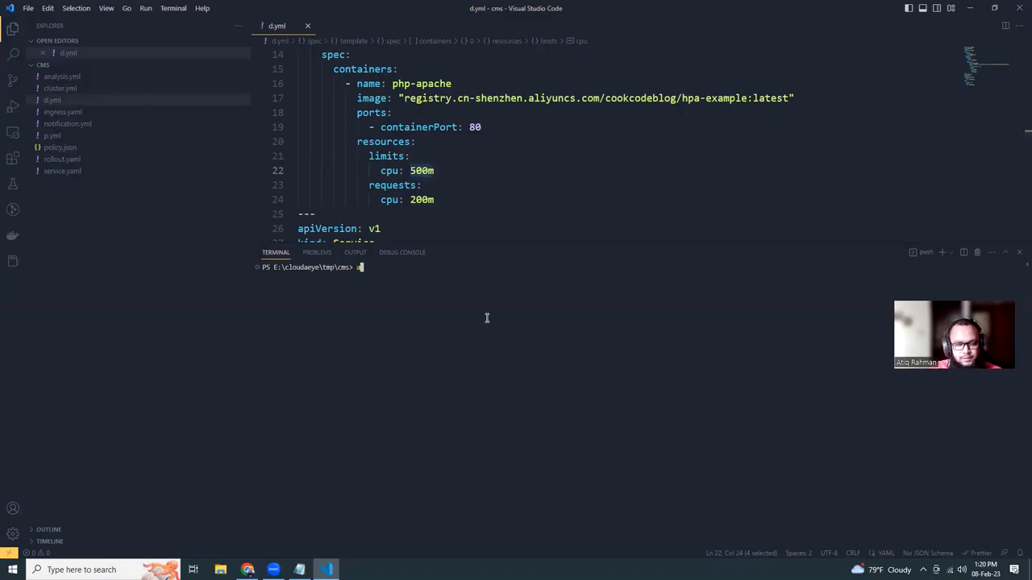
pyautogui.write('ws eks update-kube')
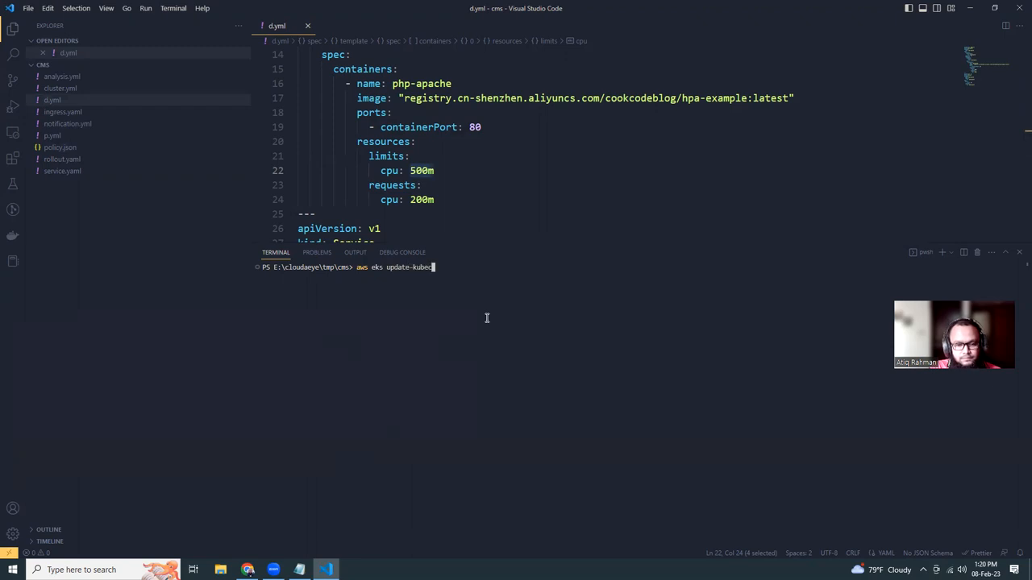
pyautogui.write('config')
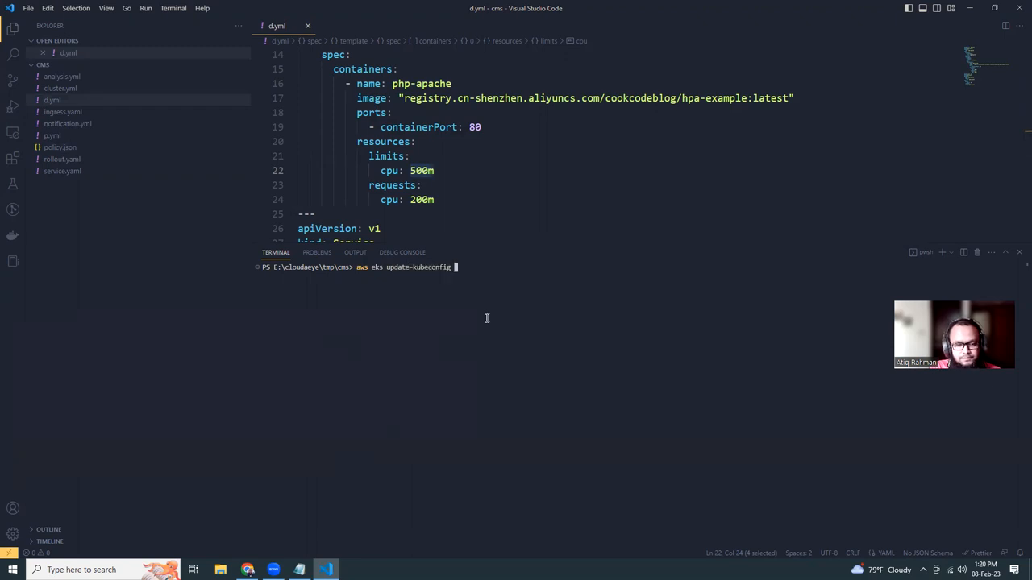
pyautogui.write('--region')
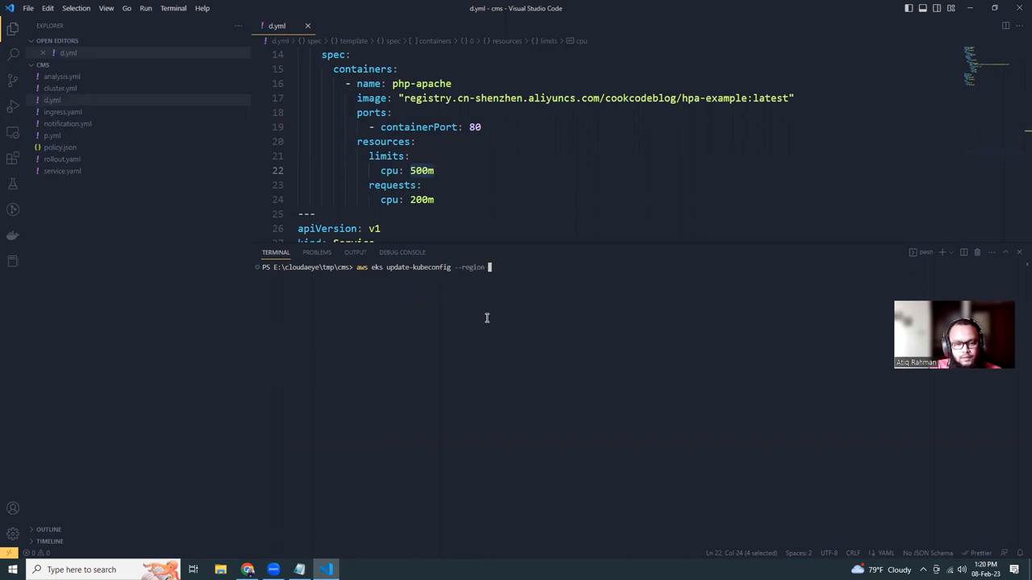
pyautogui.write('ap-south-1')
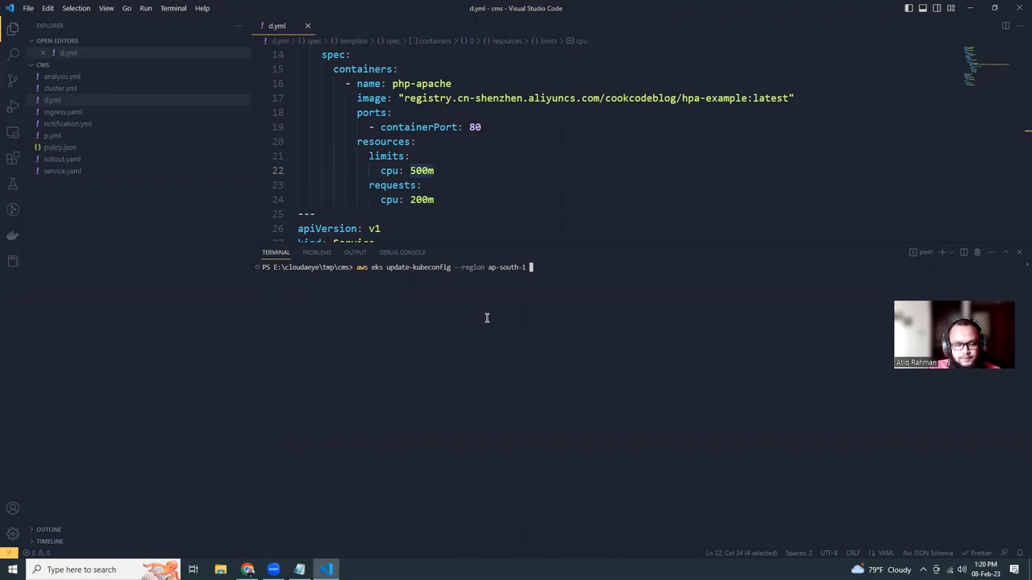
pyautogui.write('--name beautiful-gopher-1675838709')
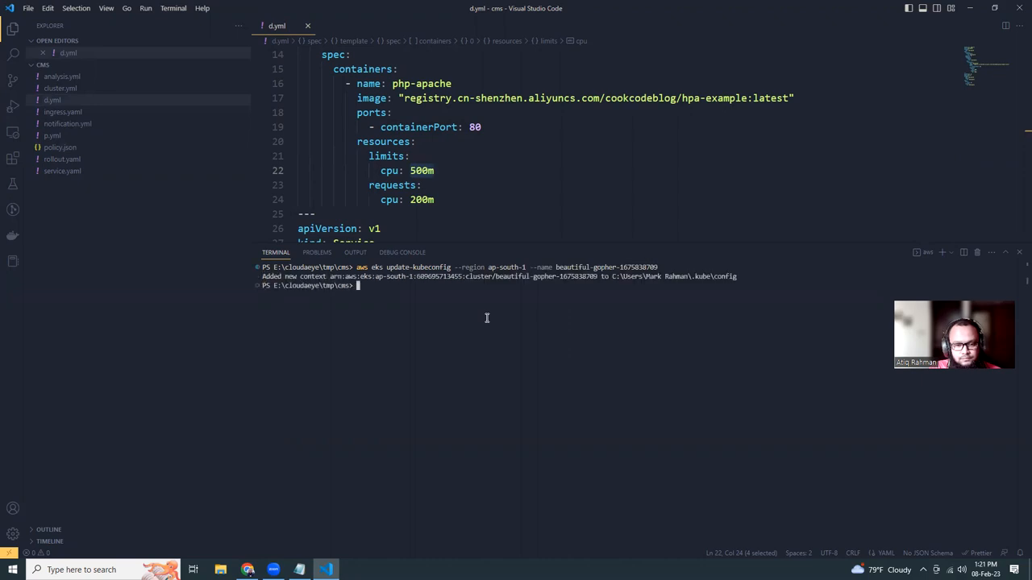
pyautogui.write('kubectl apply -f')
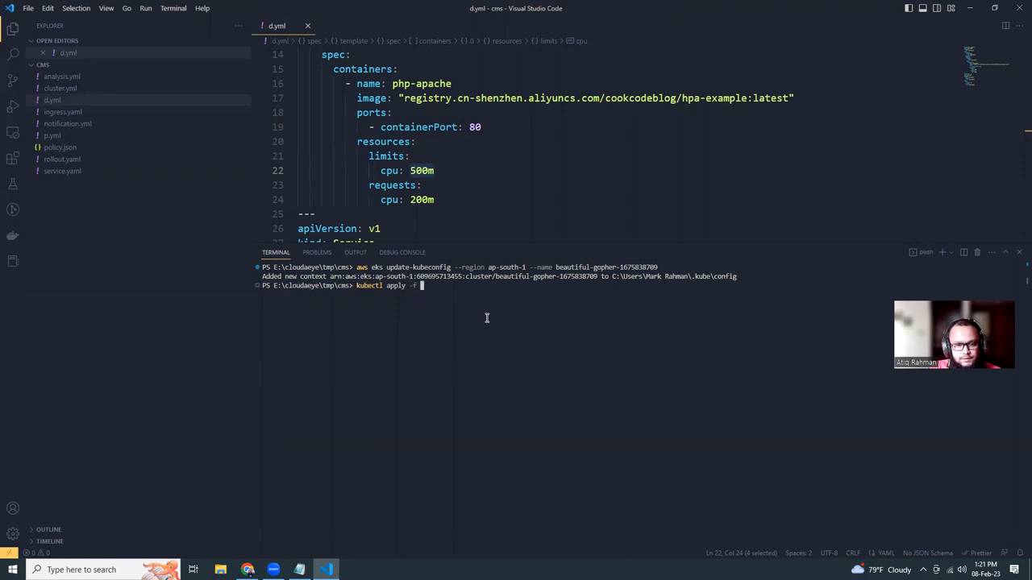
pyautogui.write('.\\d.yml')
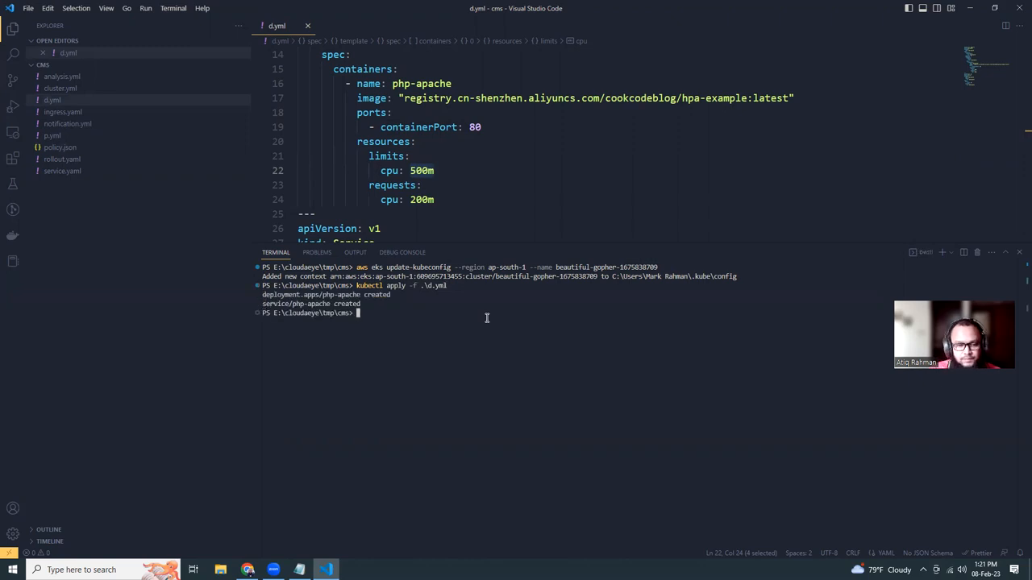
pyautogui.moveTo(308, 532)
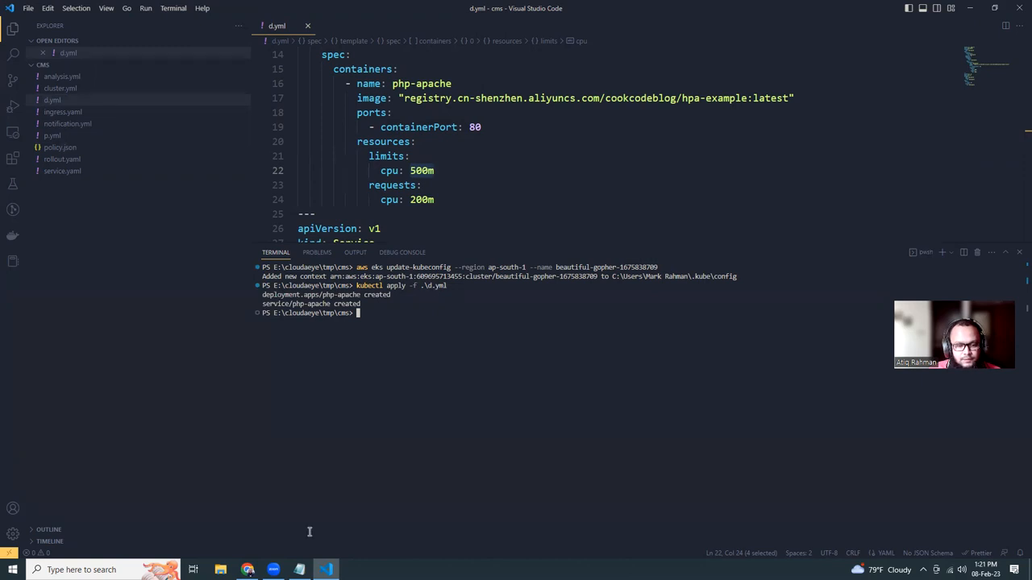
pyautogui.moveTo(386, 410)
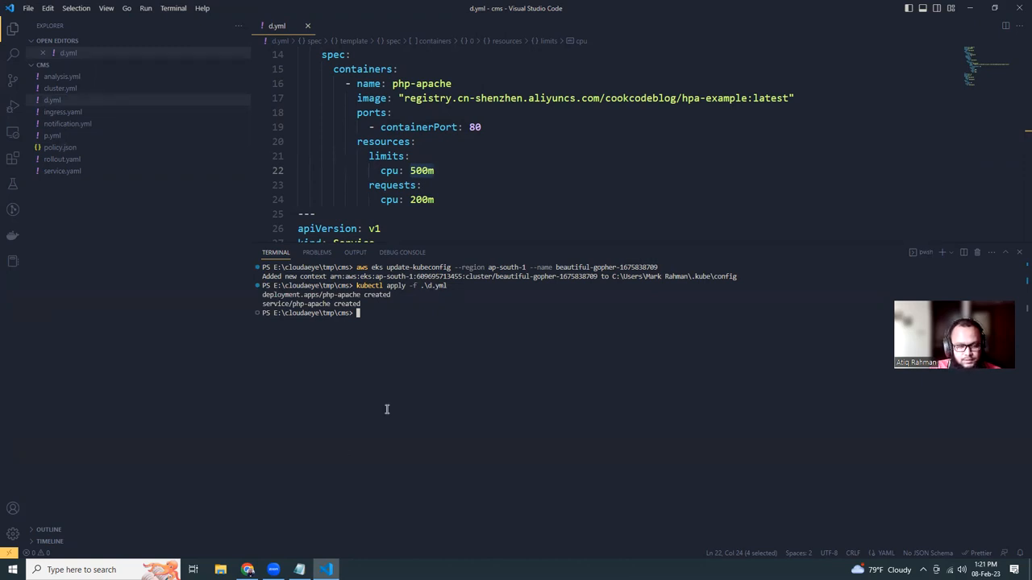
# - List the php-apache pods (Pending or ContainerCreating) and bring up the EC2 dashboard
pyautogui.write('kubectl get po')
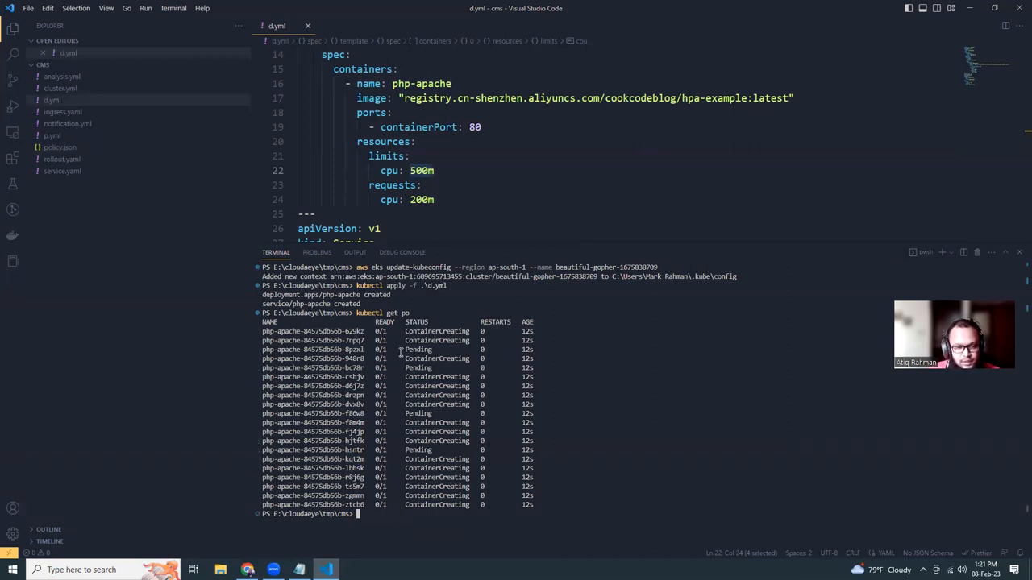
pyautogui.click(247, 570)
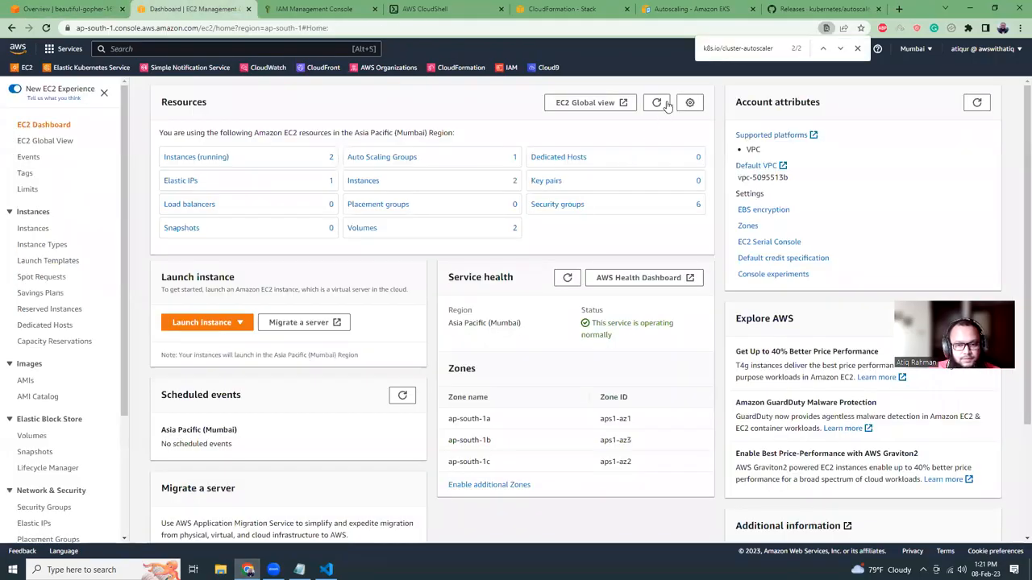
# - Follow the cluster-autoscaler deployment logs in CloudShell, then check running instances on the EC2 dashboard
pyautogui.click(446, 9)
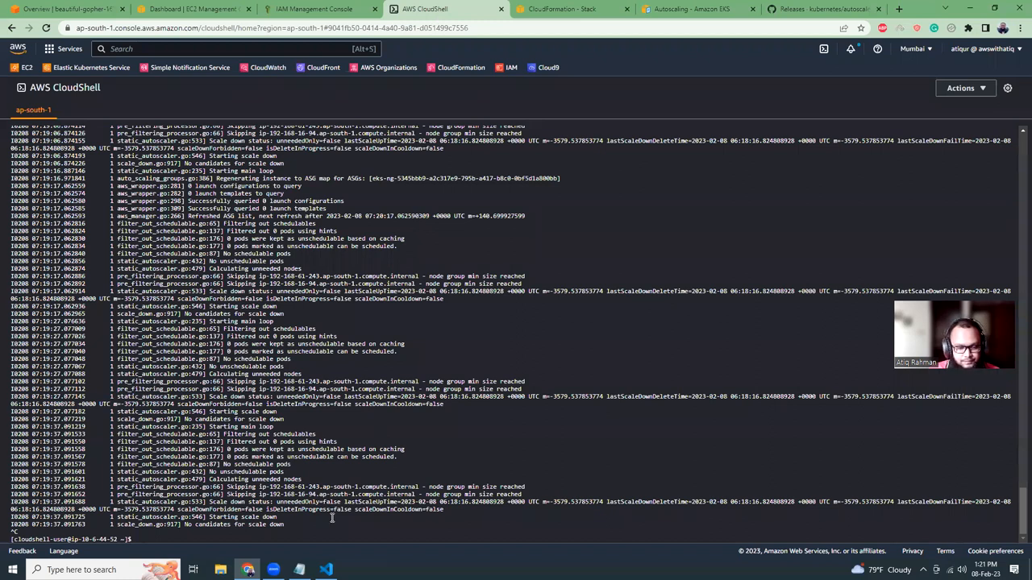
pyautogui.write('kubectl -n kube-system logs -f deployment.apps/cluster-autoscaler')
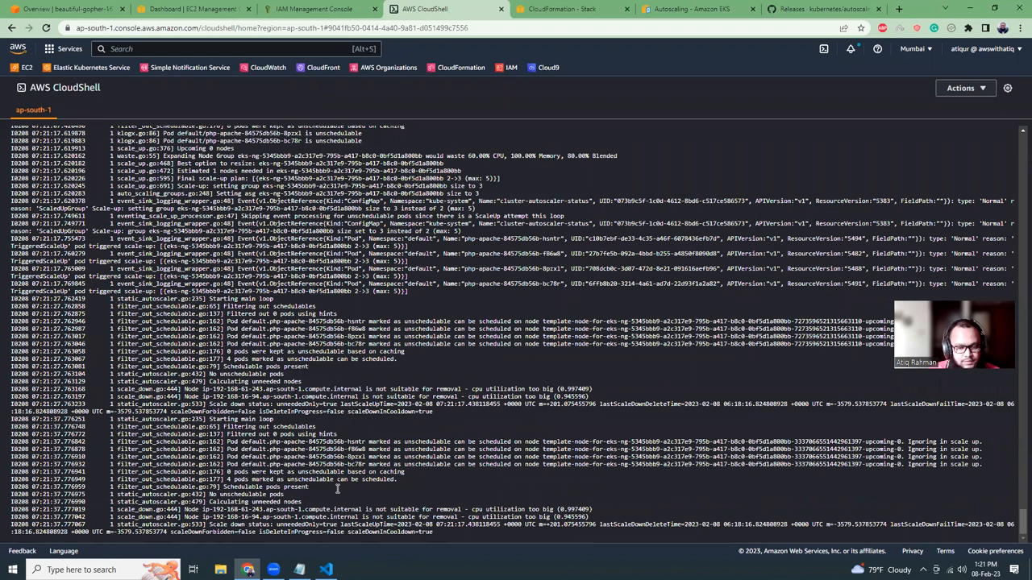
pyautogui.scroll(-3)
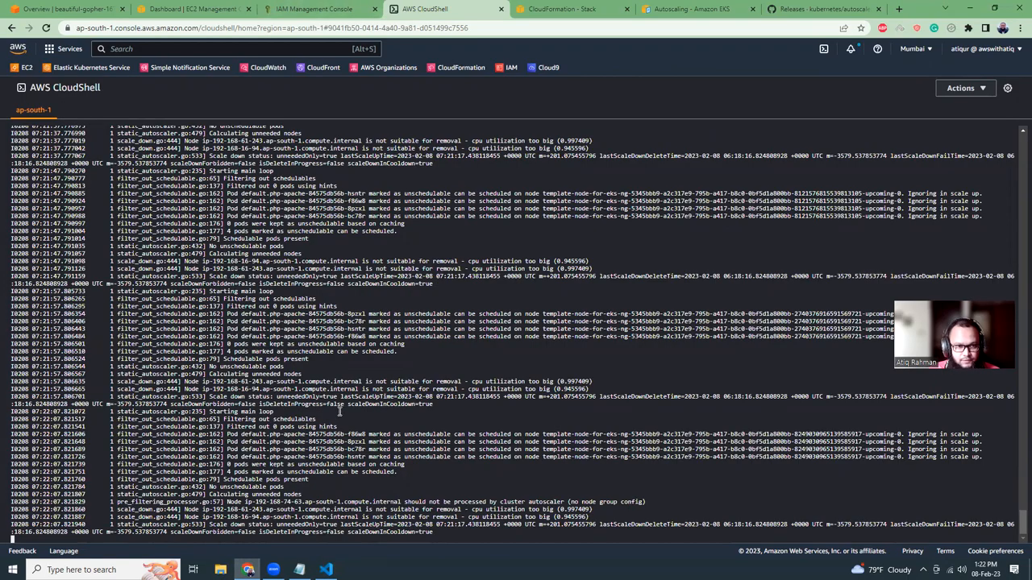
pyautogui.click(193, 9)
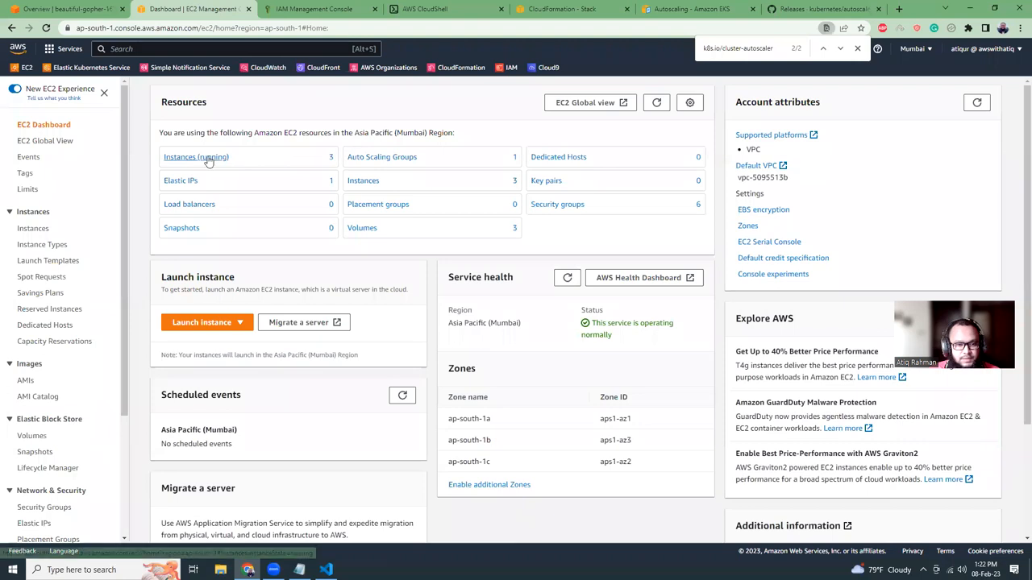
# - View the three running m5.large instances across ap-south-1a, 1b and 1c
pyautogui.click(195, 157)
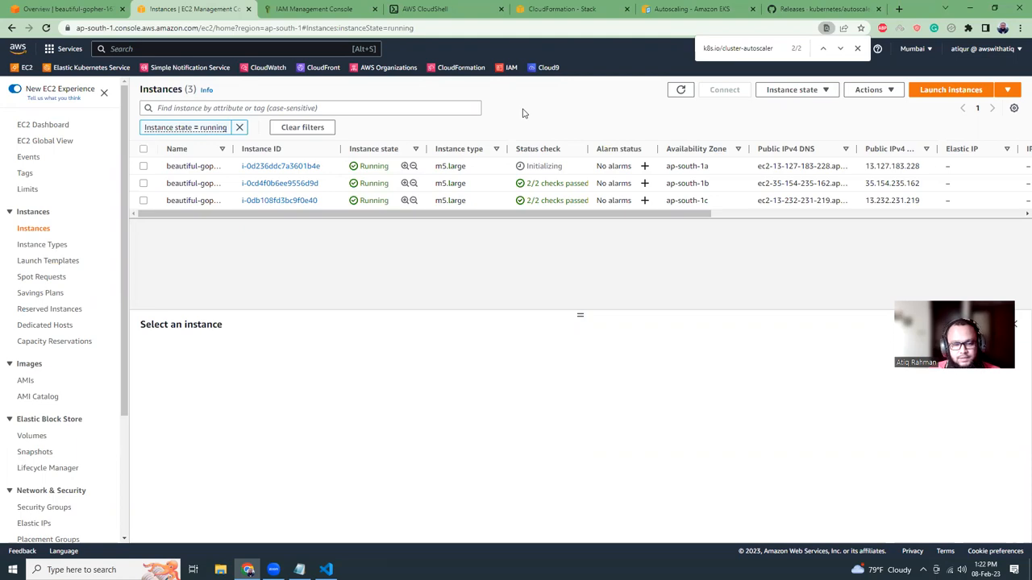
pyautogui.click(326, 570)
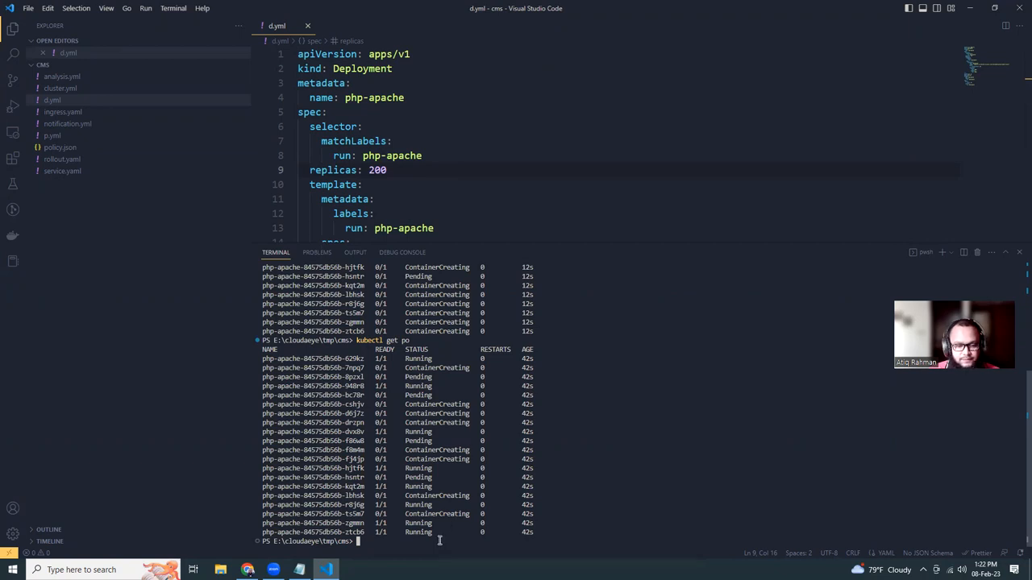
# - Reapply d.yml with 200 replicas and list the resulting php-apache pods
pyautogui.write('kubectl apply -f .\\d.yml')
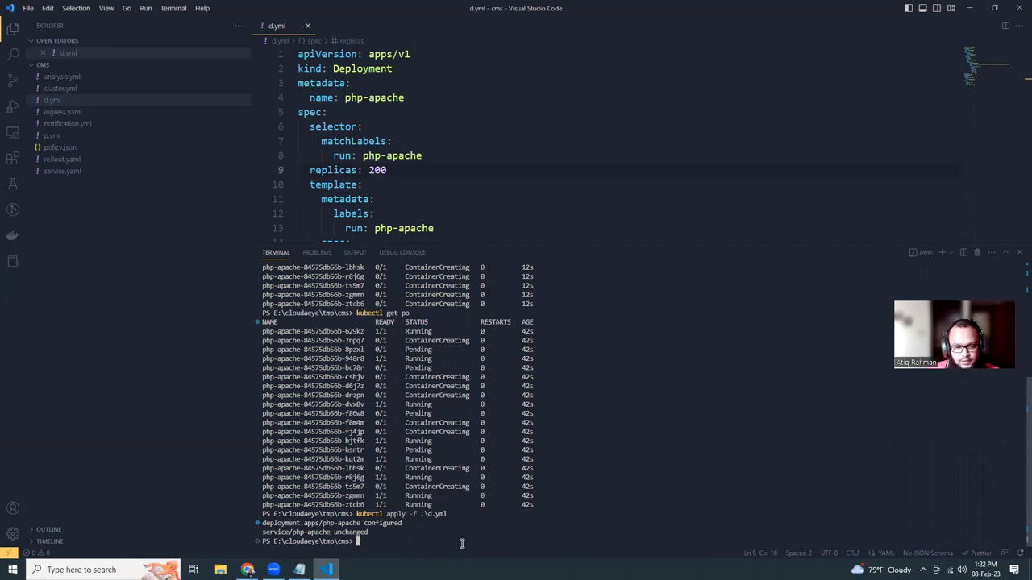
pyautogui.write('kubectl get po')
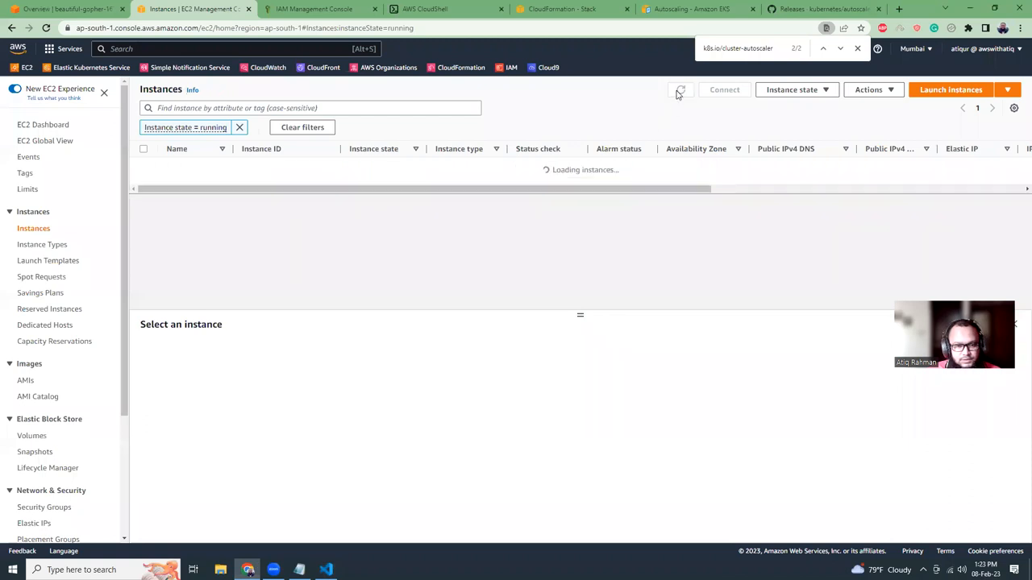
# - Refresh the running EC2 instances list repeatedly to watch new nodes appear
pyautogui.click(680, 89)
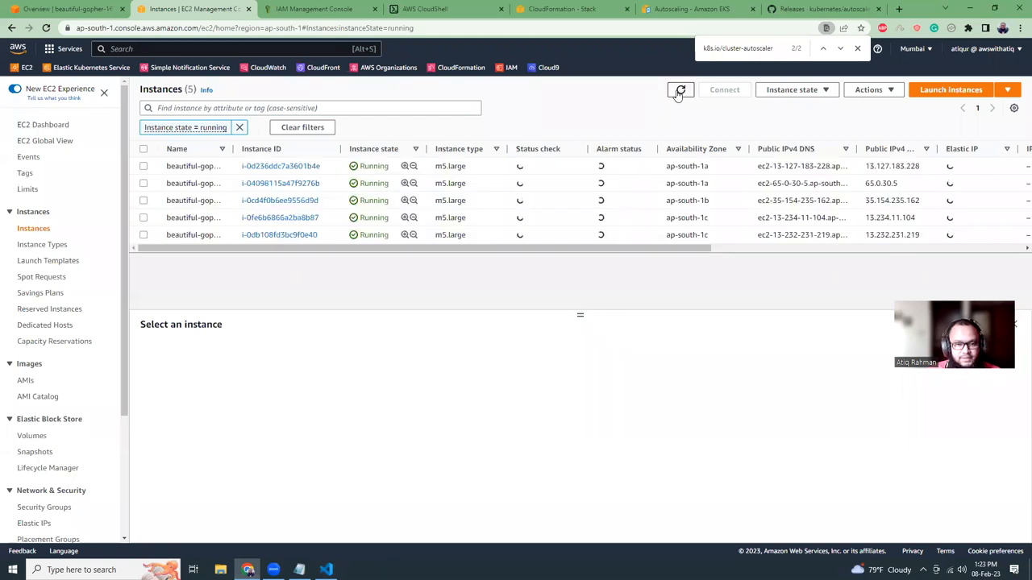
pyautogui.click(680, 89)
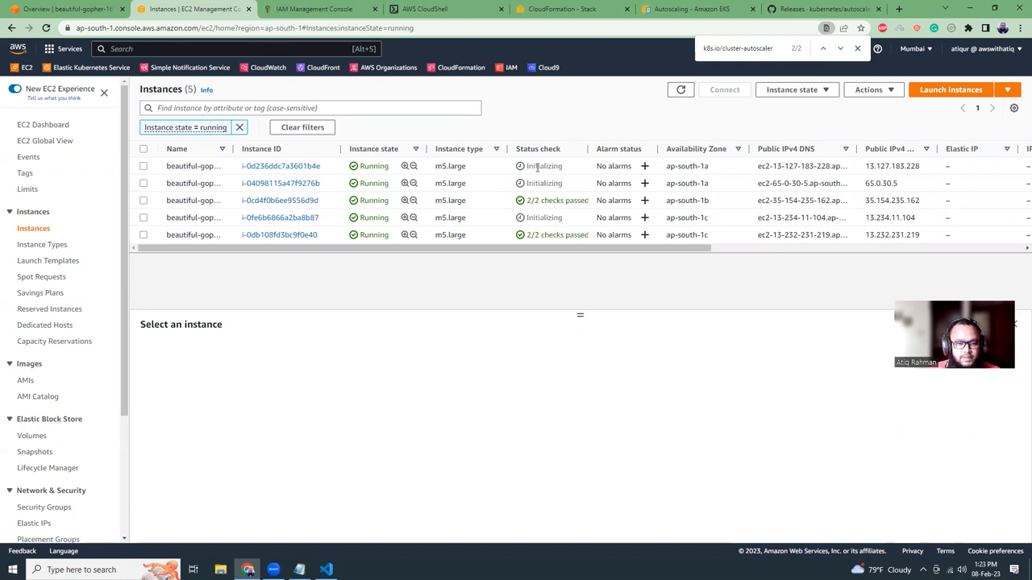
pyautogui.click(680, 89)
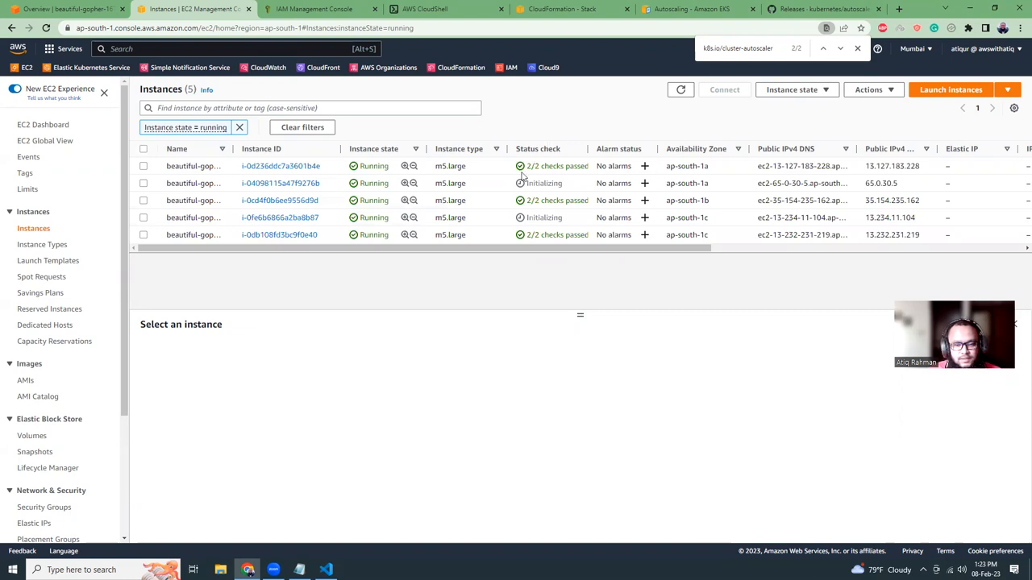
pyautogui.moveTo(576, 109)
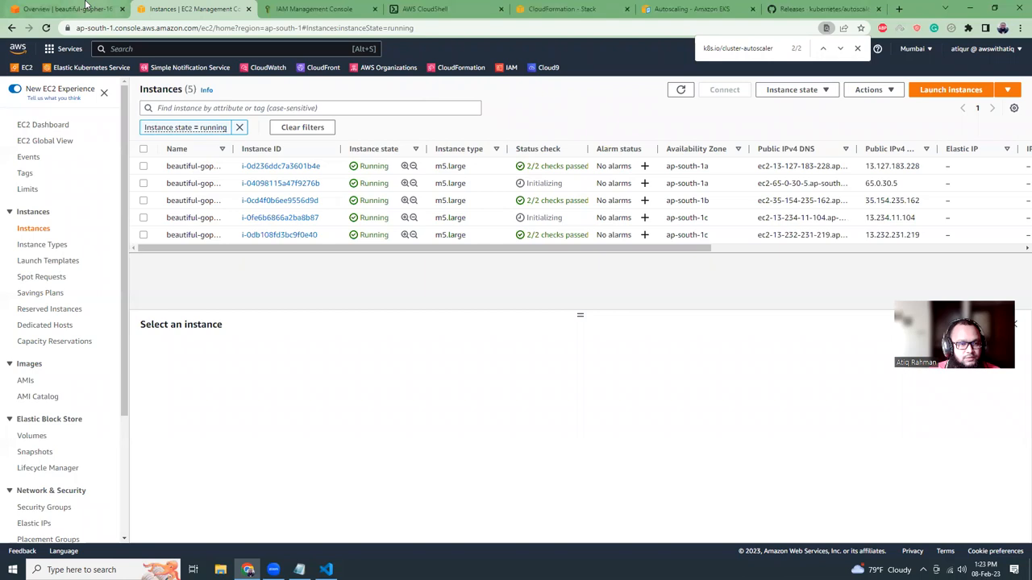
# - Check the EKS Compute nodes and autoscaler logs, then go back to the terminal
pyautogui.click(65, 9)
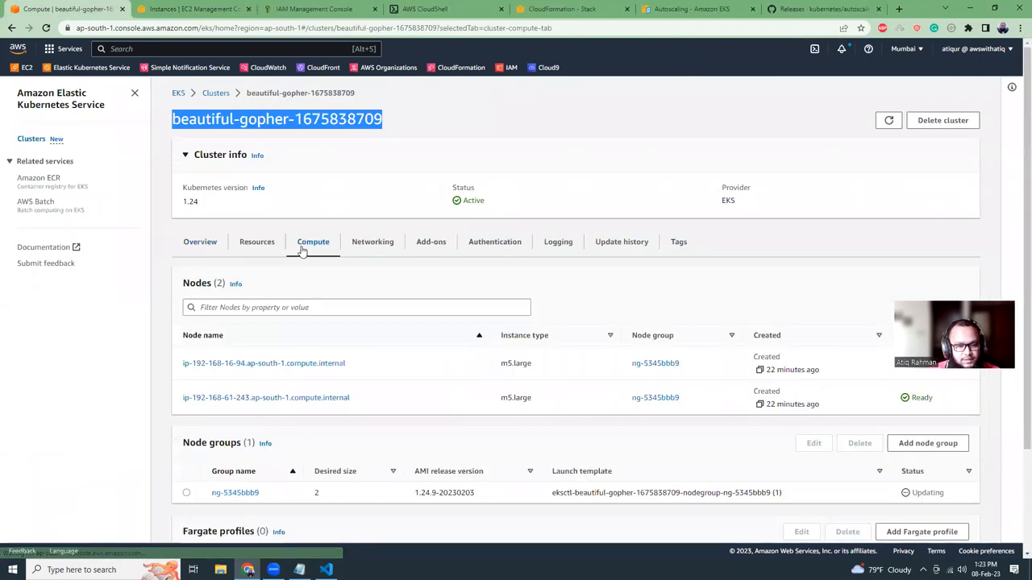
pyautogui.scroll(-3)
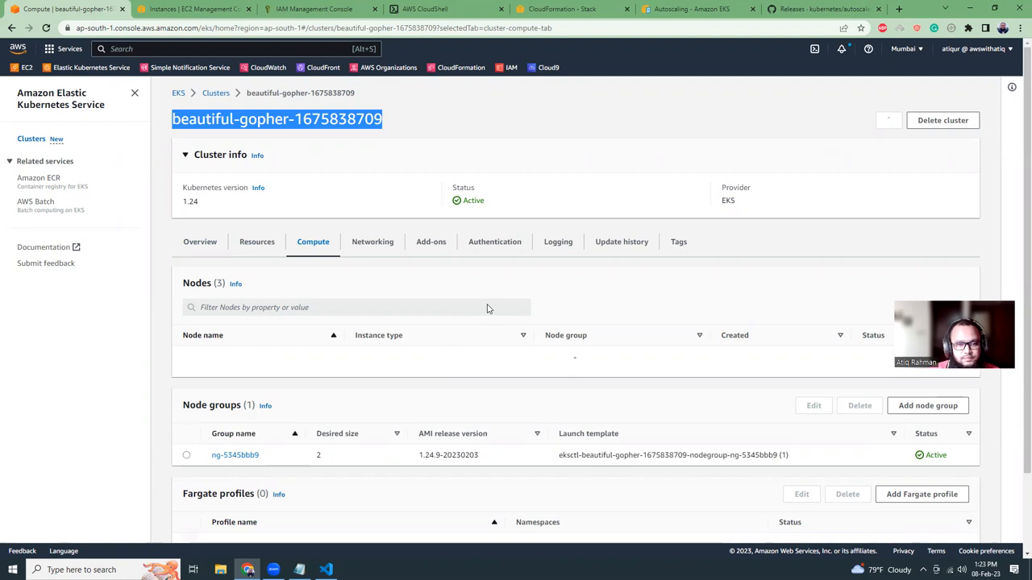
pyautogui.click(427, 9)
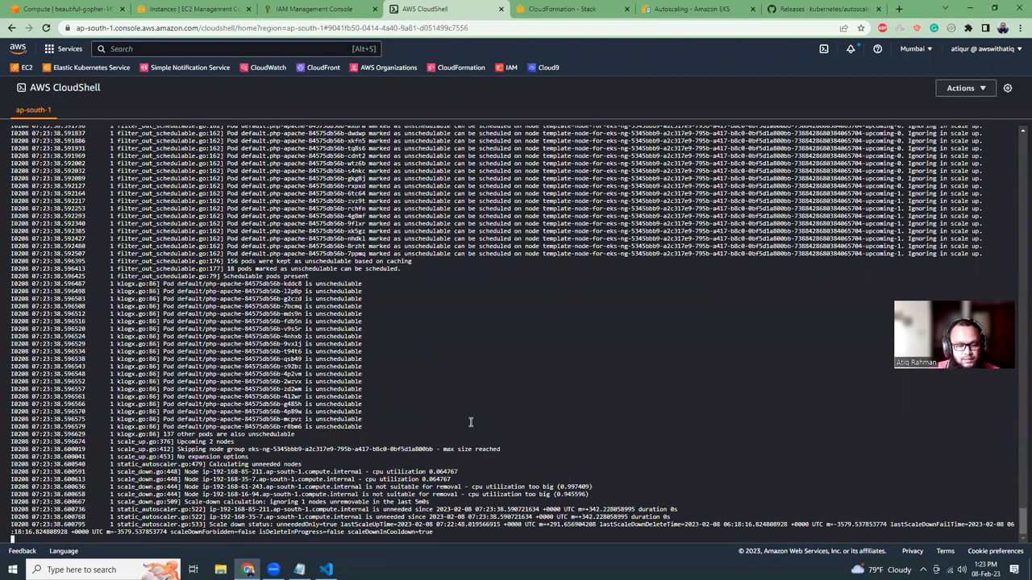
pyautogui.click(194, 9)
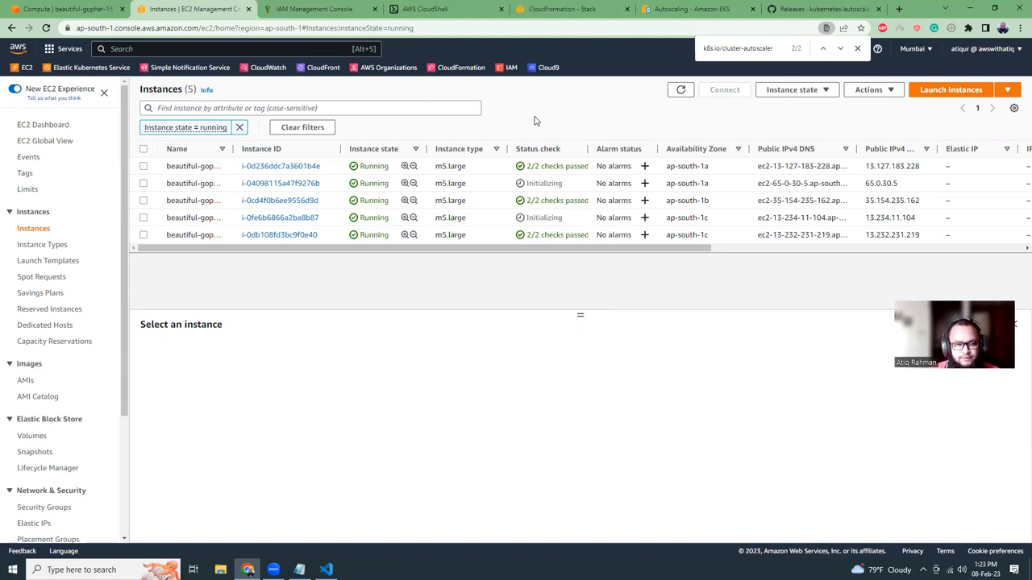
pyautogui.moveTo(645, 121)
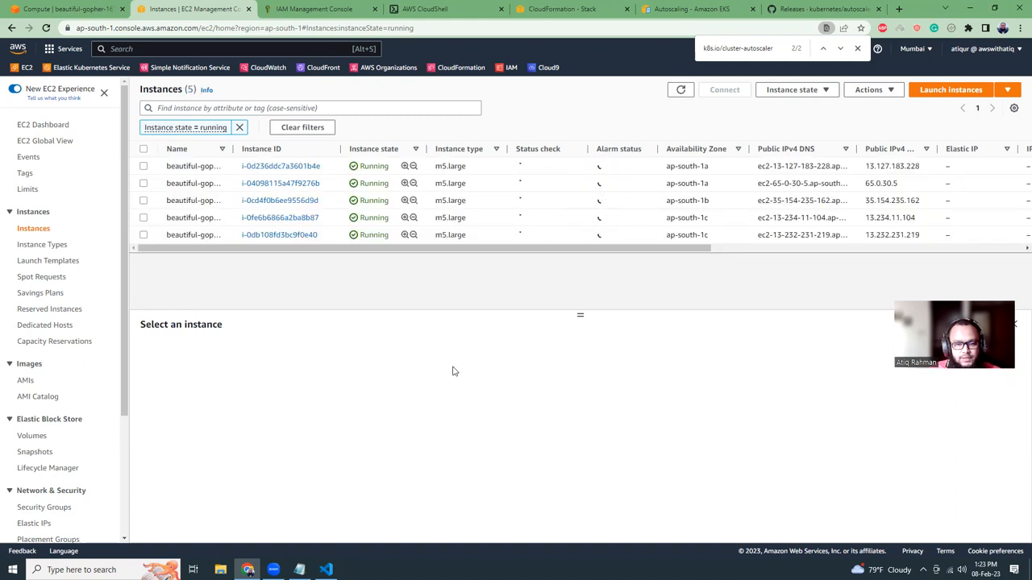
pyautogui.click(326, 570)
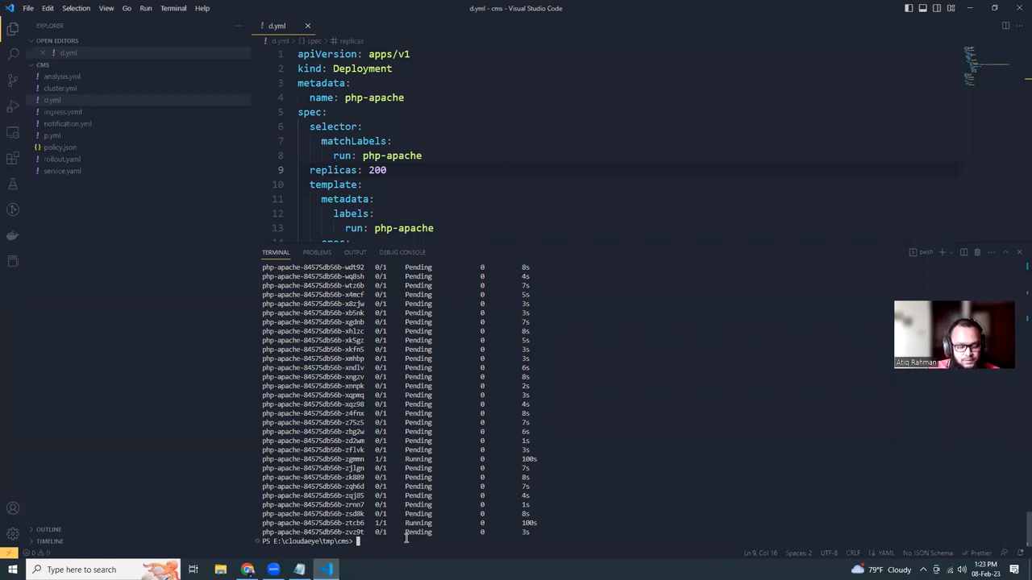
# - Run kubectl delete -f .\d.yml and list pods to watch php-apache pods terminating
pyautogui.write('kubectl')
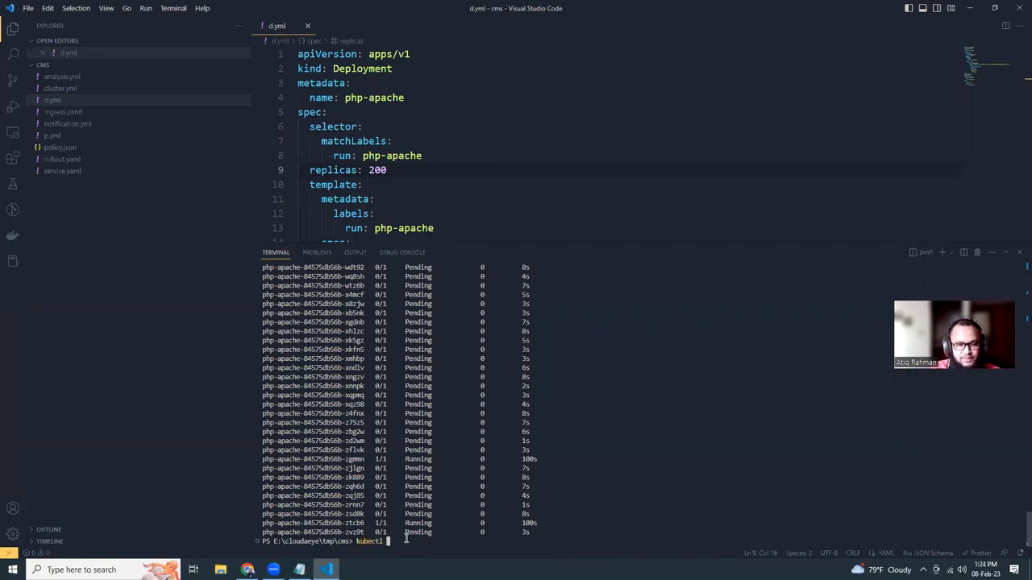
pyautogui.write('delete -f .\\d.yml')
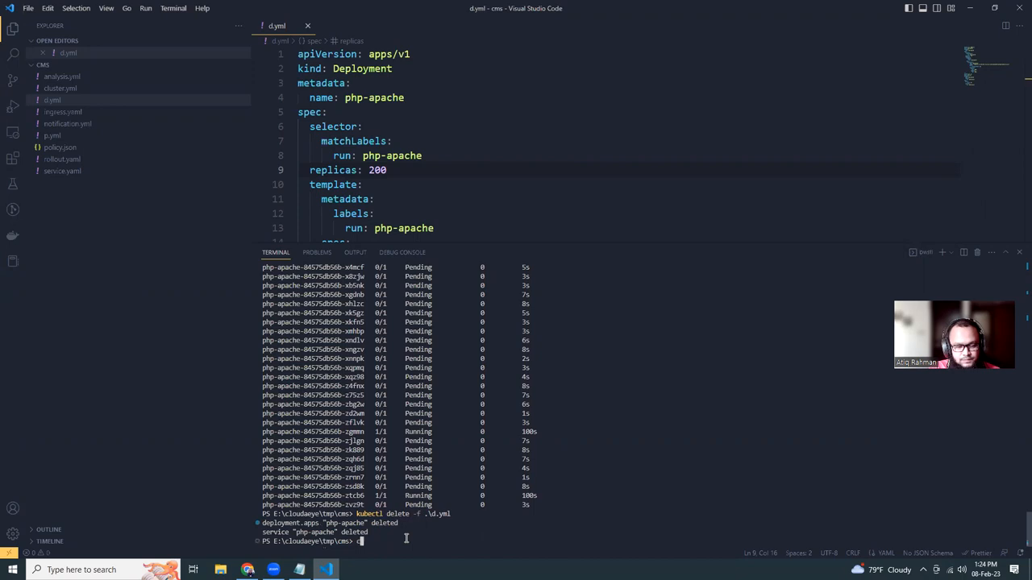
pyautogui.write('ku')
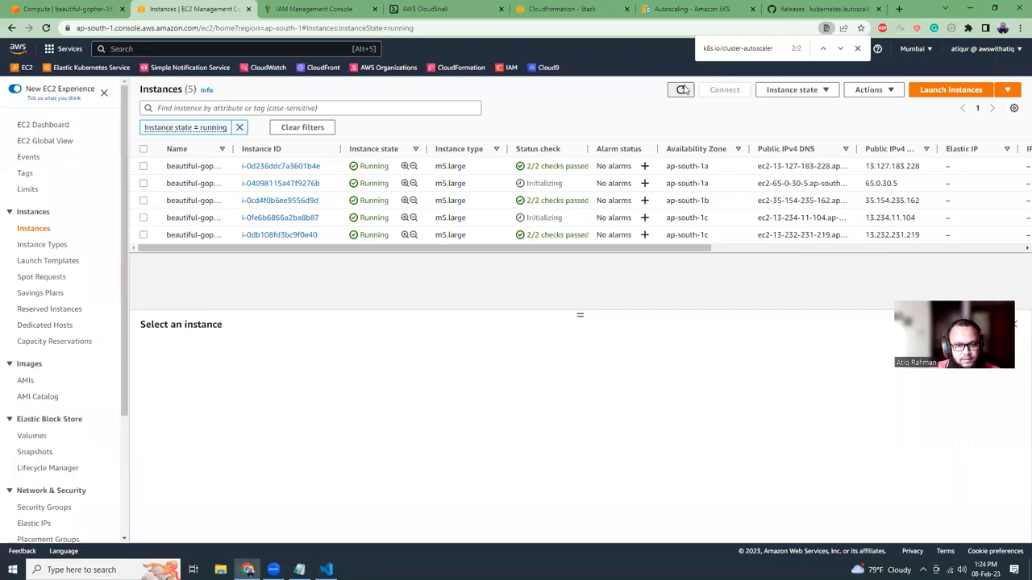
pyautogui.click(680, 90)
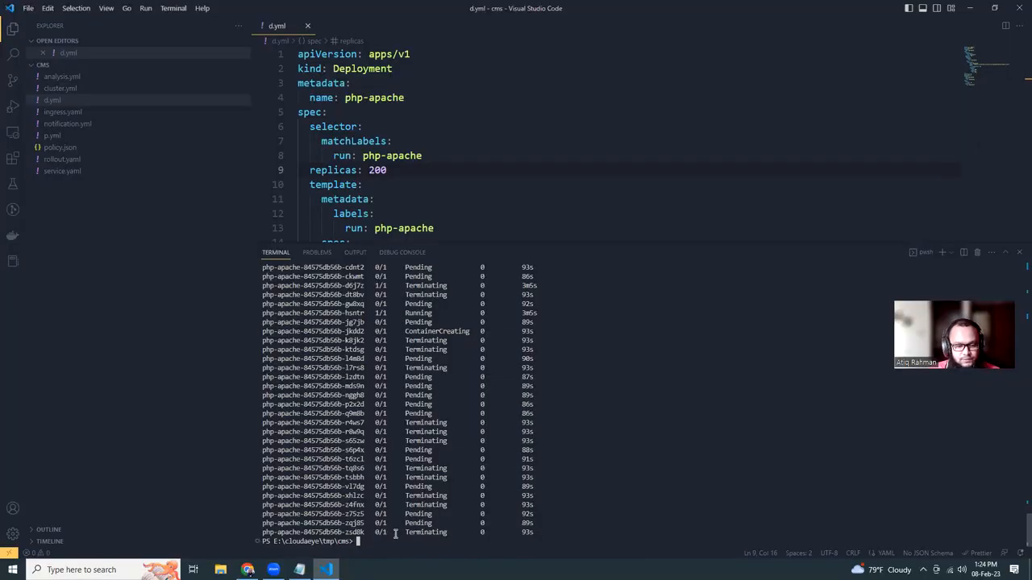
pyautogui.write('kubectl get po')
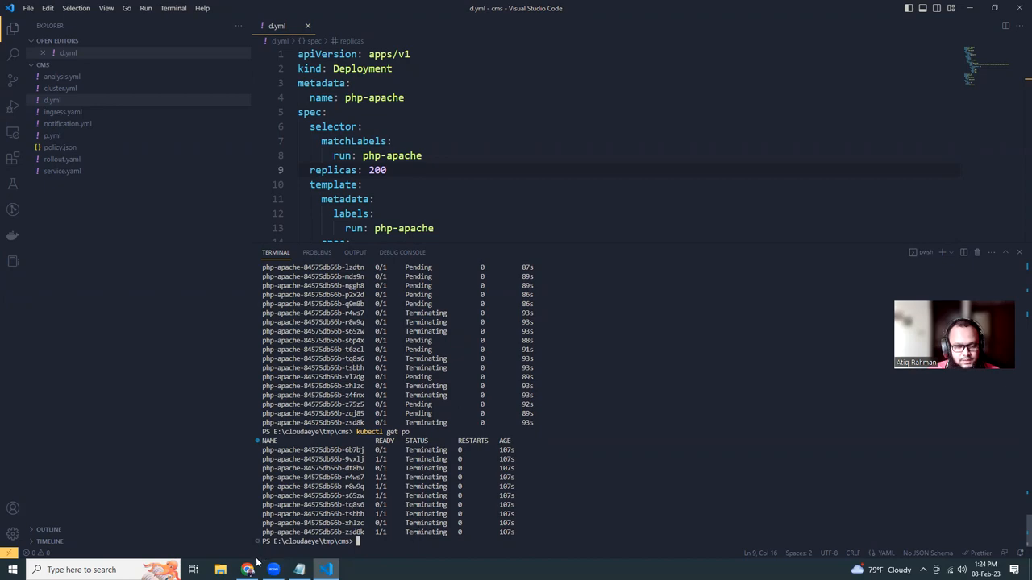
pyautogui.click(247, 570)
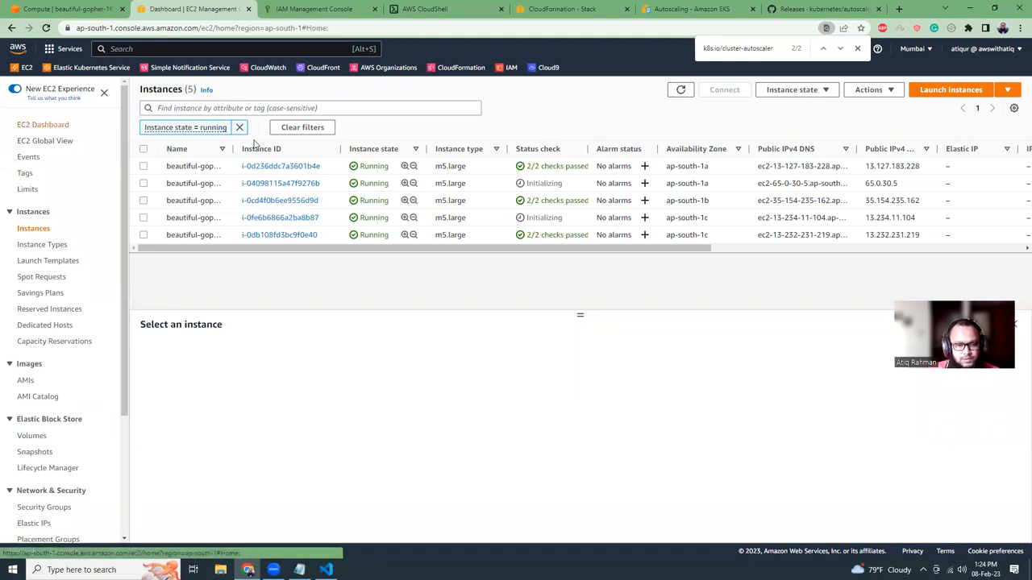
# - Open running instances from the EC2 Dashboard, clear the 'Instance state = running' filter, and refresh
pyautogui.click(43, 124)
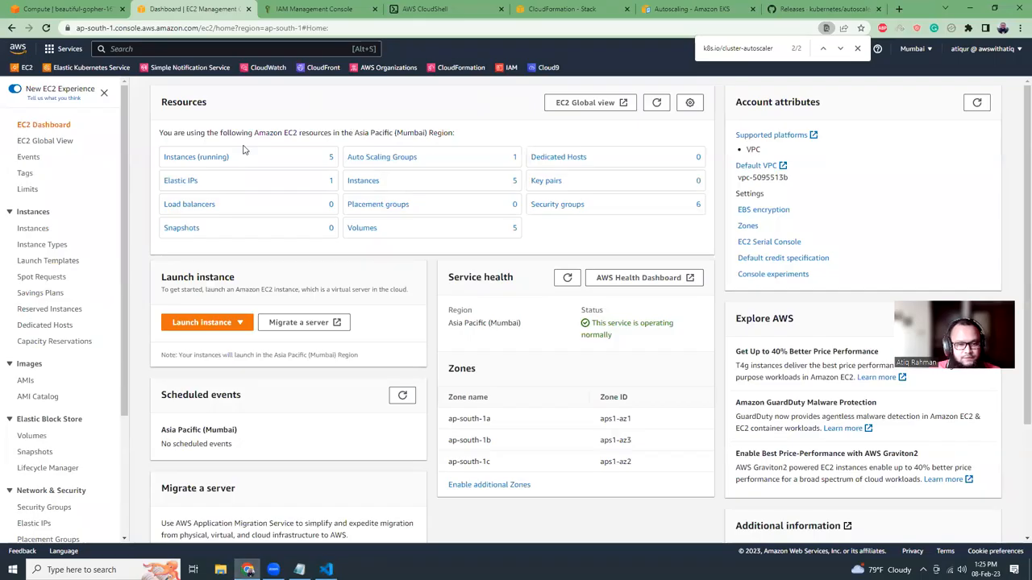
pyautogui.click(655, 102)
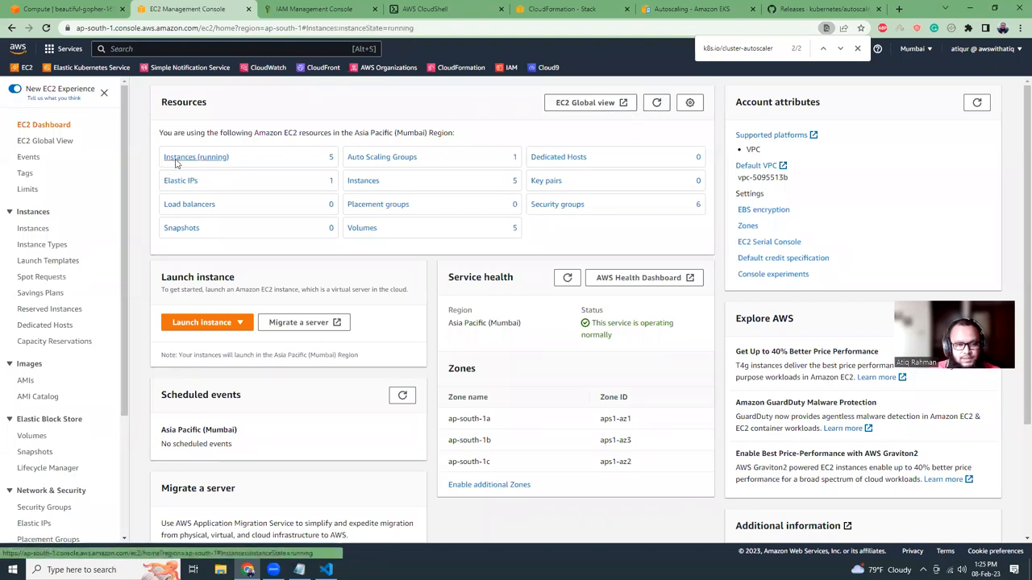
pyautogui.click(196, 156)
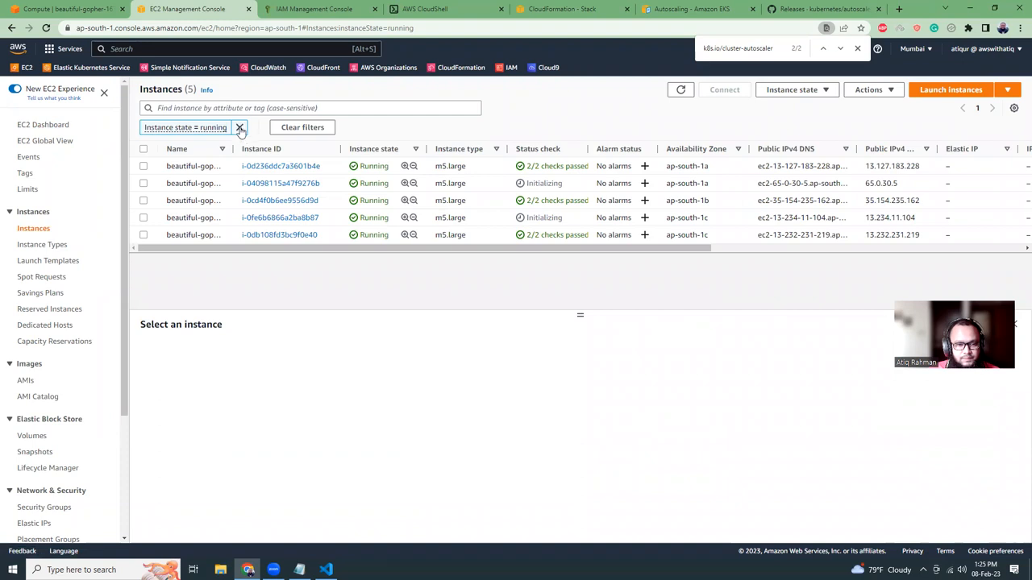
pyautogui.click(240, 128)
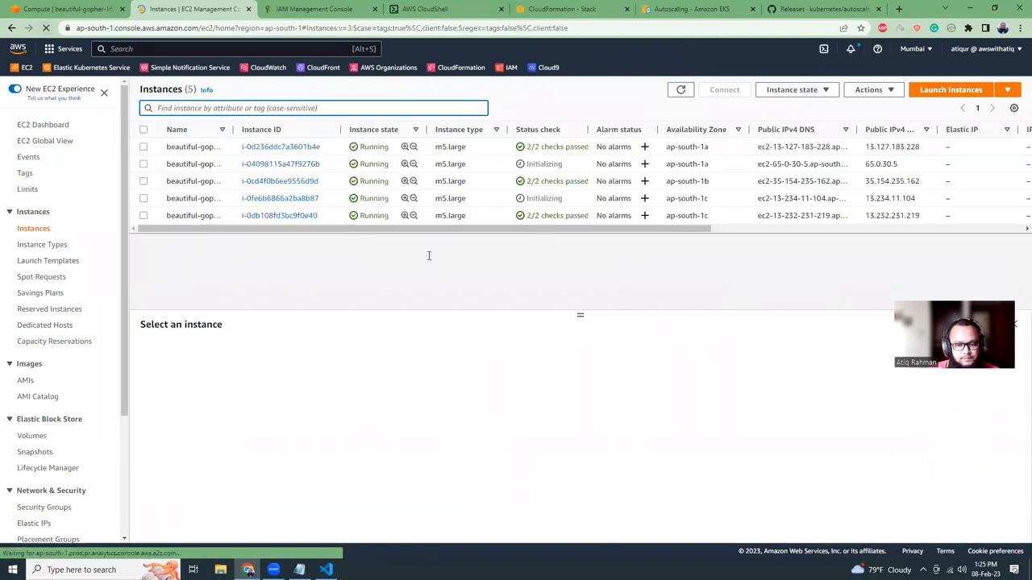
pyautogui.moveTo(439, 265)
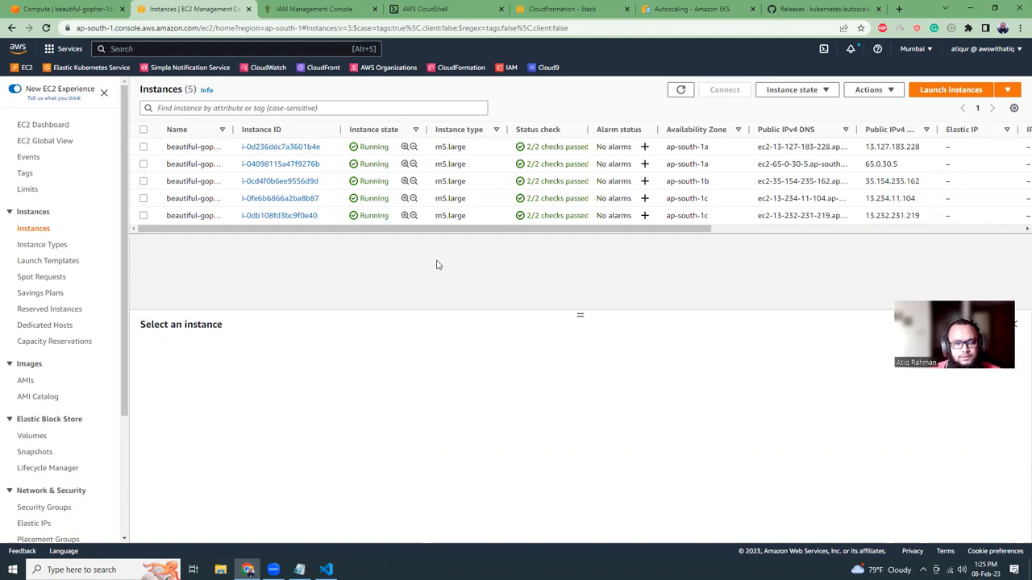
pyautogui.click(680, 90)
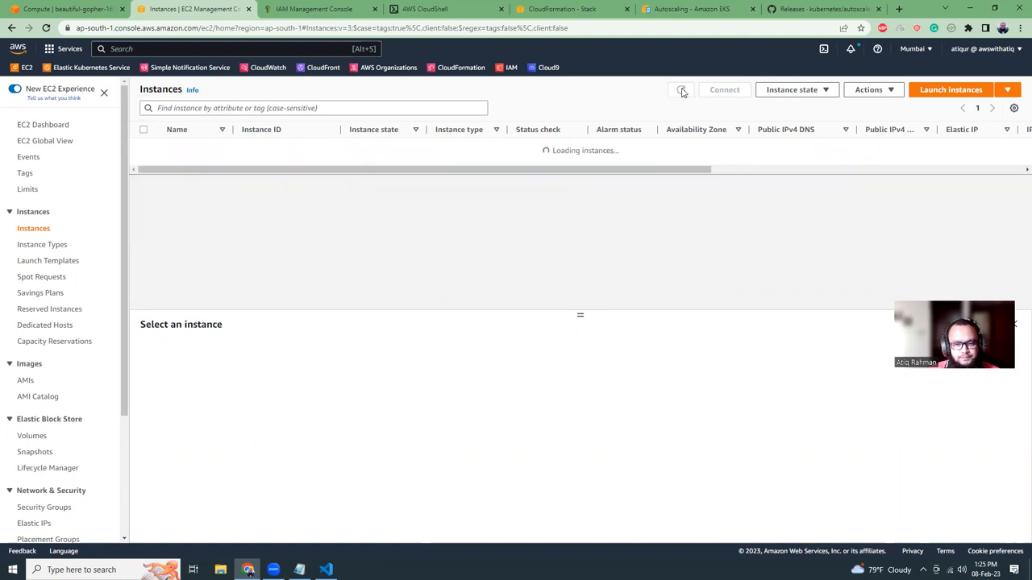
# - Refresh the instance list to see two terminated, two shutting down, one running
pyautogui.click(680, 89)
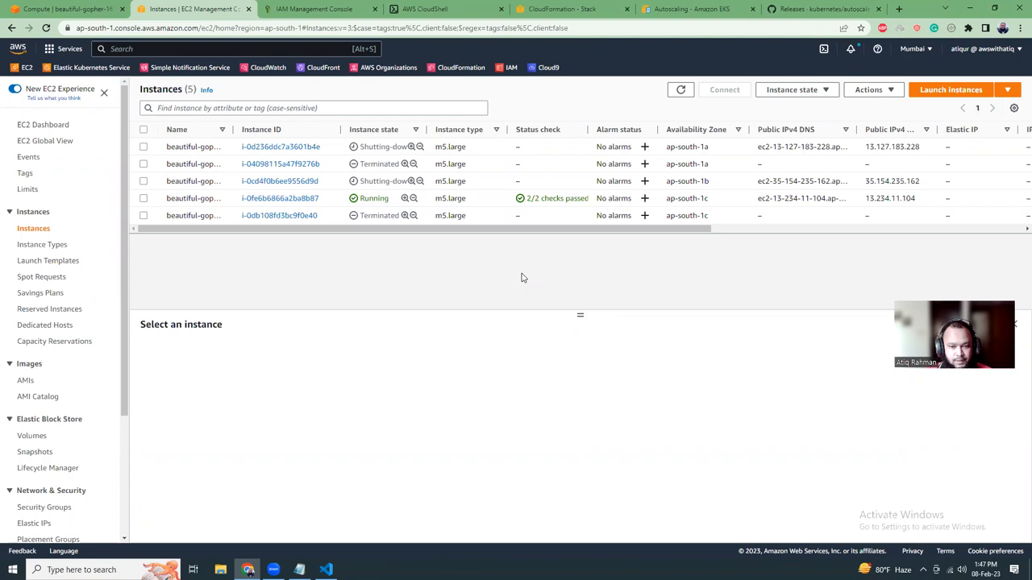
pyautogui.moveTo(418, 274)
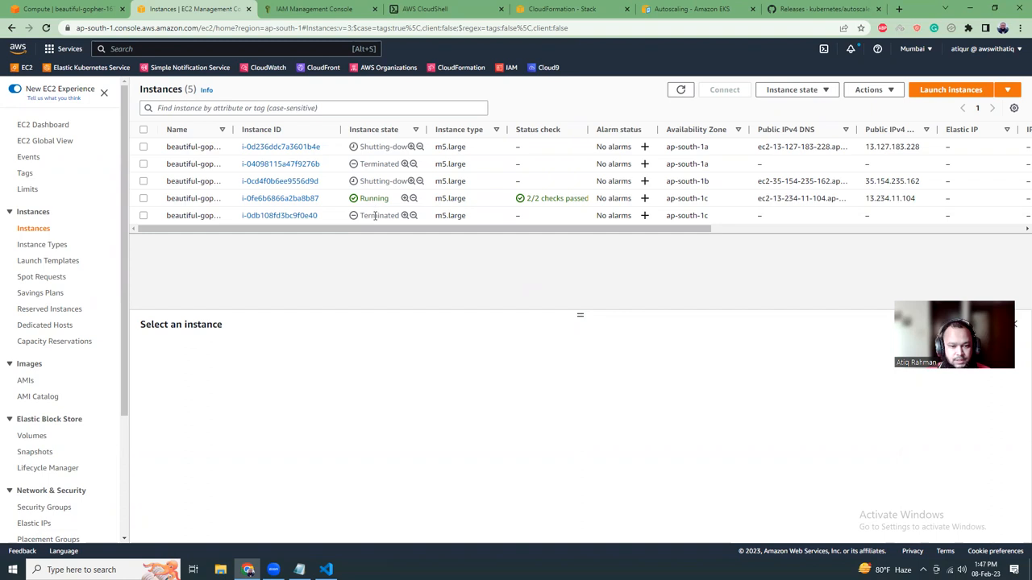
pyautogui.click(680, 90)
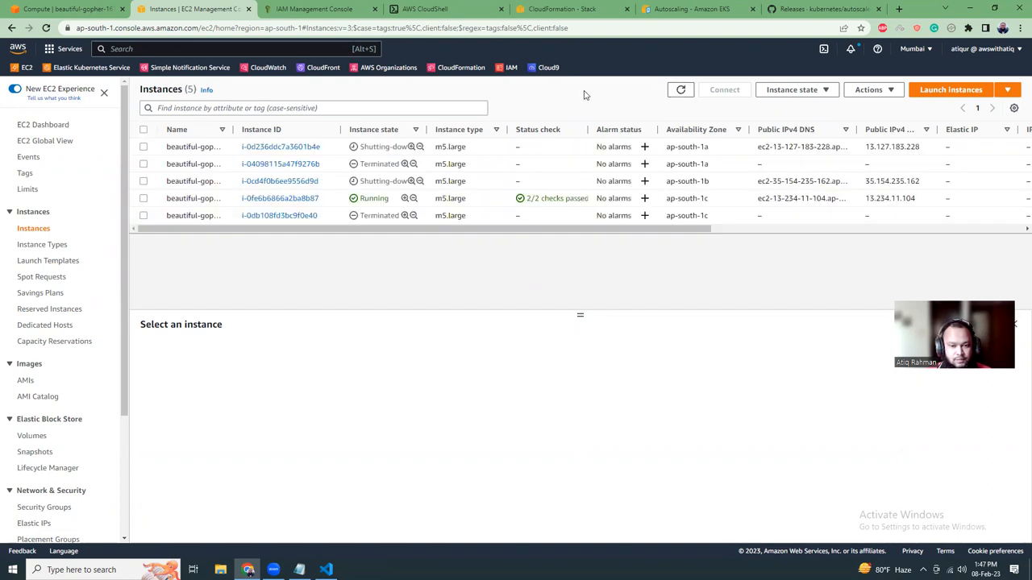
pyautogui.moveTo(564, 97)
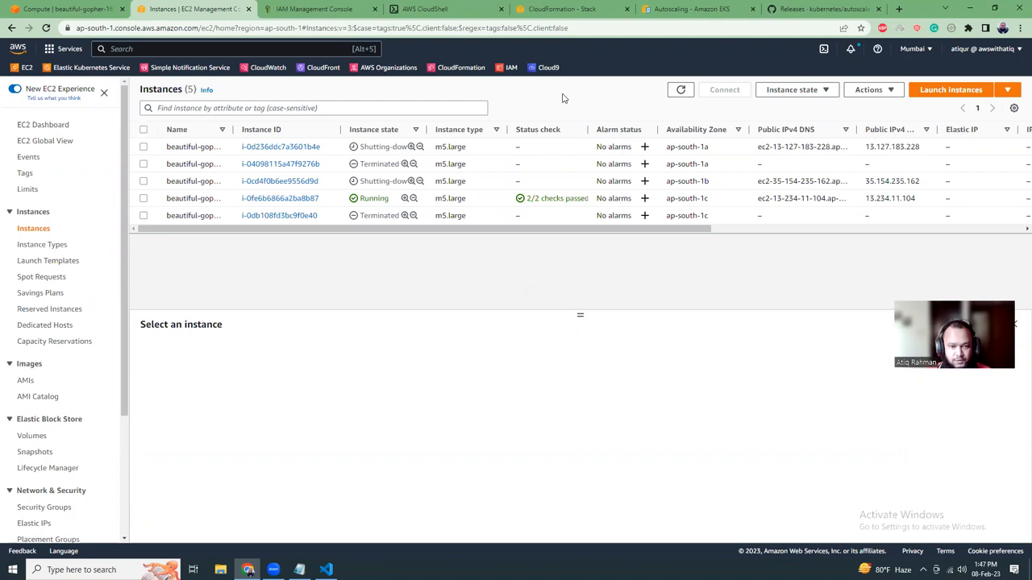